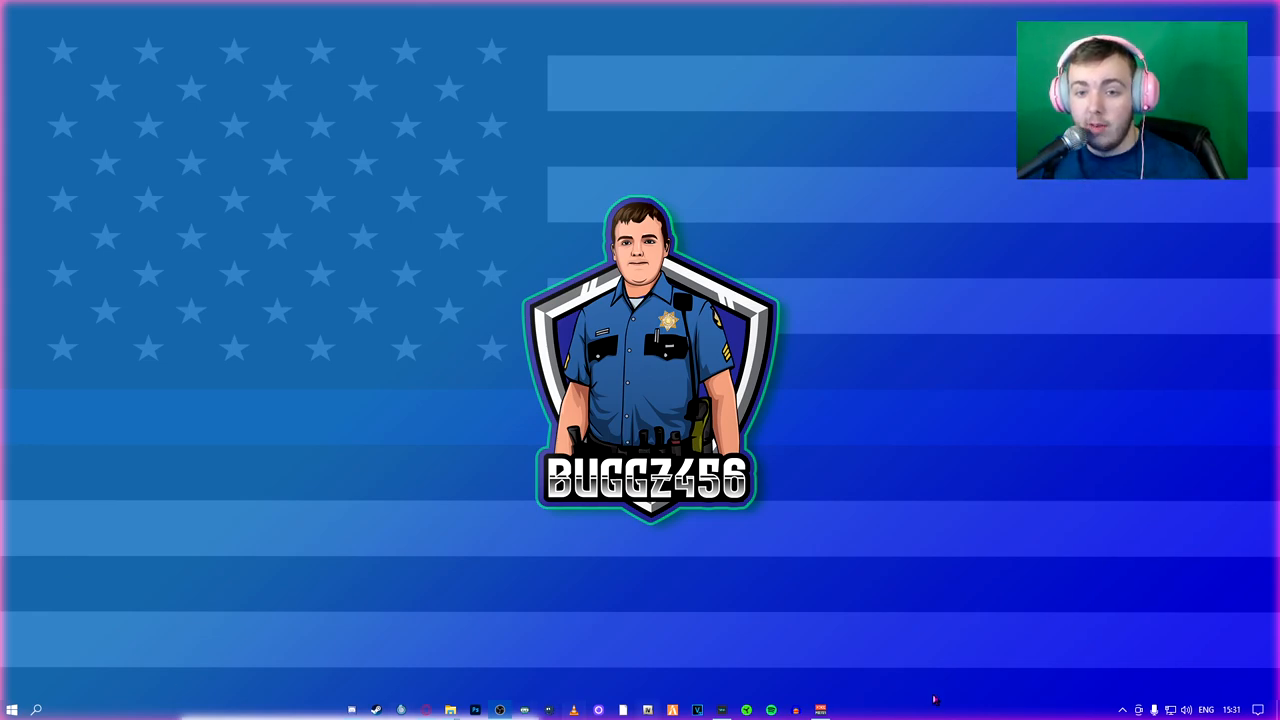
{"action": "mouse_move", "coordinate": [825, 561]}
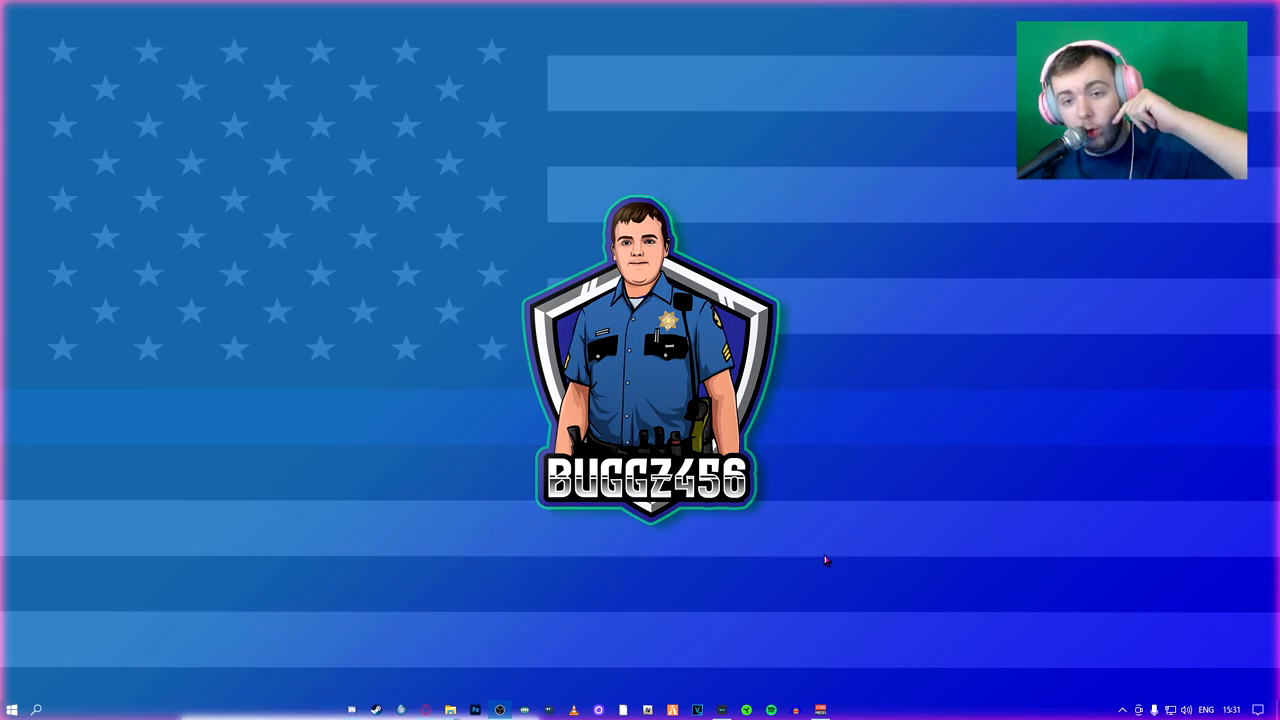
{"action": "mouse_move", "coordinate": [613, 555]}
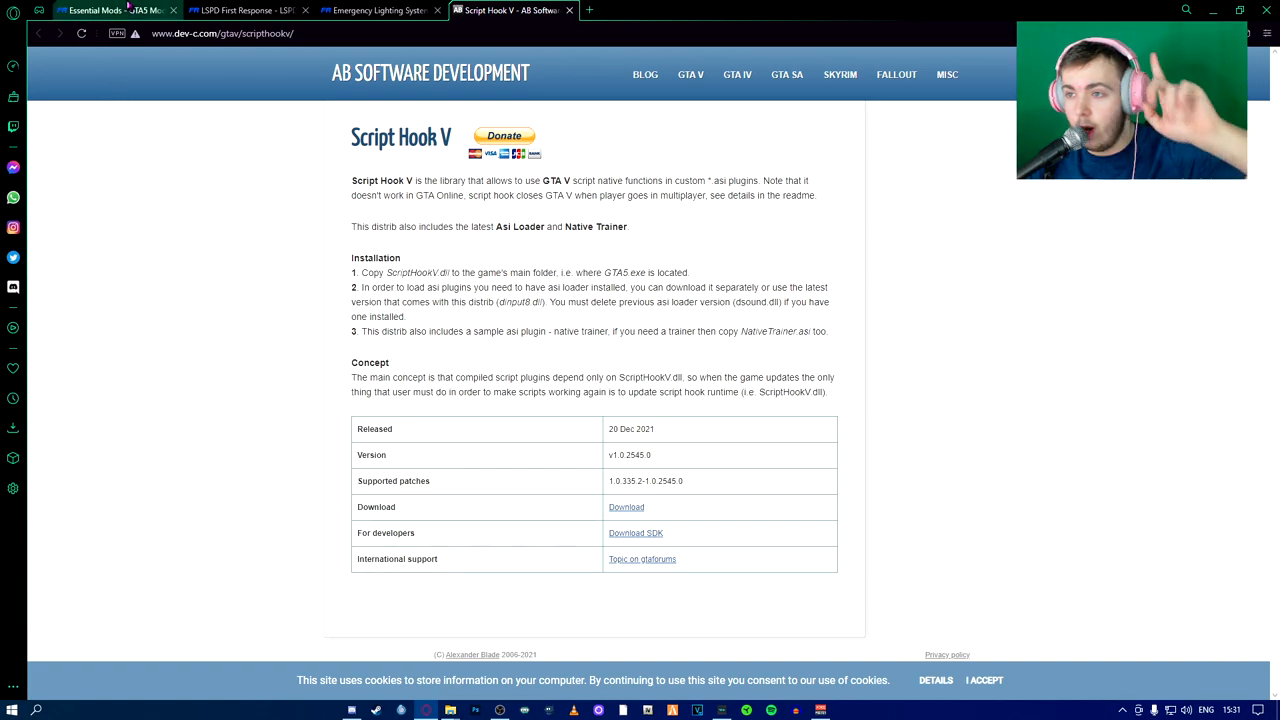
Look over the Essential Mods and Script Hook V pages, then close Opera
{"action": "left_click", "coordinate": [100, 12]}
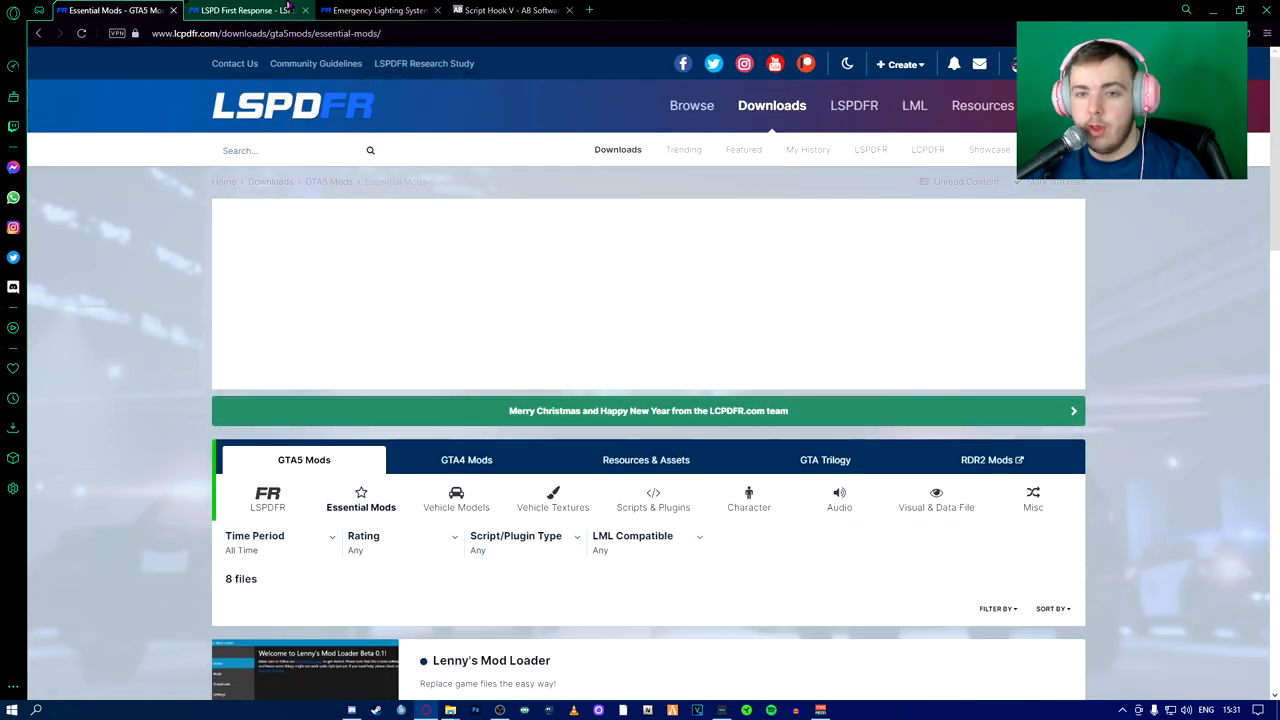
{"action": "left_click", "coordinate": [378, 11]}
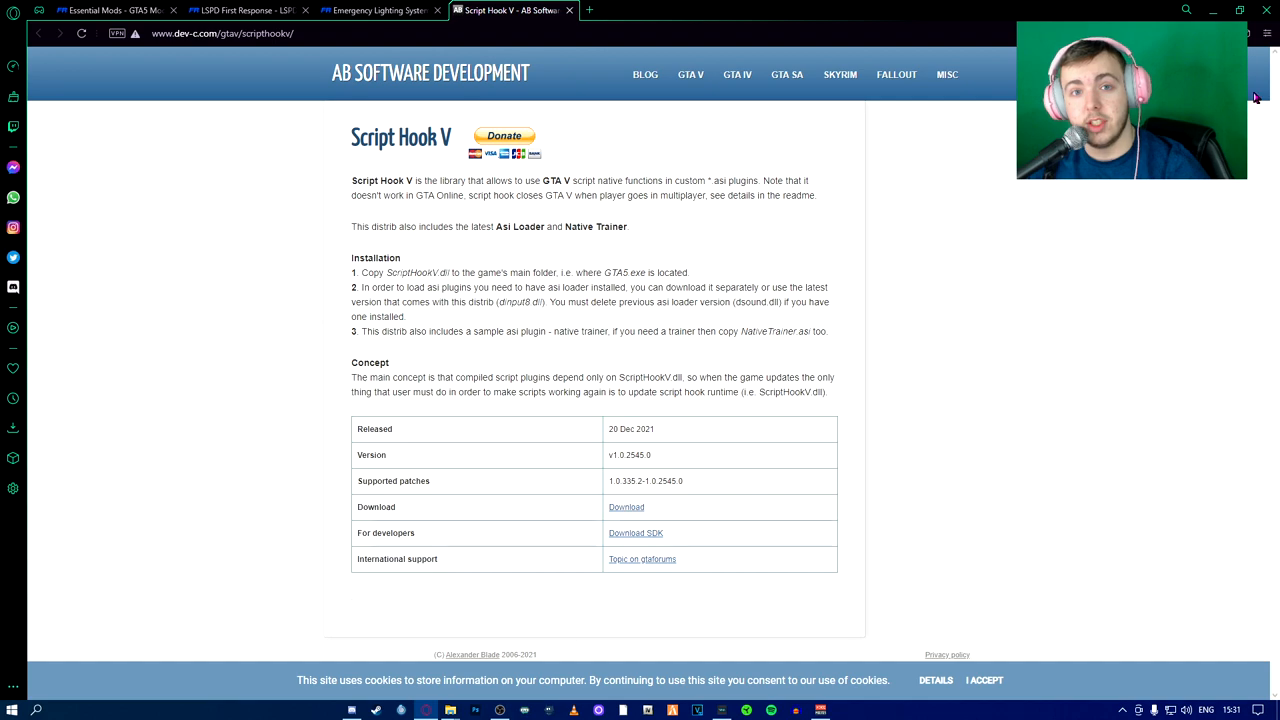
{"action": "left_click", "coordinate": [370, 13]}
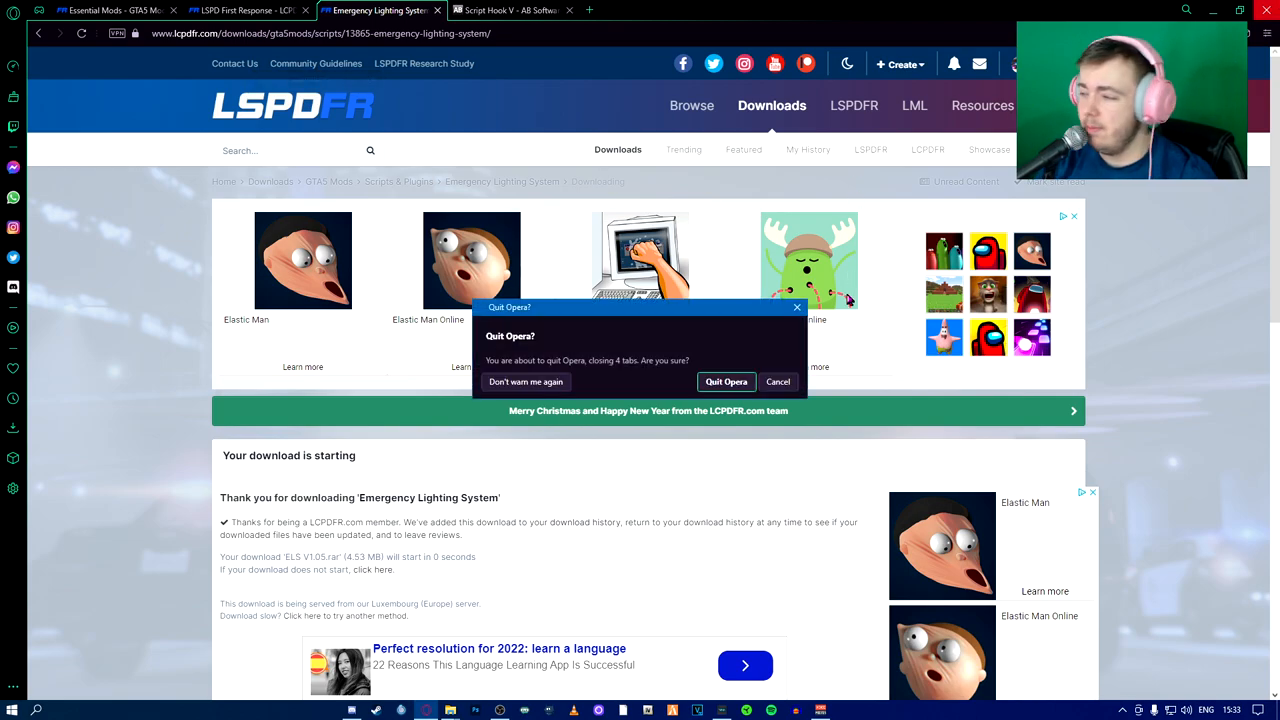
Quit Opera and select the three downloaded mod archives in Downloads
{"action": "left_click", "coordinate": [725, 381]}
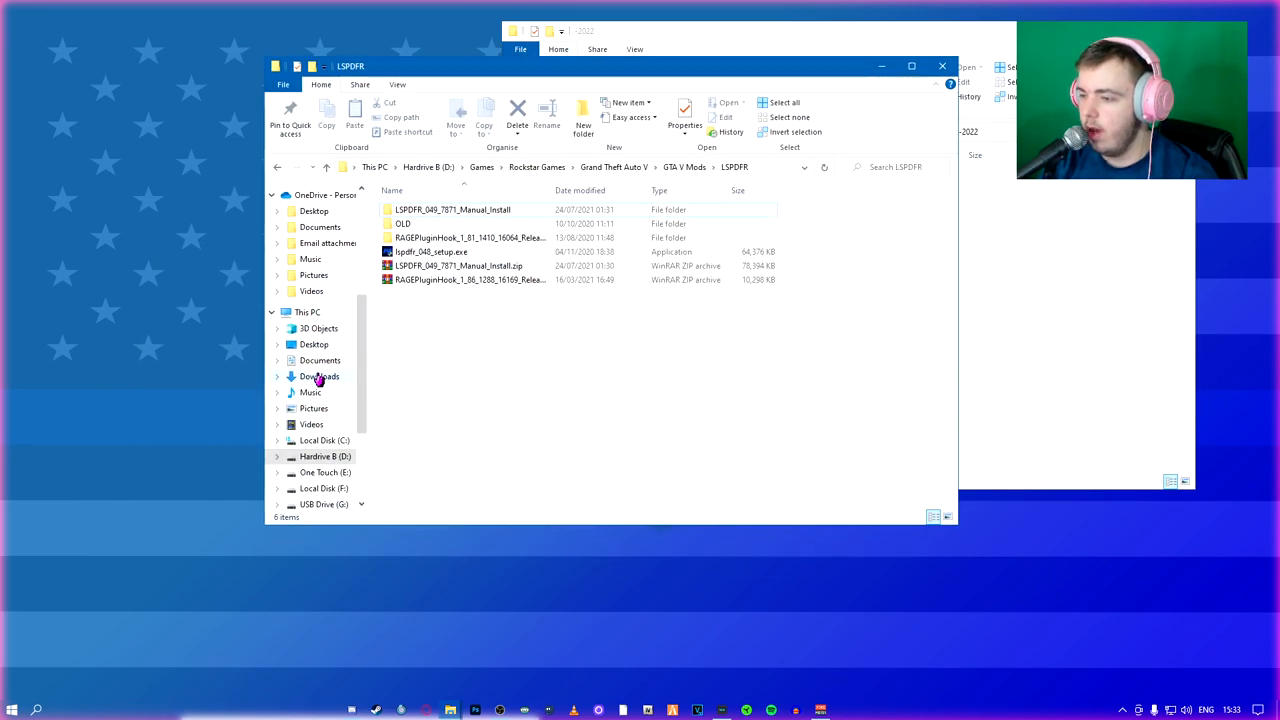
{"action": "left_click", "coordinate": [320, 376]}
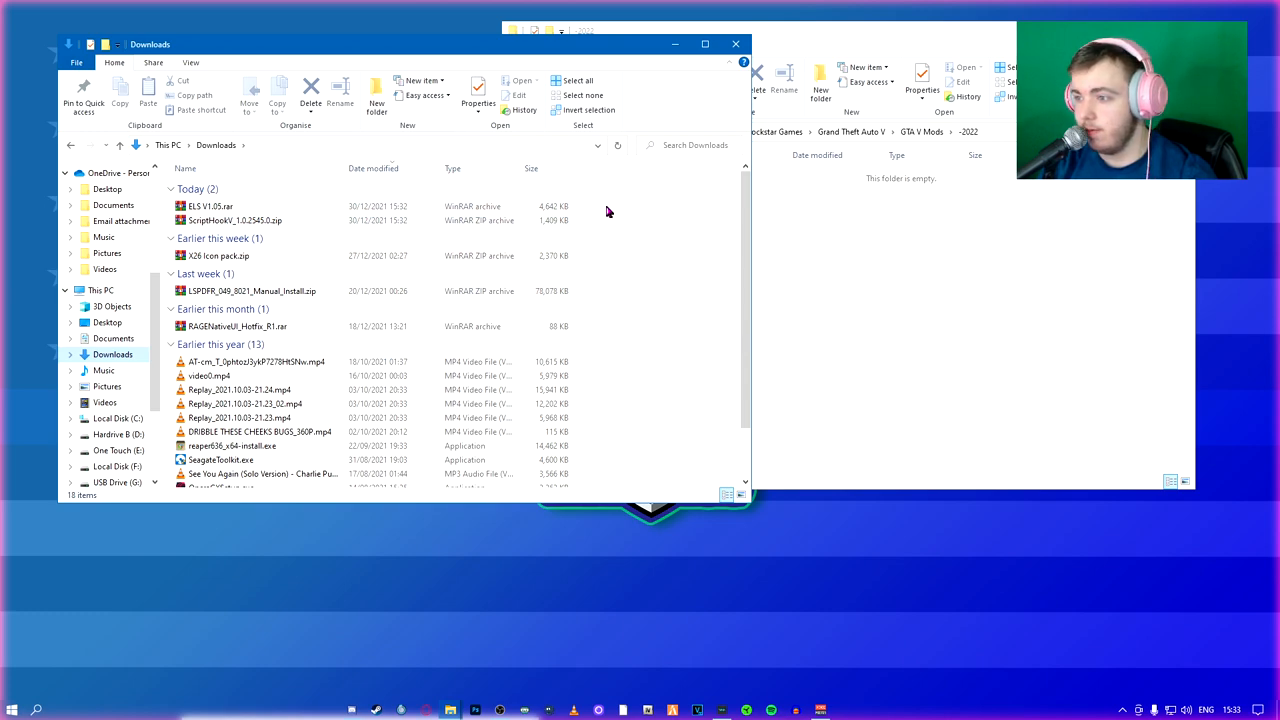
{"action": "left_click", "coordinate": [250, 291]}
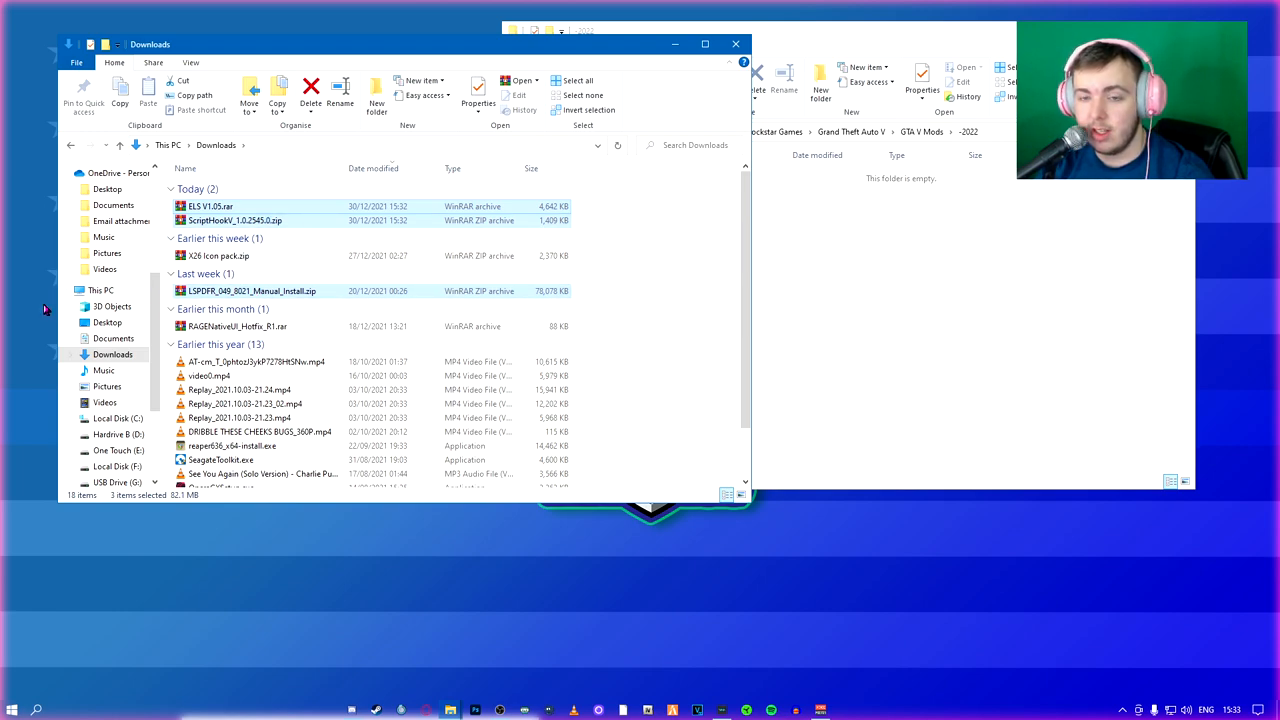
{"action": "mouse_move", "coordinate": [357, 296]}
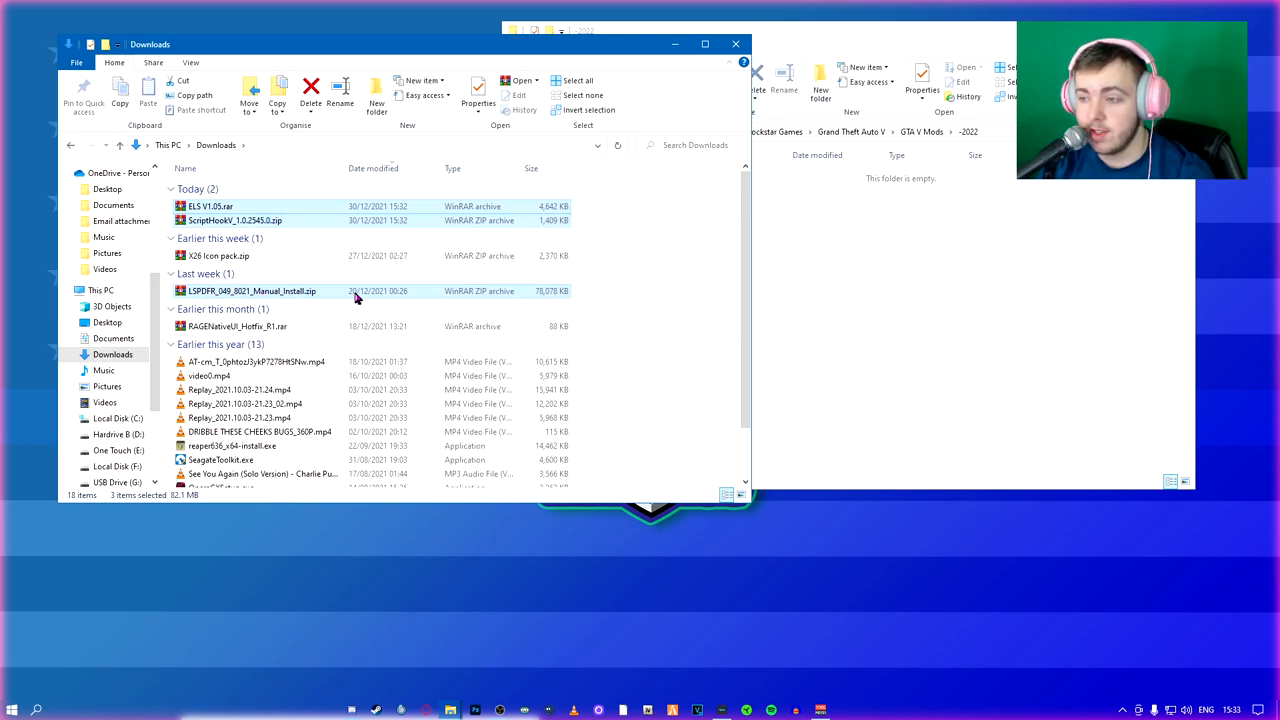
{"action": "mouse_move", "coordinate": [440, 135]}
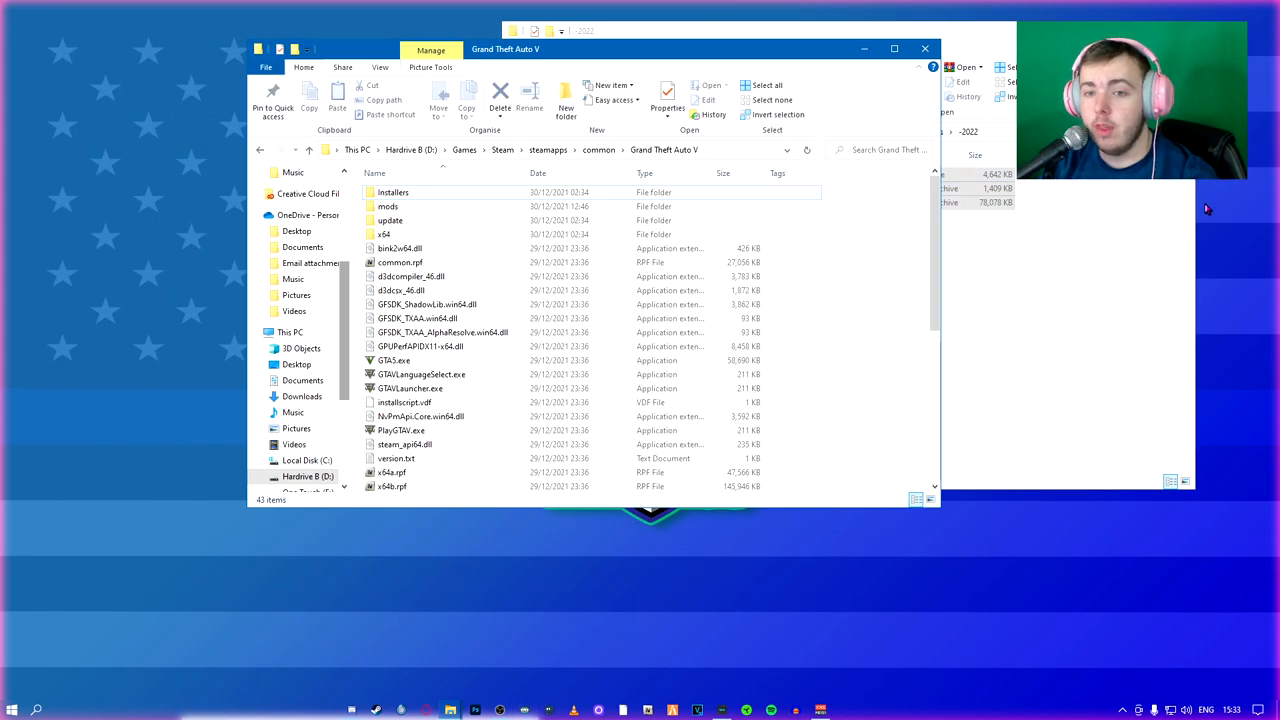
{"action": "scroll", "scroll_direction": "down", "scroll_amount": 3}
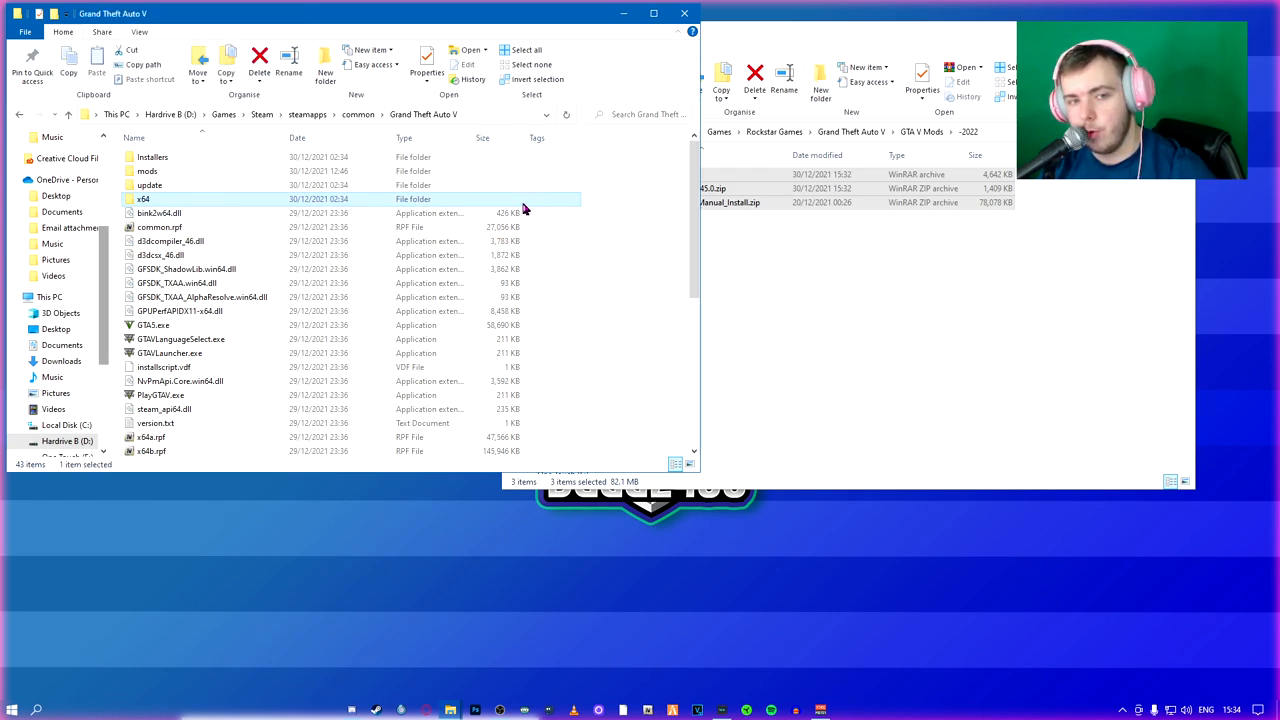
{"action": "left_click", "coordinate": [149, 185]}
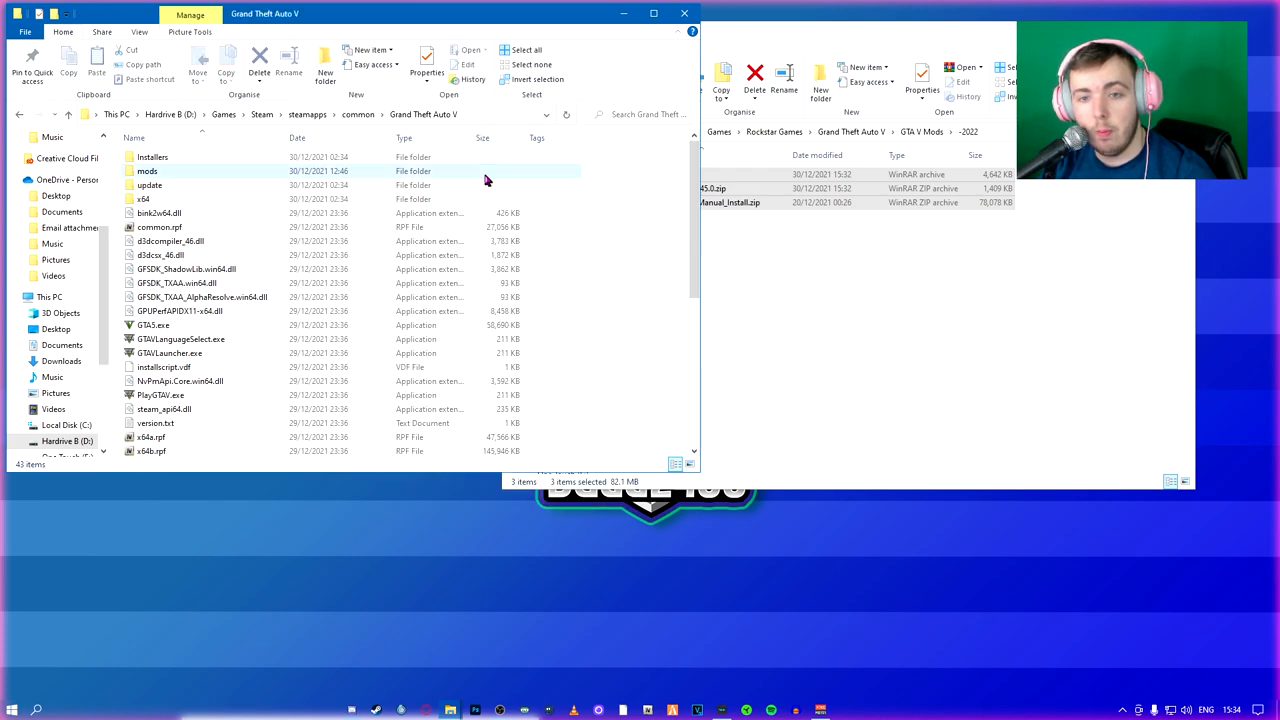
{"action": "double_click", "coordinate": [147, 171]}
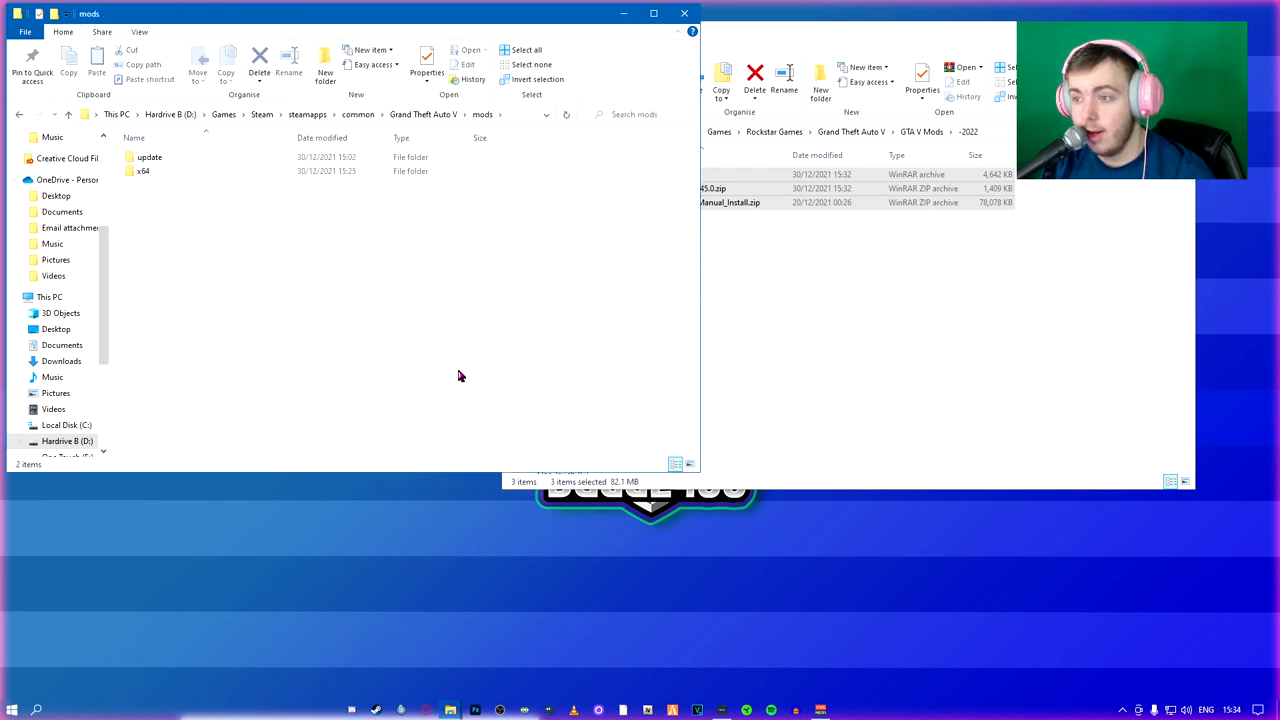
{"action": "mouse_move", "coordinate": [596, 196]}
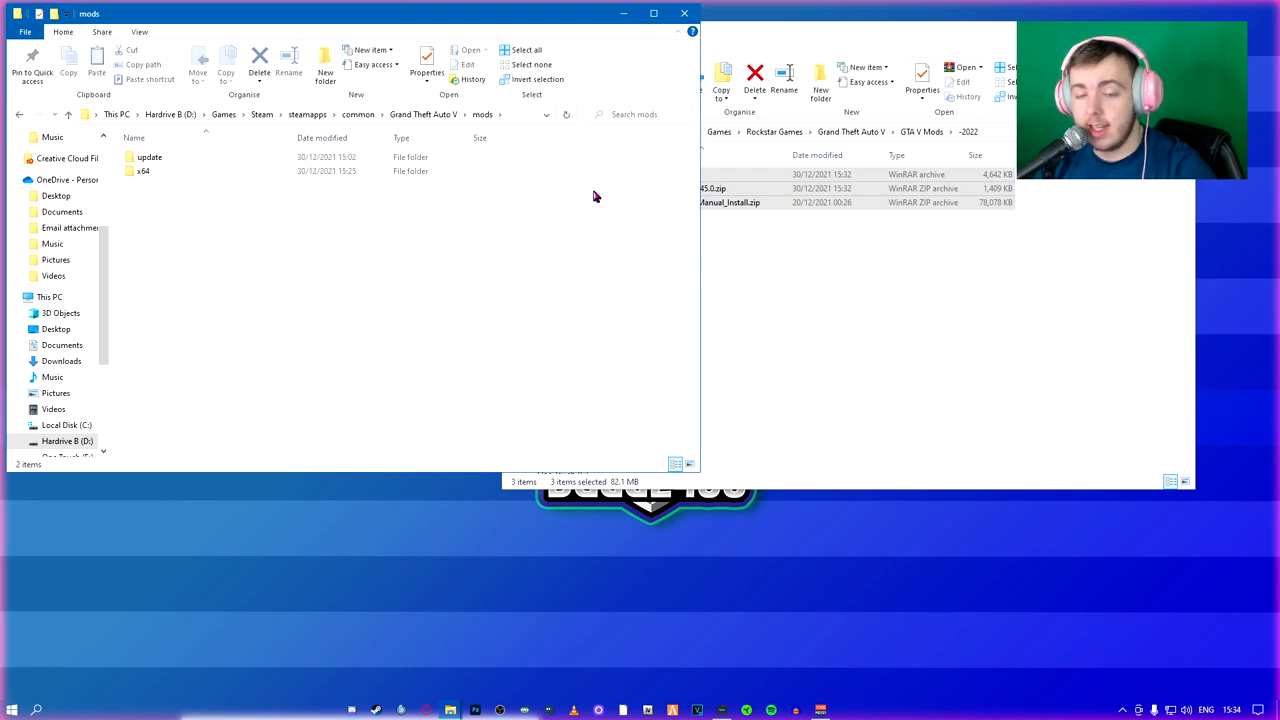
{"action": "mouse_move", "coordinate": [655, 191]}
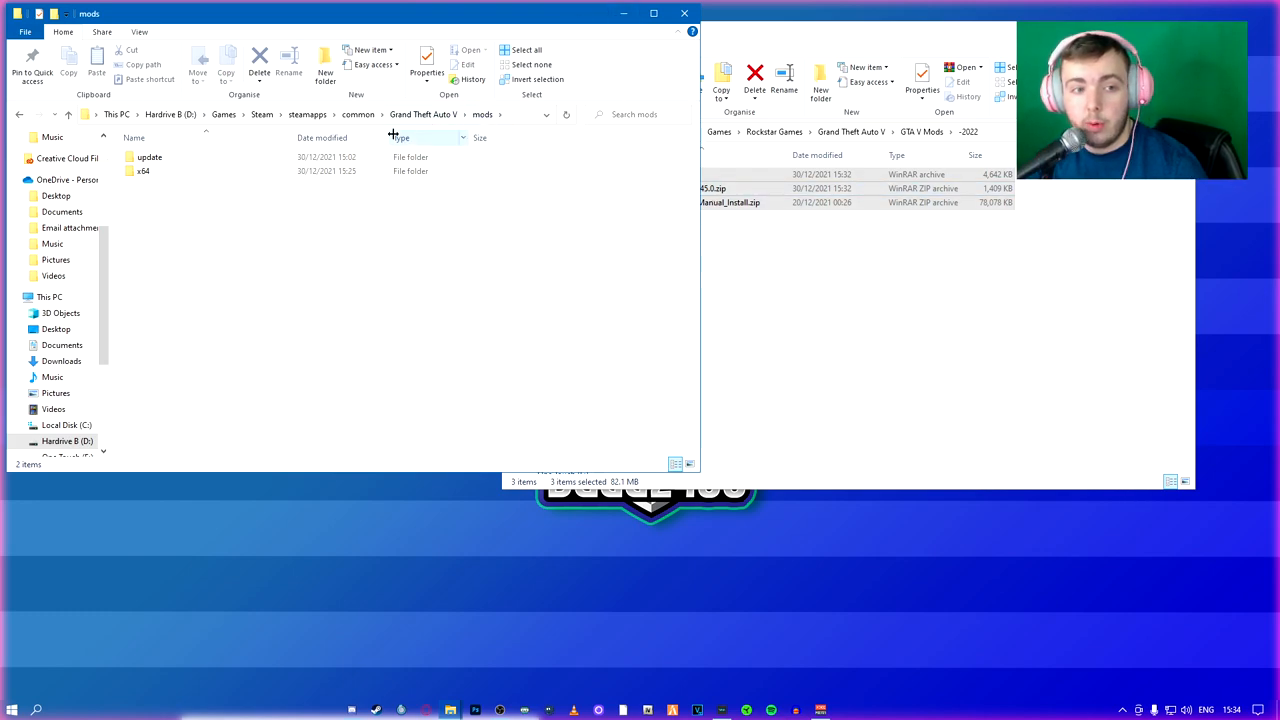
{"action": "left_click", "coordinate": [439, 114]}
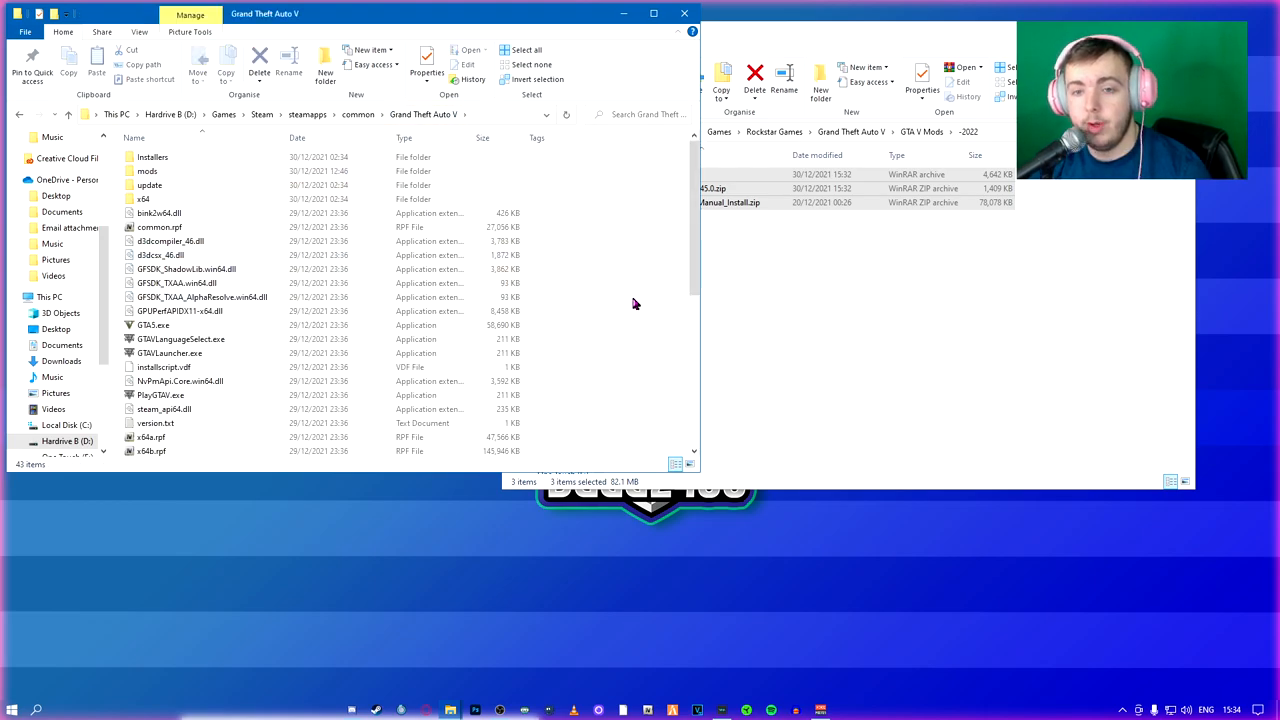
Extract the LSPDFR manual install archive contents into the Grand Theft Auto V folder
{"action": "left_click", "coordinate": [695, 202]}
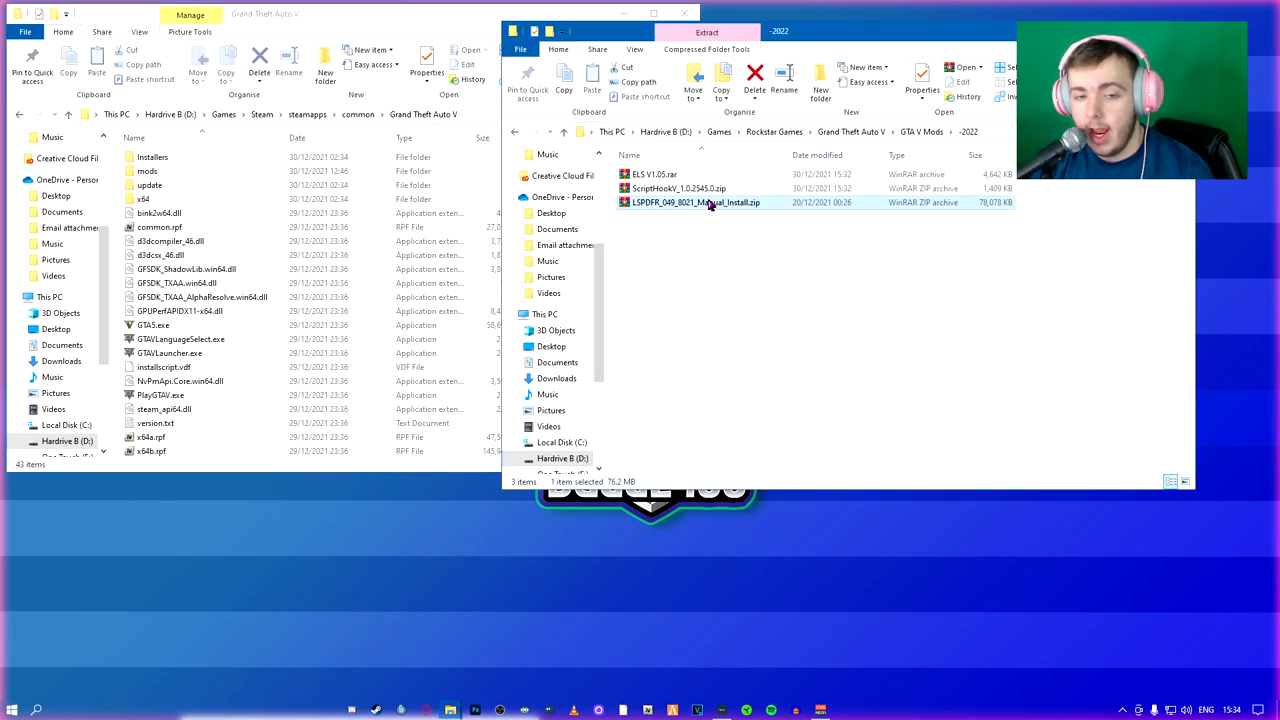
{"action": "double_click", "coordinate": [694, 202]}
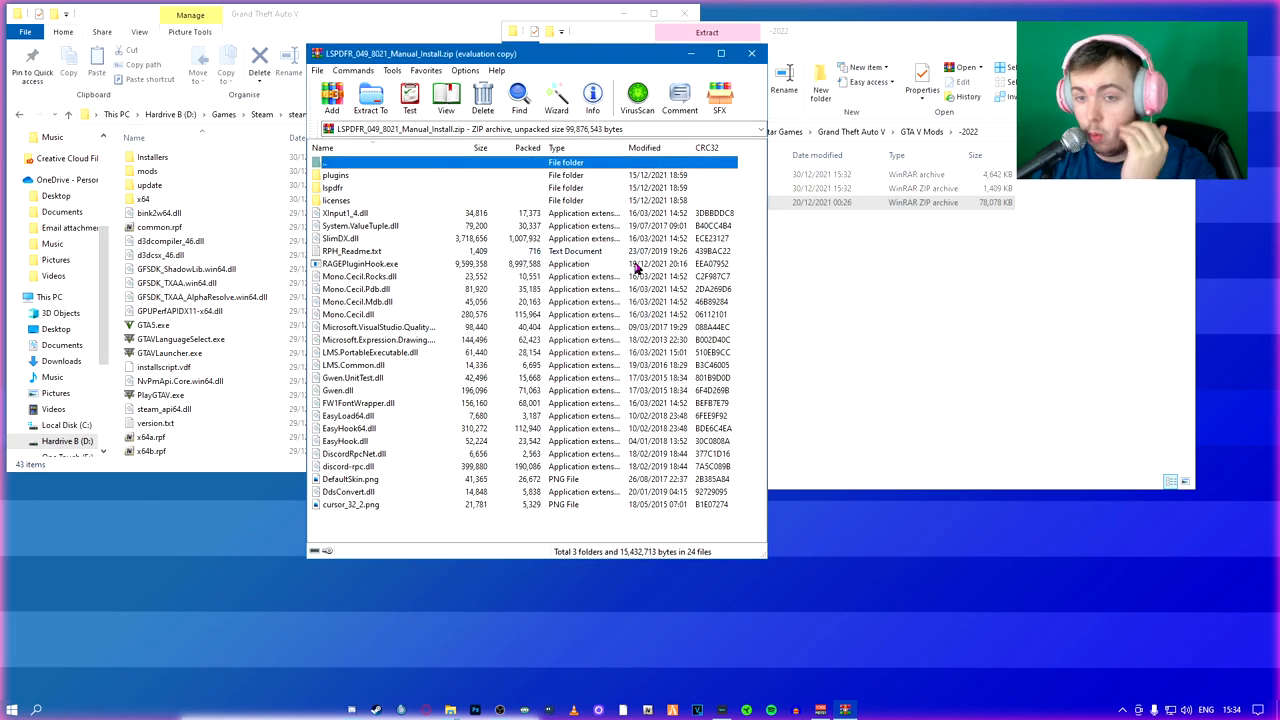
{"action": "mouse_move", "coordinate": [540, 140]}
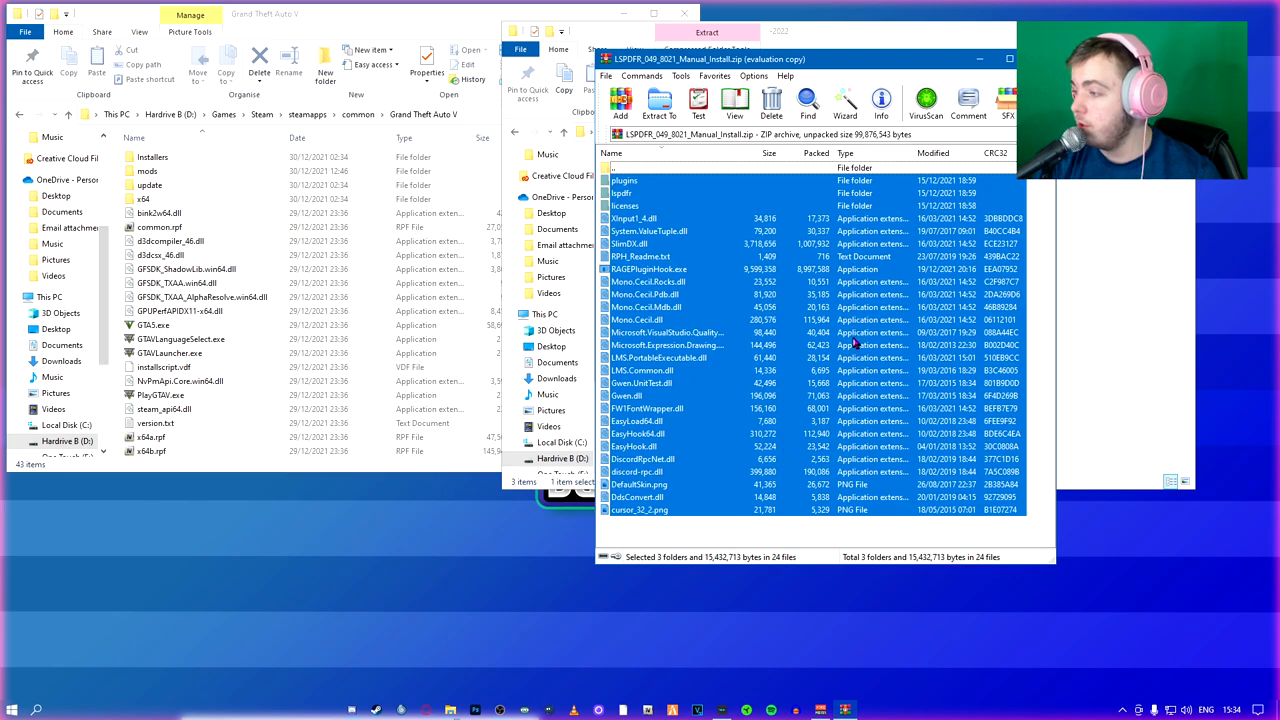
{"action": "mouse_move", "coordinate": [340, 311]}
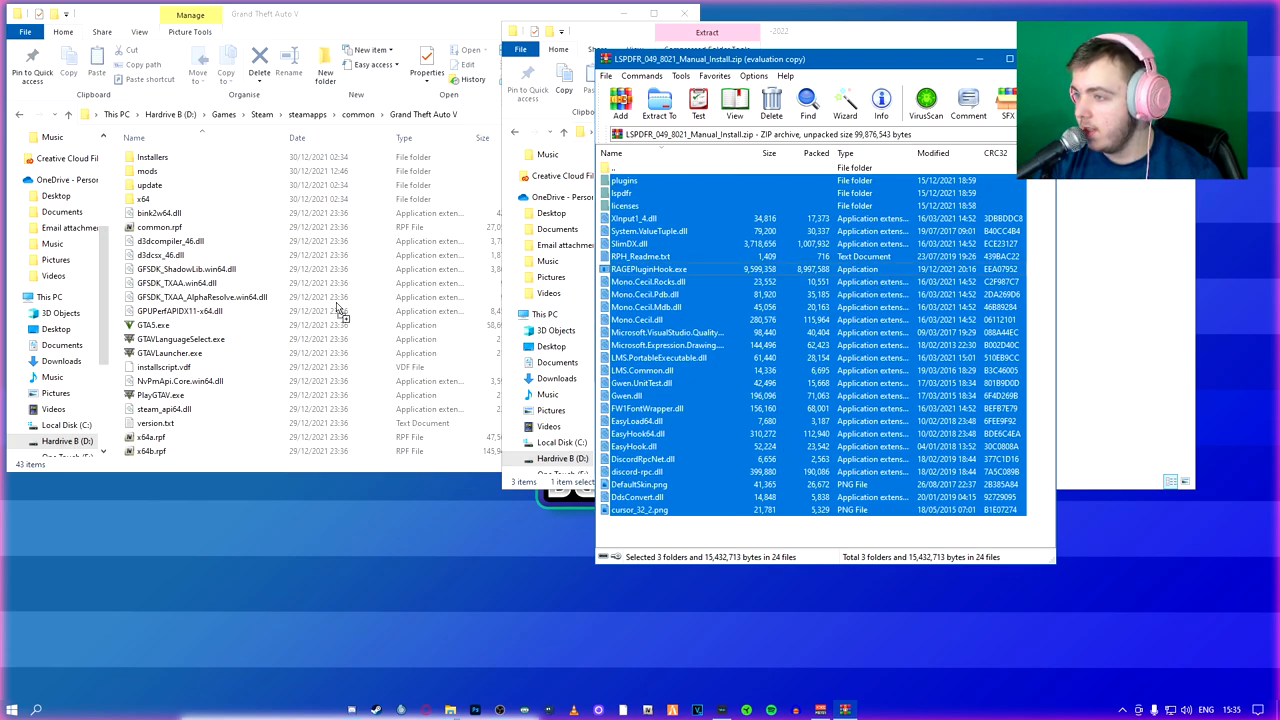
{"action": "mouse_move", "coordinate": [297, 408]}
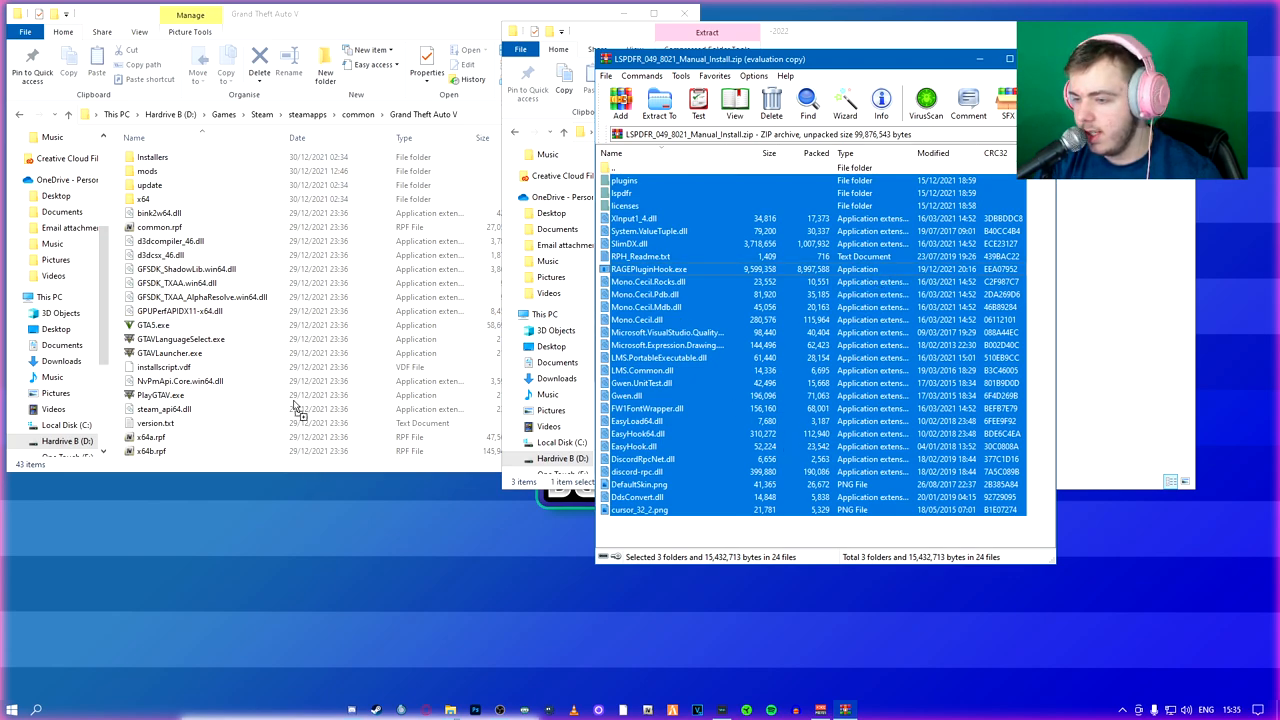
{"action": "left_click", "coordinate": [155, 325]}
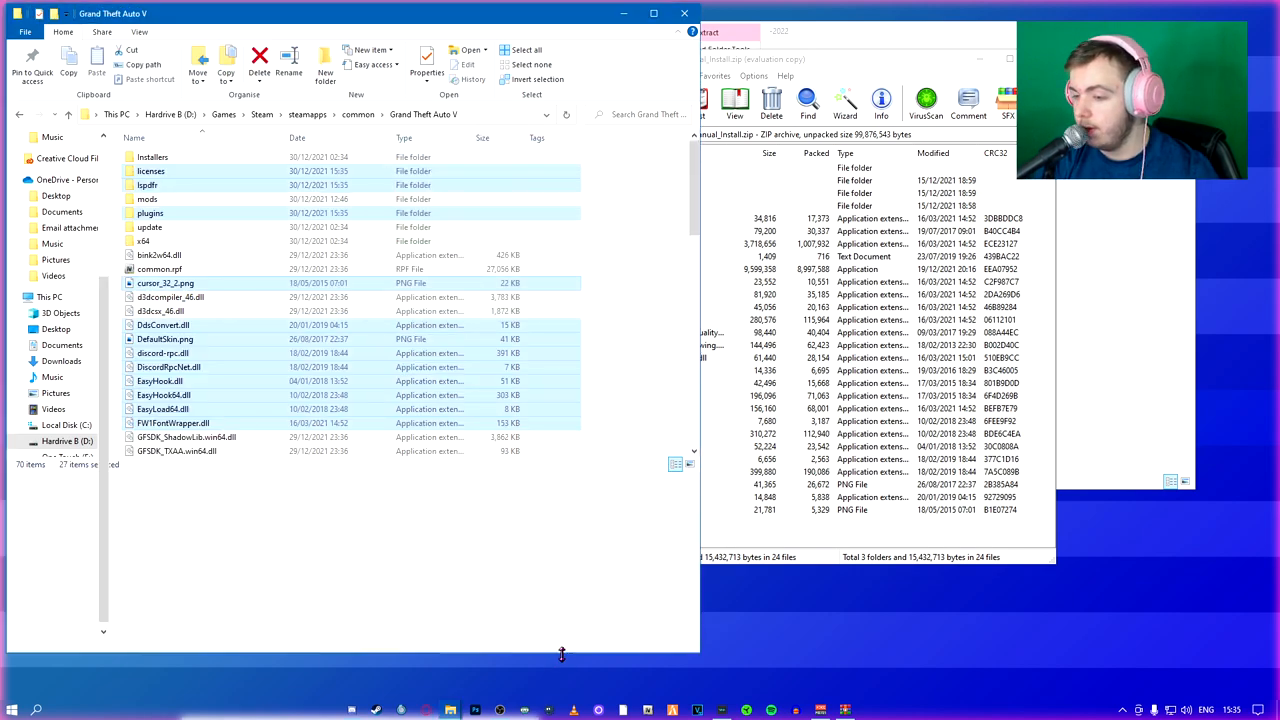
{"action": "scroll", "scroll_direction": "down", "scroll_amount": 3}
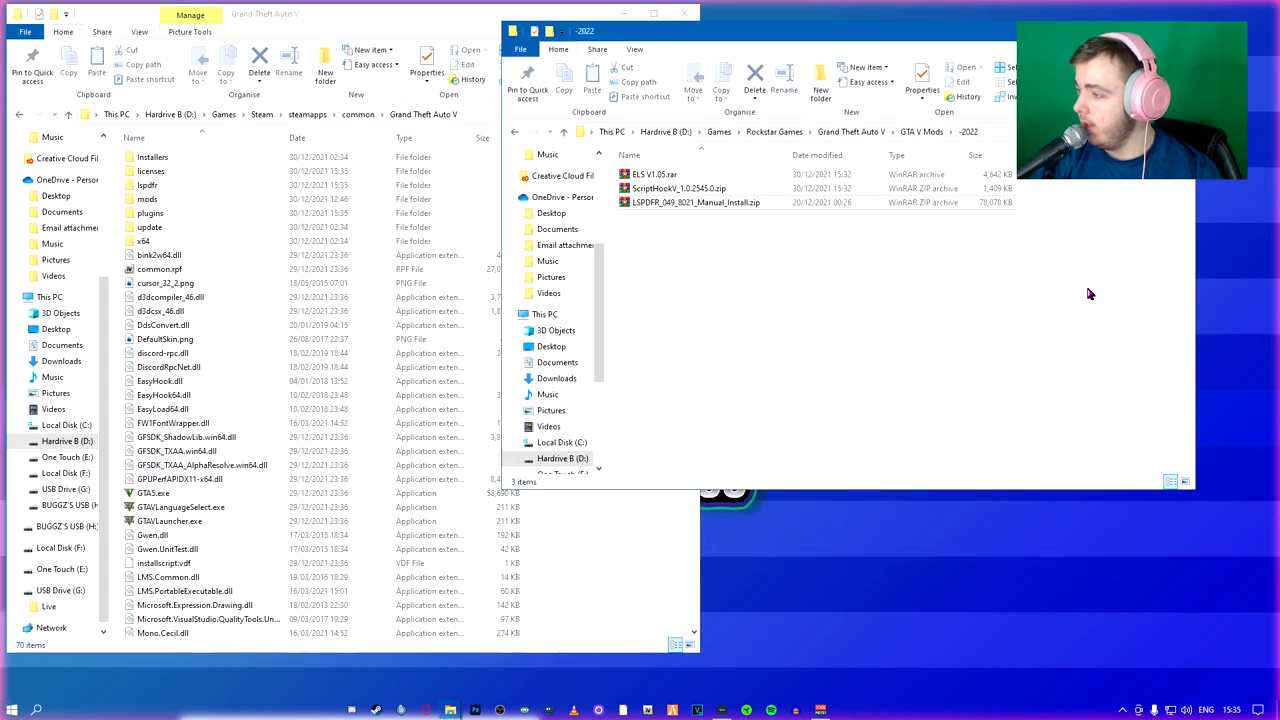
Open the Script Hook V archive's bin folder and select ScriptHookV.dll and dinput8.dll
{"action": "double_click", "coordinate": [677, 188]}
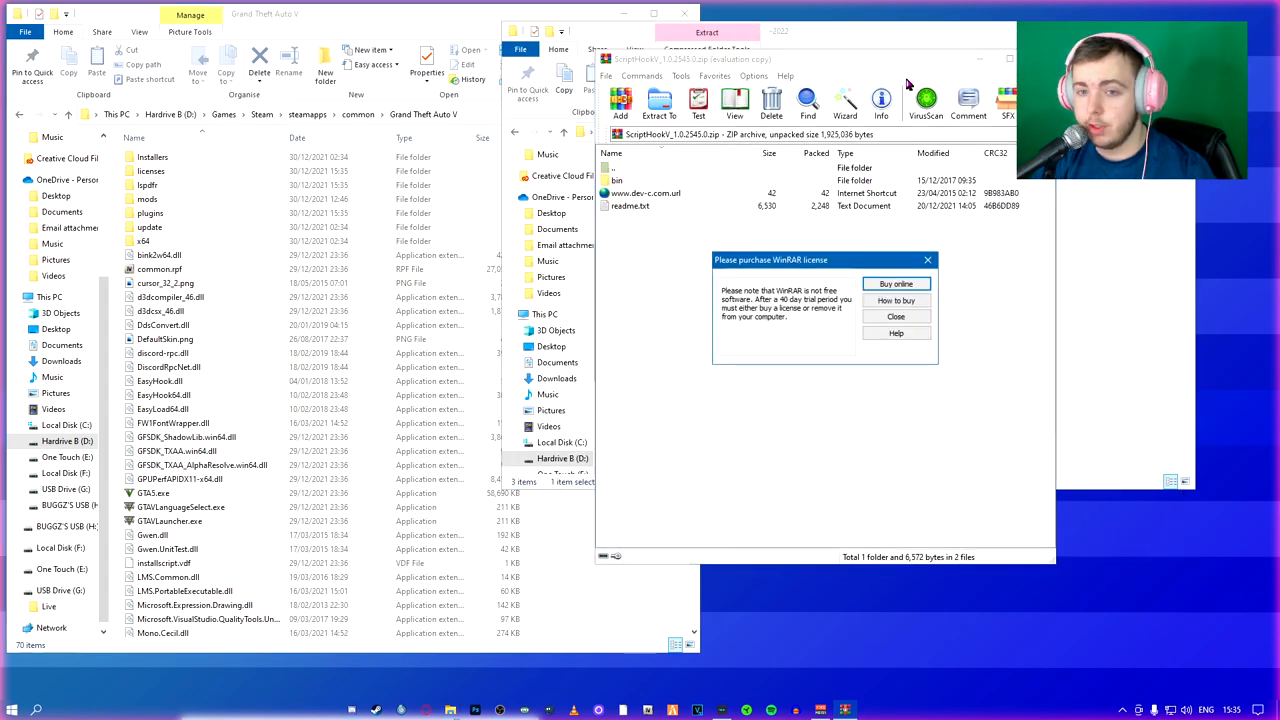
{"action": "left_click", "coordinate": [895, 316]}
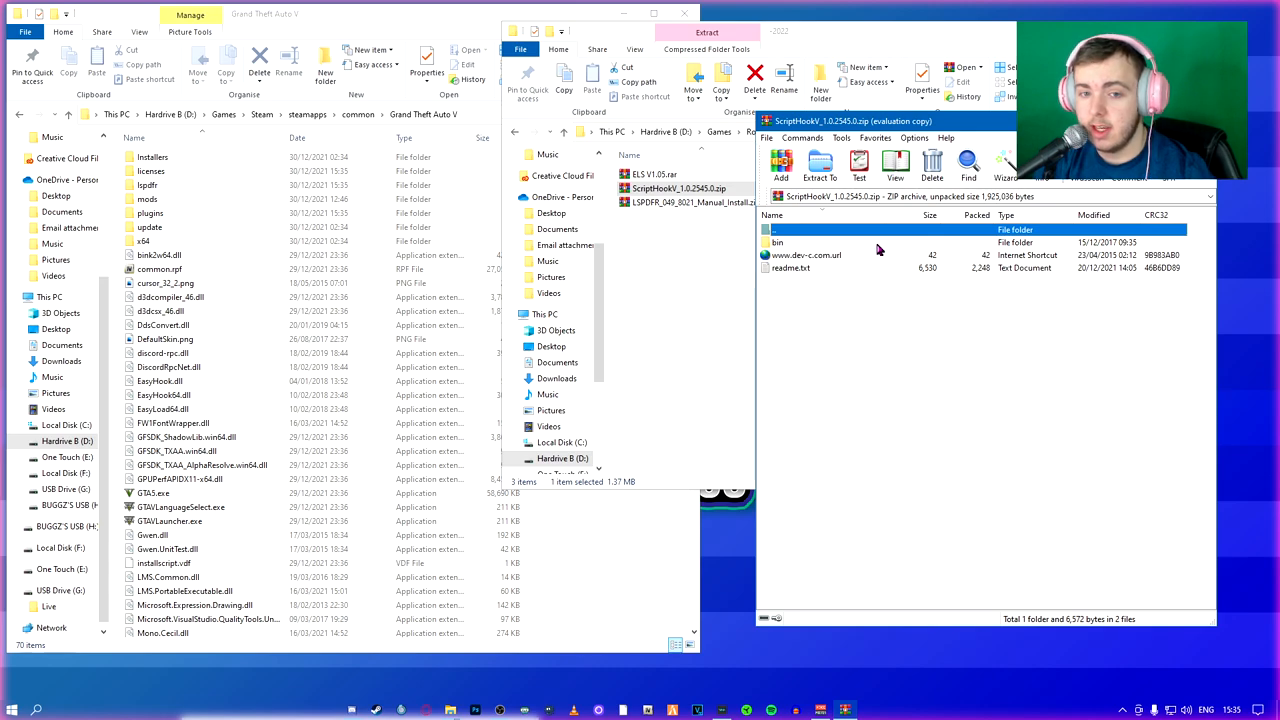
{"action": "double_click", "coordinate": [778, 242]}
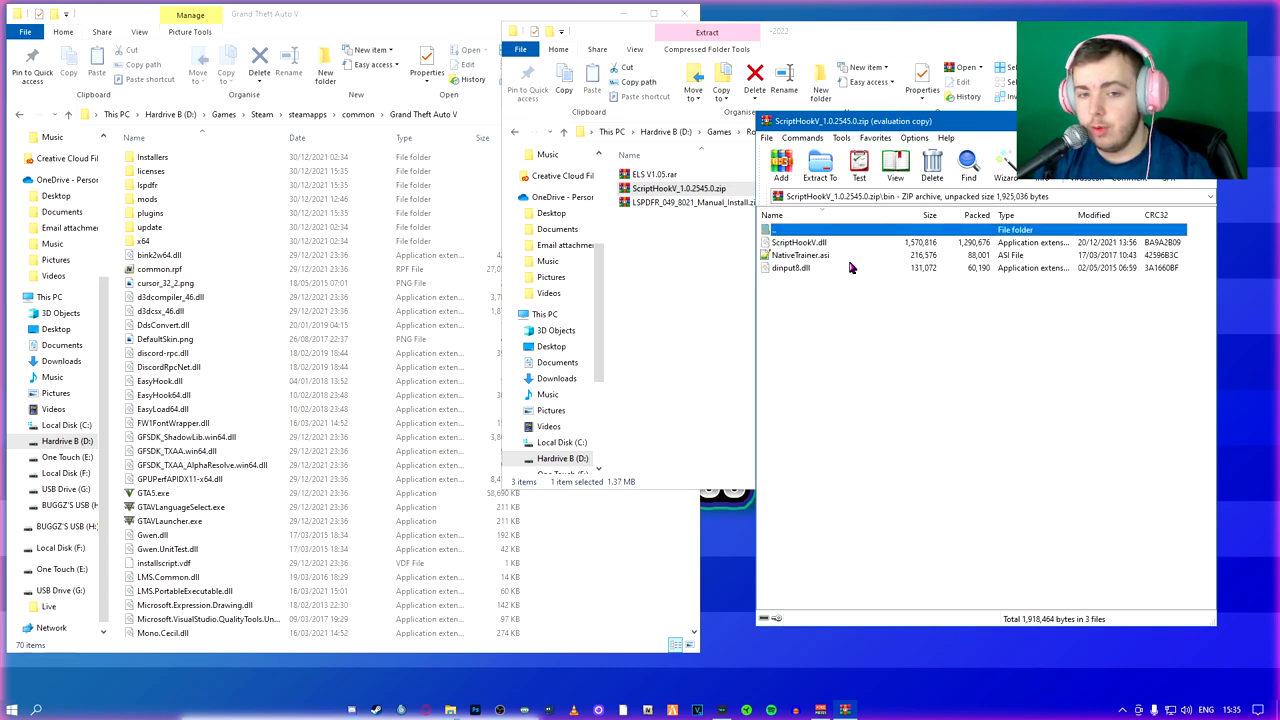
{"action": "left_click", "coordinate": [790, 268]}
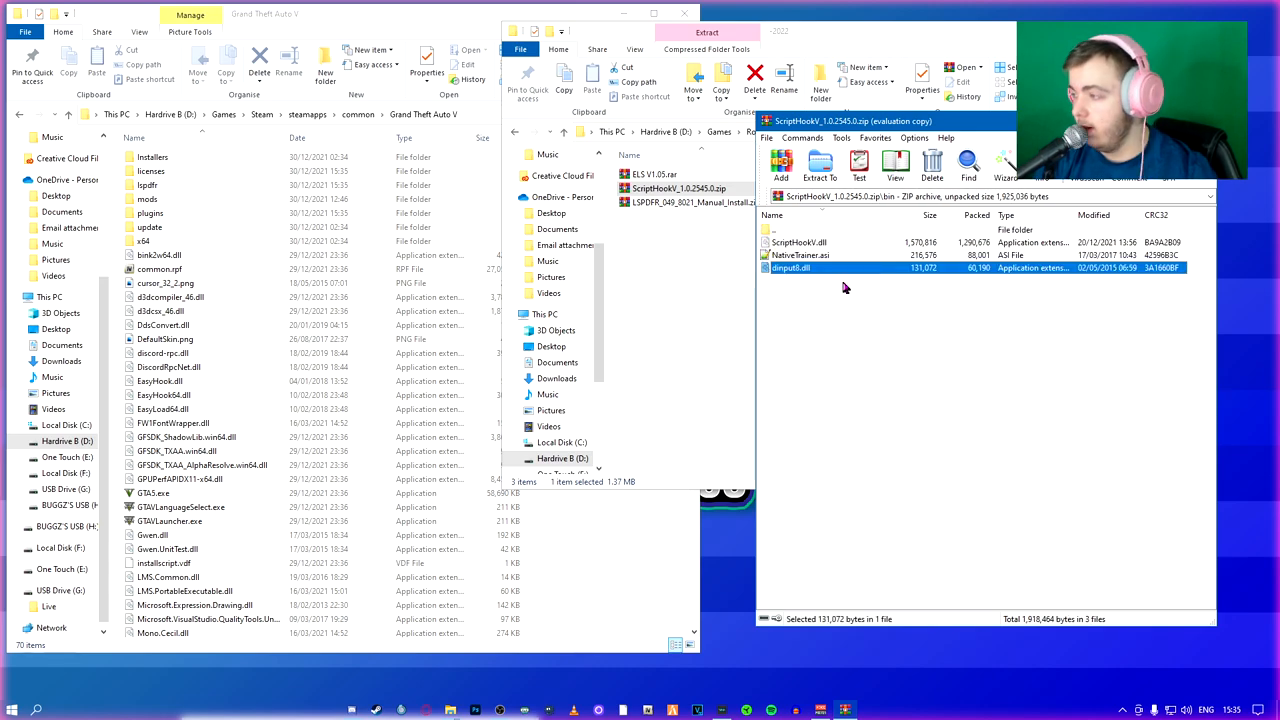
{"action": "left_click", "coordinate": [796, 242]}
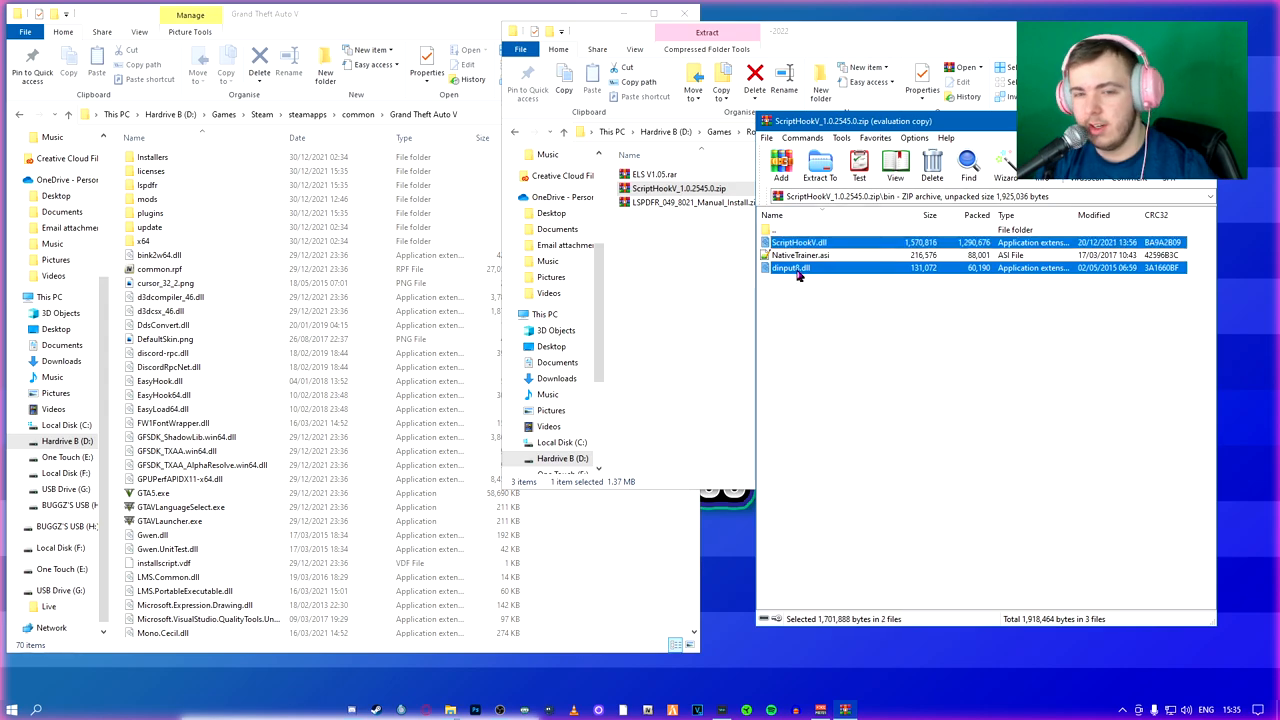
{"action": "mouse_move", "coordinate": [815, 268]}
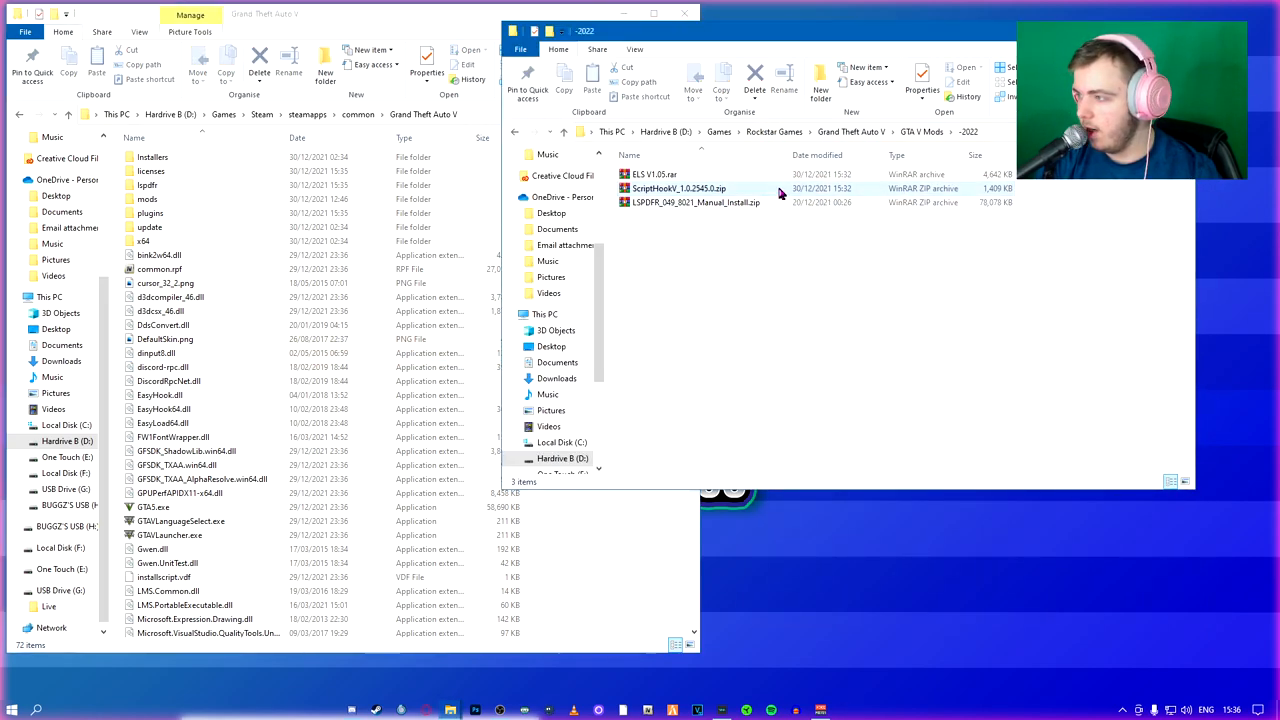
Open the ELS V1.05 archive, close it, and launch a new browser window
{"action": "double_click", "coordinate": [646, 174]}
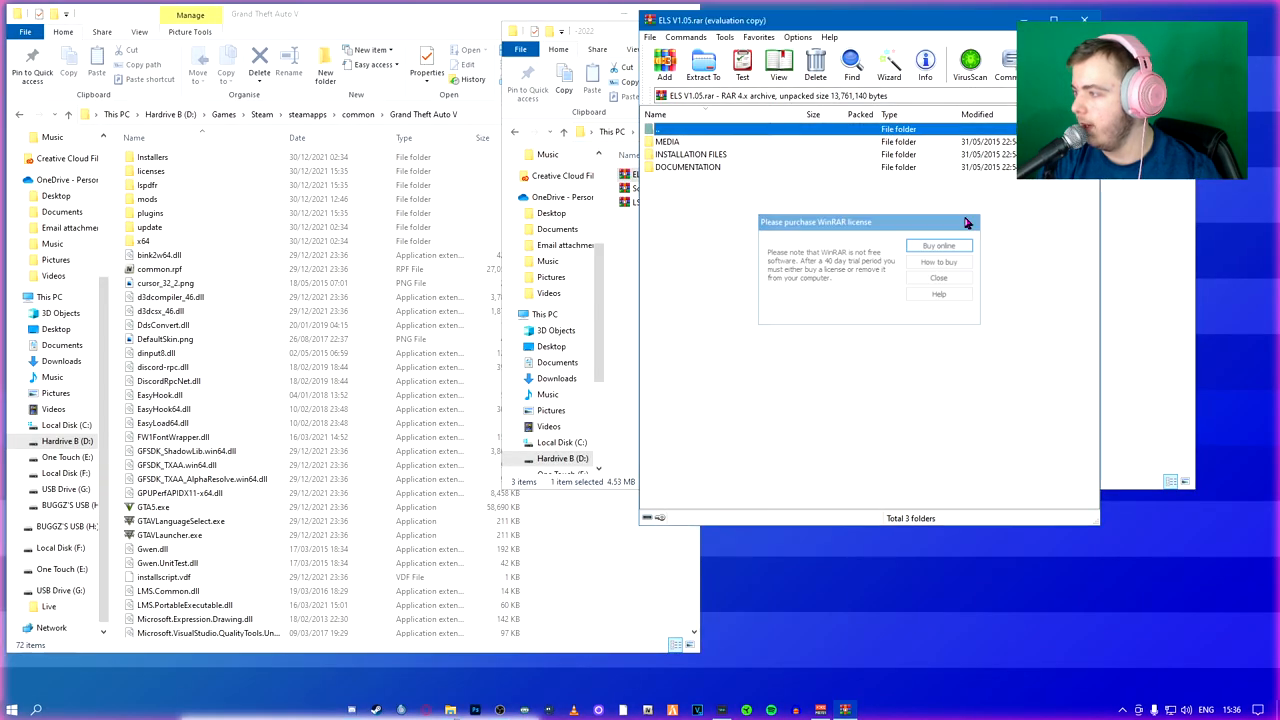
{"action": "left_click", "coordinate": [938, 277]}
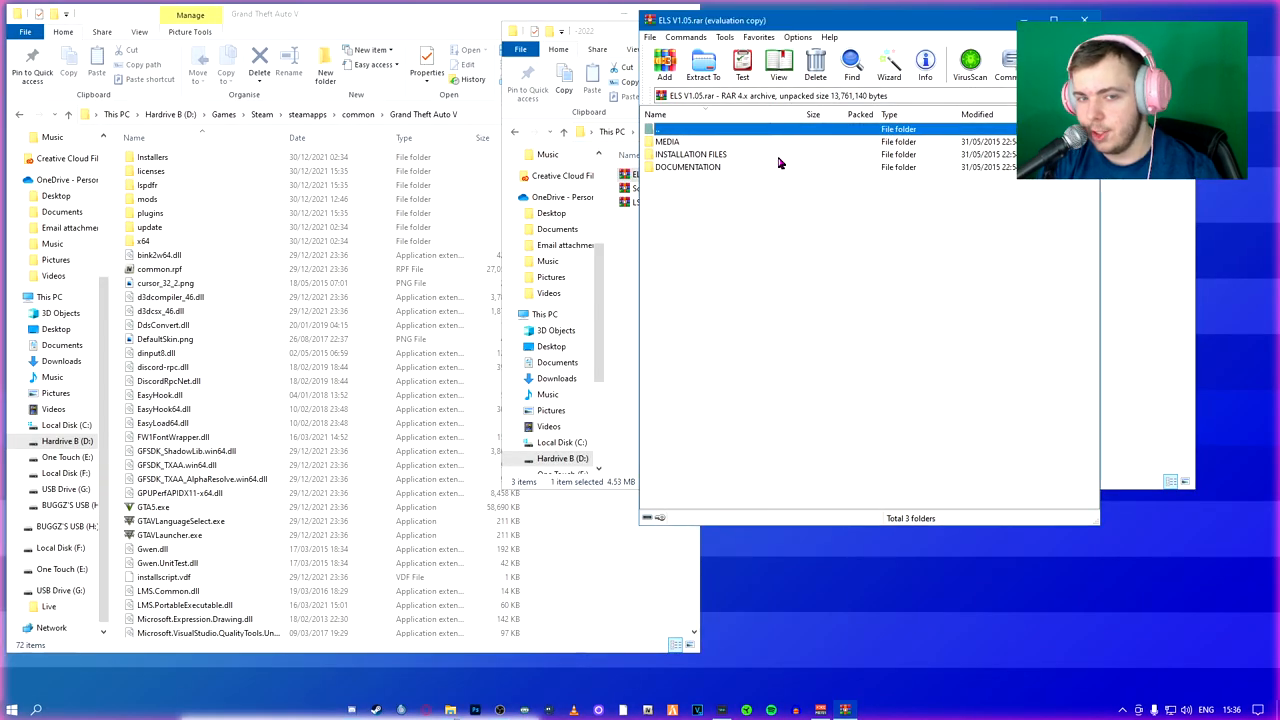
{"action": "double_click", "coordinate": [690, 154]}
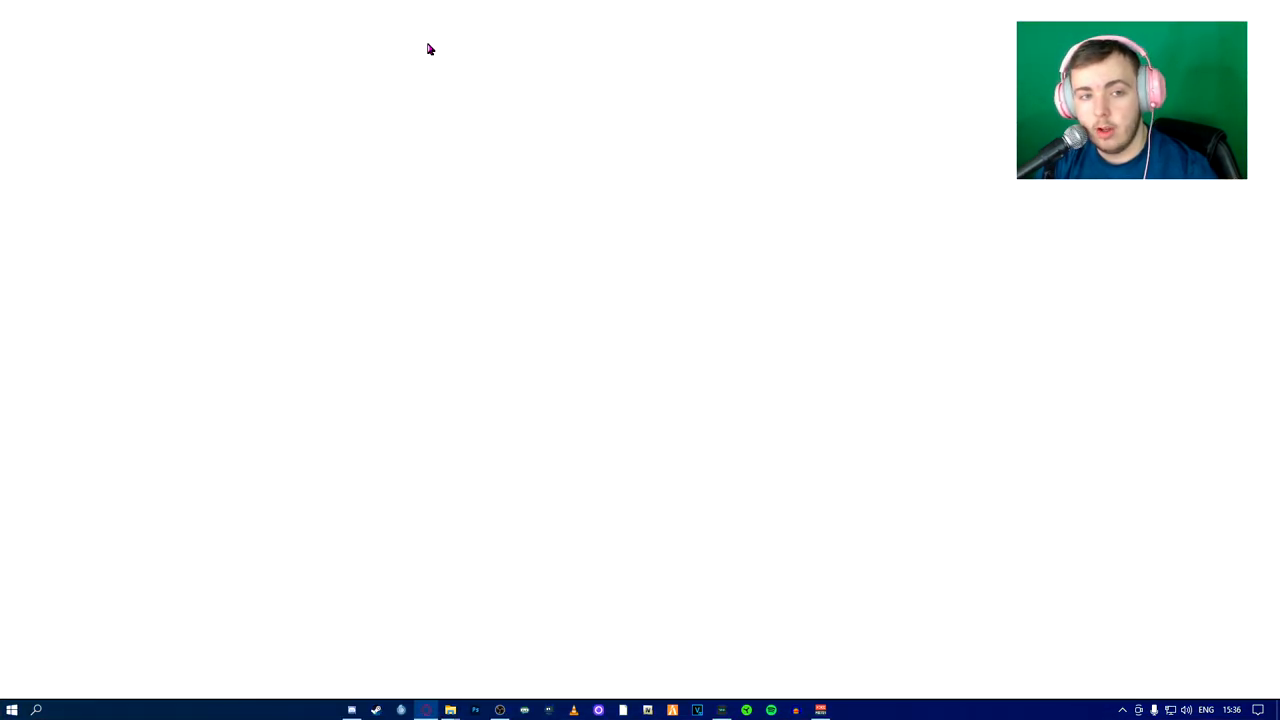
Load the openiv.com homepage in the browser
{"action": "left_click", "coordinate": [419, 708]}
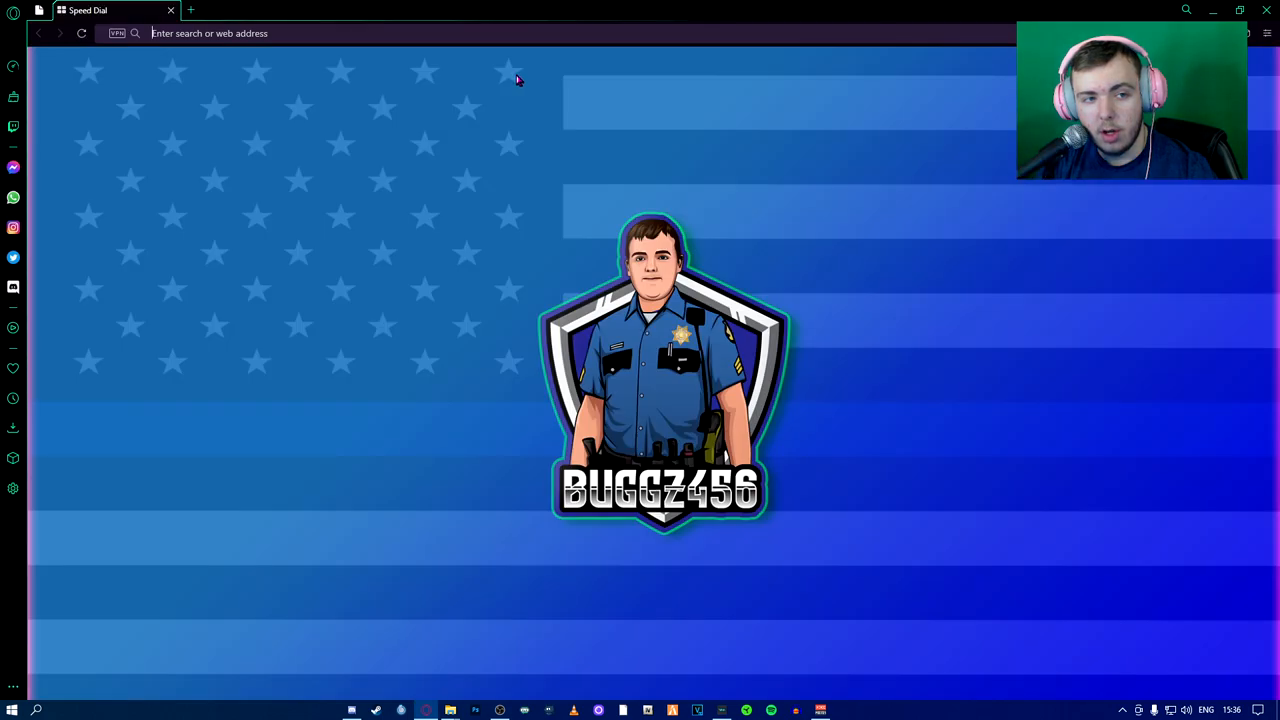
{"action": "type", "text": "ope"}
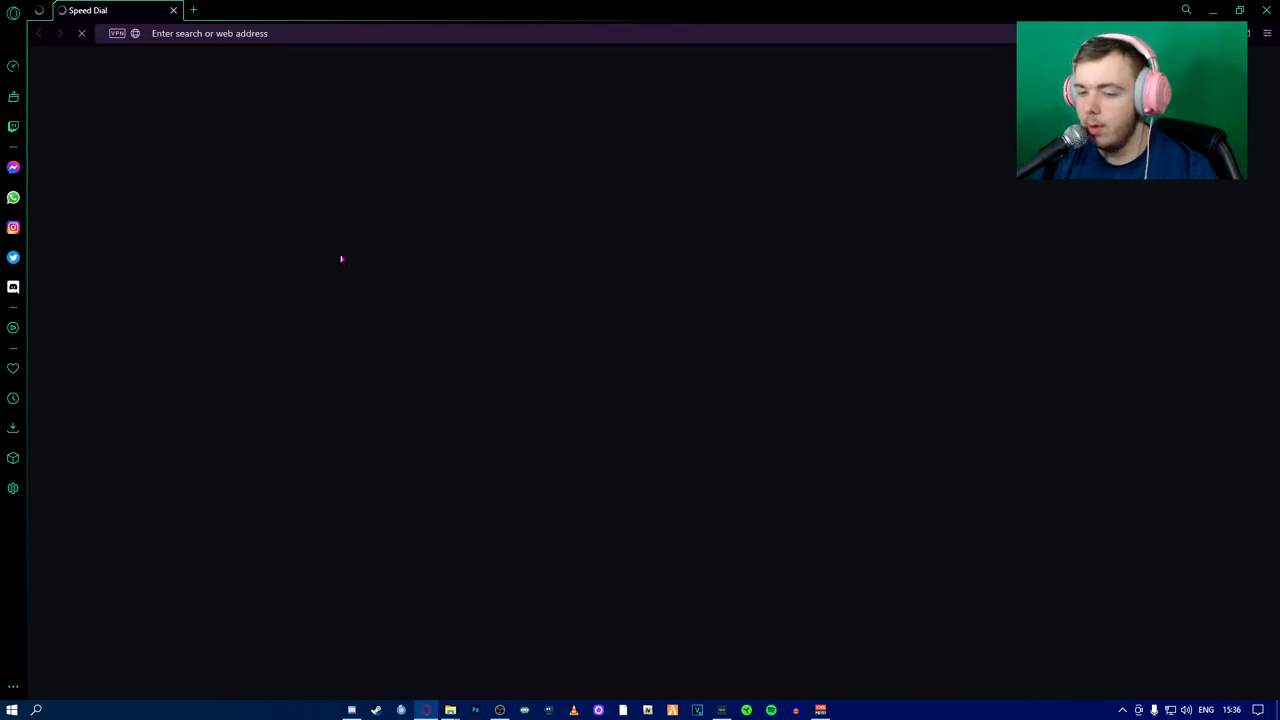
{"action": "type", "text": "opeiv.com"}
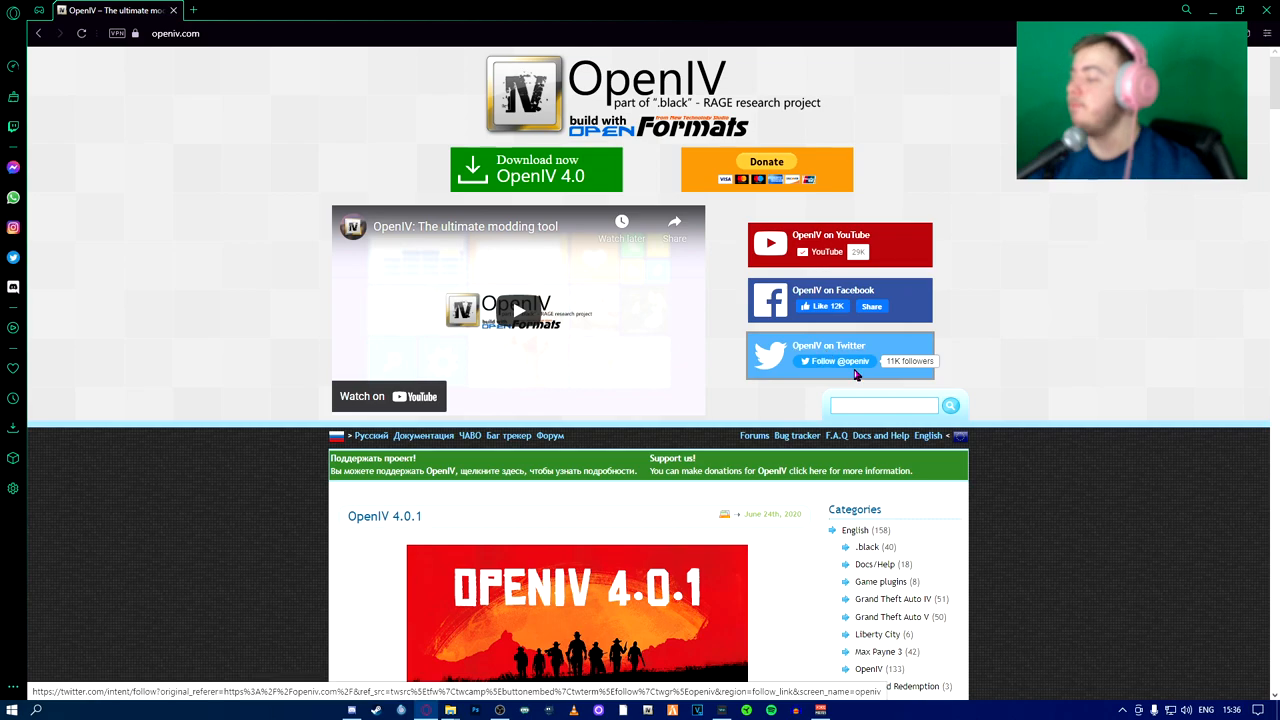
{"action": "mouse_move", "coordinate": [537, 205]}
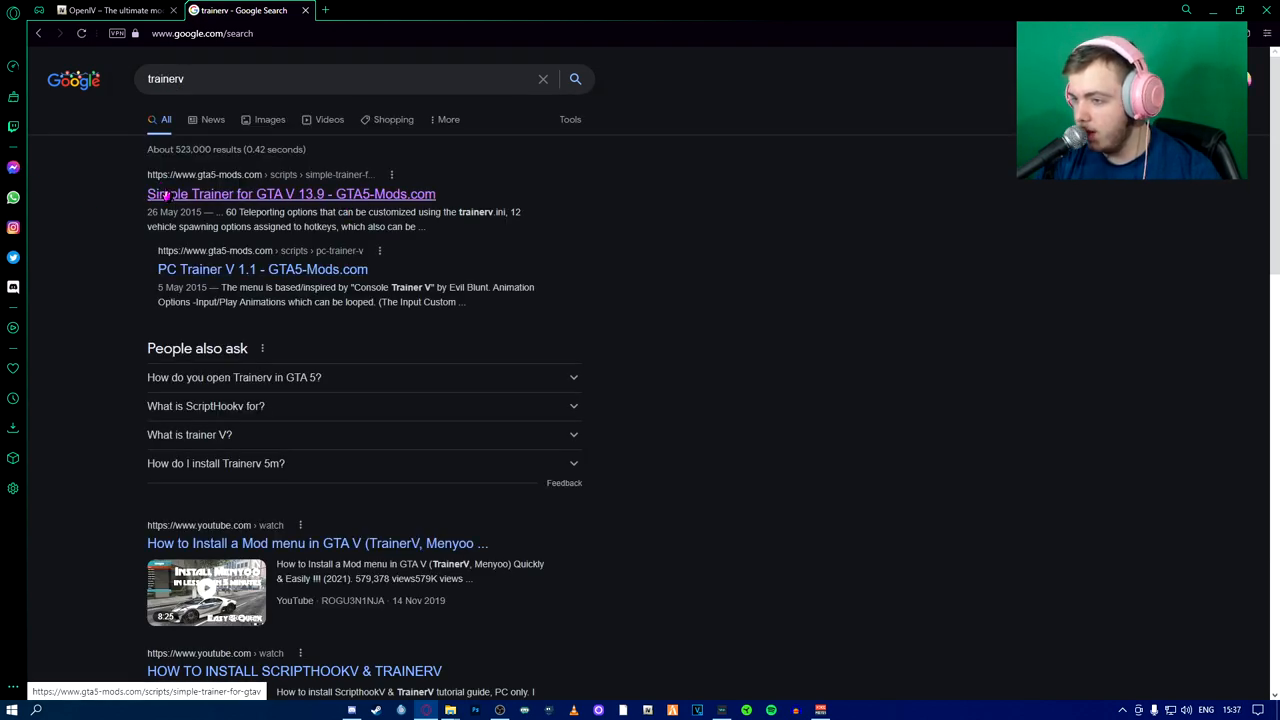
Download Simple Trainer for GTA V 13.9 from GTA5-Mods.com into the mods folder
{"action": "left_click", "coordinate": [291, 193]}
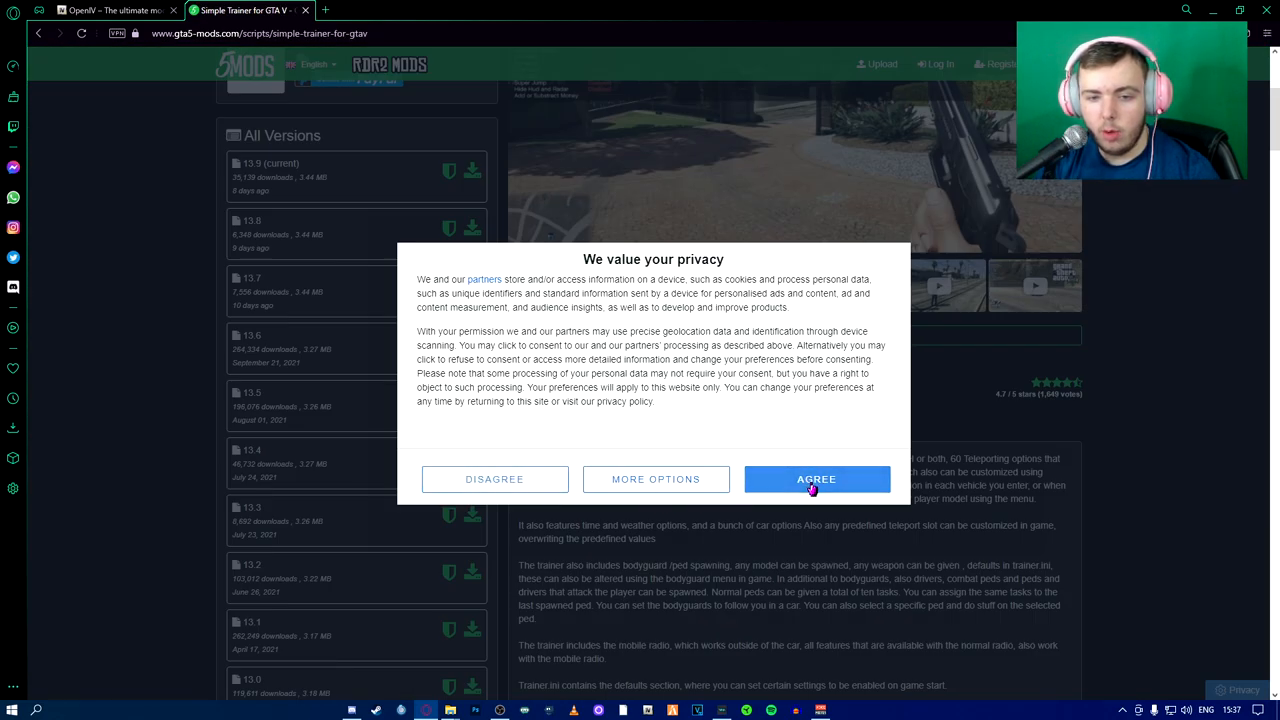
{"action": "left_click", "coordinate": [816, 479]}
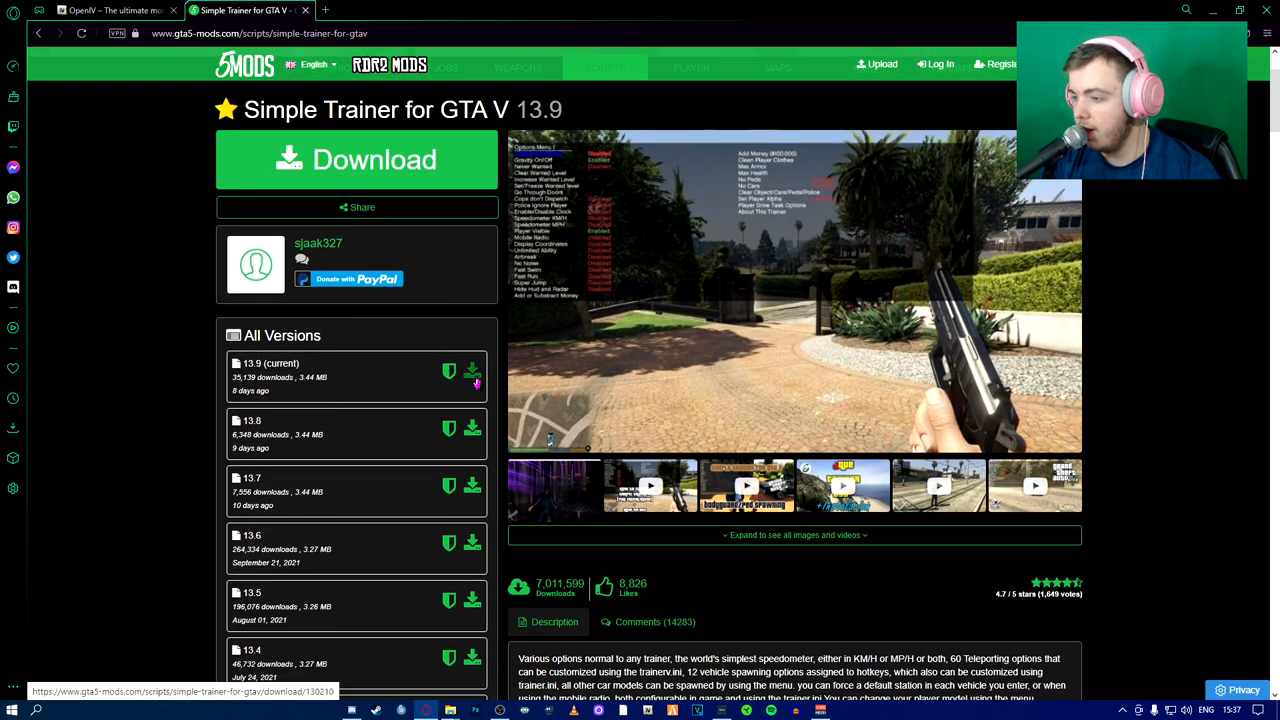
{"action": "left_click", "coordinate": [472, 371]}
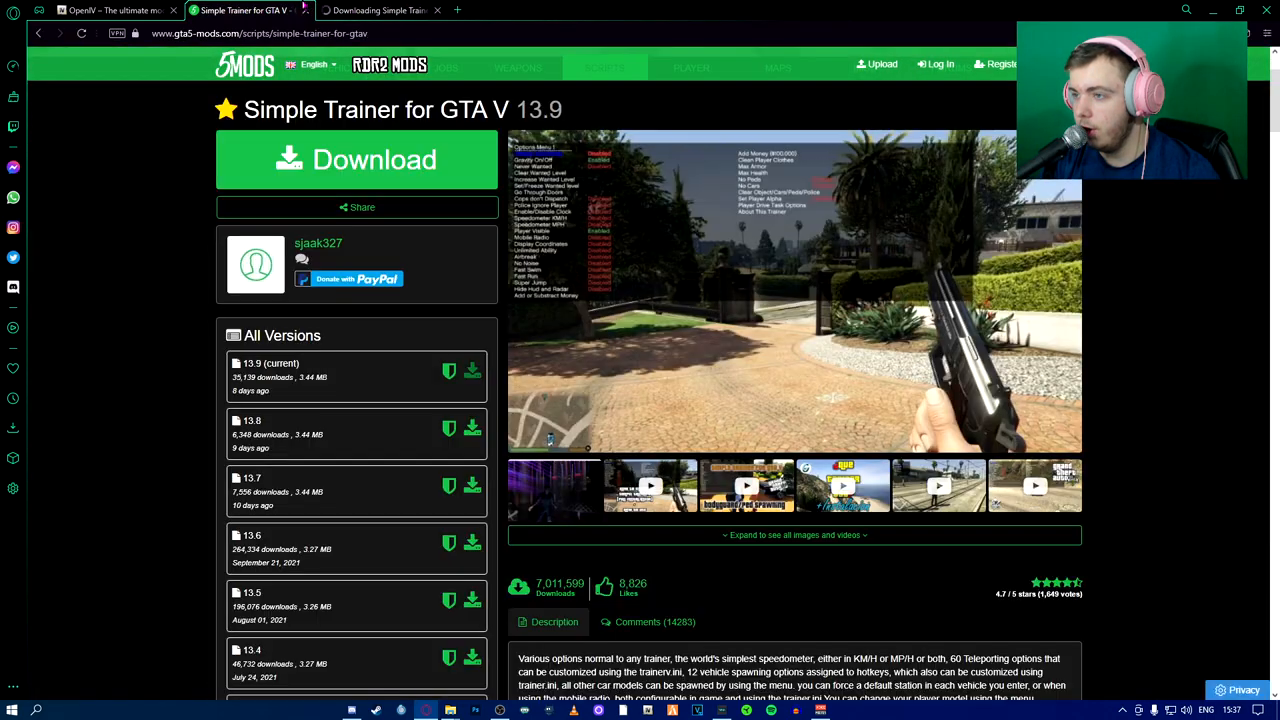
{"action": "left_click", "coordinate": [357, 159]}
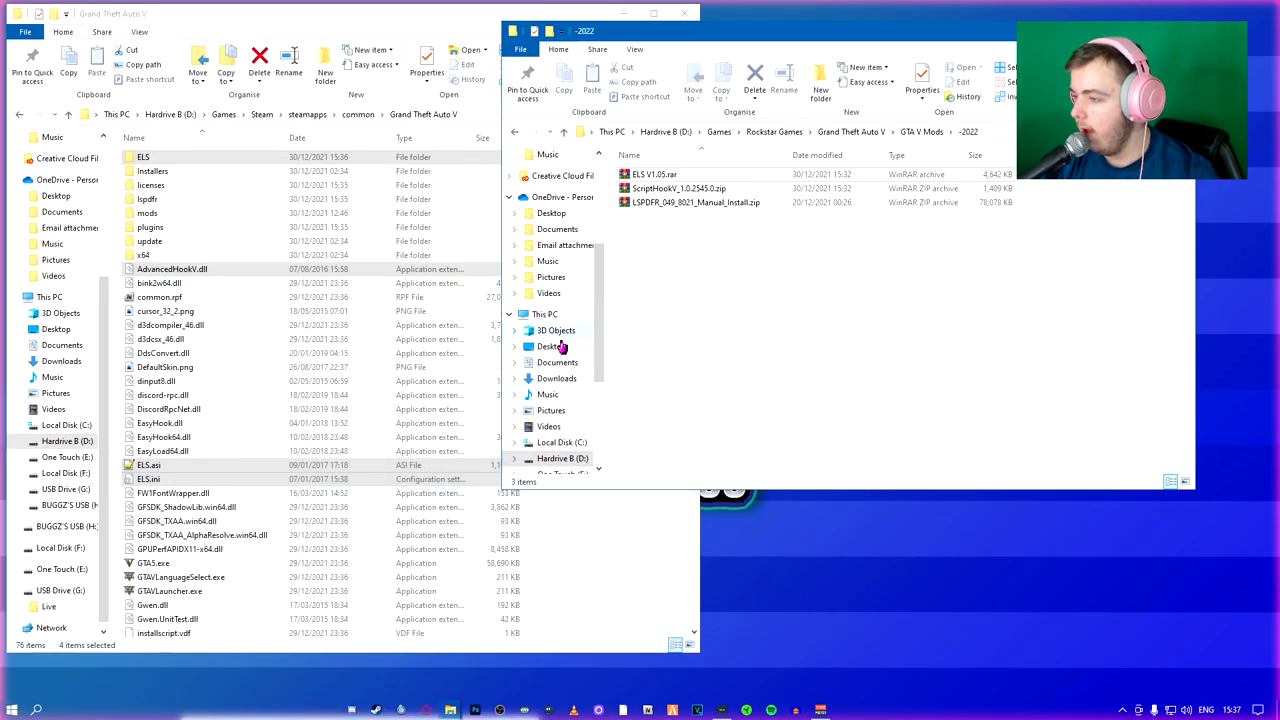
{"action": "left_click", "coordinate": [556, 378]}
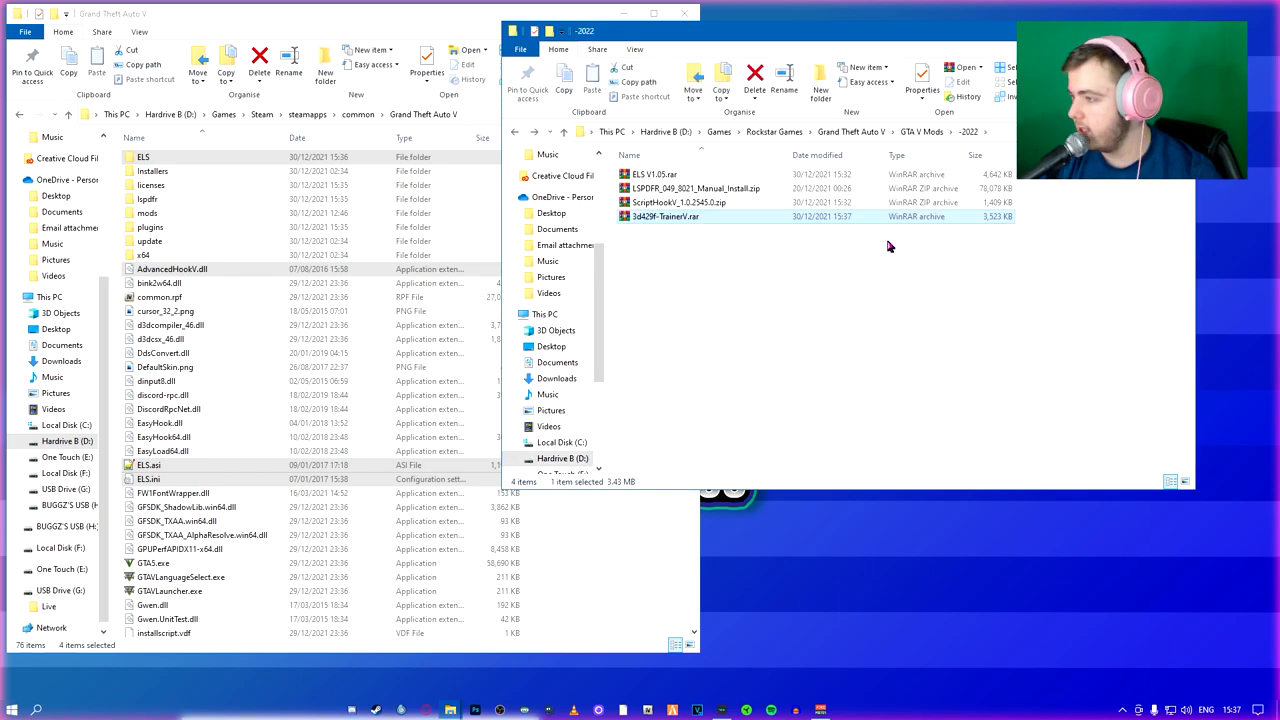
Extract TrainerV.asi and trainerv.ini from the TrainerV archive into the game folder
{"action": "double_click", "coordinate": [662, 216]}
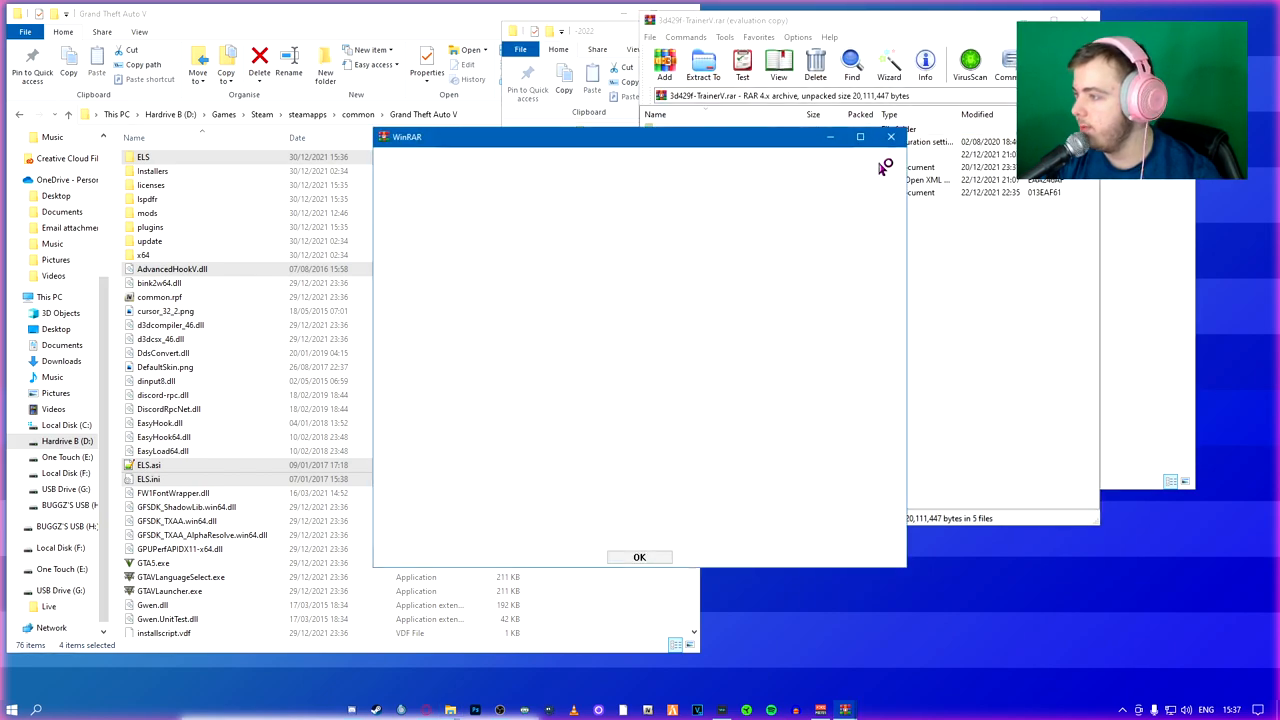
{"action": "left_click", "coordinate": [639, 557]}
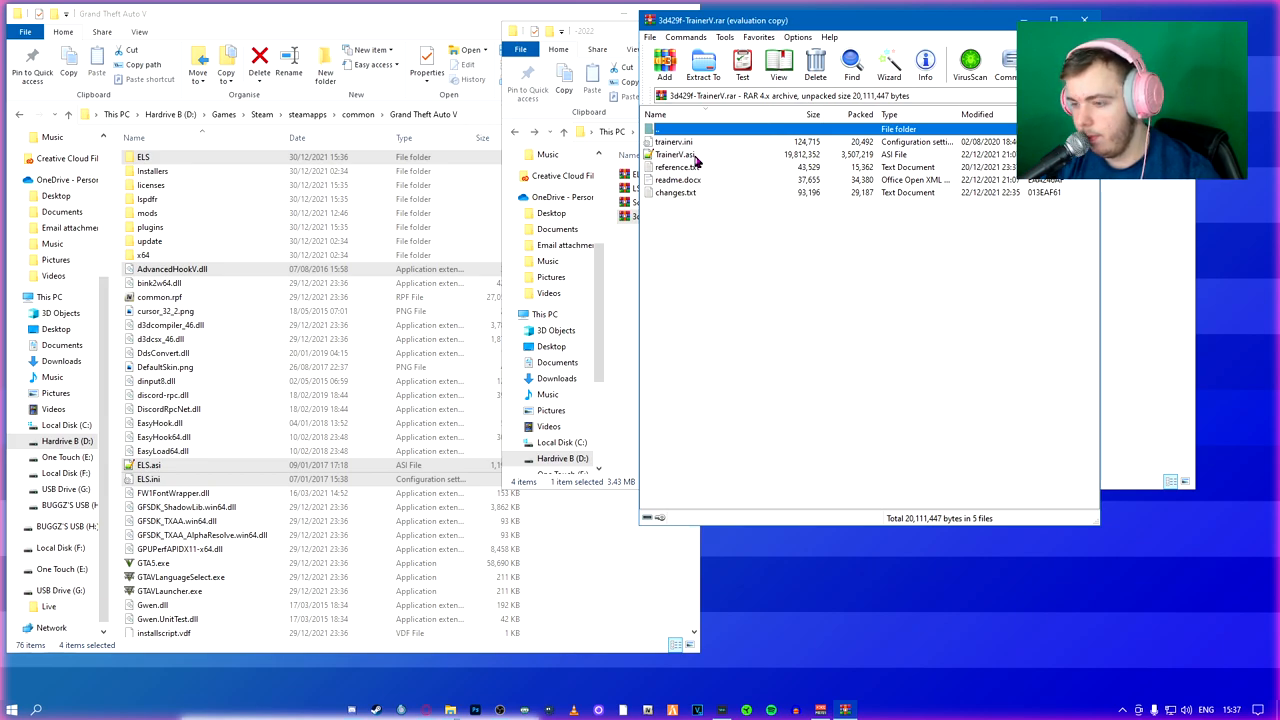
{"action": "left_click", "coordinate": [692, 154]}
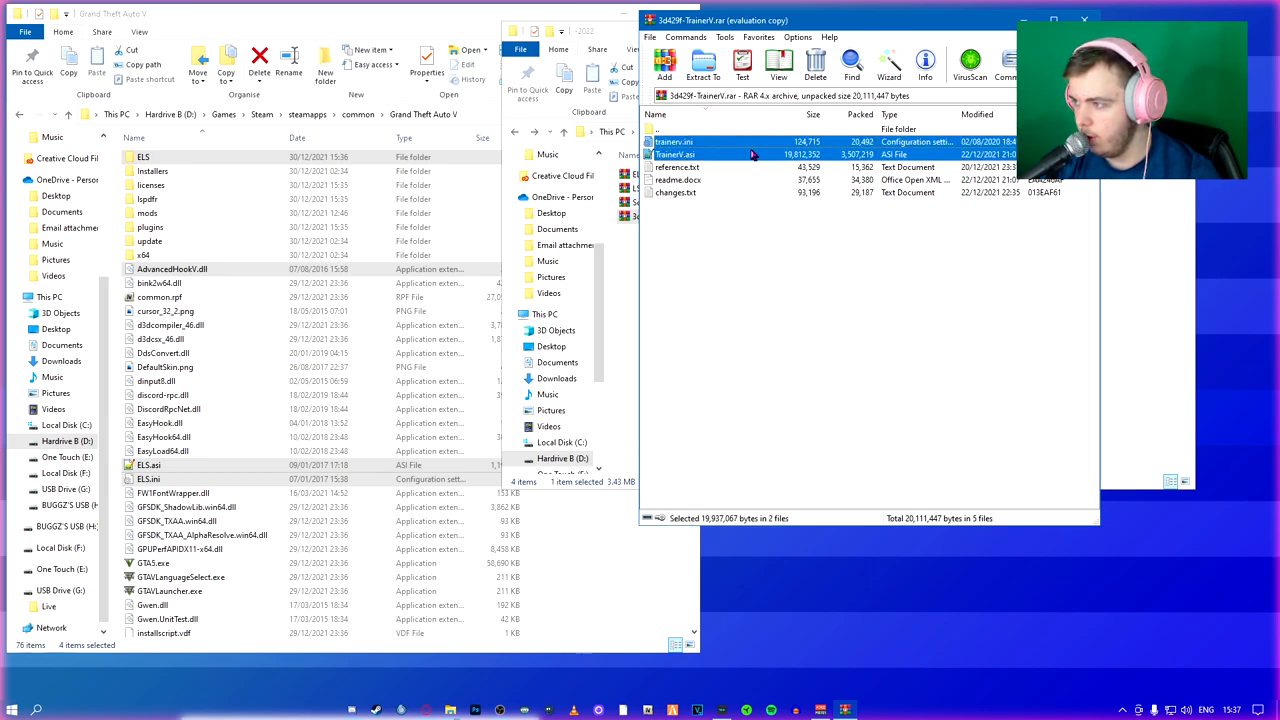
{"action": "mouse_move", "coordinate": [645, 645]}
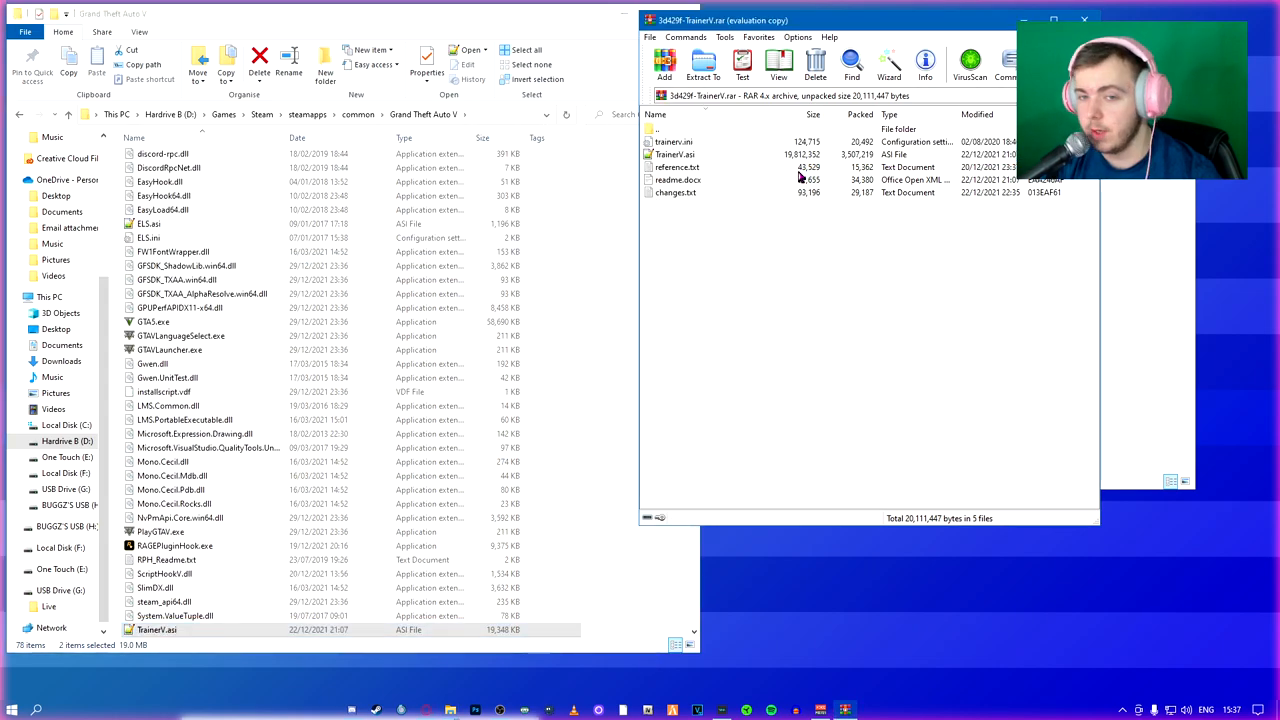
{"action": "scroll", "scroll_direction": "down", "scroll_amount": 3}
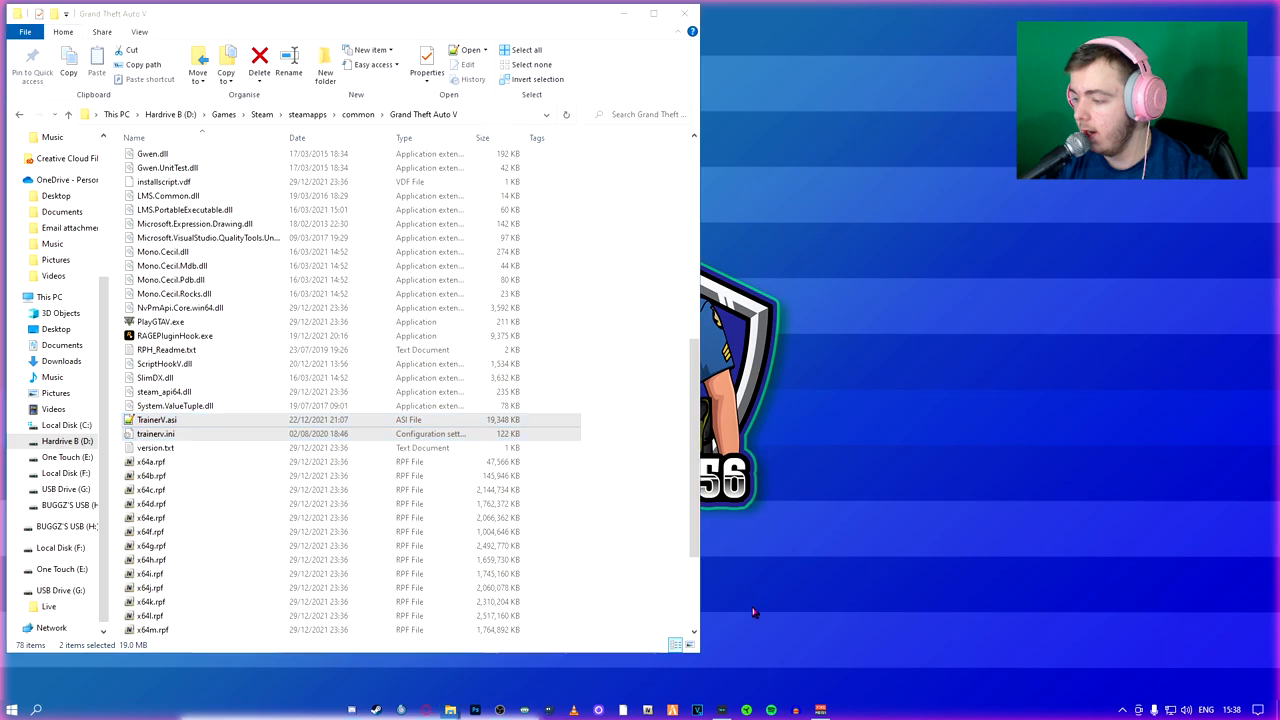
{"action": "mouse_move", "coordinate": [887, 368]}
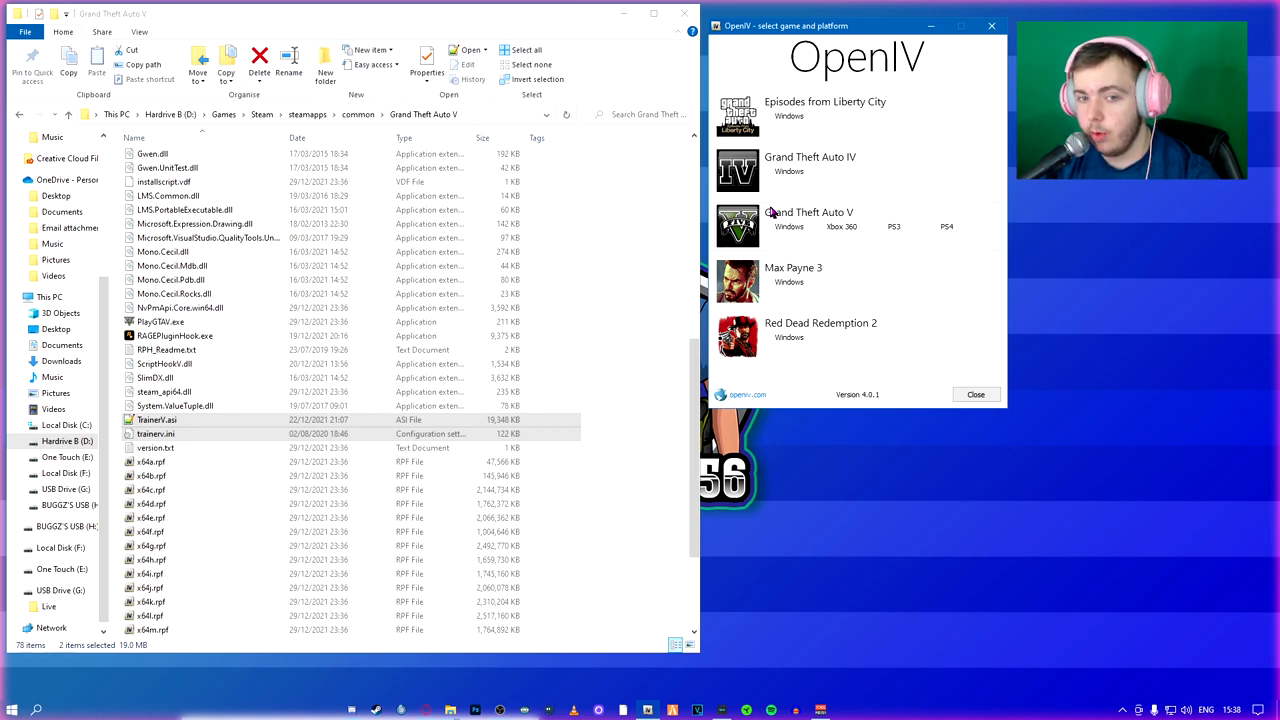
Point OpenIV's Grand Theft Auto V Windows entry at D:\Games\Steam\steamapps\common\Grand Theft Auto V
{"action": "left_click", "coordinate": [790, 226]}
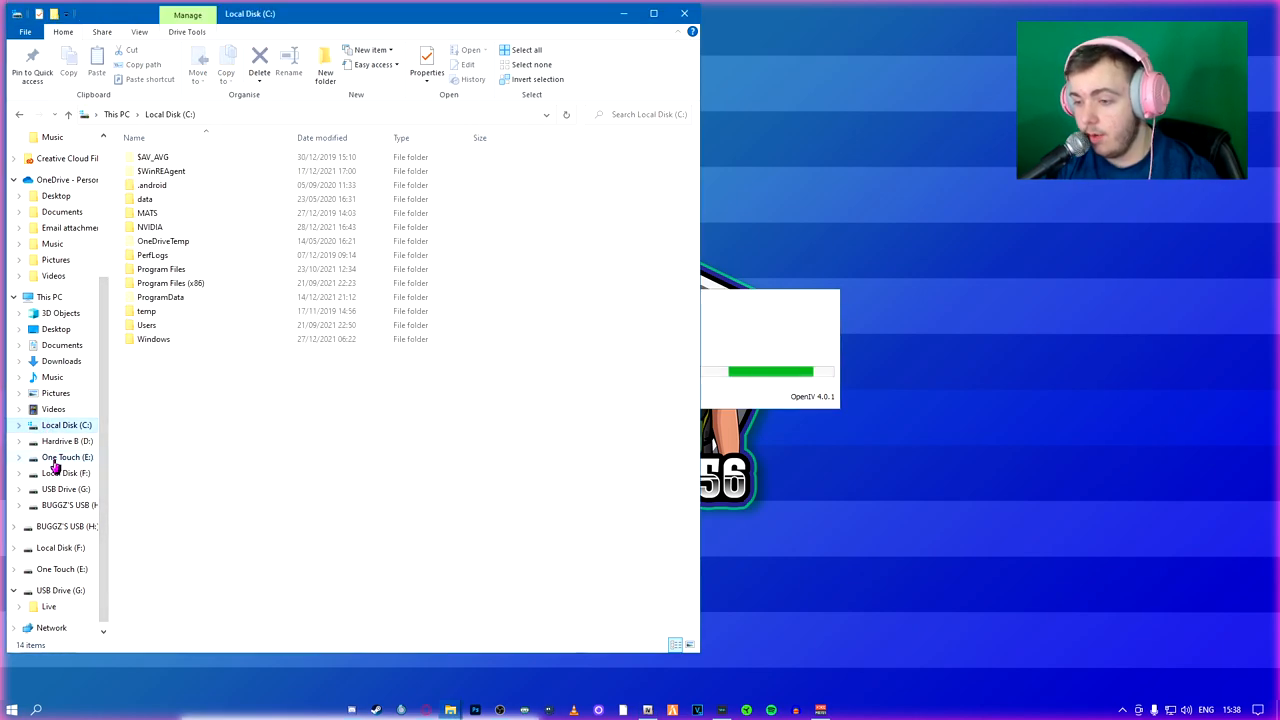
{"action": "left_click", "coordinate": [65, 440]}
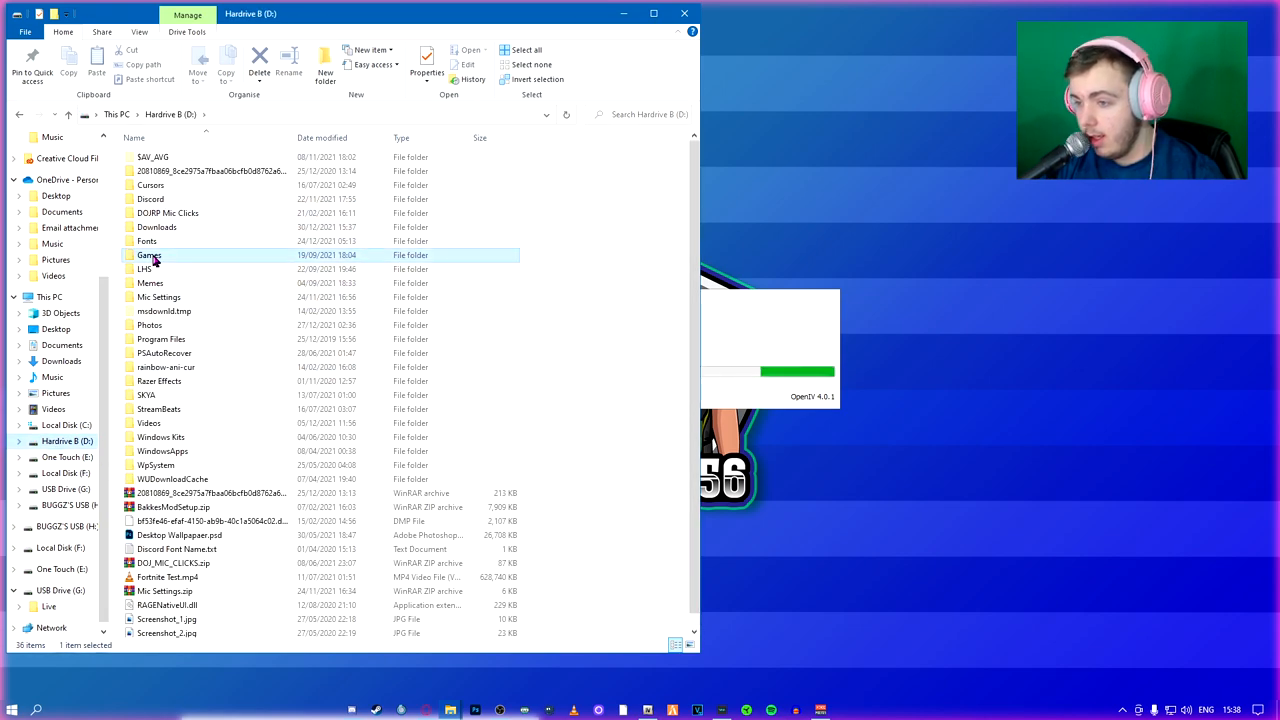
{"action": "double_click", "coordinate": [148, 256]}
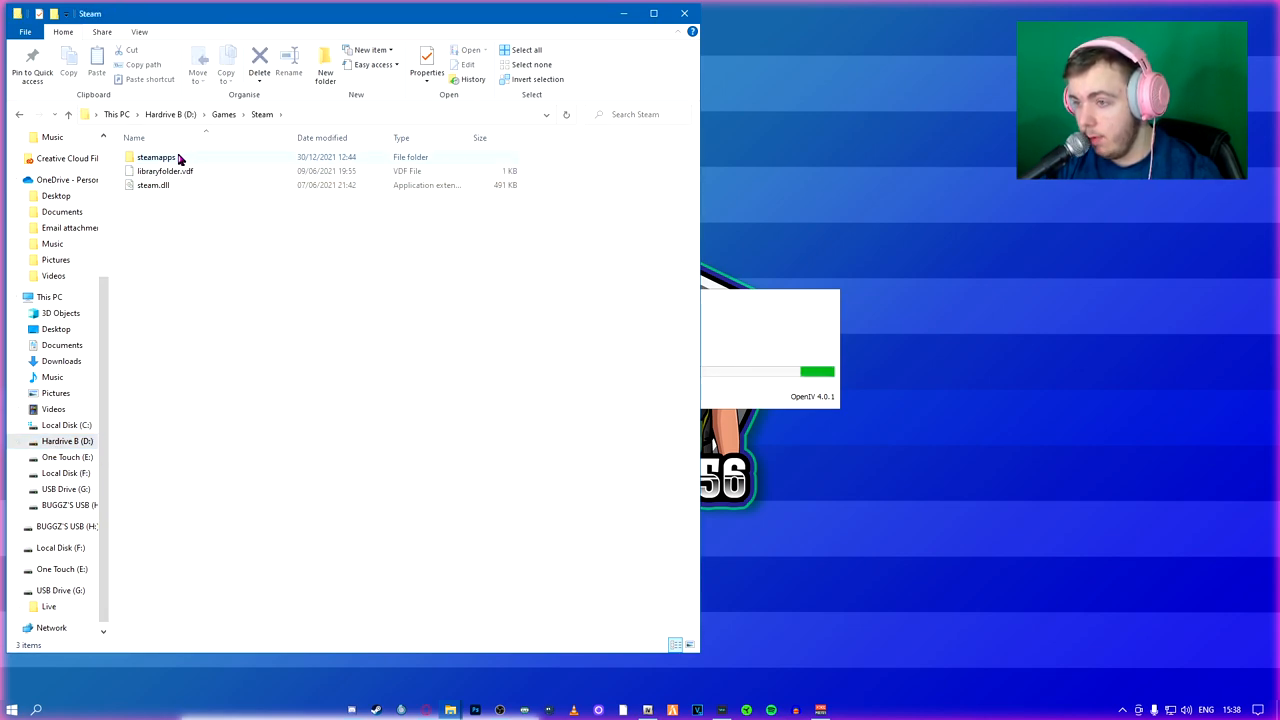
{"action": "double_click", "coordinate": [155, 157]}
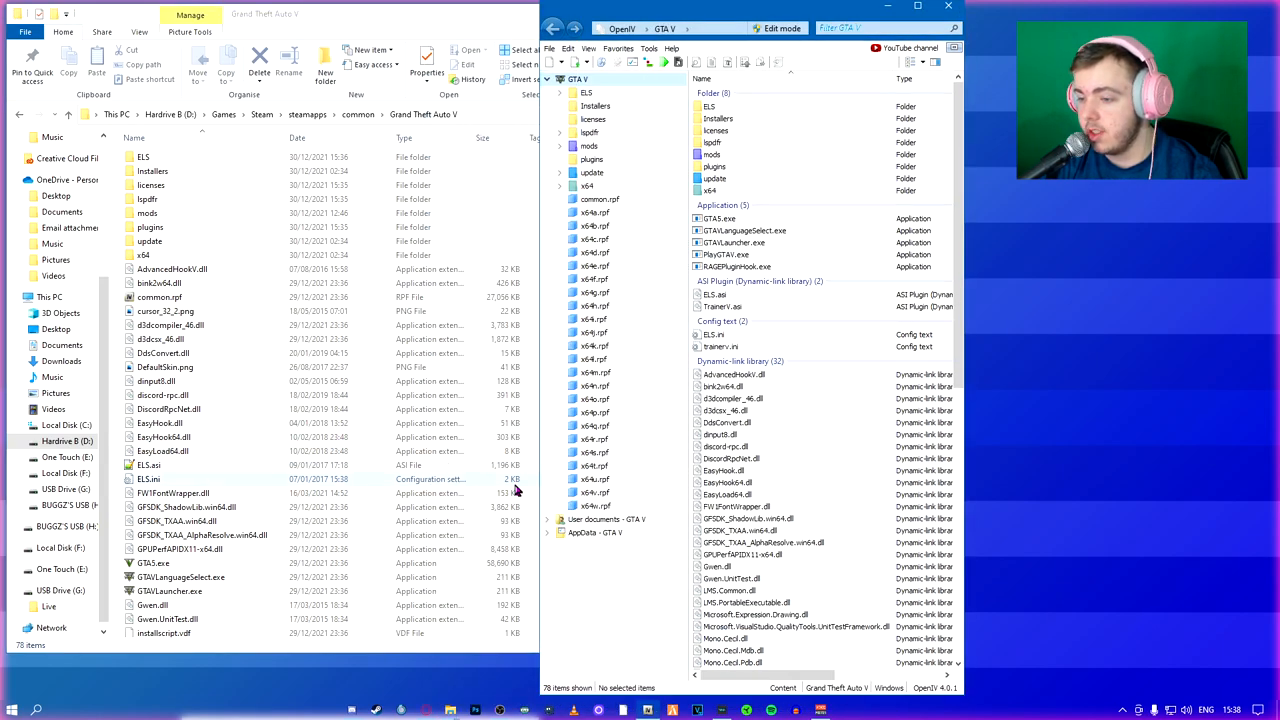
Open OpenIV's ASI Manager to confirm ASI Loader, OpenIV.ASI and openCamera are installed
{"action": "left_click", "coordinate": [153, 563]}
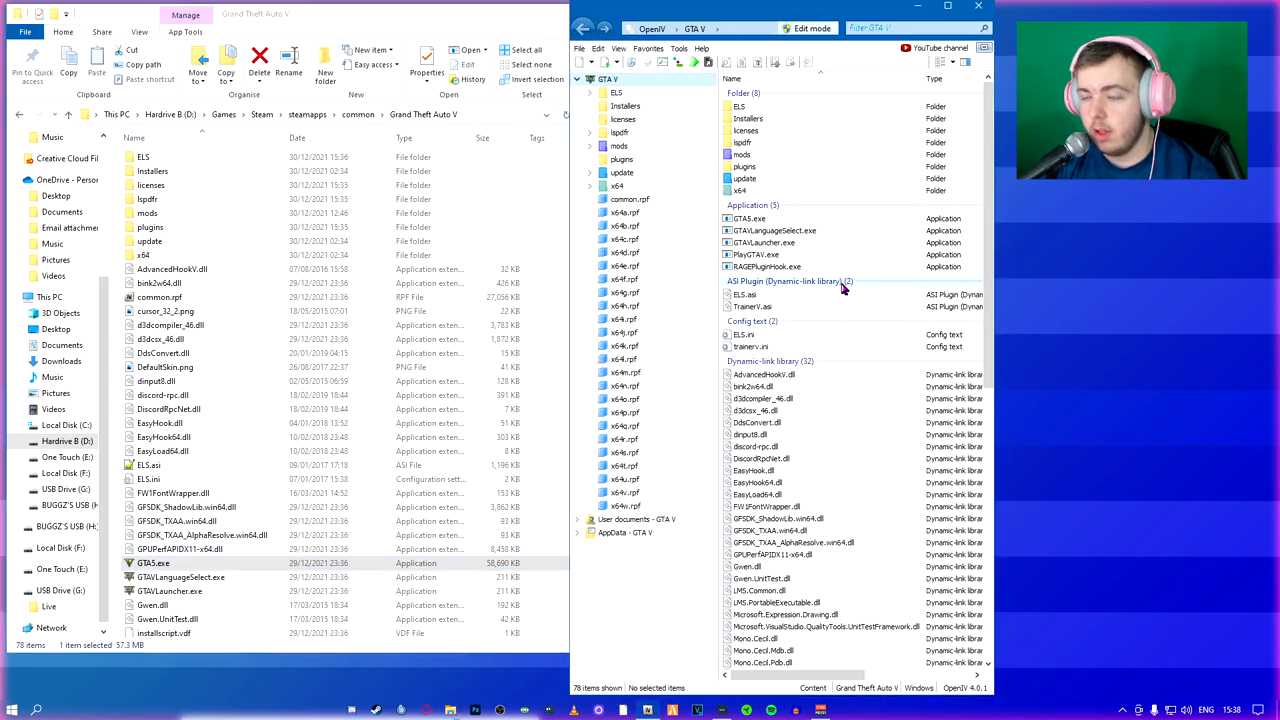
{"action": "mouse_move", "coordinate": [740, 52]}
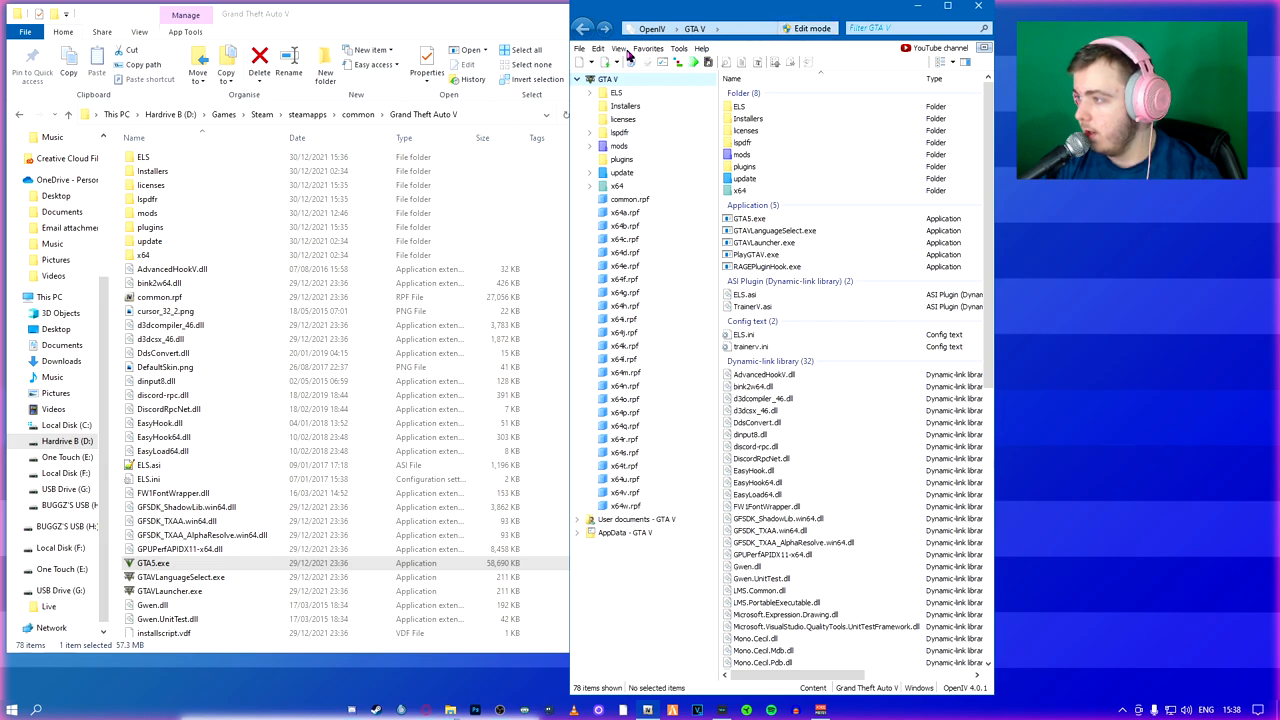
{"action": "left_click", "coordinate": [593, 47]}
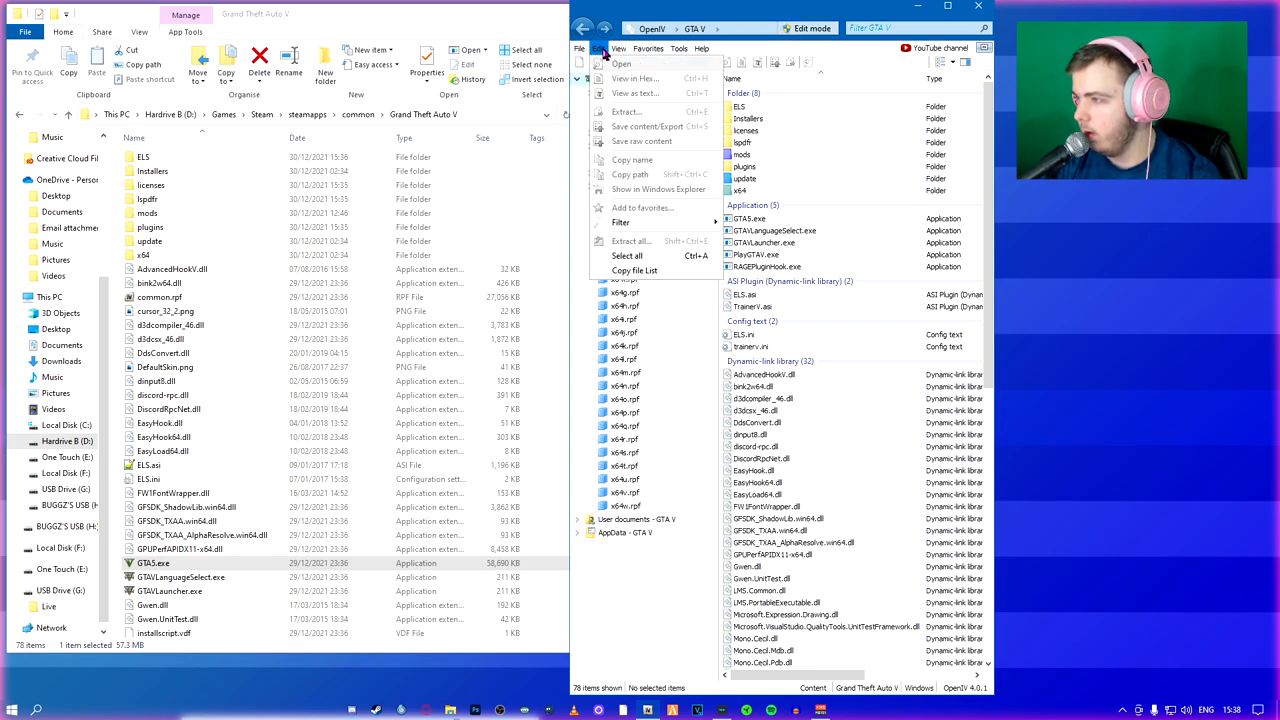
{"action": "left_click", "coordinate": [675, 47]}
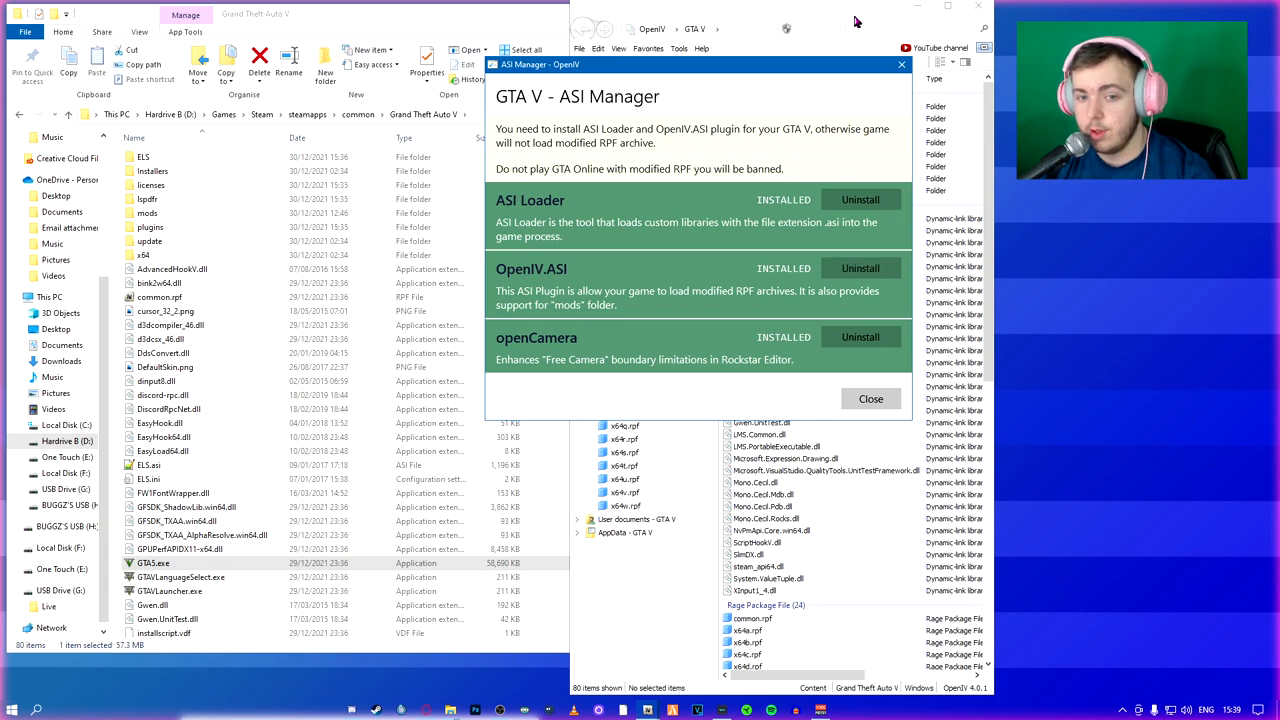
{"action": "mouse_move", "coordinate": [602, 362]}
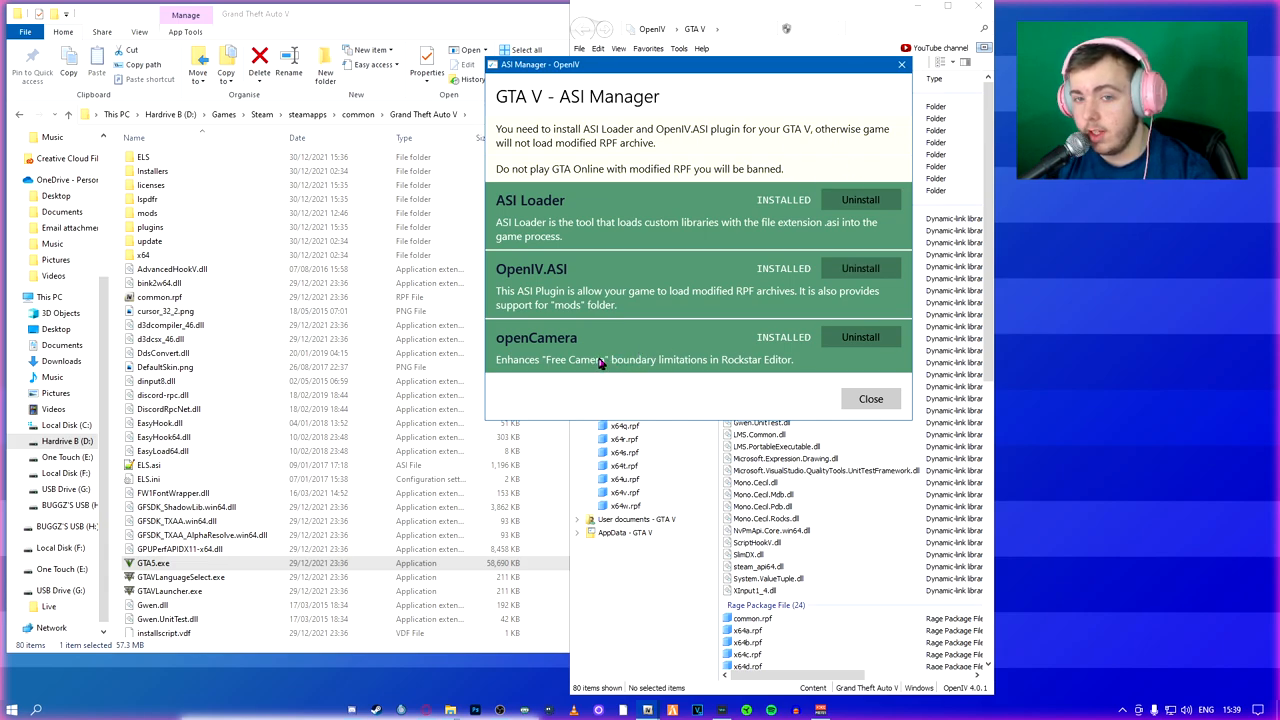
{"action": "mouse_move", "coordinate": [632, 335]}
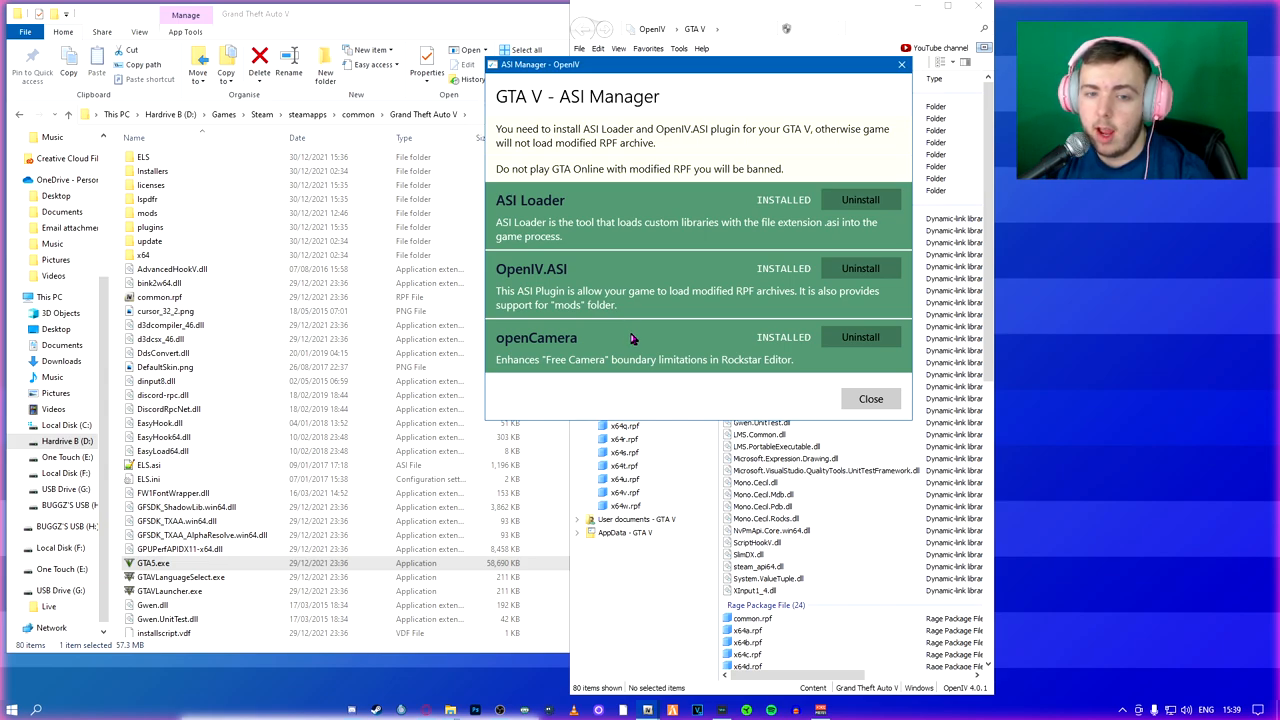
{"action": "mouse_move", "coordinate": [637, 303]}
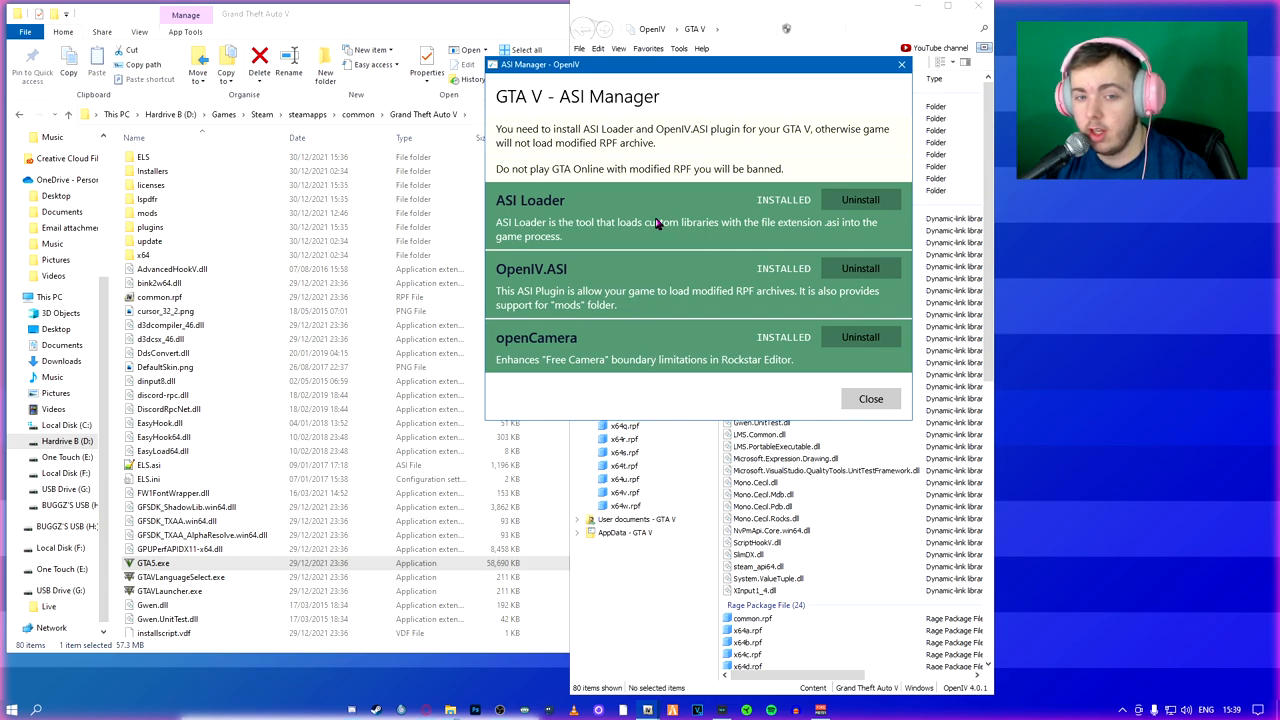
{"action": "mouse_move", "coordinate": [868, 417]}
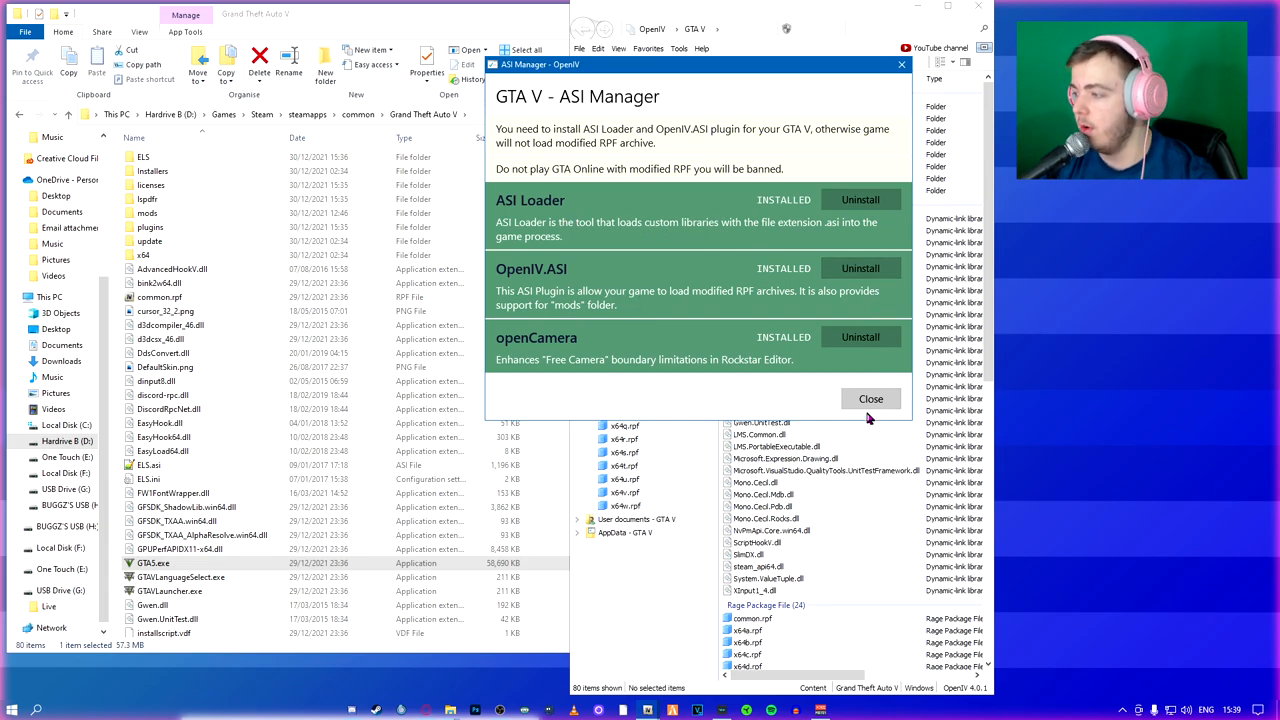
Close the ASI Manager to return to the GTA V file listing
{"action": "left_click", "coordinate": [870, 398]}
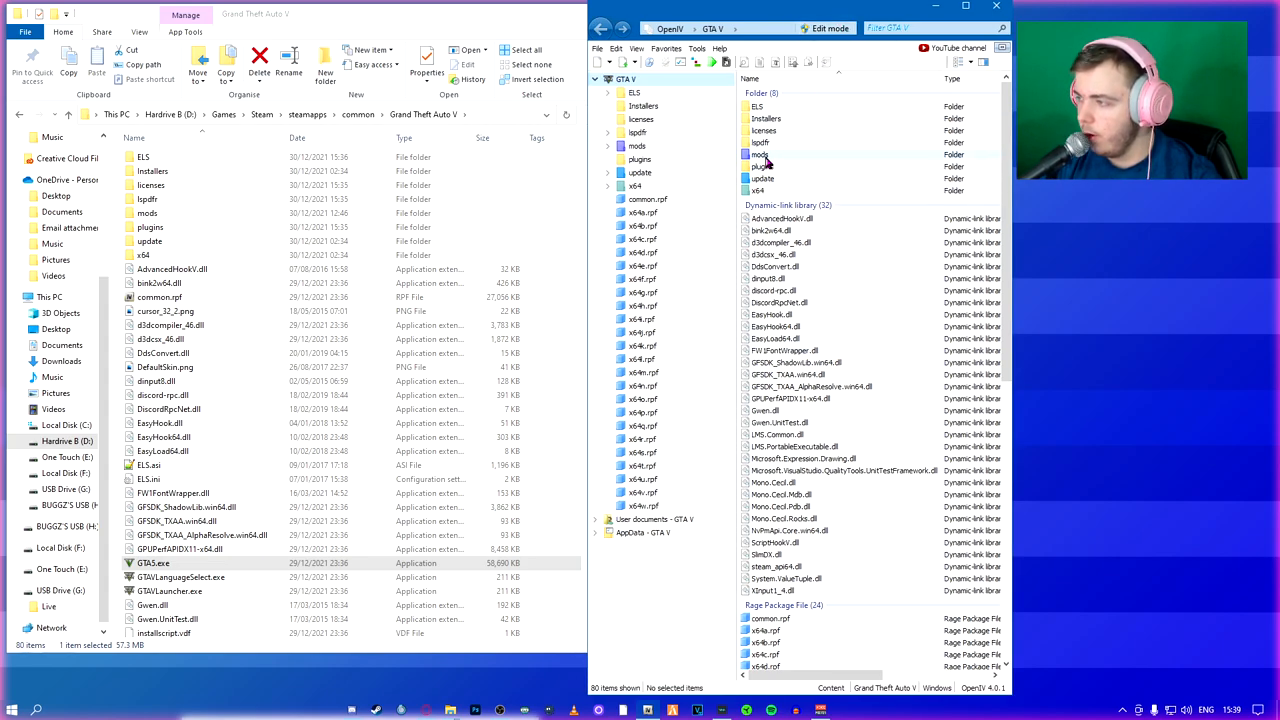
Open the GTA V mods folder and check its update and x64 subfolders
{"action": "left_click", "coordinate": [760, 154]}
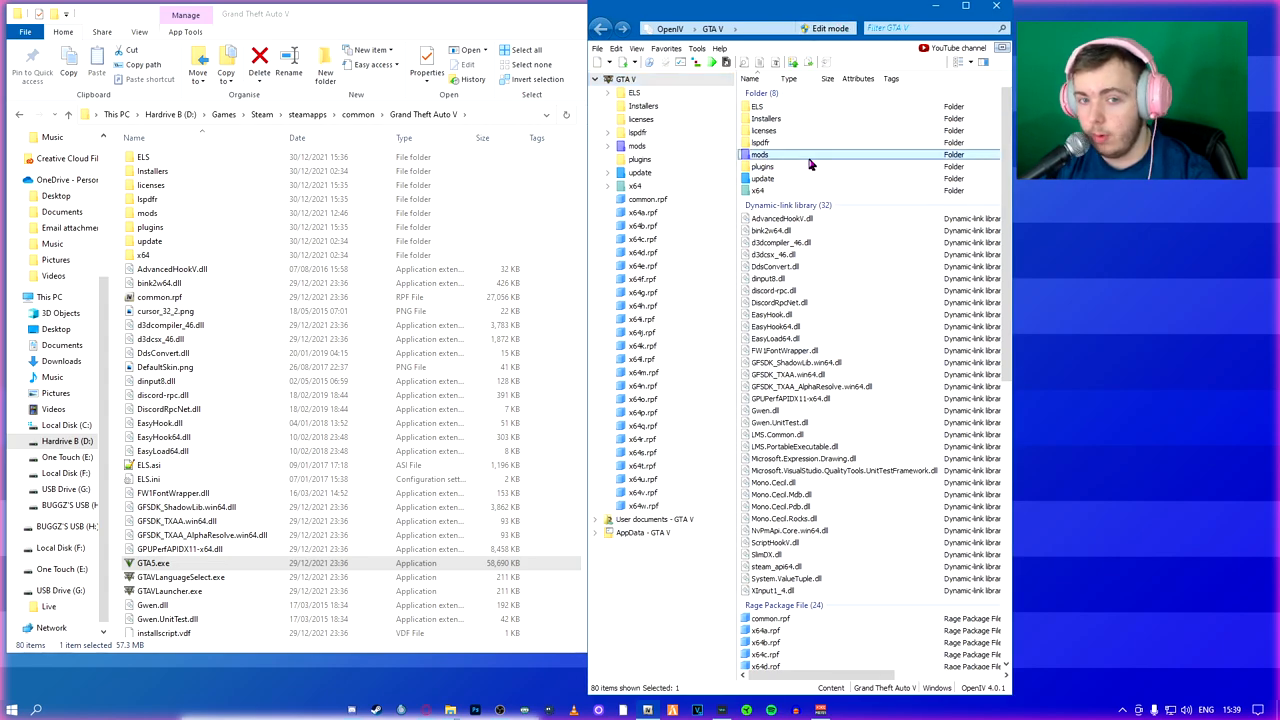
{"action": "double_click", "coordinate": [758, 154]}
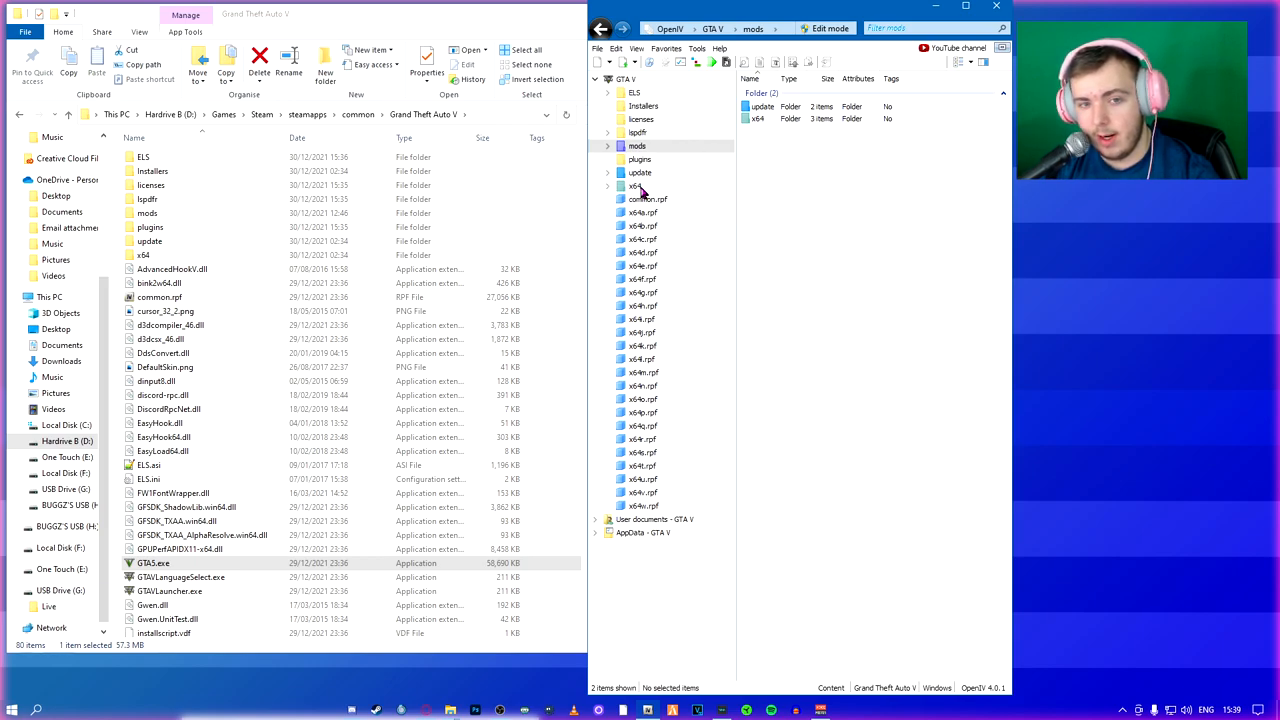
{"action": "left_click", "coordinate": [639, 172]}
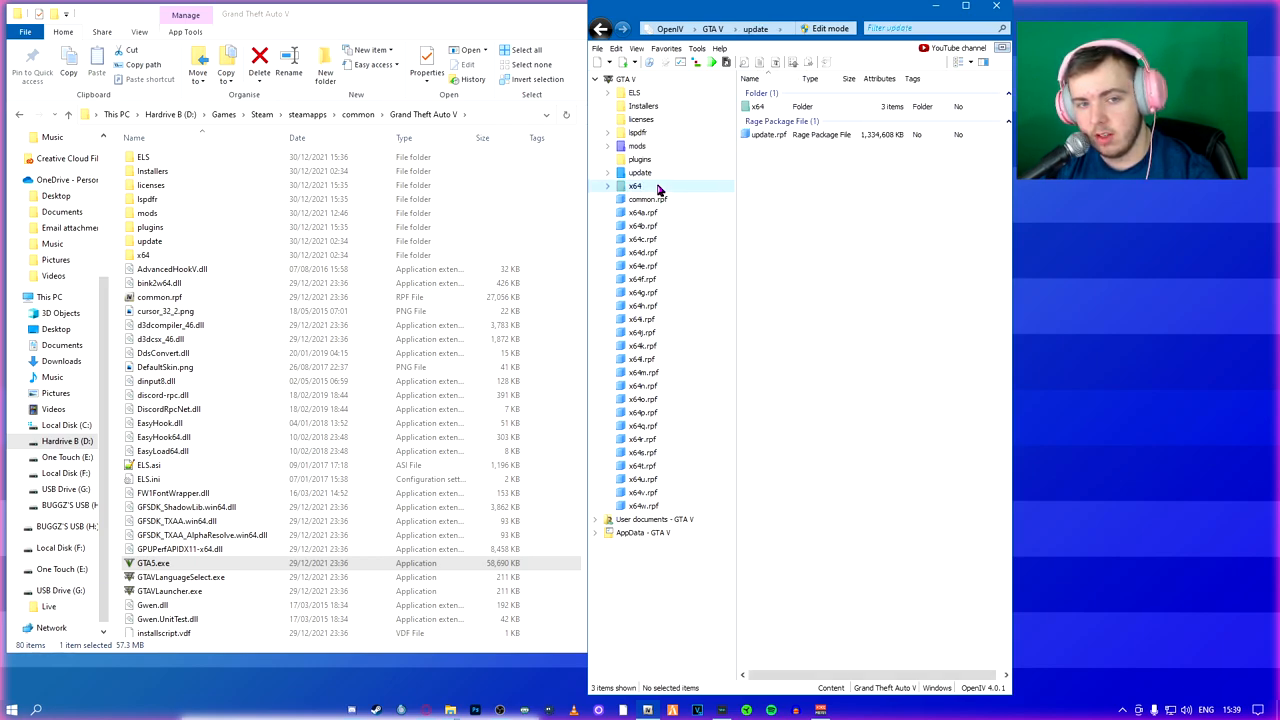
{"action": "double_click", "coordinate": [634, 186]}
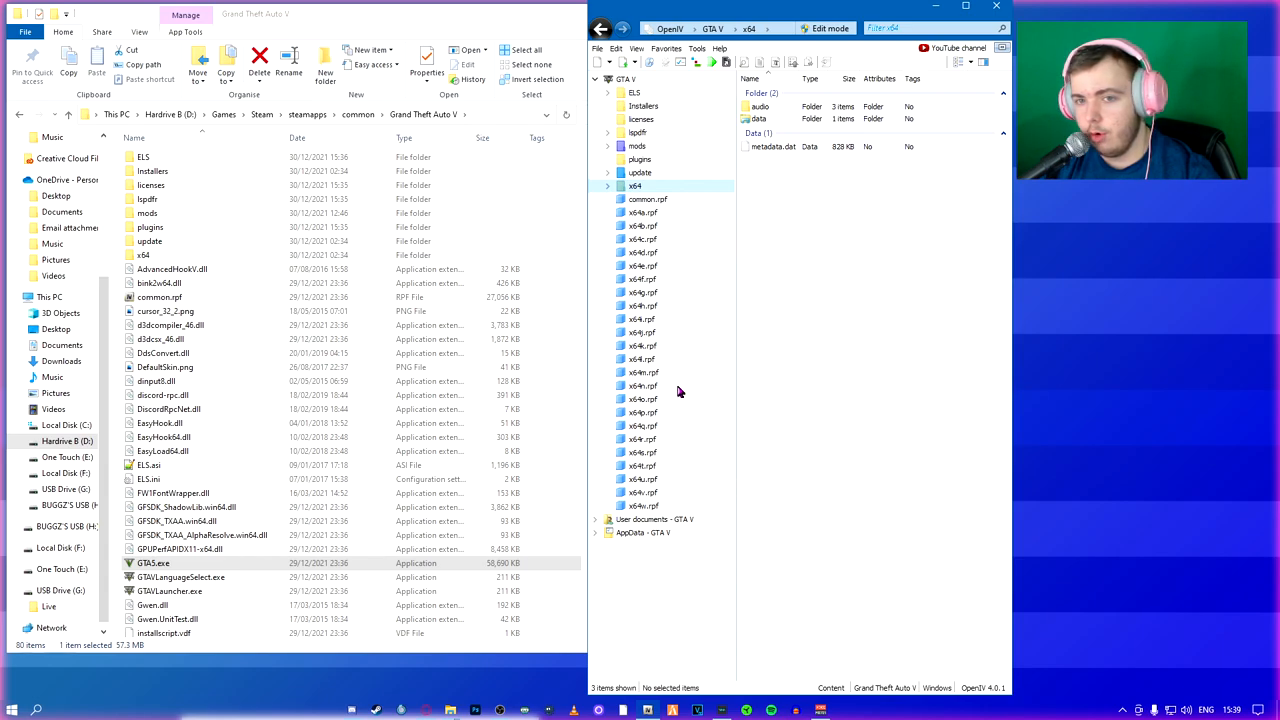
{"action": "left_click", "coordinate": [635, 146]}
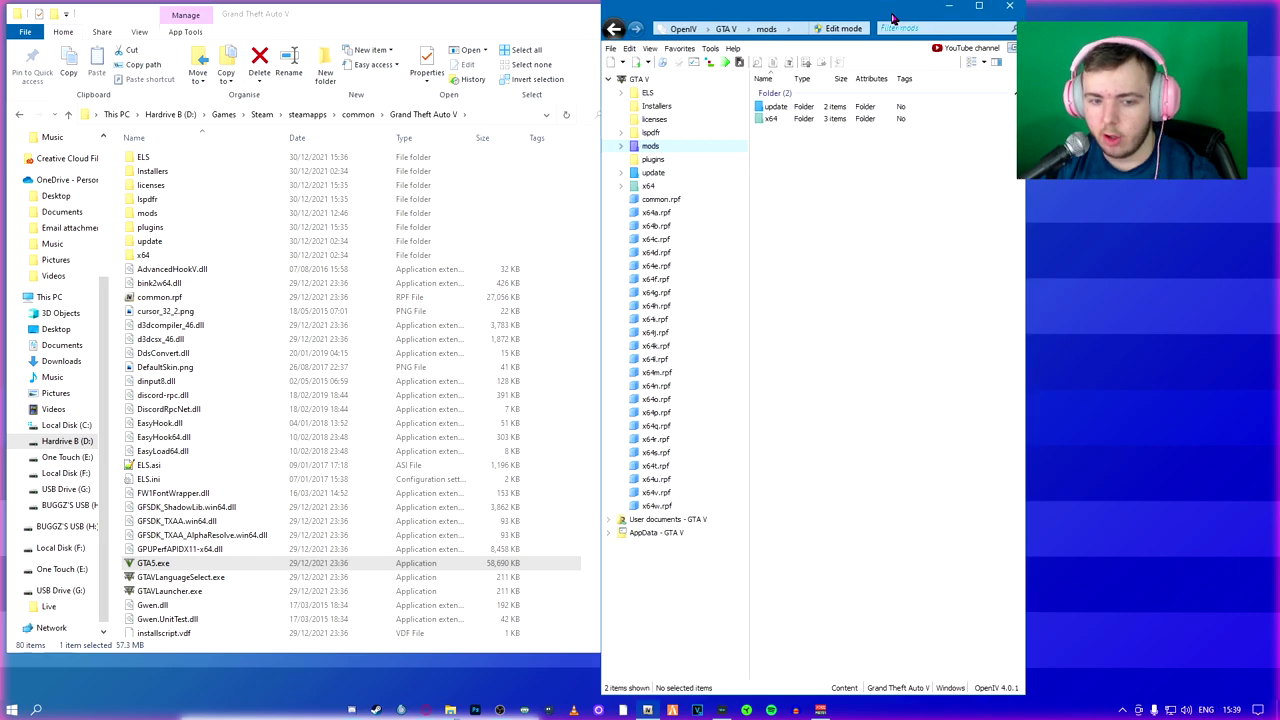
{"action": "mouse_move", "coordinate": [883, 72]}
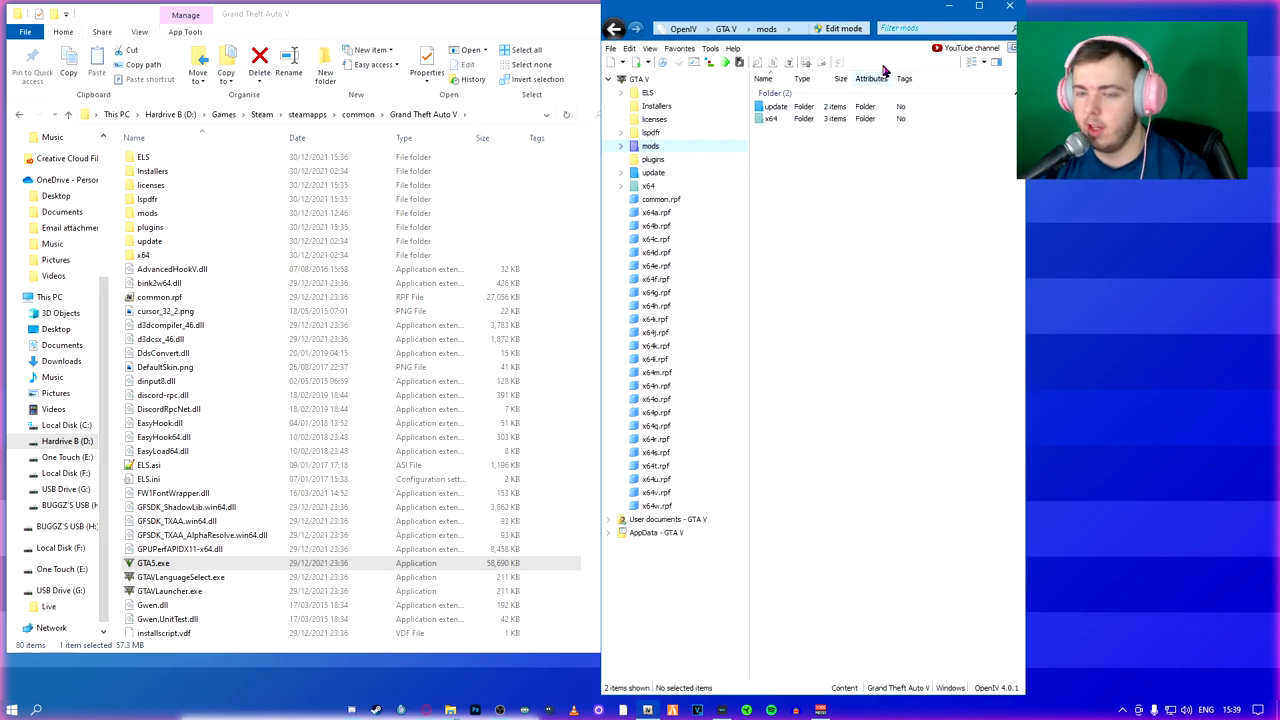
{"action": "mouse_move", "coordinate": [948, 8]}
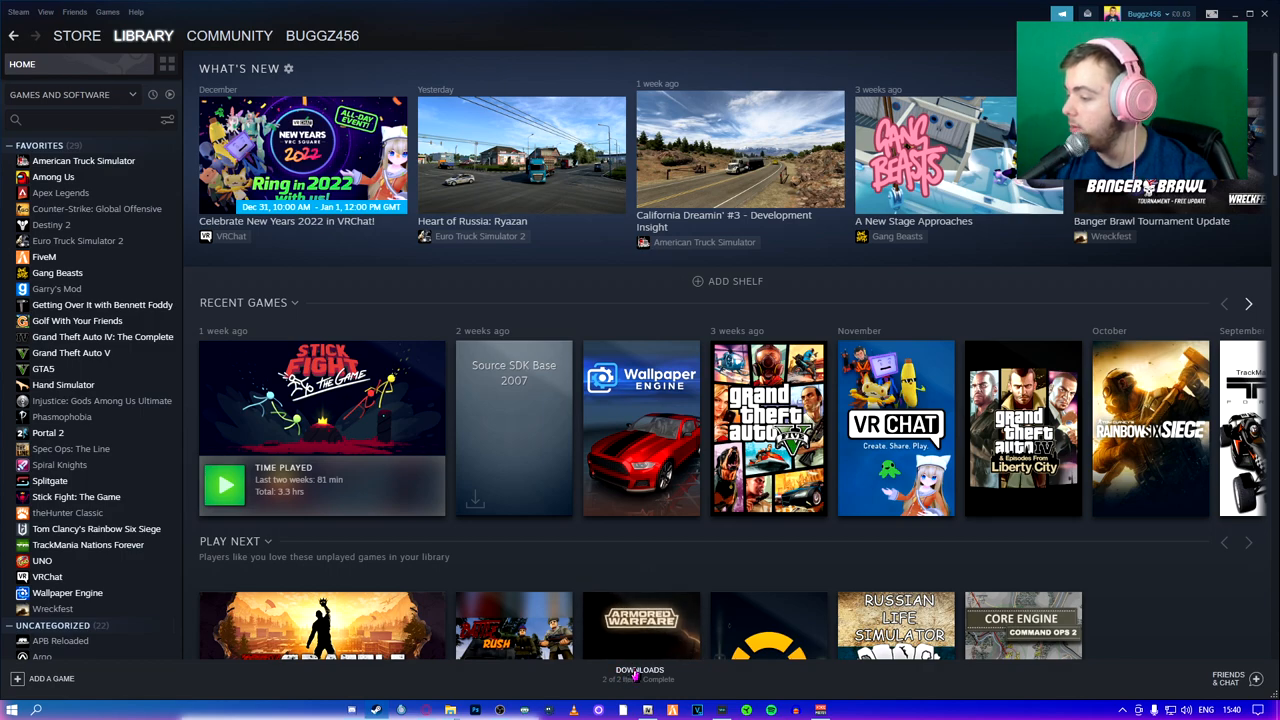
Launch Grand Theft Auto V from the Steam library in story mode
{"action": "left_click", "coordinate": [637, 670]}
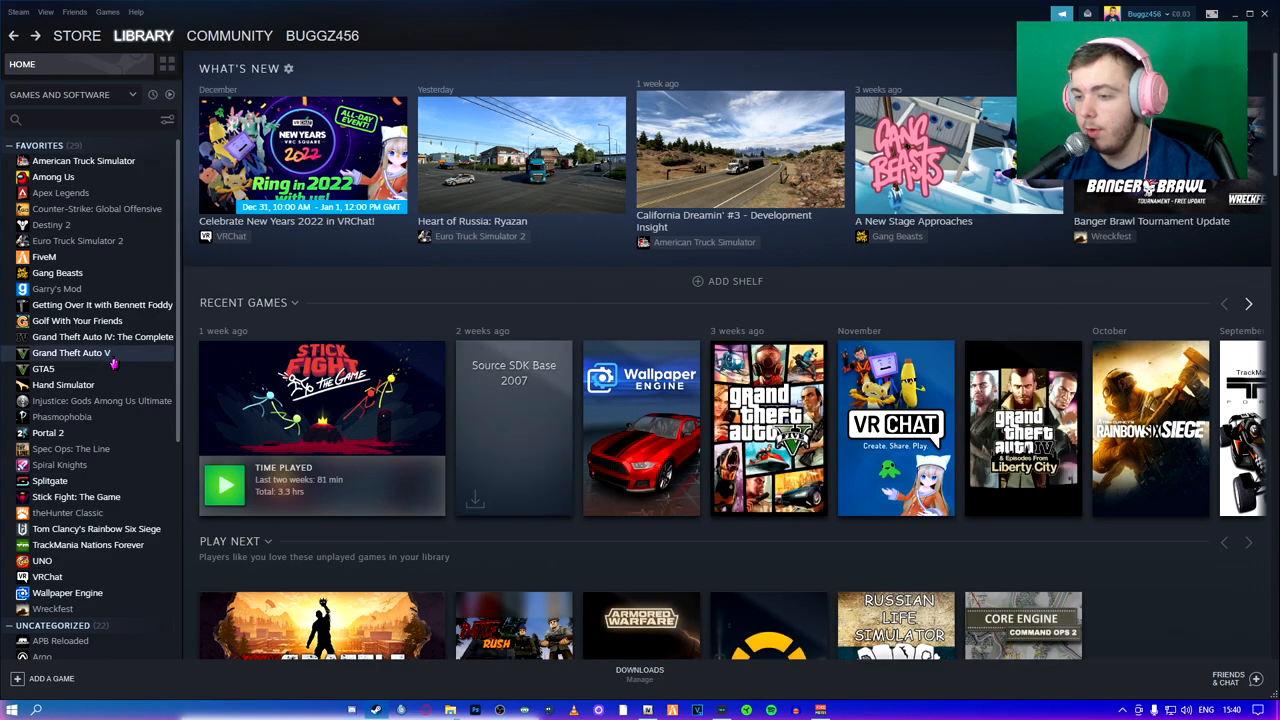
{"action": "left_click", "coordinate": [74, 352]}
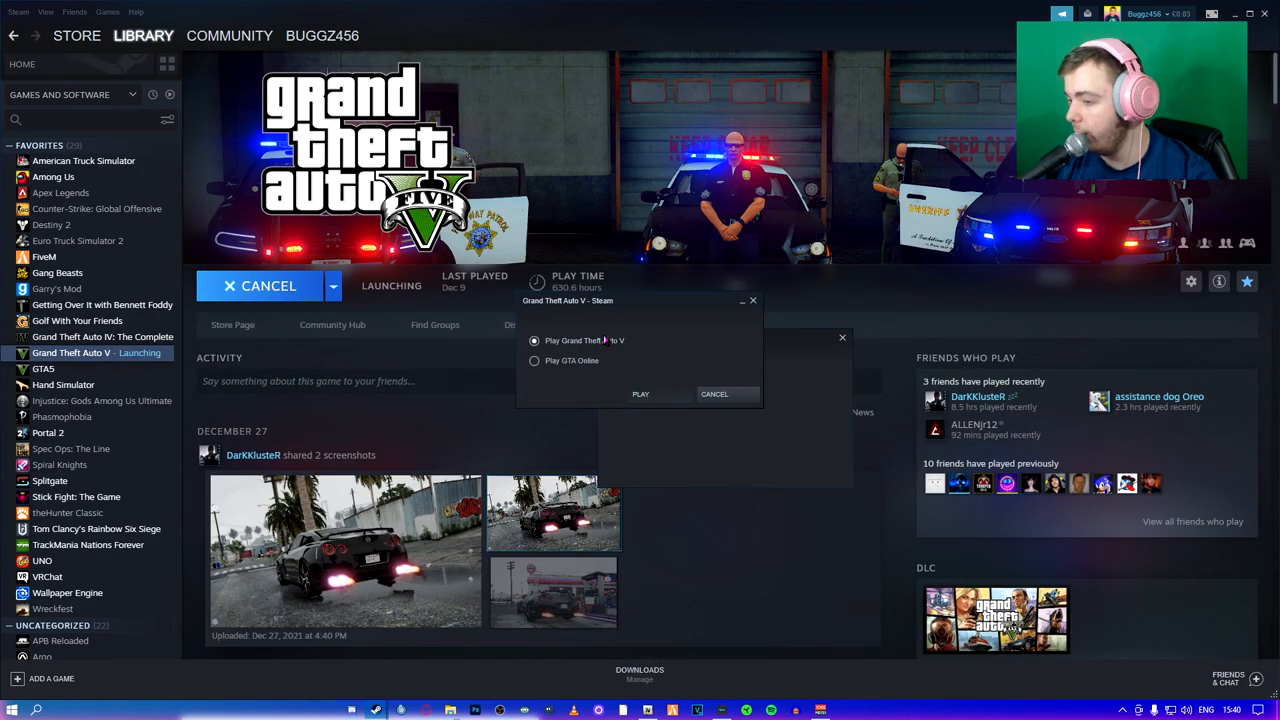
{"action": "left_click", "coordinate": [640, 394]}
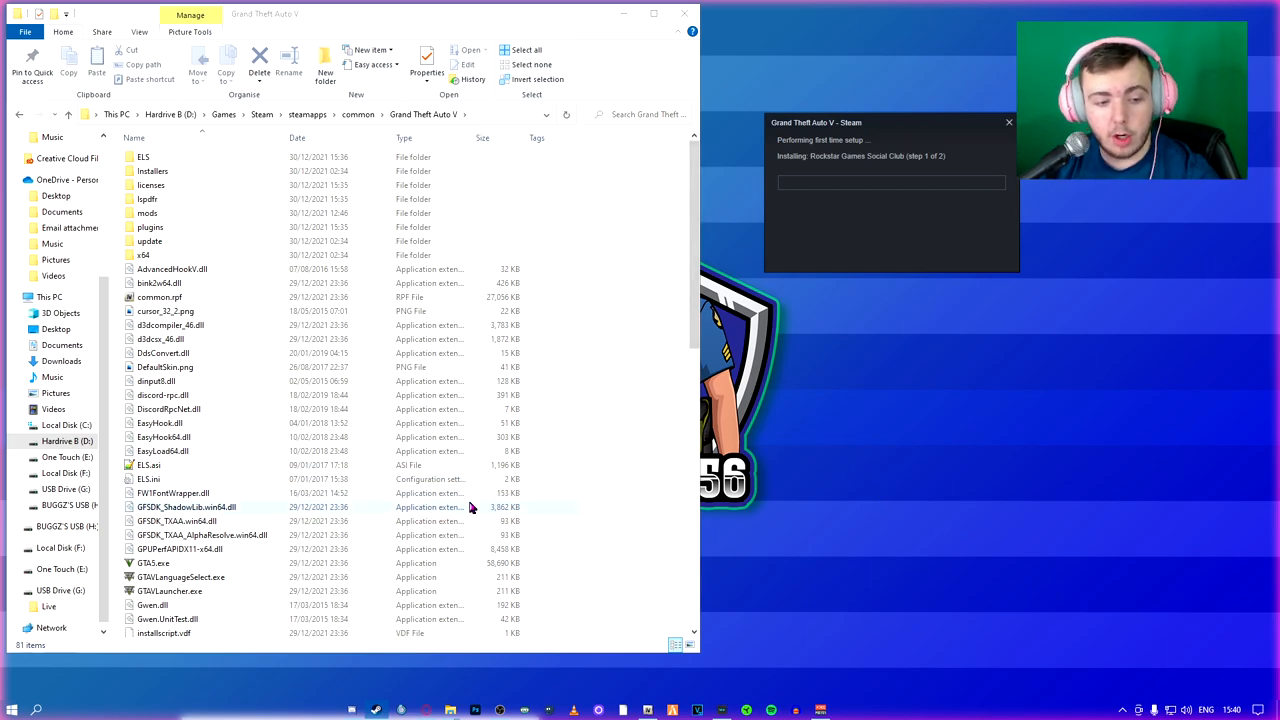
Run RAGEPluginHook.exe from the Grand Theft Auto V game folder
{"action": "scroll", "scroll_direction": "down", "scroll_amount": 3}
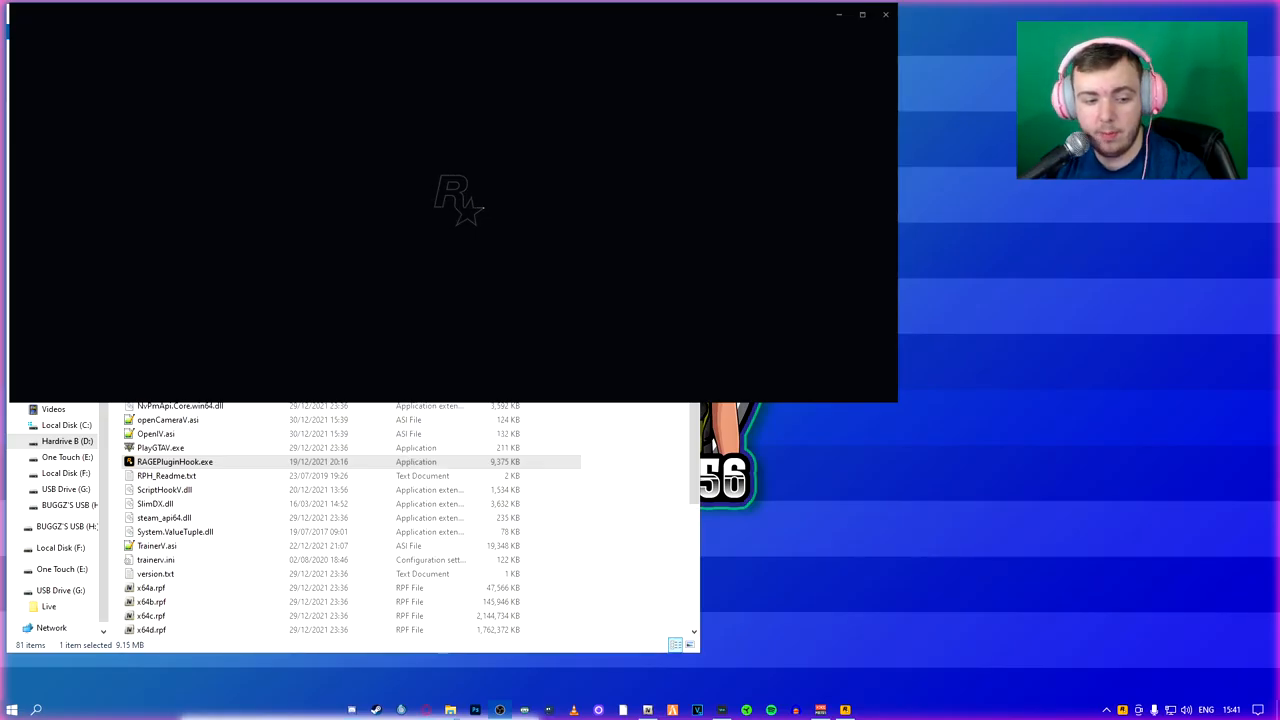
{"action": "double_click", "coordinate": [160, 462]}
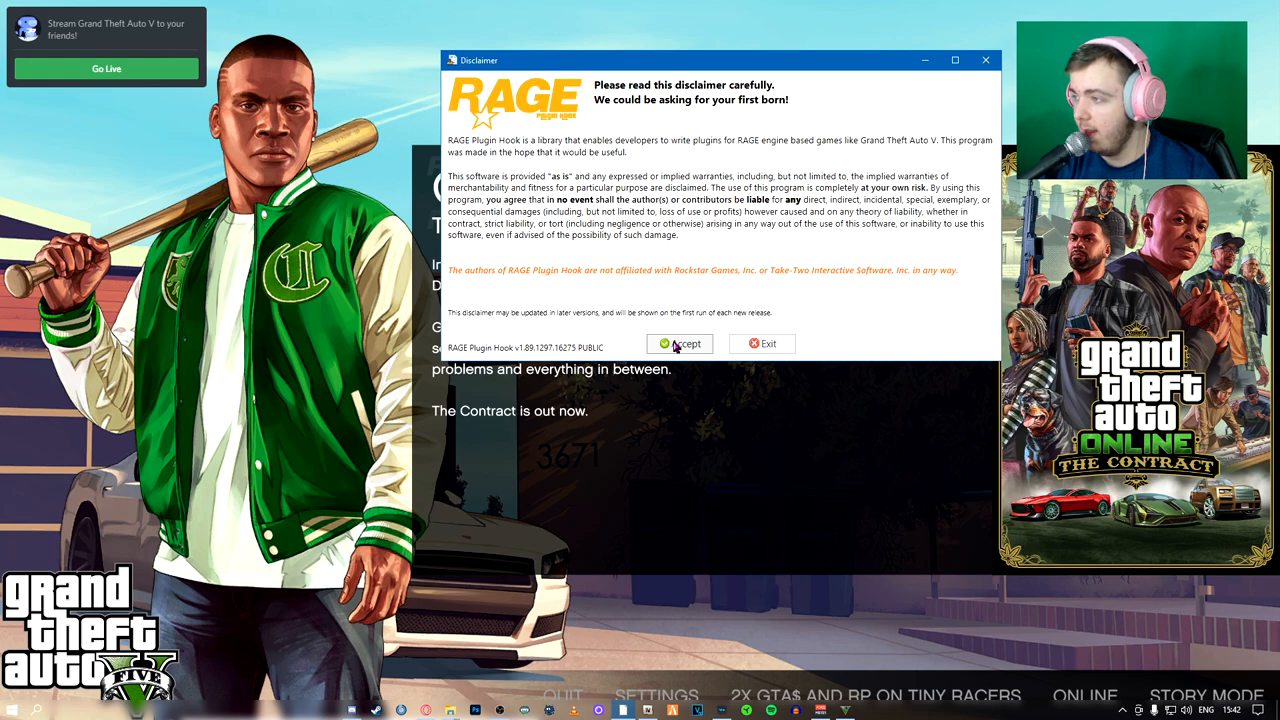
Accept the RAGE Plugin Hook disclaimer and answer the game-version backup prompt
{"action": "left_click", "coordinate": [679, 343]}
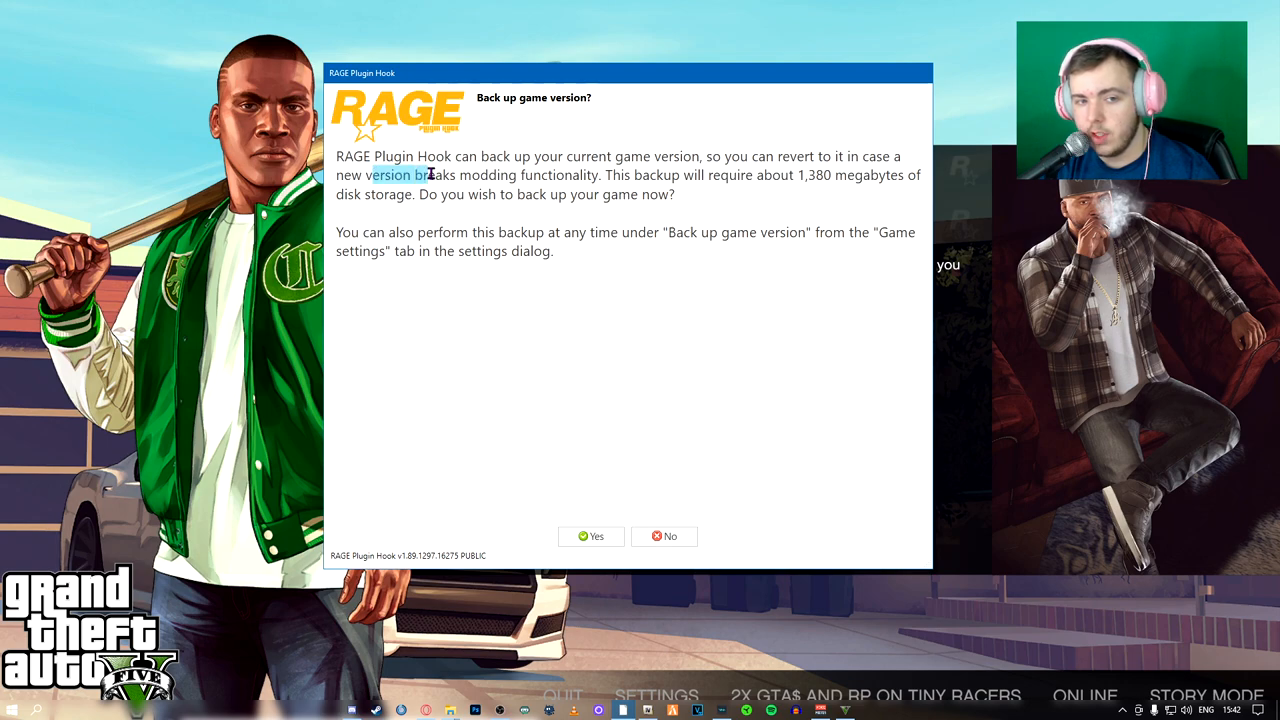
{"action": "left_click_drag", "start_coordinate": [430, 174], "coordinate": [853, 178]}
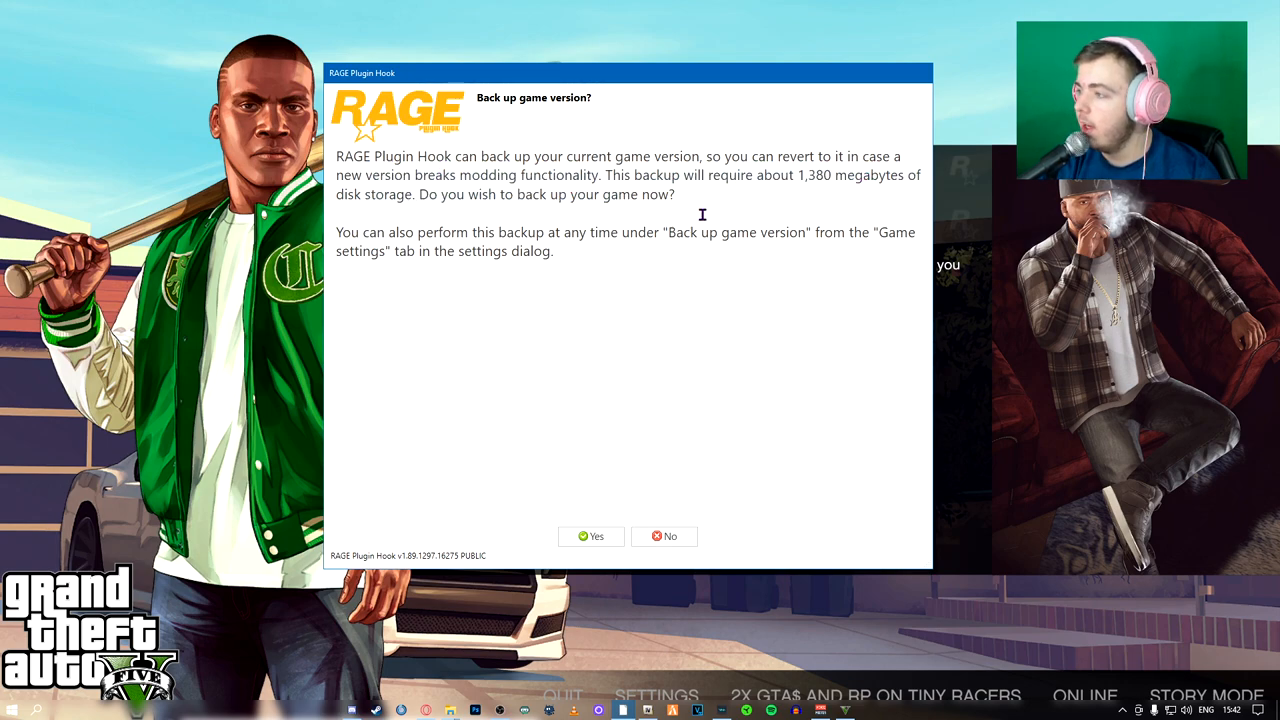
{"action": "mouse_move", "coordinate": [604, 569]}
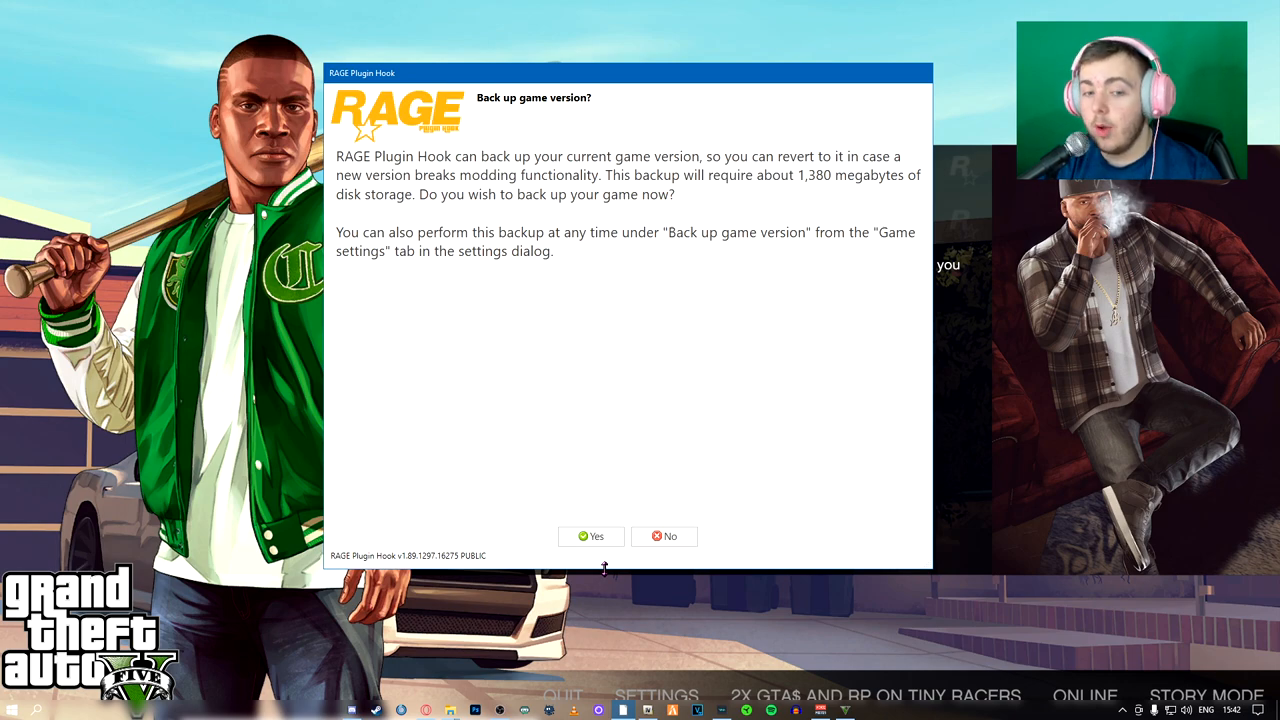
{"action": "left_click", "coordinate": [590, 536]}
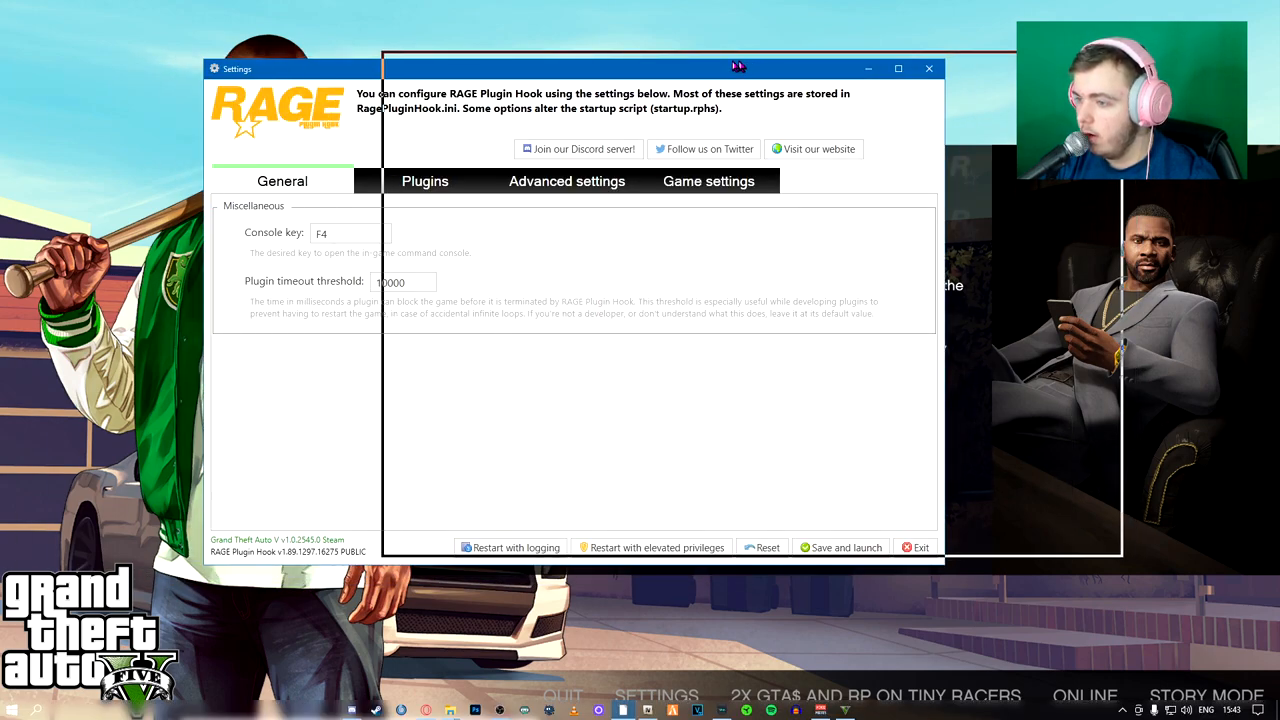
Change the General tab's Plugin timeout threshold from 10000 to 60000
{"action": "left_click_drag", "start_coordinate": [738, 67], "coordinate": [688, 59]}
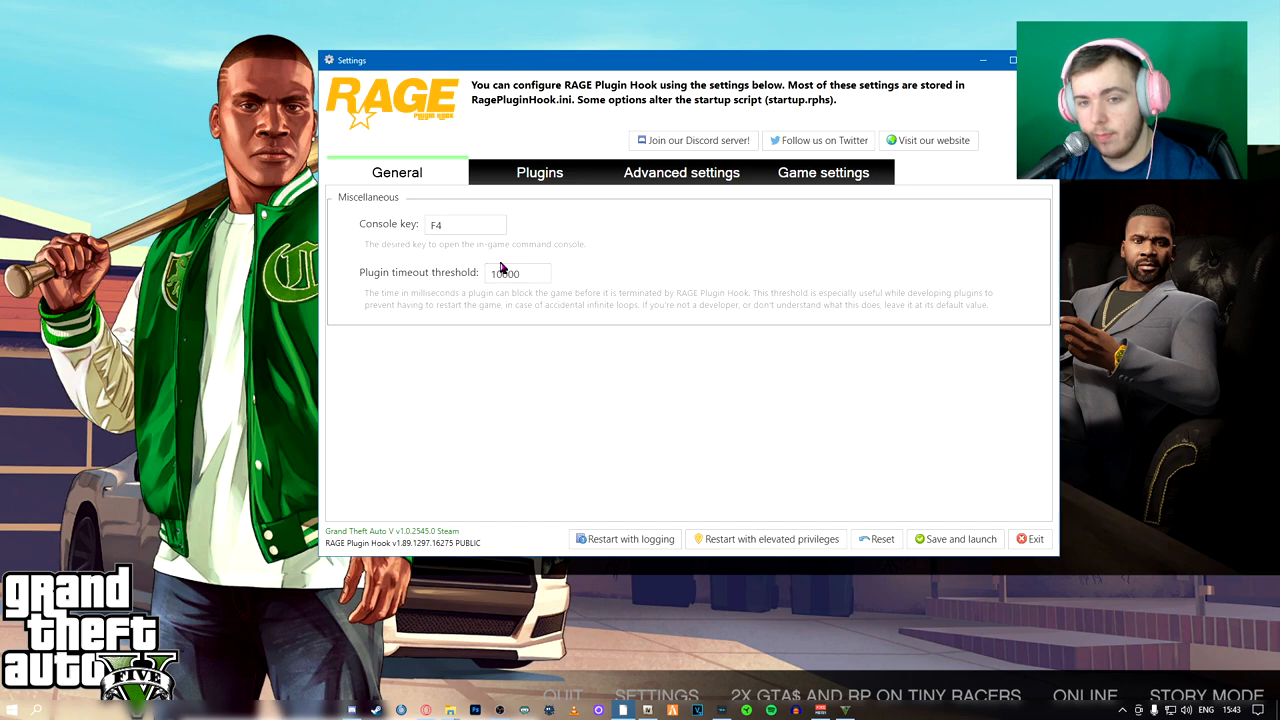
{"action": "left_click", "coordinate": [525, 273]}
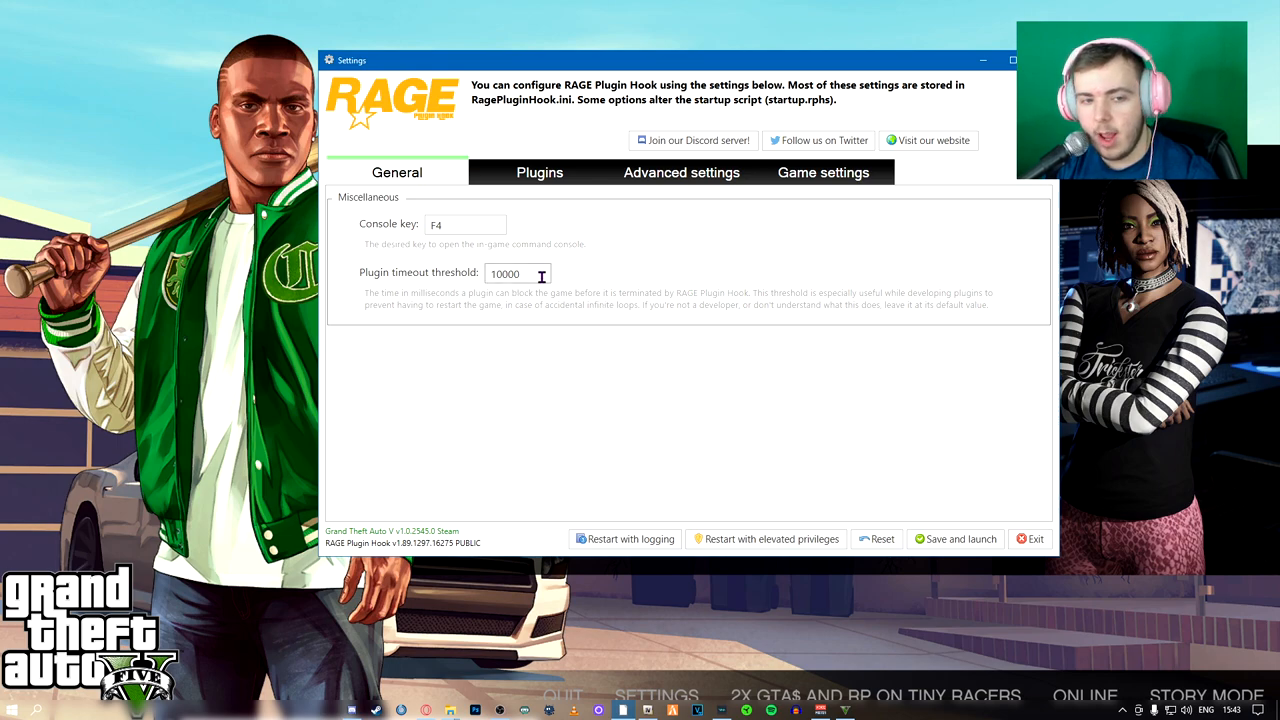
{"action": "mouse_move", "coordinate": [574, 288]}
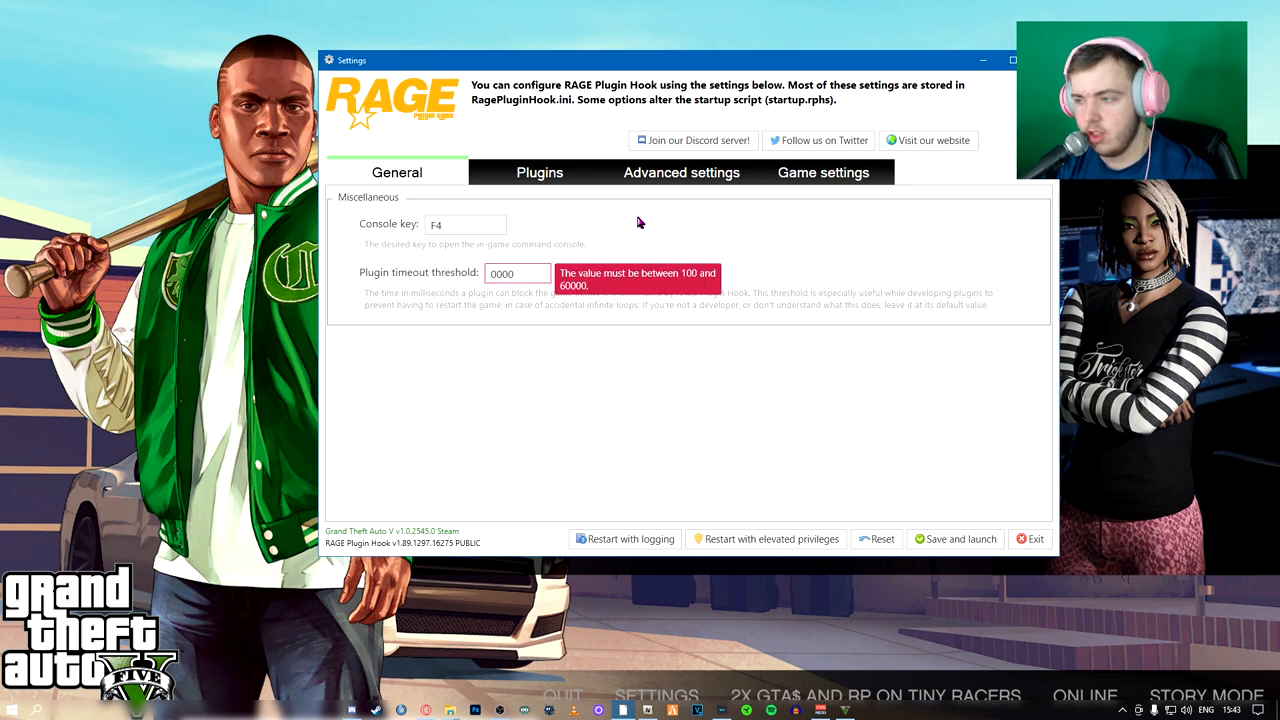
{"action": "type", "text": "60000"}
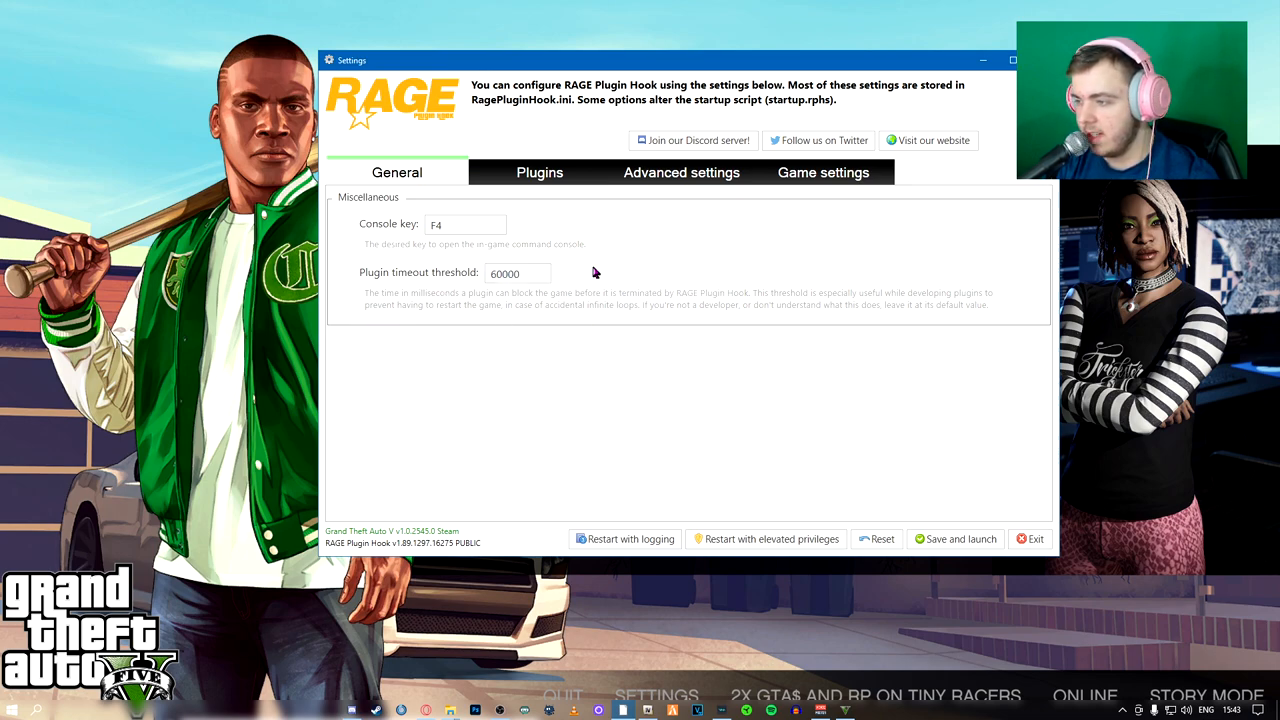
{"action": "mouse_move", "coordinate": [634, 306]}
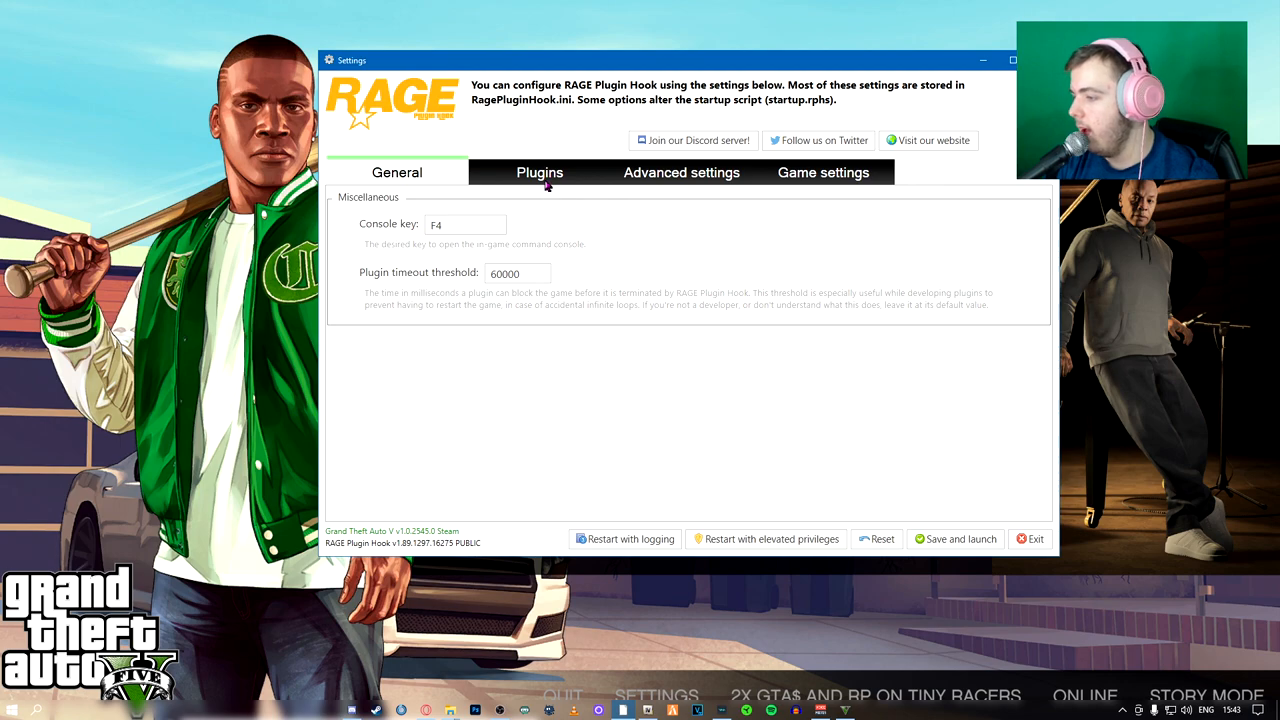
Load all plugins, disable the custom loading screen, enable countermeasures, then save and launch
{"action": "left_click", "coordinate": [539, 172]}
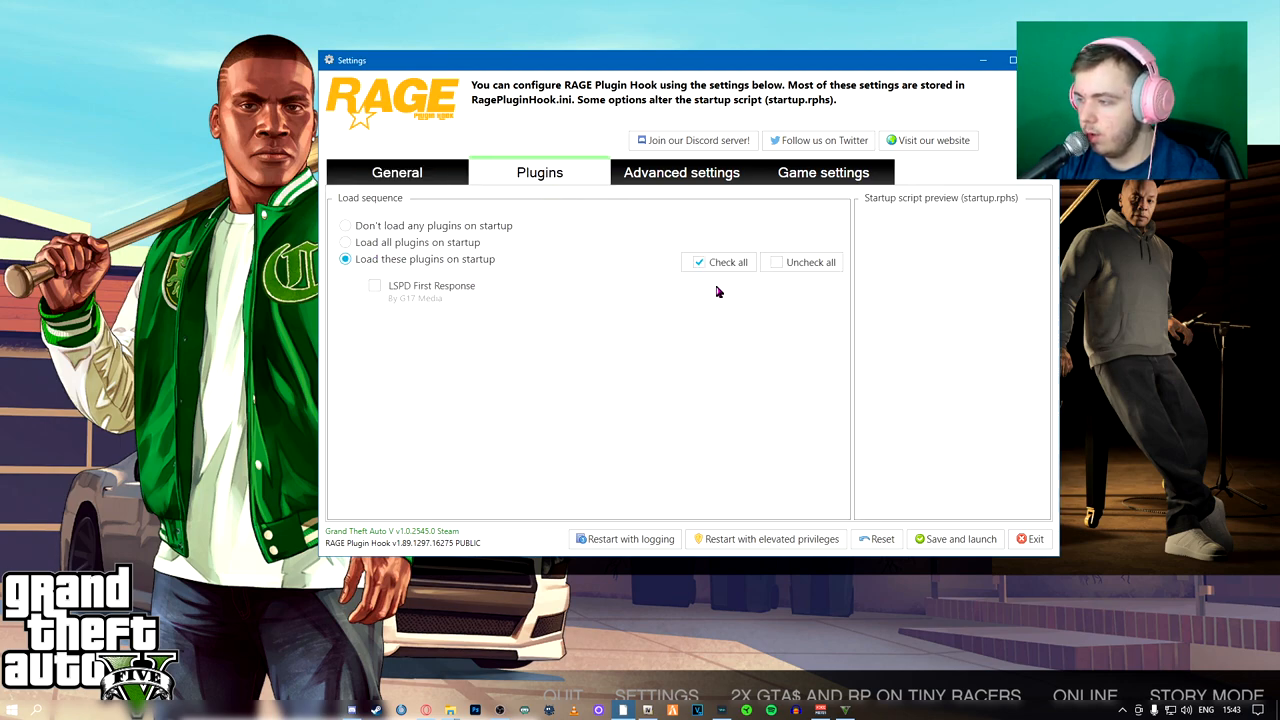
{"action": "left_click", "coordinate": [345, 242]}
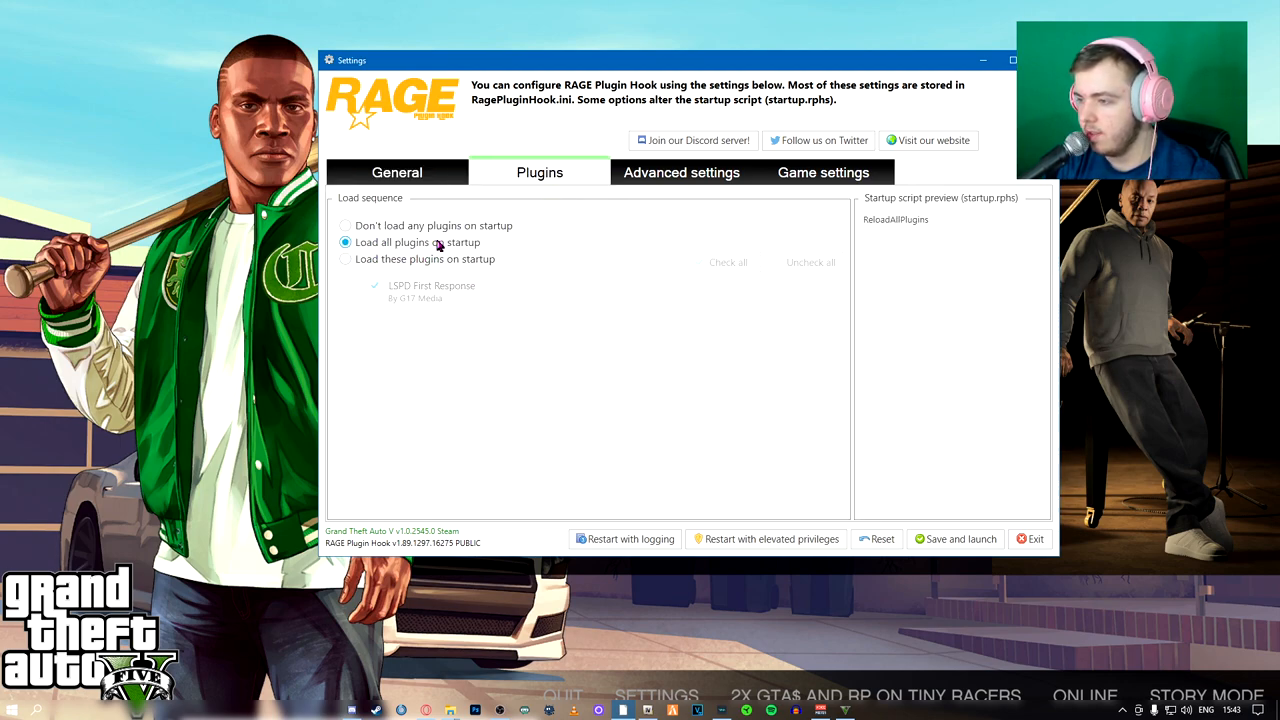
{"action": "left_click", "coordinate": [681, 172]}
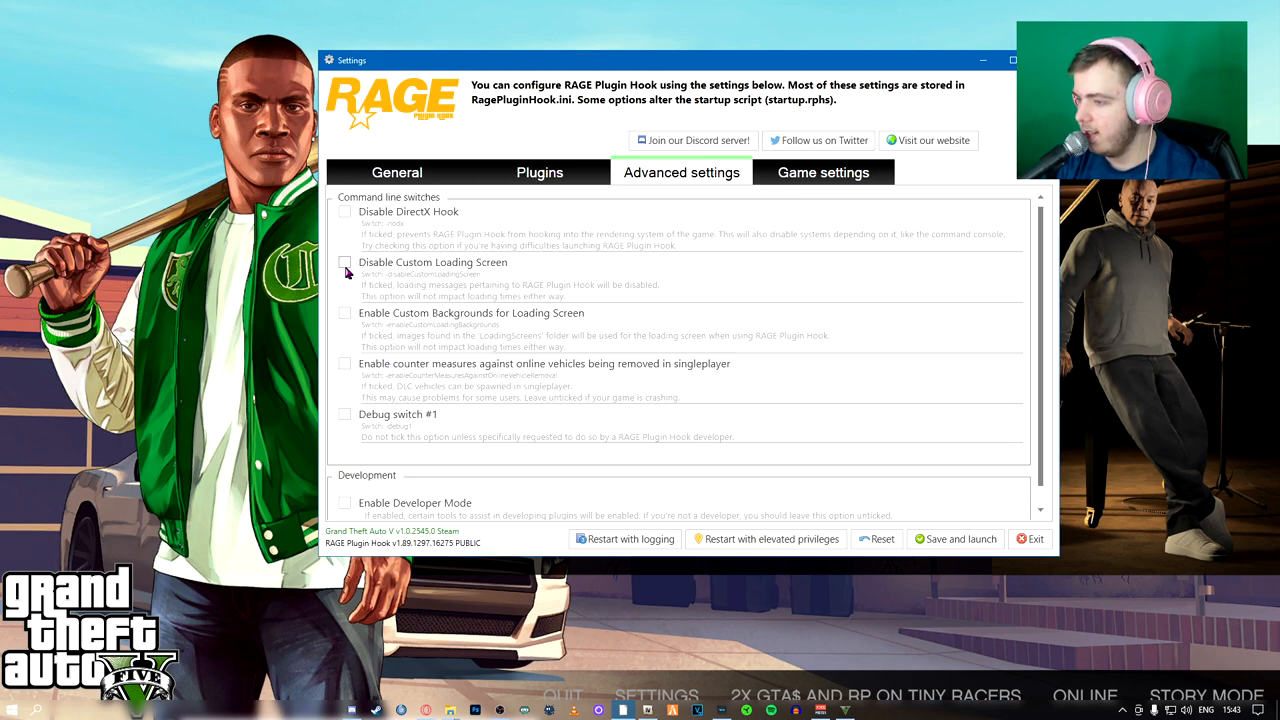
{"action": "left_click", "coordinate": [345, 262]}
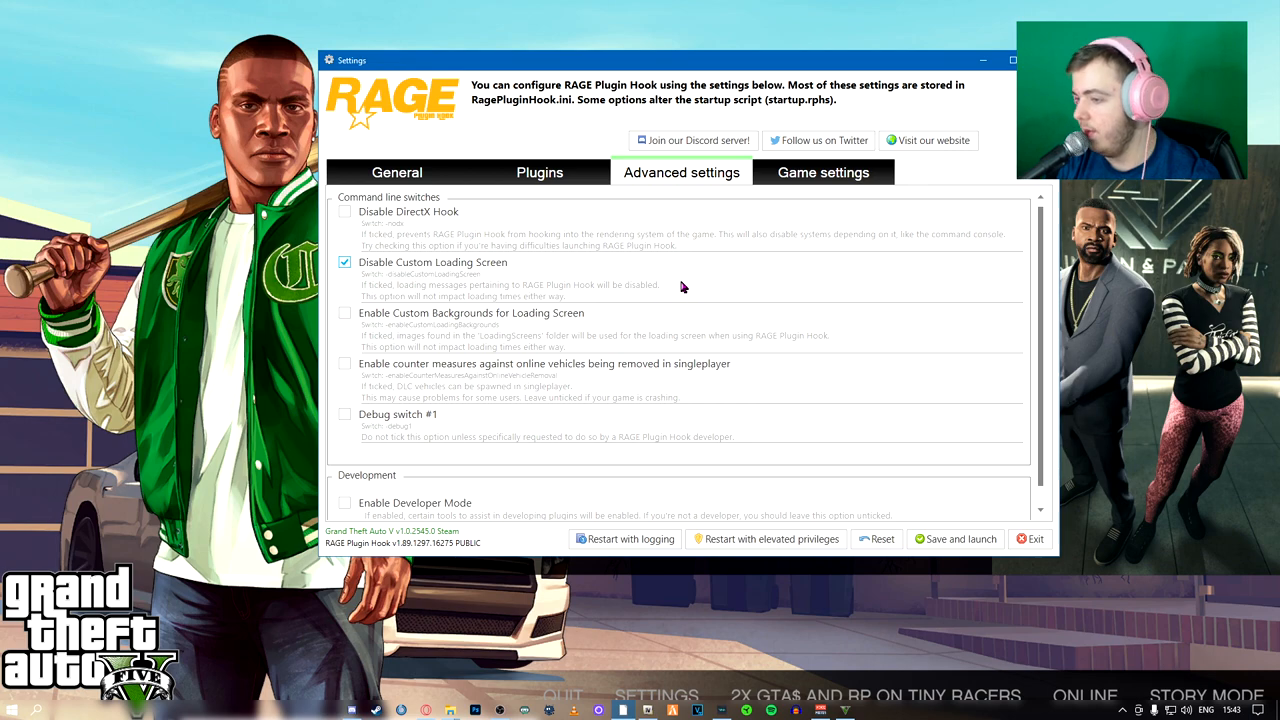
{"action": "mouse_move", "coordinate": [403, 420]}
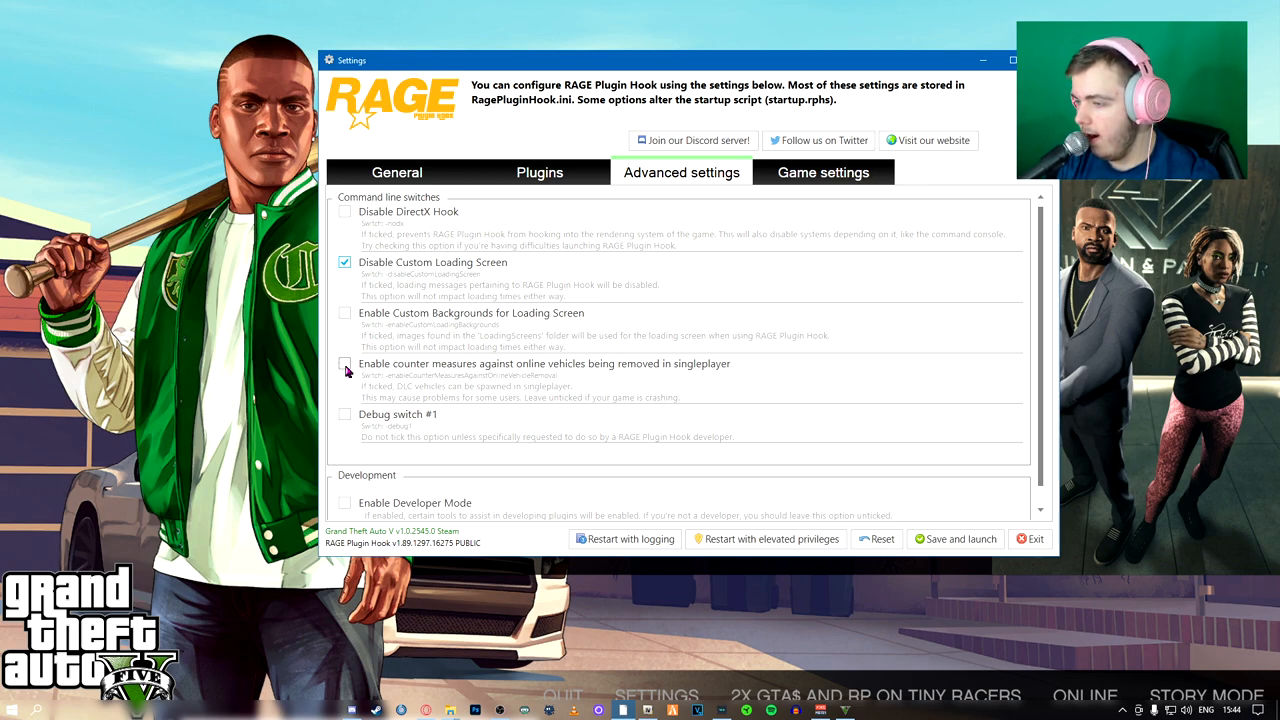
{"action": "left_click", "coordinate": [344, 364]}
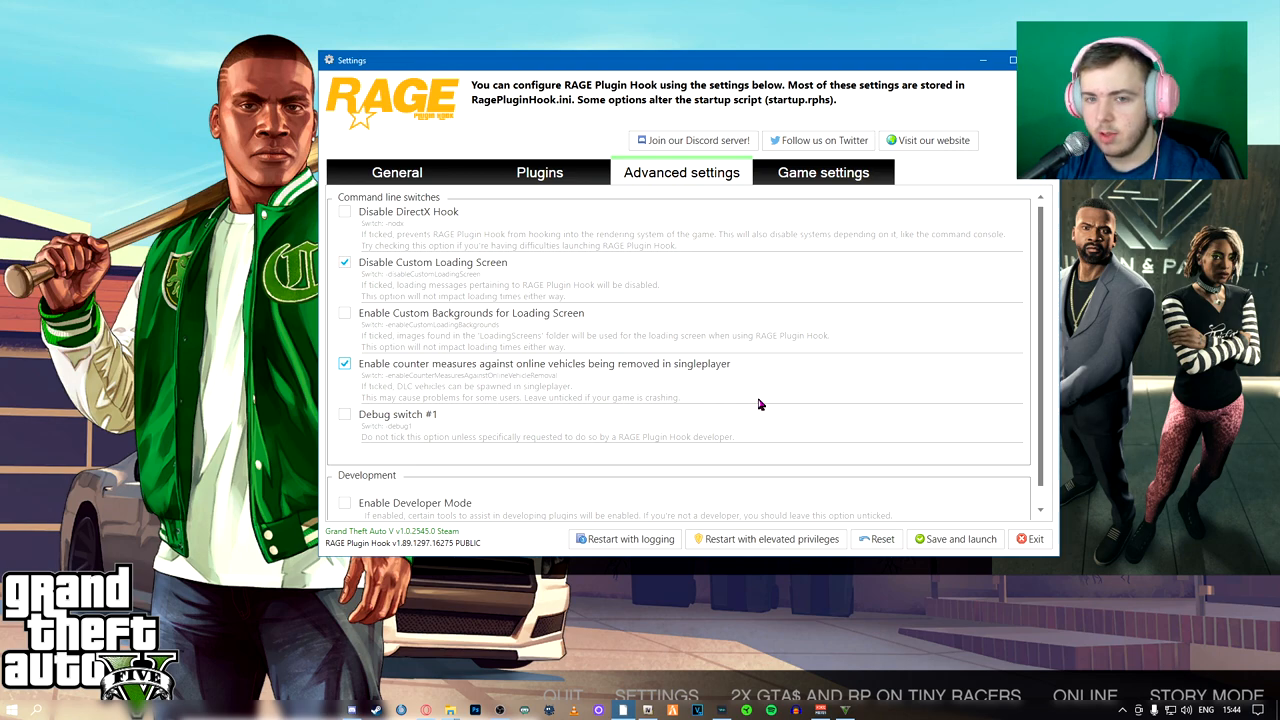
{"action": "left_click", "coordinate": [822, 172]}
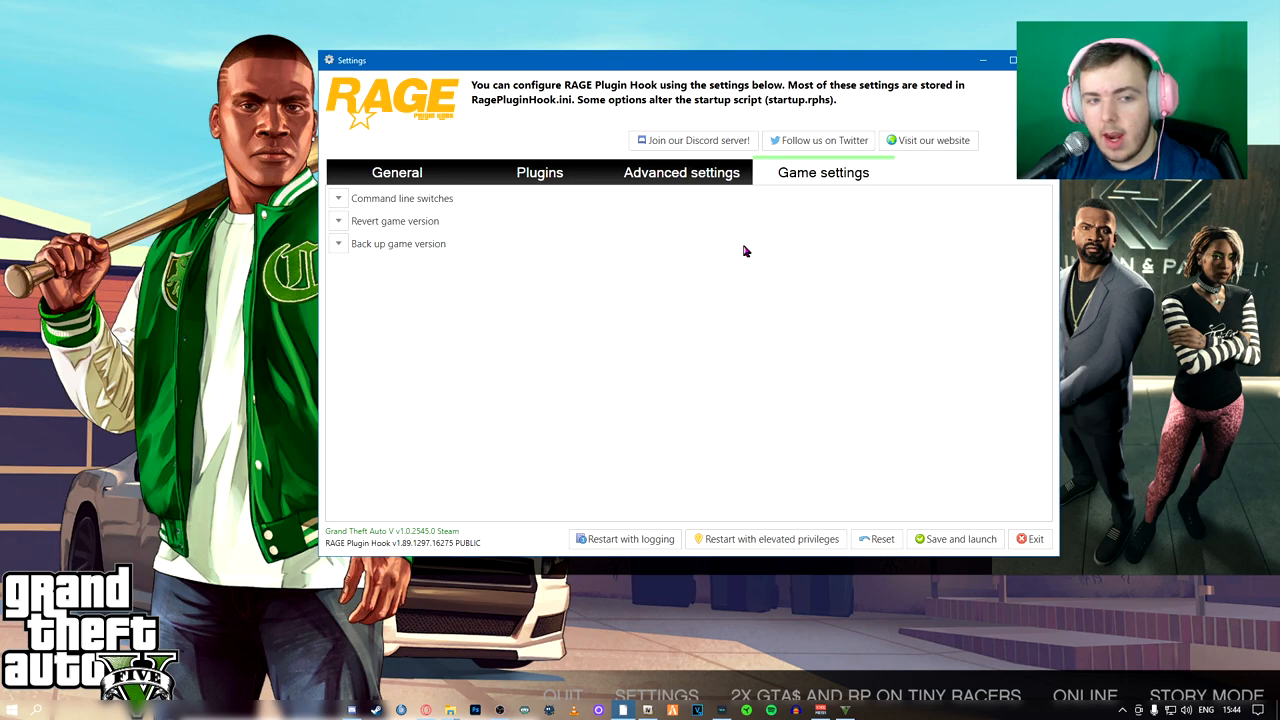
{"action": "left_click", "coordinate": [539, 172]}
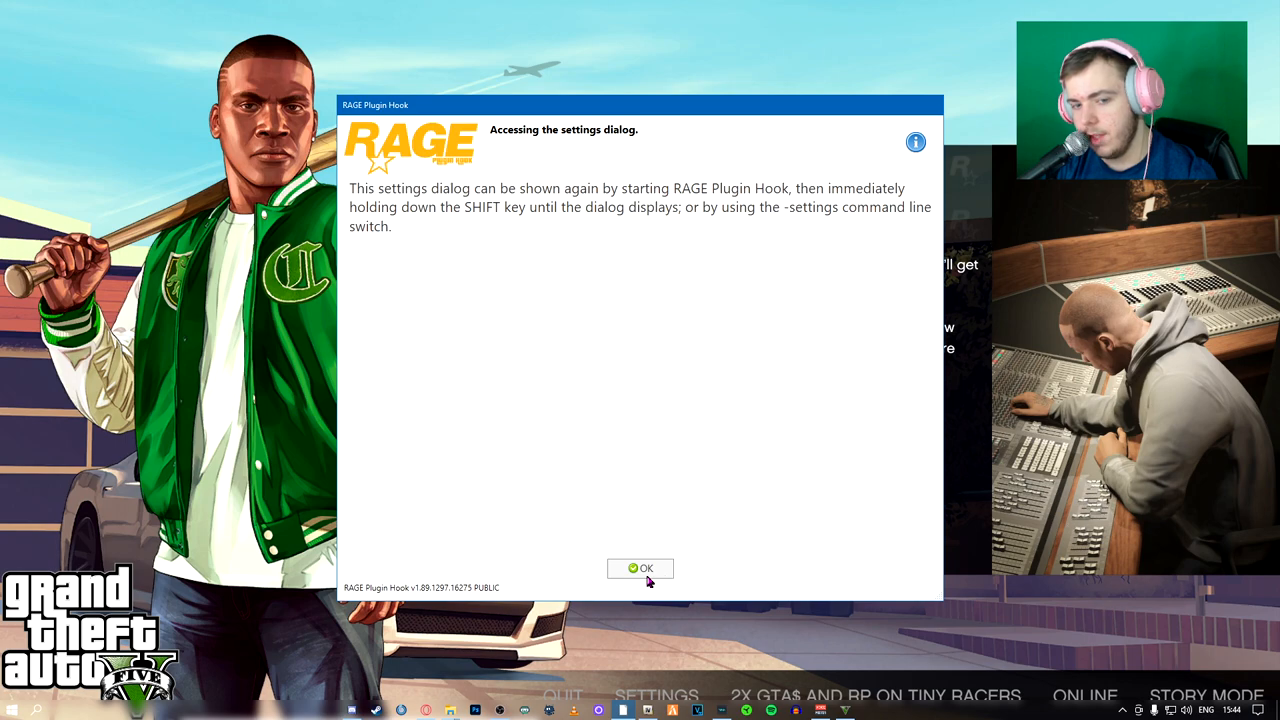
Dismiss the settings access notice and start Story Mode from the title screen
{"action": "left_click", "coordinate": [640, 568]}
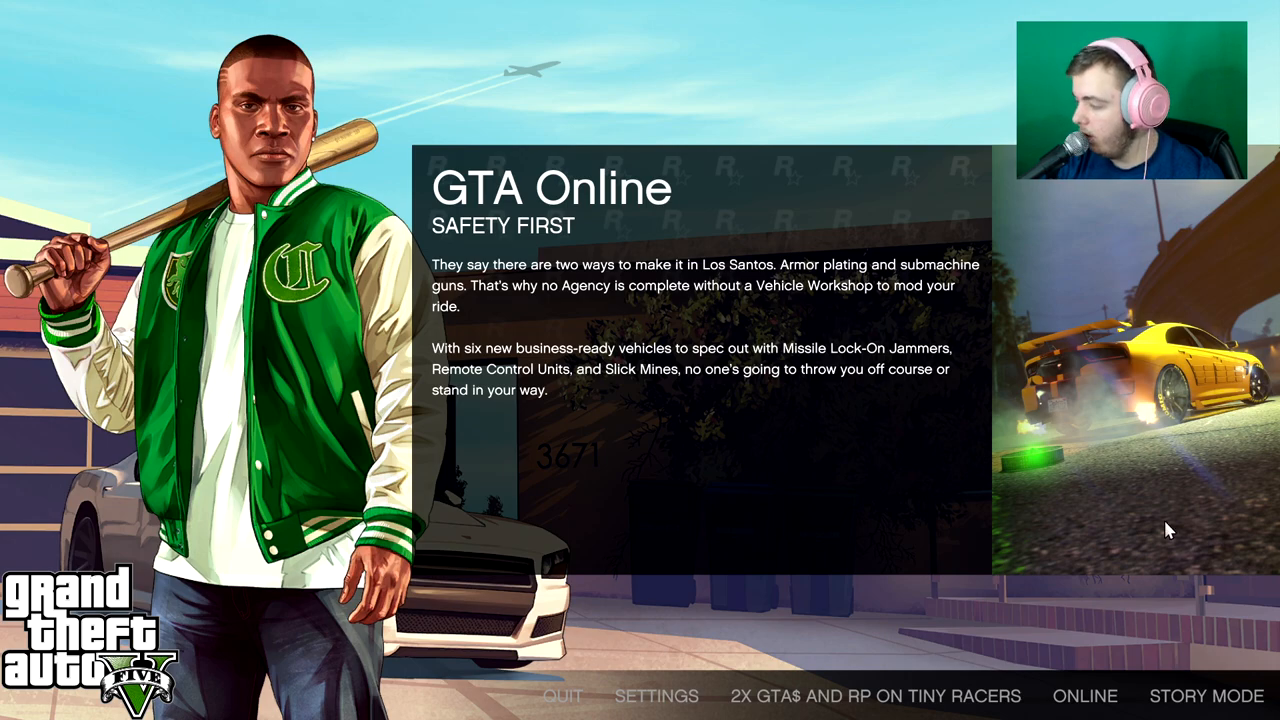
{"action": "left_click", "coordinate": [1202, 695]}
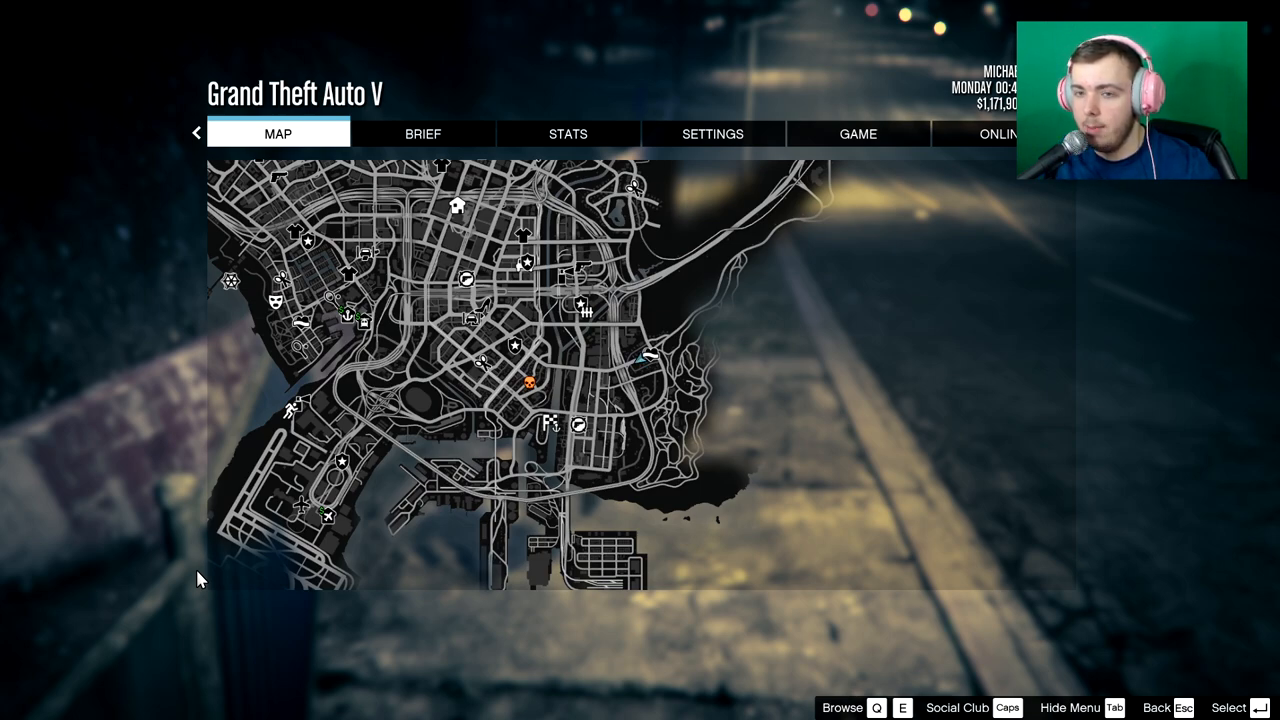
{"action": "mouse_move", "coordinate": [835, 415]}
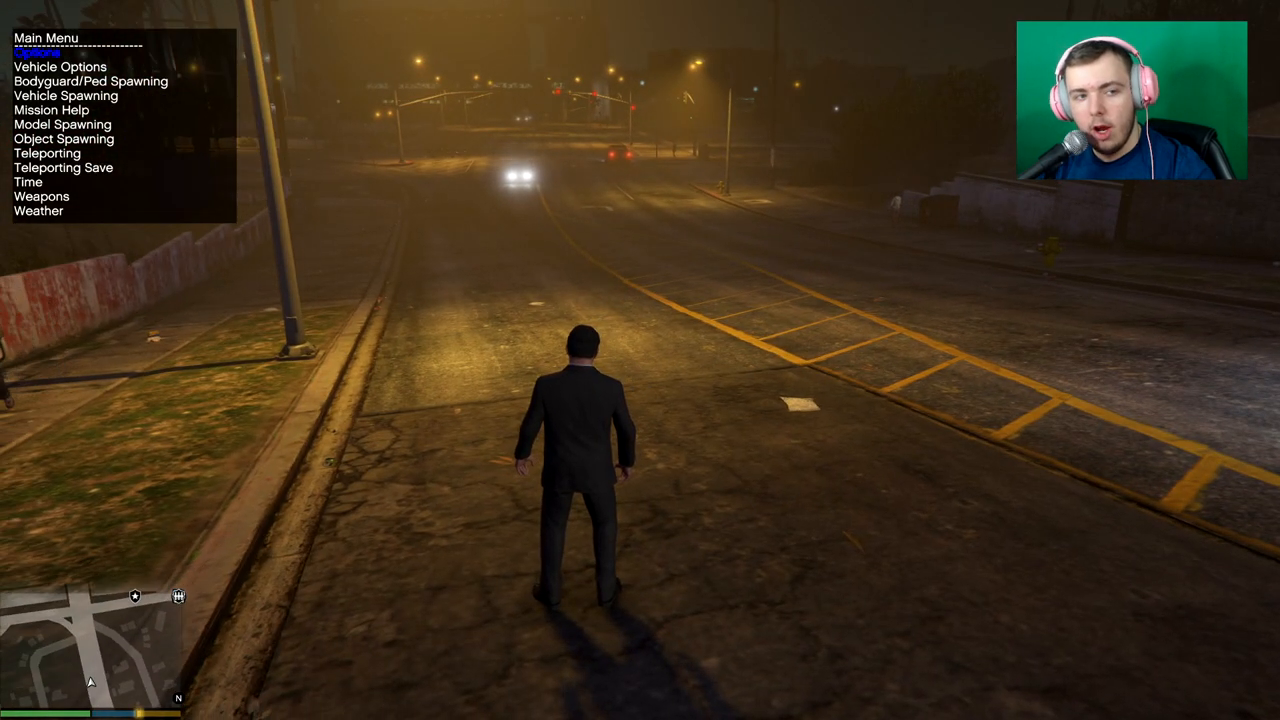
Press the down-arrow trainer hotkey while driving as Michael
{"action": "key", "text": "down"}
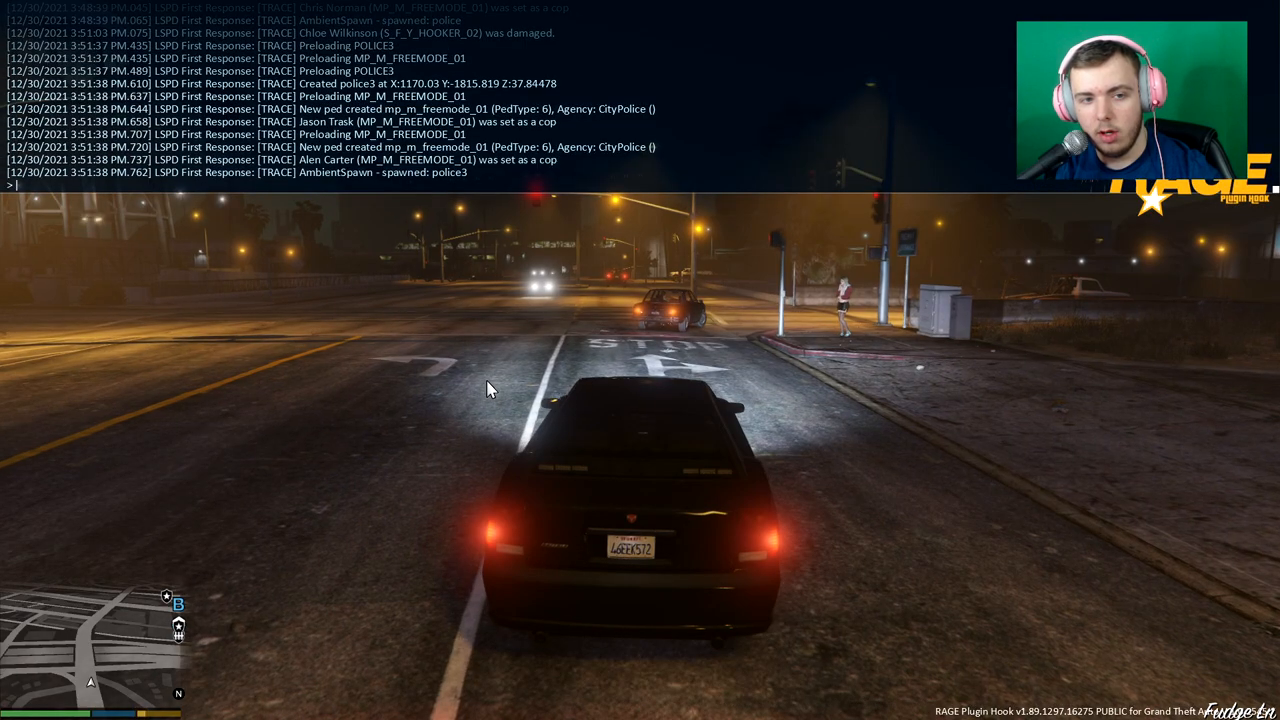
Close the plugin log console with F4 and keep driving with W
{"action": "key", "text": "F4"}
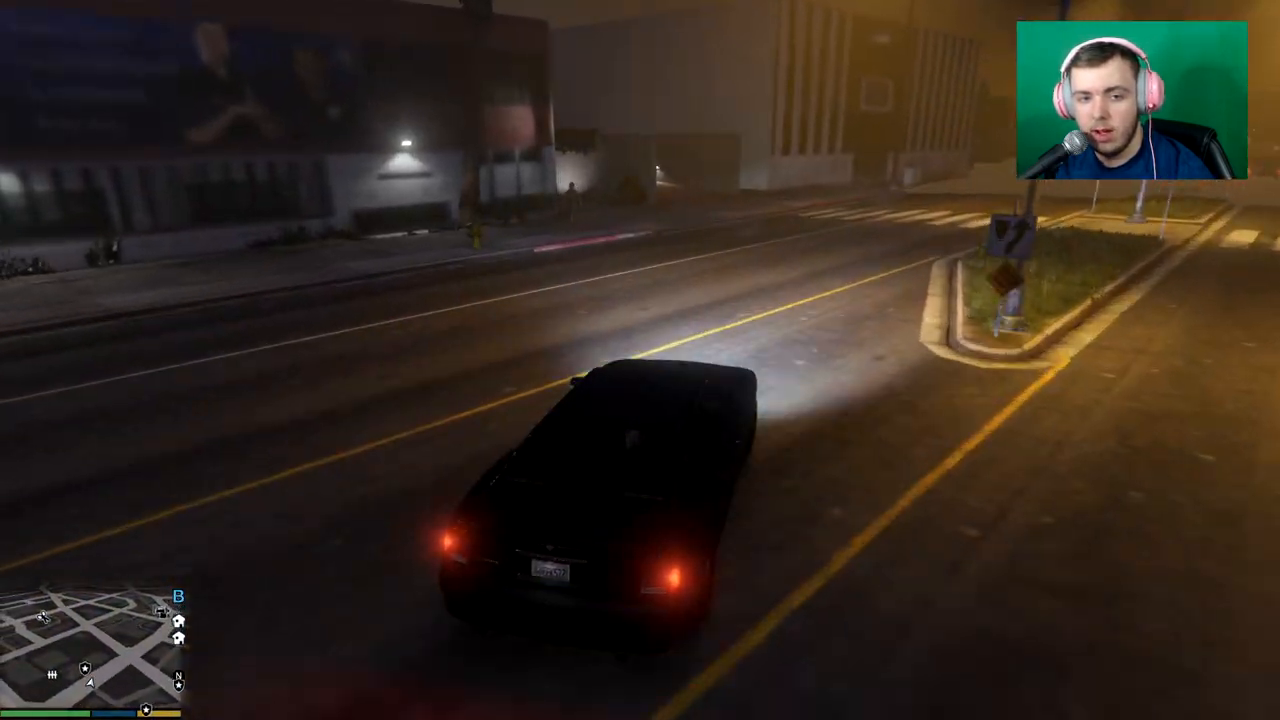
{"action": "key", "text": "w"}
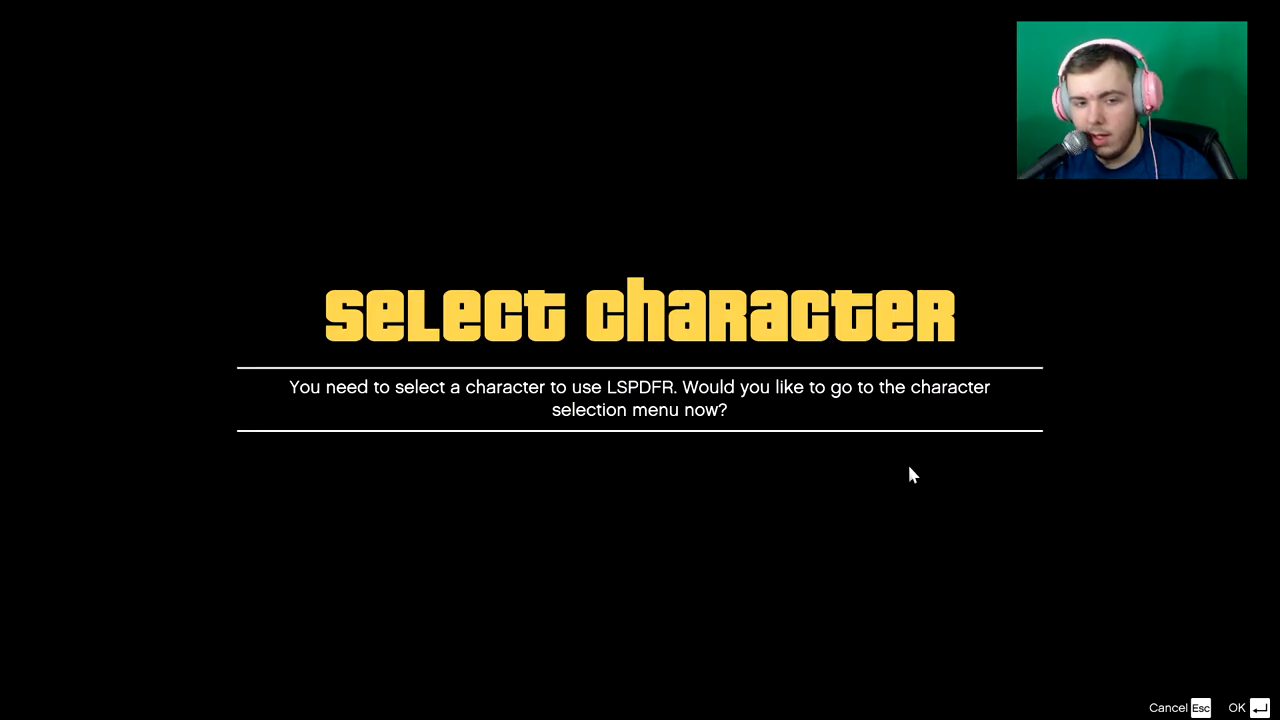
Accept the Select Character prompt to go to character selection and Character Creator
{"action": "left_click", "coordinate": [1244, 706]}
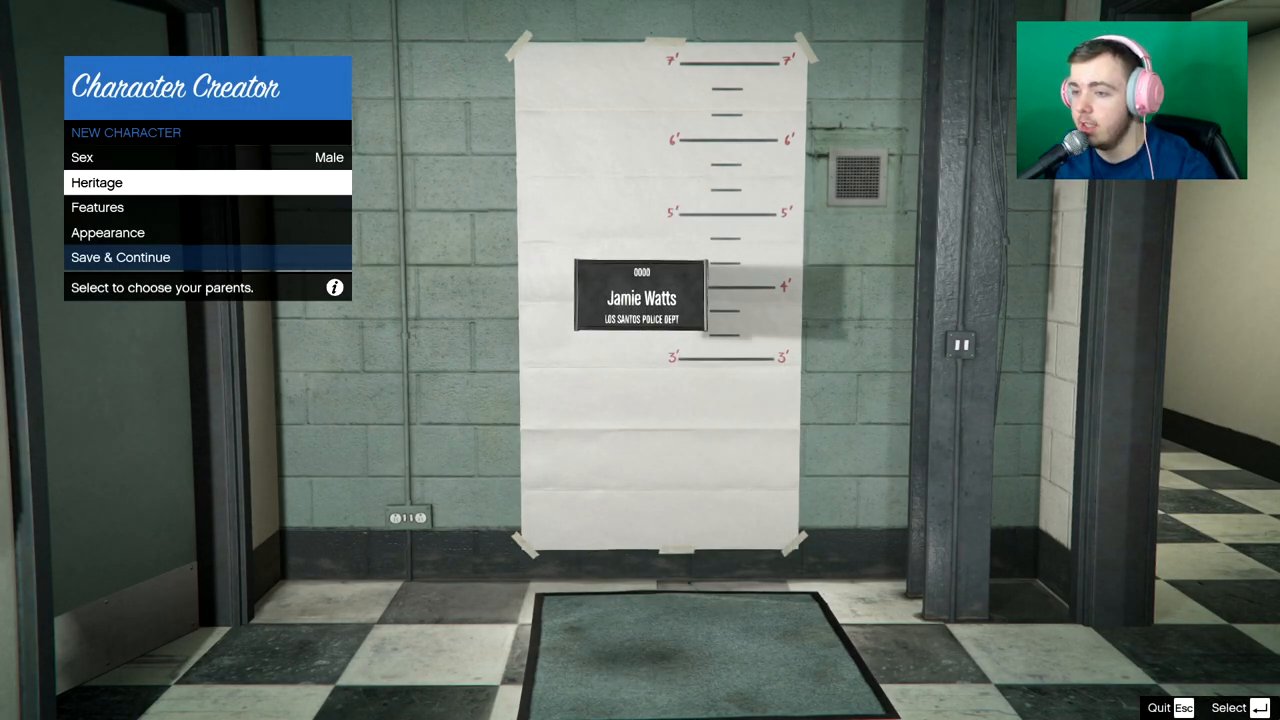
Peek at heritage, then preview hairstyles like Undercut Swept Back, Cornrows, Slicked and Hipster
{"action": "left_click", "coordinate": [115, 182]}
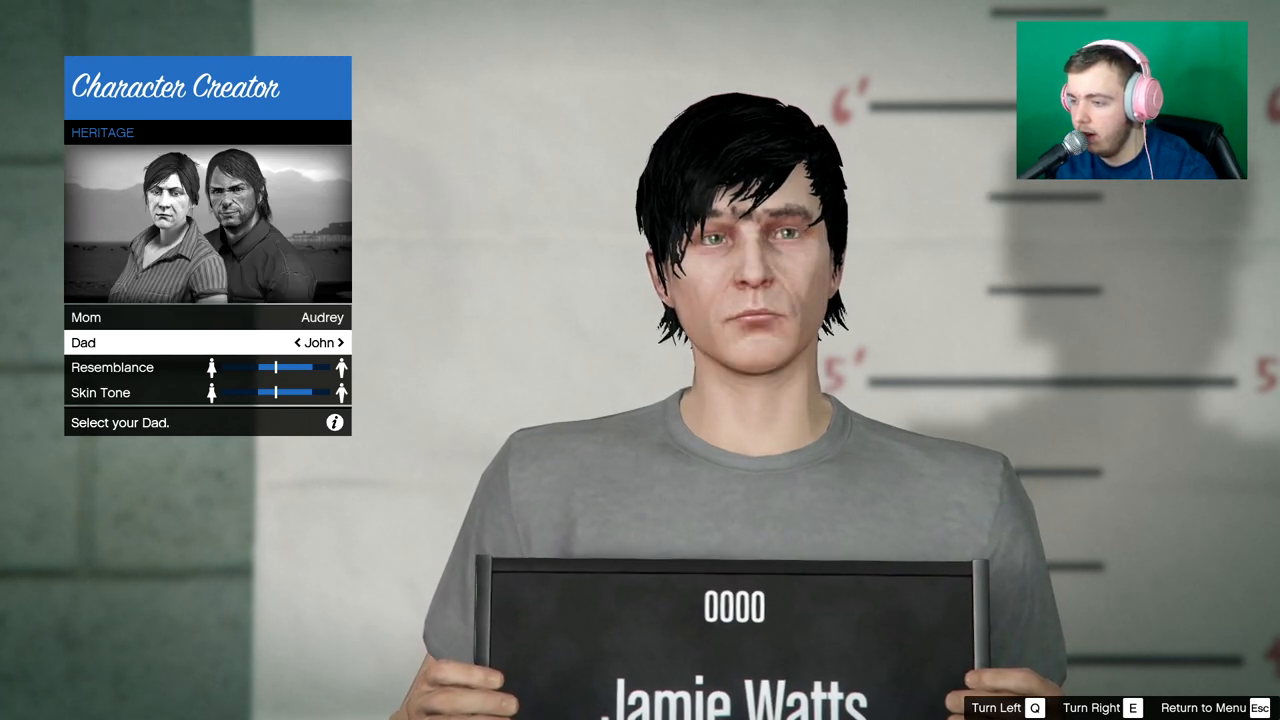
{"action": "left_click", "coordinate": [339, 342]}
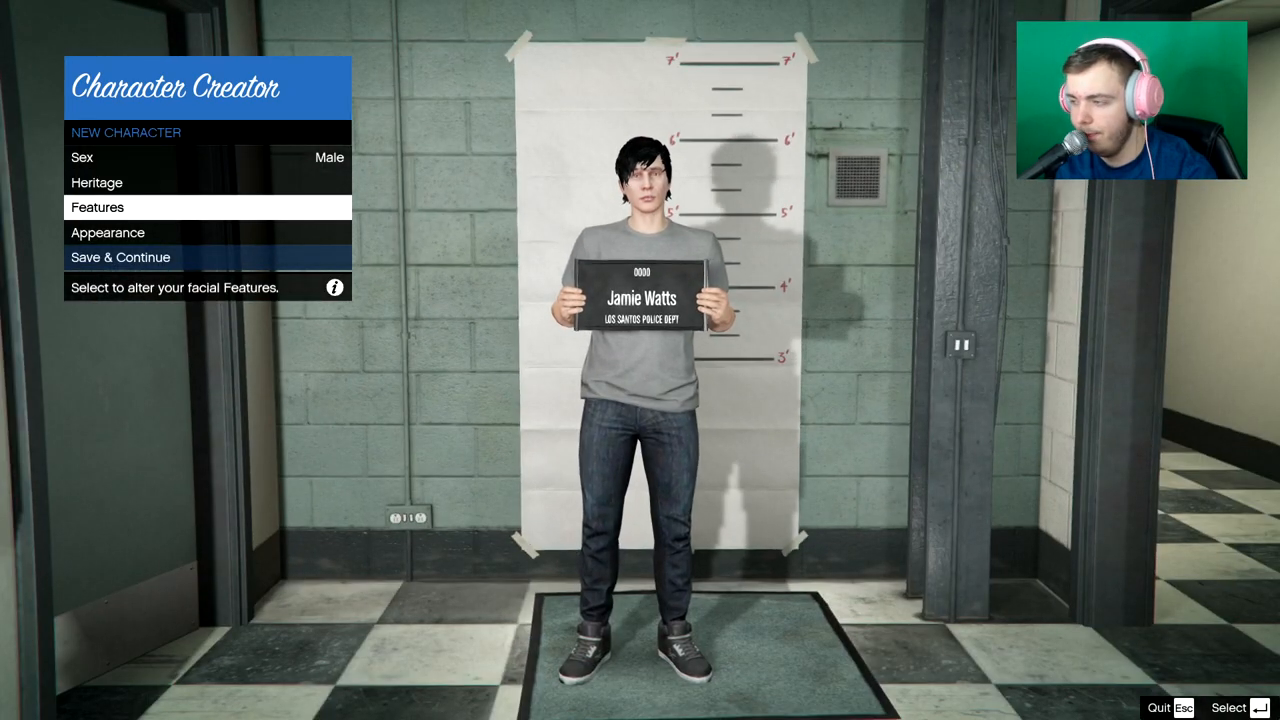
{"action": "left_click", "coordinate": [97, 207]}
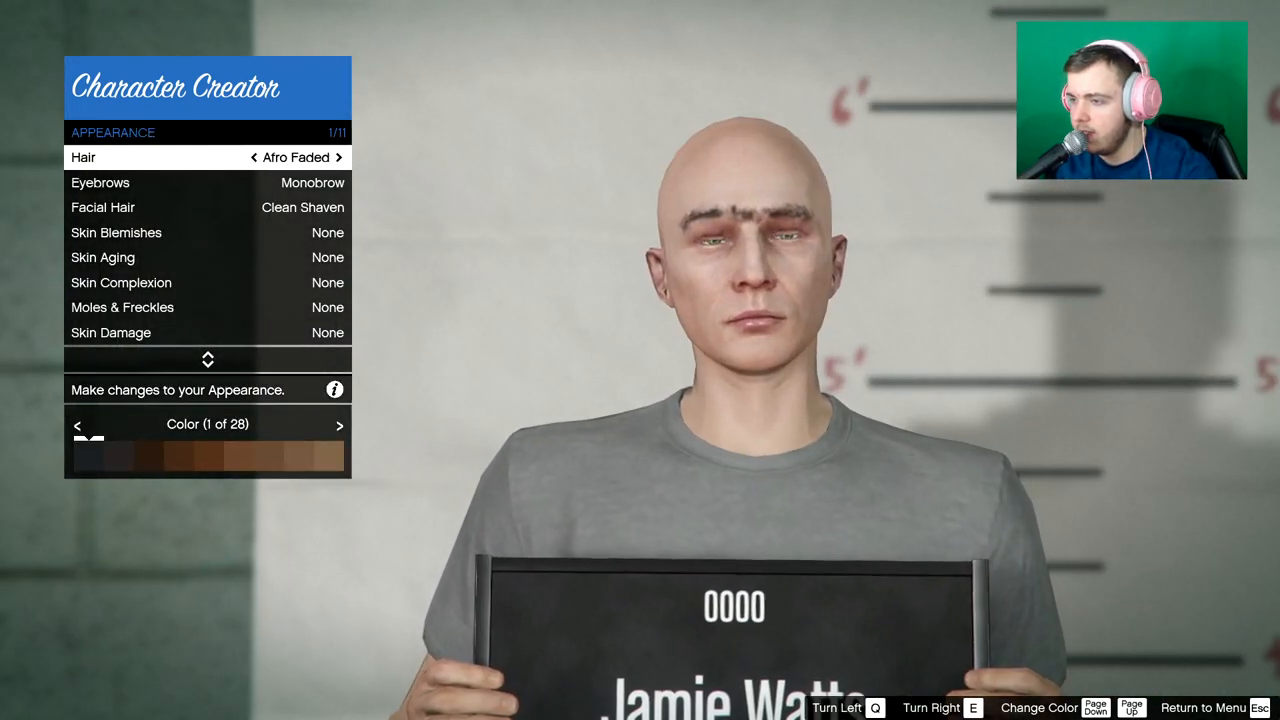
{"action": "left_click", "coordinate": [339, 157]}
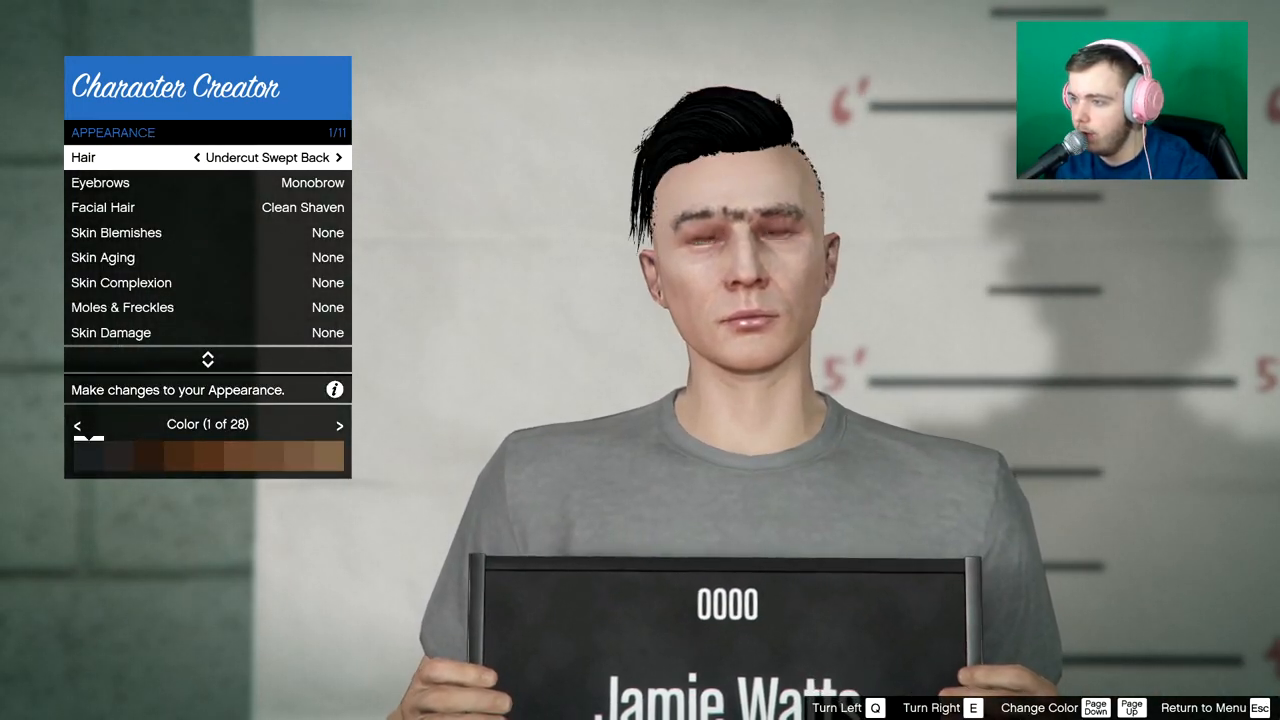
{"action": "left_click", "coordinate": [338, 157]}
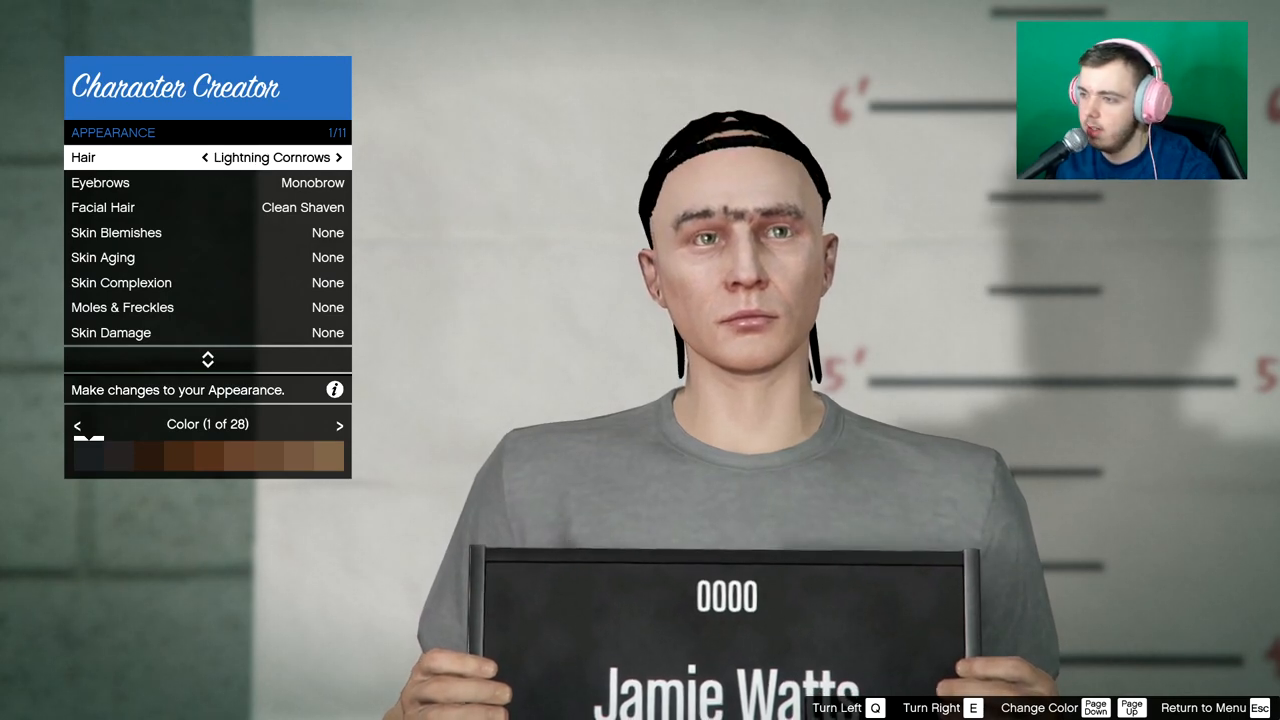
{"action": "left_click", "coordinate": [338, 157]}
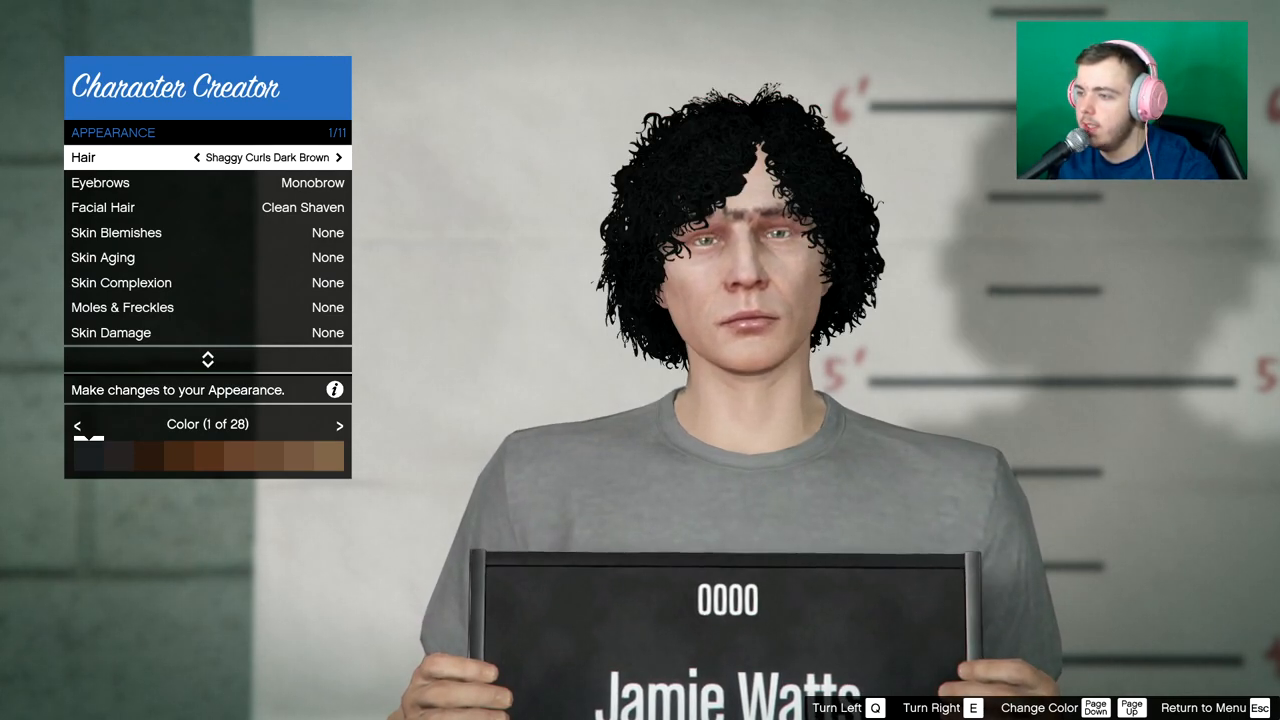
{"action": "left_click", "coordinate": [339, 157]}
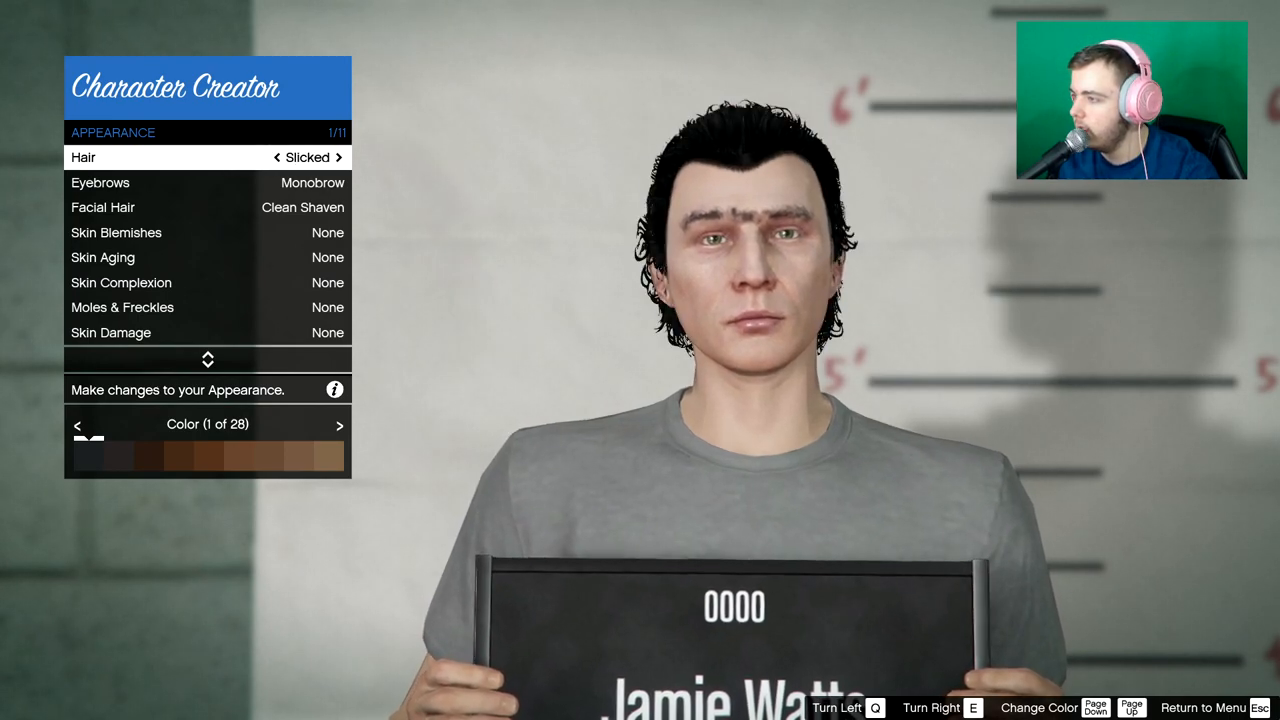
{"action": "left_click", "coordinate": [338, 157]}
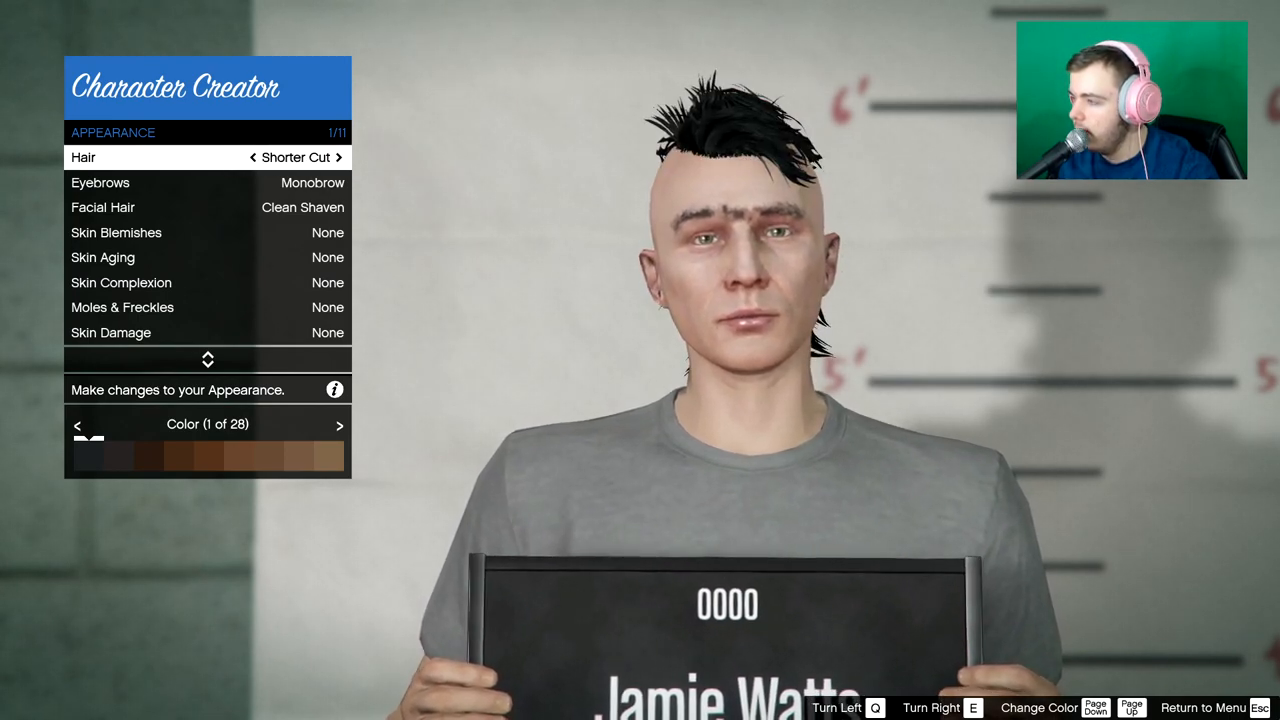
{"action": "left_click", "coordinate": [338, 157]}
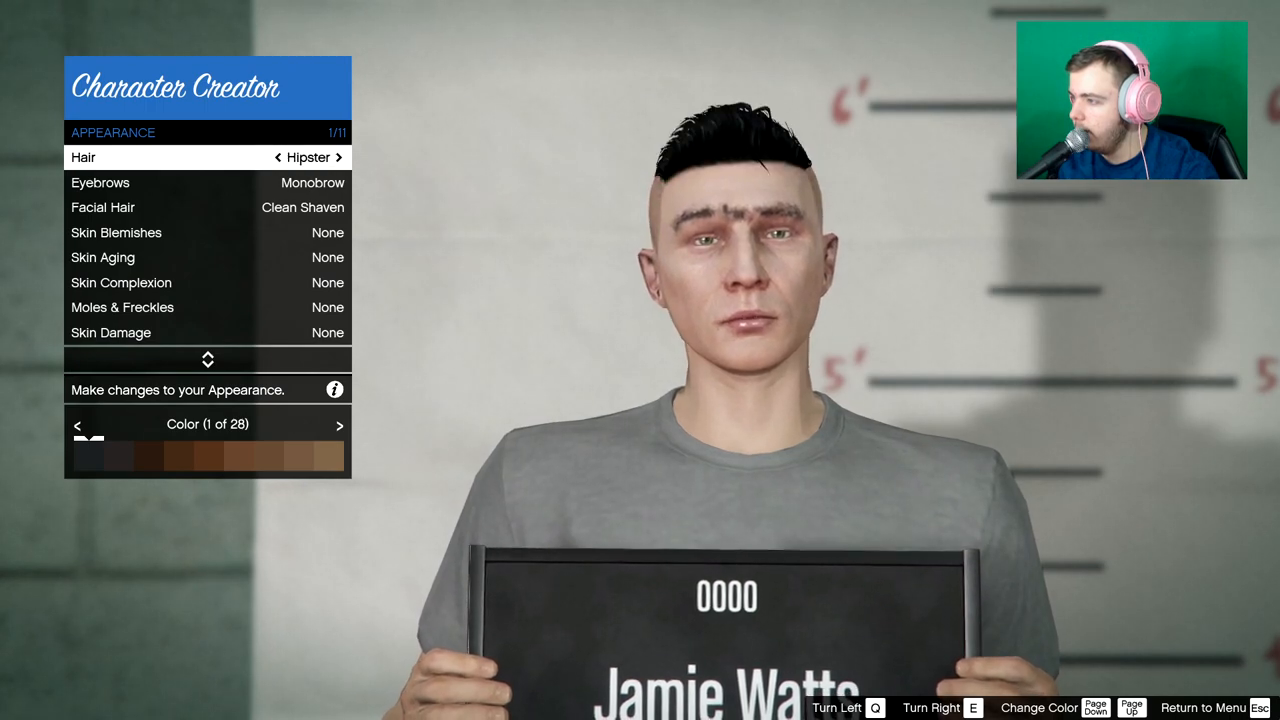
{"action": "left_click", "coordinate": [339, 157]}
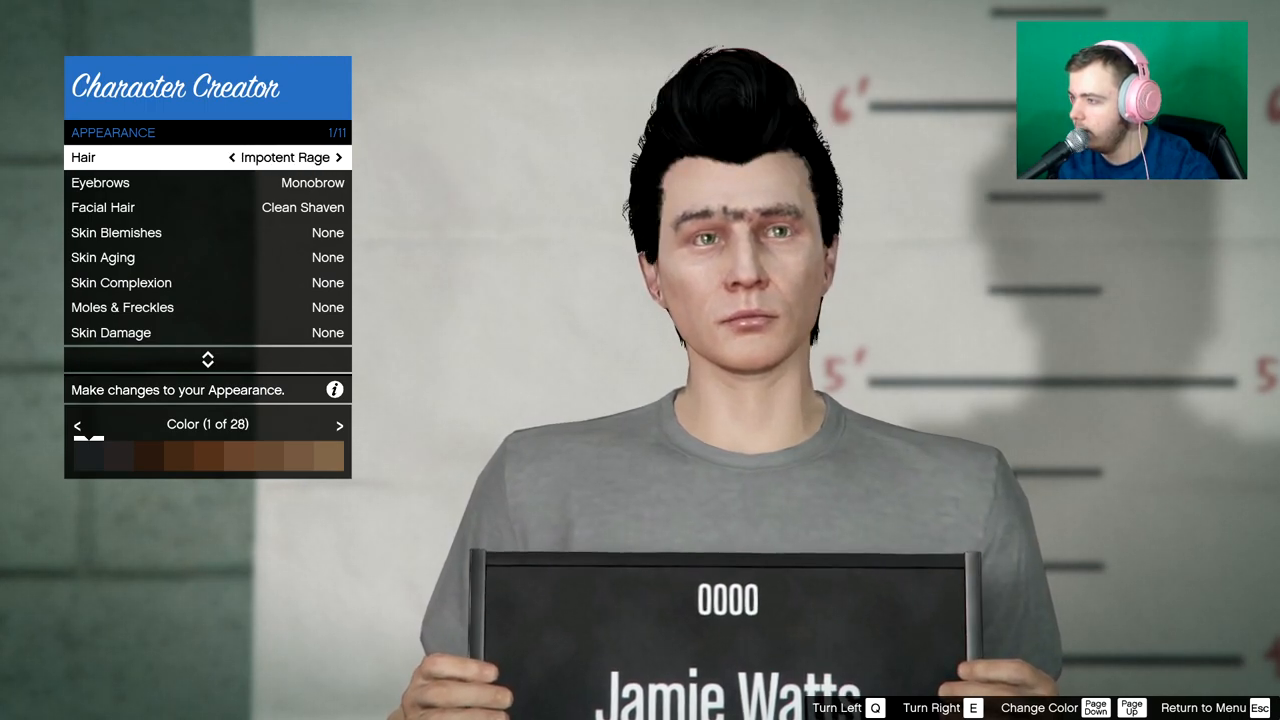
Keep previewing hairstyles such as Mod, Snail Cornrows, Spikey, Biker and Close Shave, and hair colours
{"action": "left_click", "coordinate": [339, 157]}
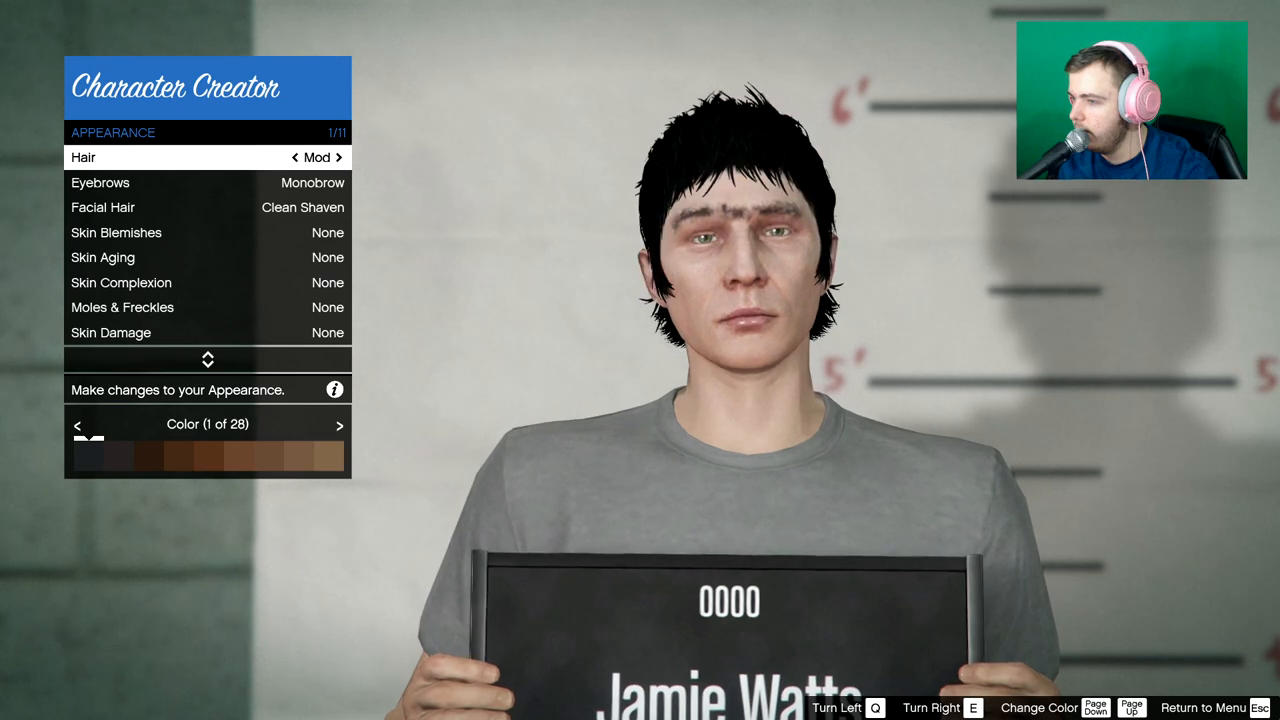
{"action": "left_click", "coordinate": [338, 157]}
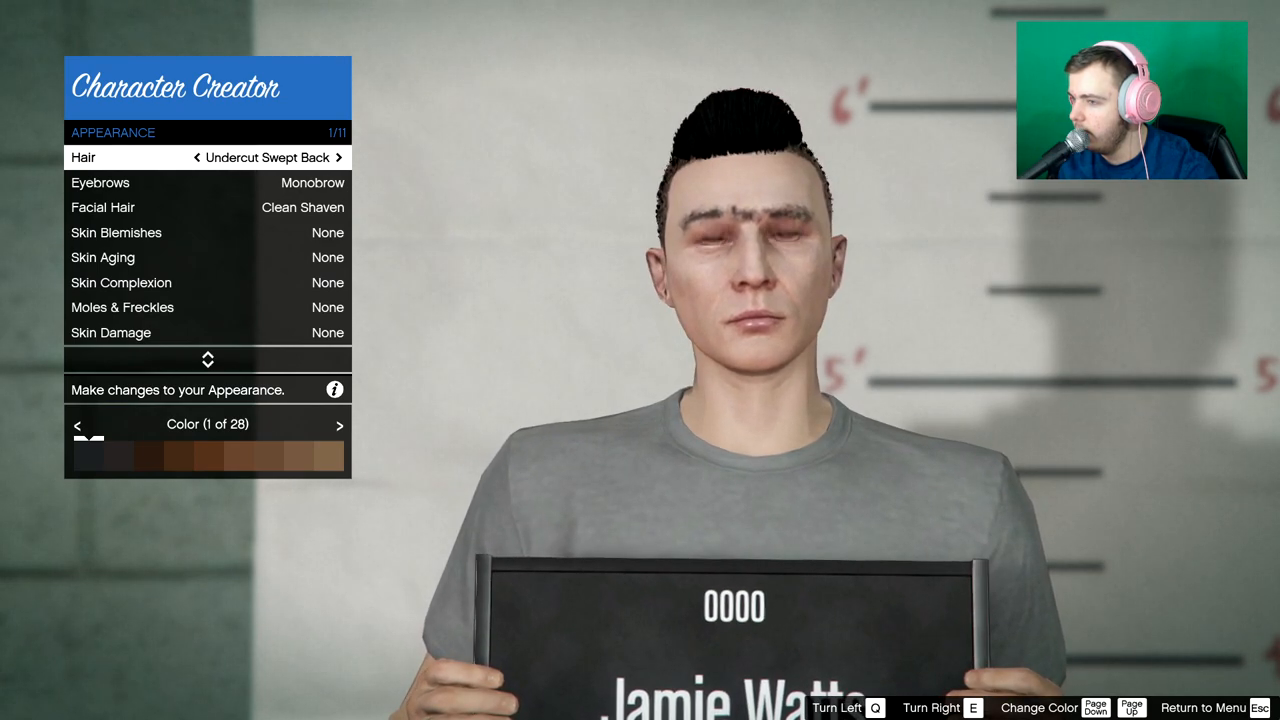
{"action": "left_click", "coordinate": [338, 157]}
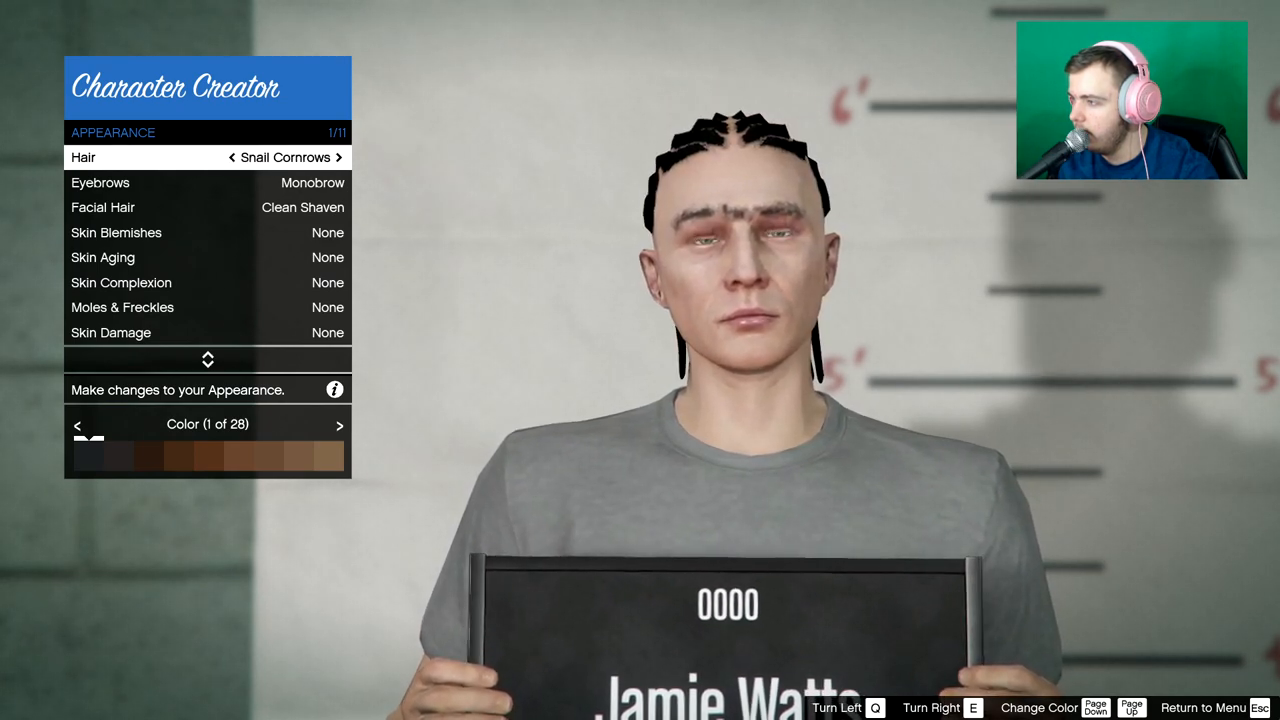
{"action": "left_click", "coordinate": [339, 157]}
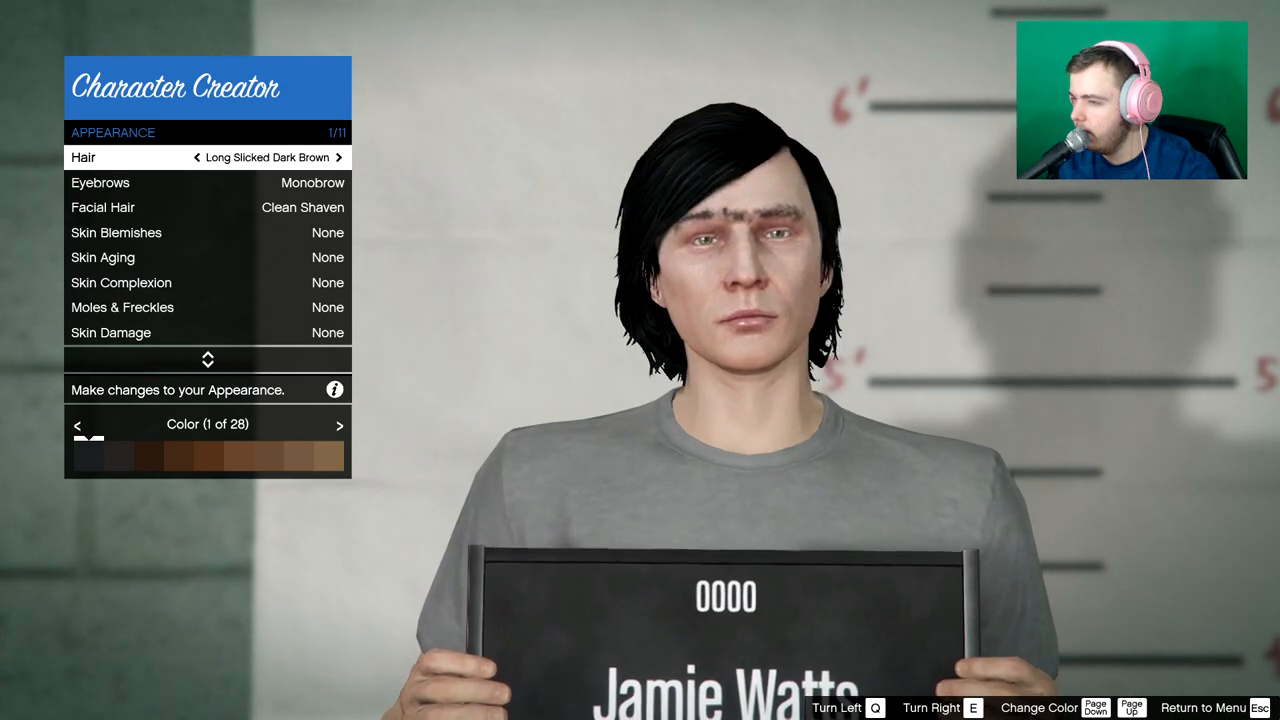
{"action": "left_click", "coordinate": [338, 157]}
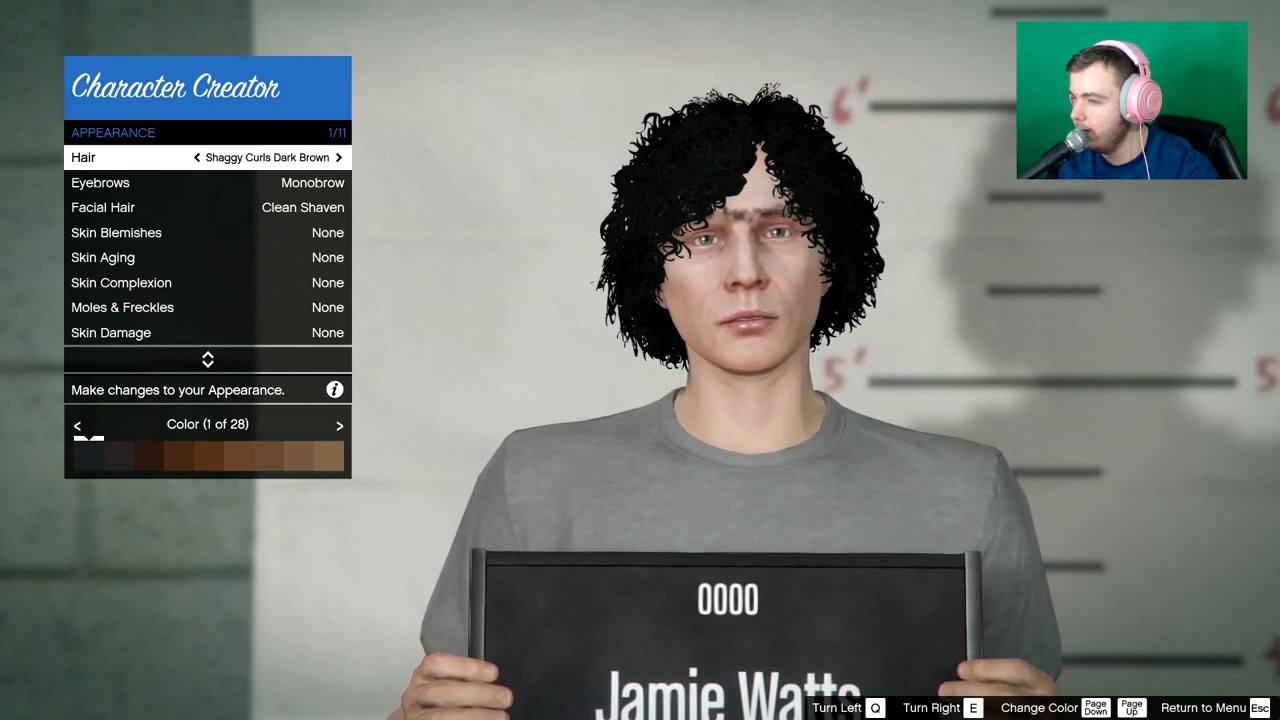
{"action": "left_click", "coordinate": [338, 157]}
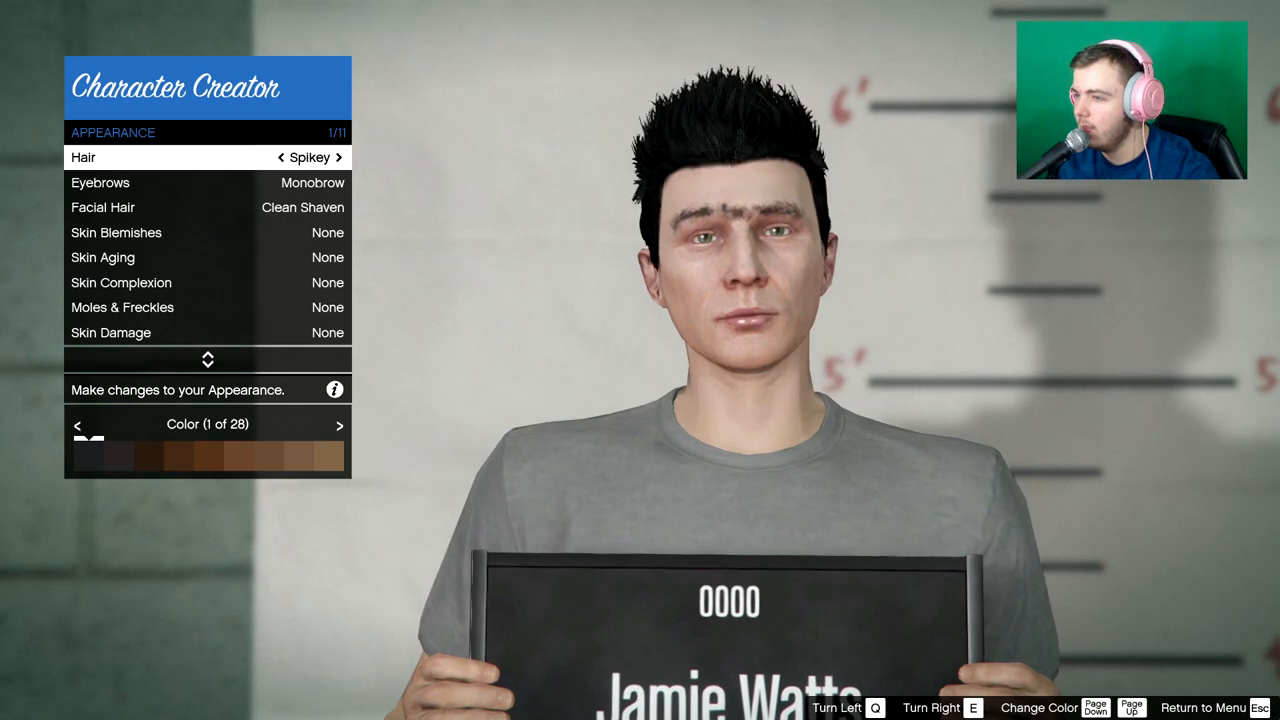
{"action": "left_click", "coordinate": [338, 157]}
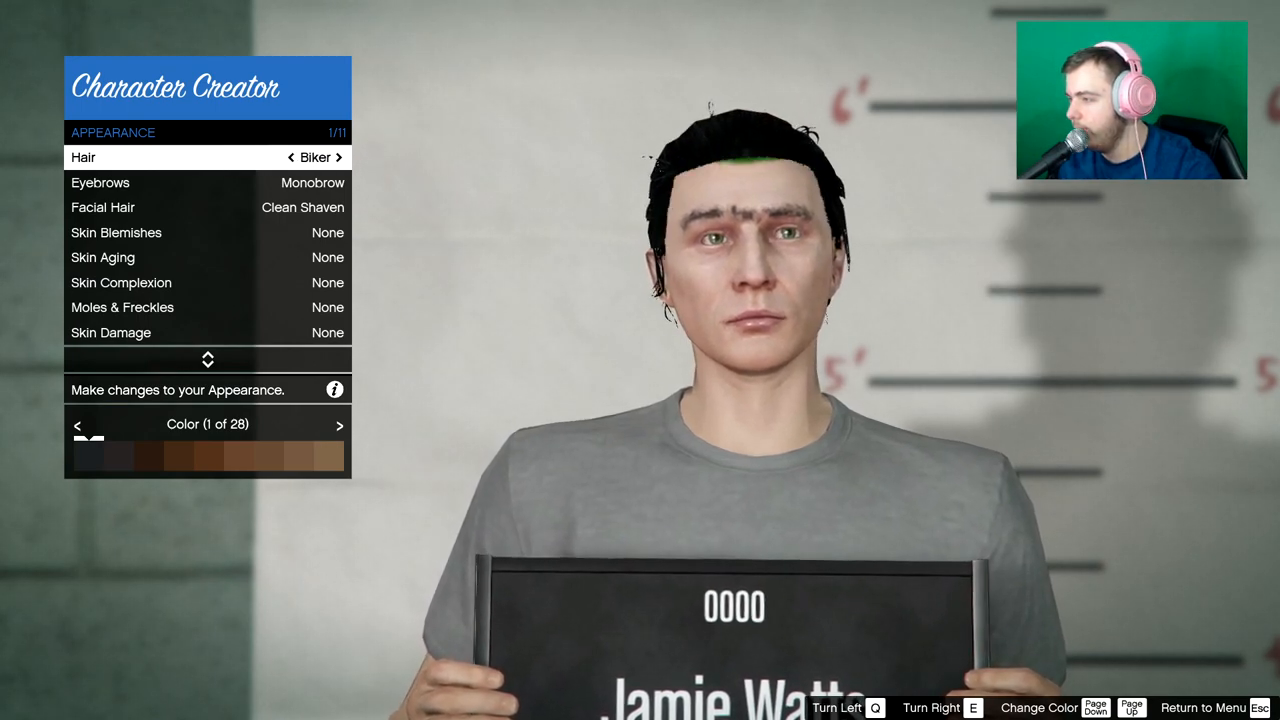
{"action": "left_click", "coordinate": [338, 157]}
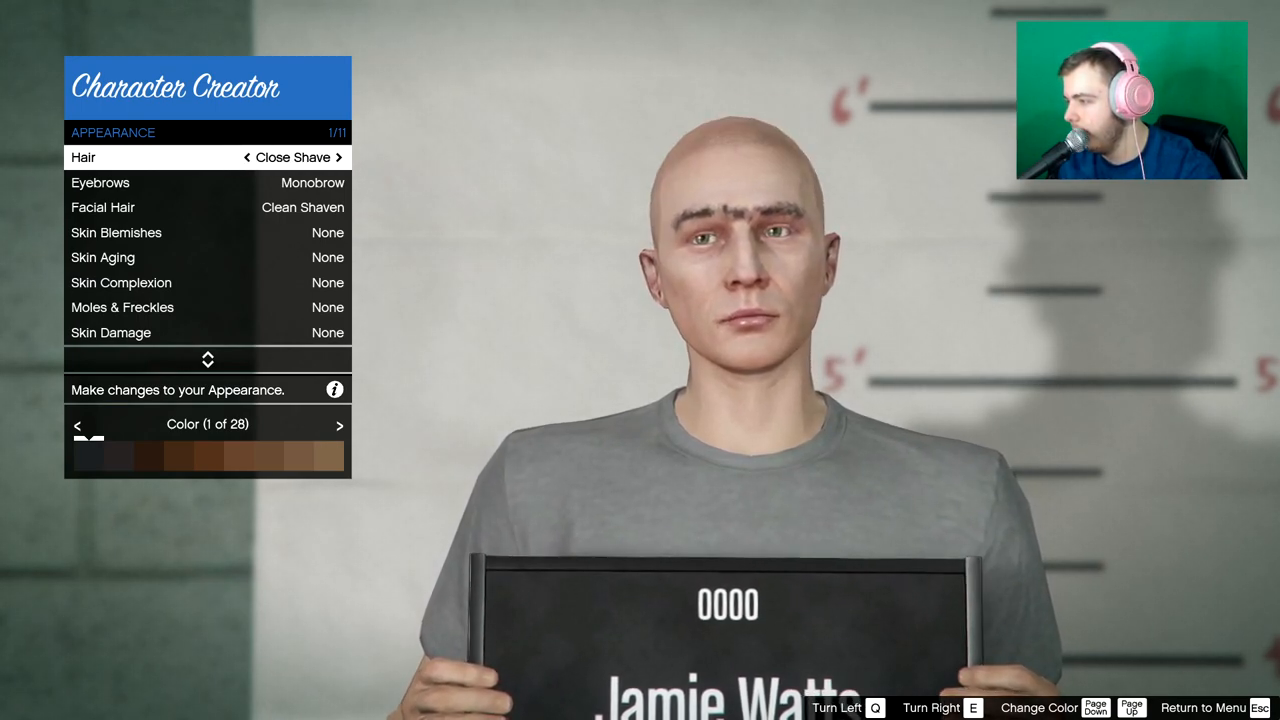
{"action": "left_click", "coordinate": [338, 157]}
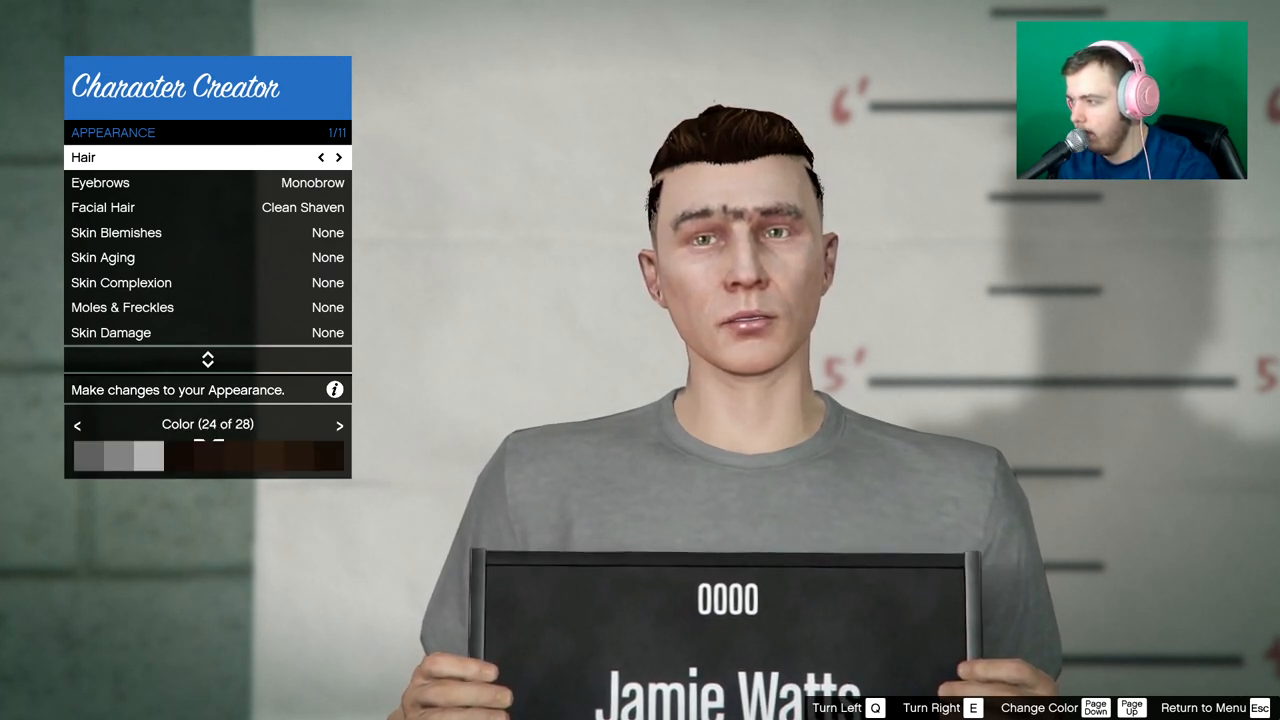
Reopen Appearance, settle on the Caesar haircut, and open Heritage settings
{"action": "left_click", "coordinate": [338, 425]}
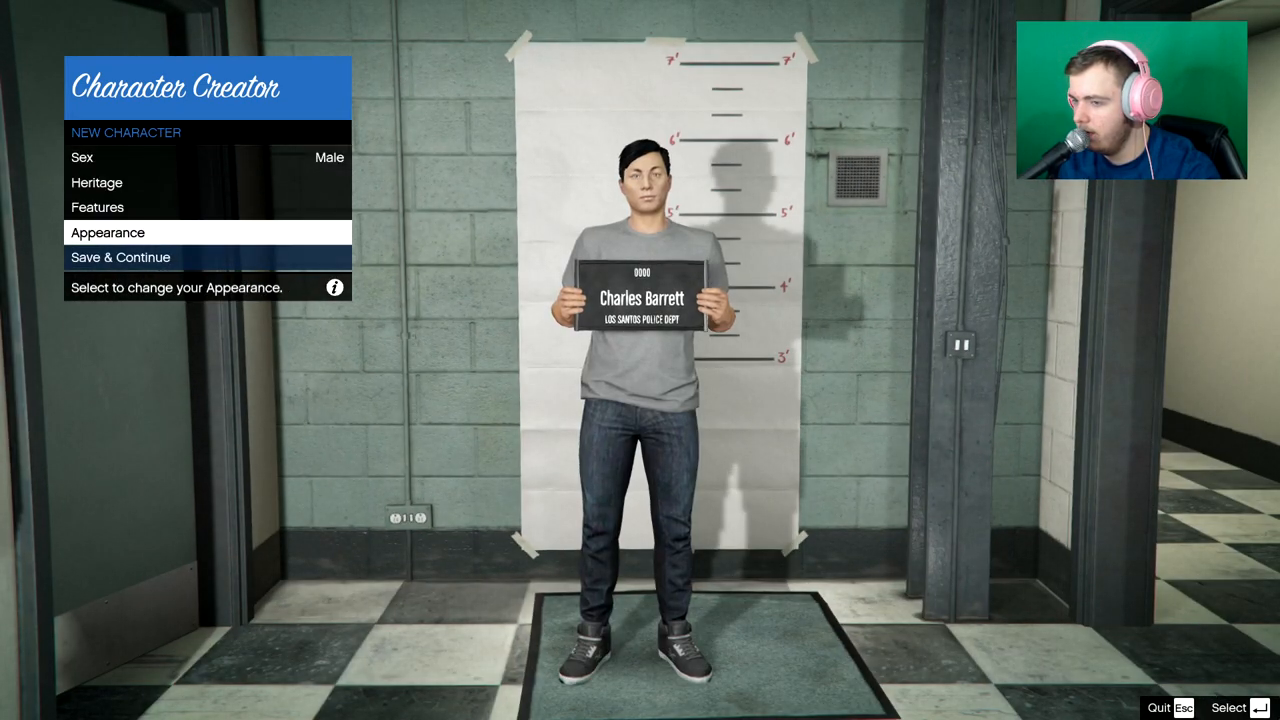
{"action": "left_click", "coordinate": [107, 232]}
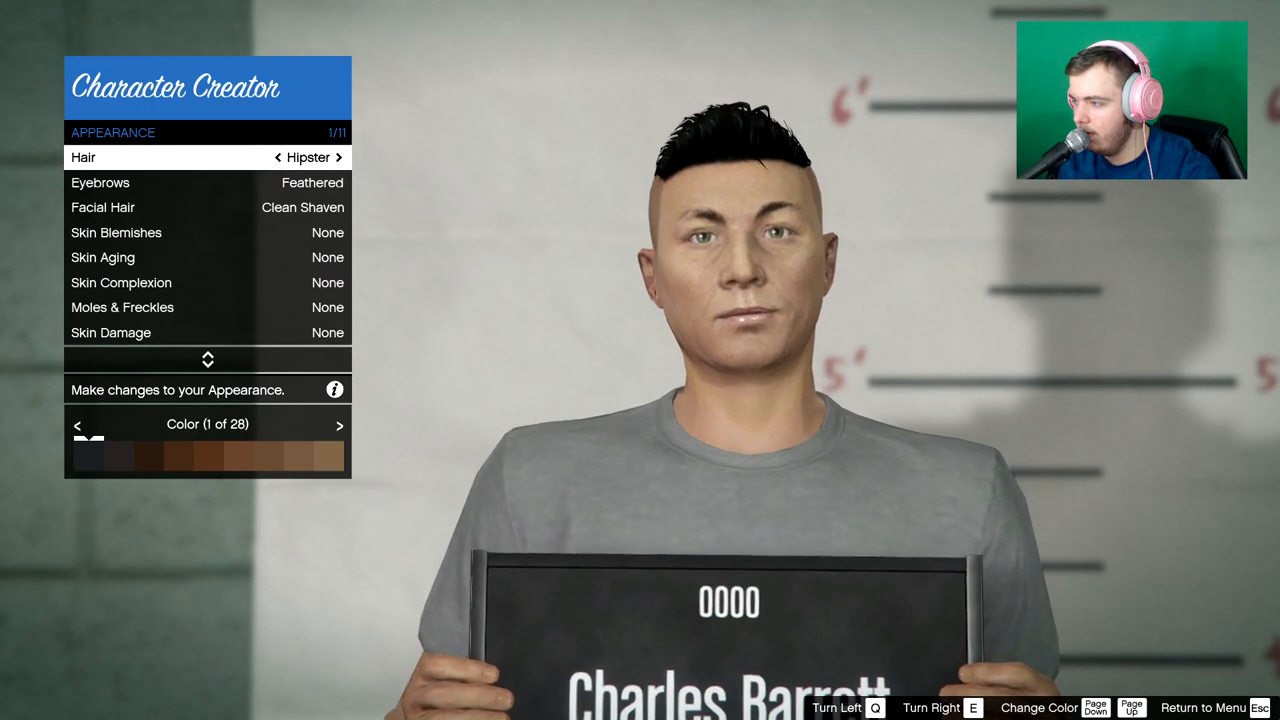
{"action": "left_click", "coordinate": [338, 157]}
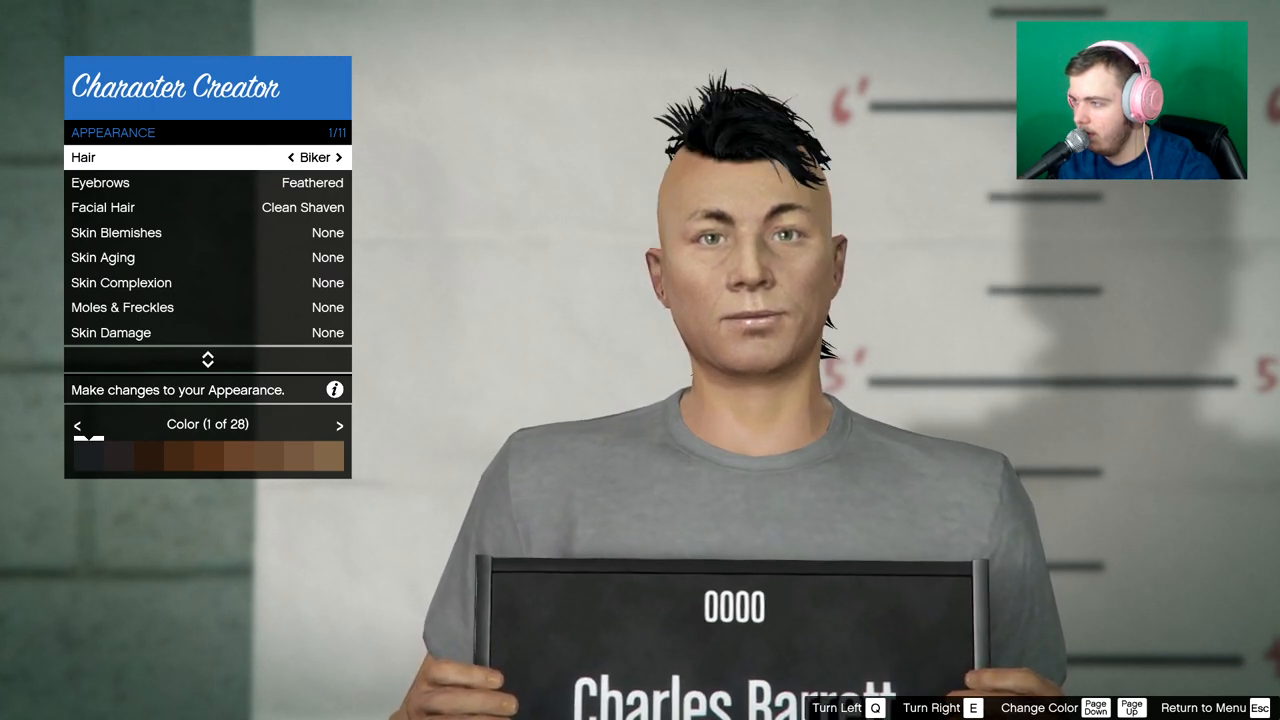
{"action": "left_click", "coordinate": [338, 157]}
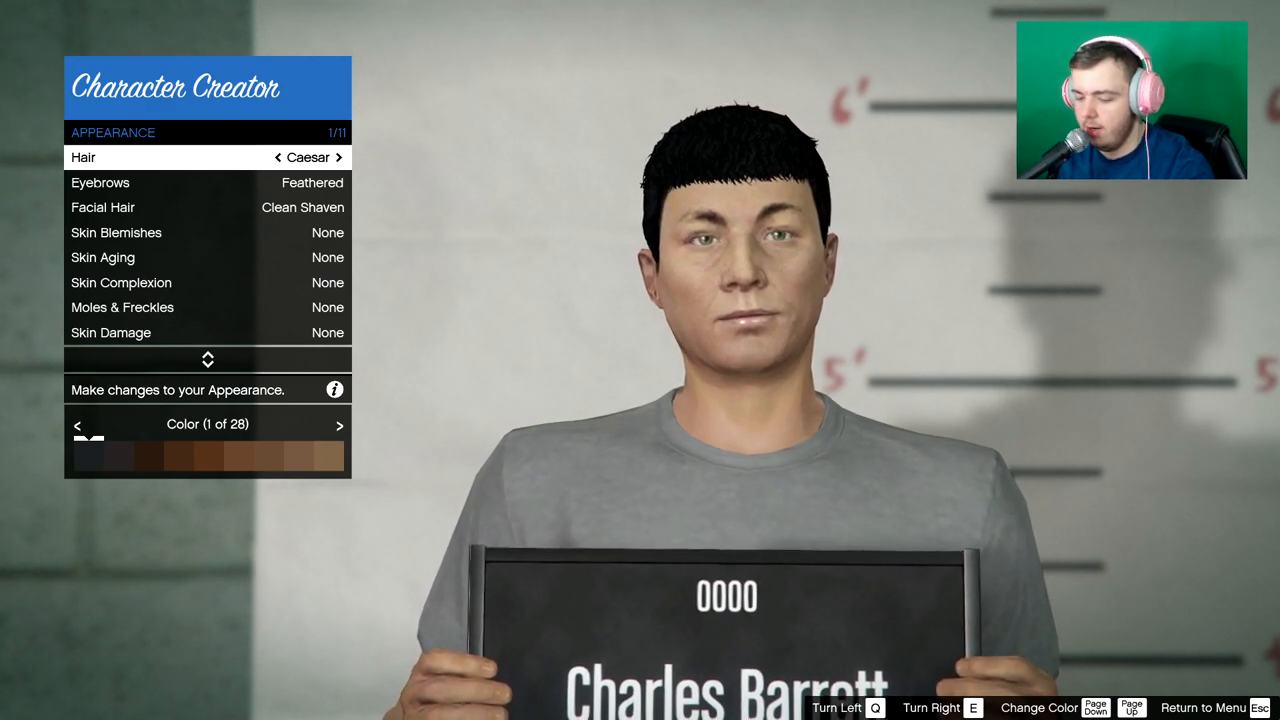
{"action": "left_click", "coordinate": [339, 425]}
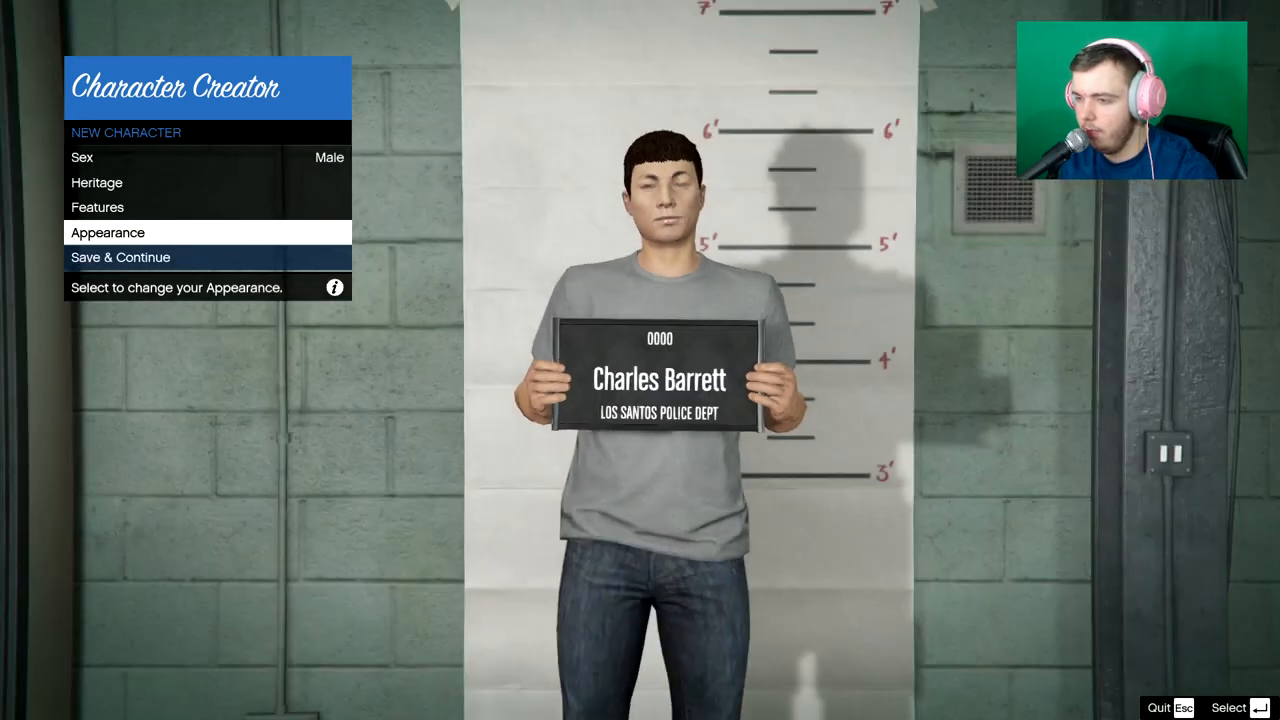
{"action": "left_click", "coordinate": [97, 182]}
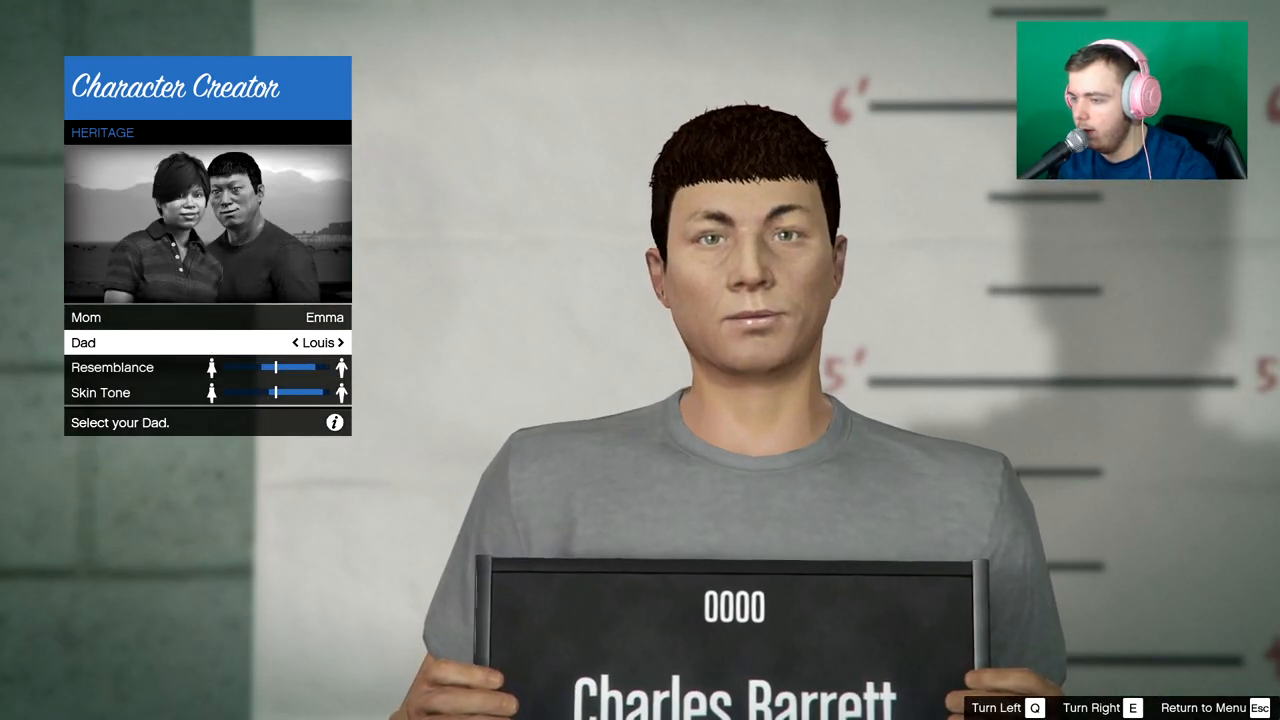
Open the parent options and start cycling through mother choices
{"action": "left_click", "coordinate": [340, 342]}
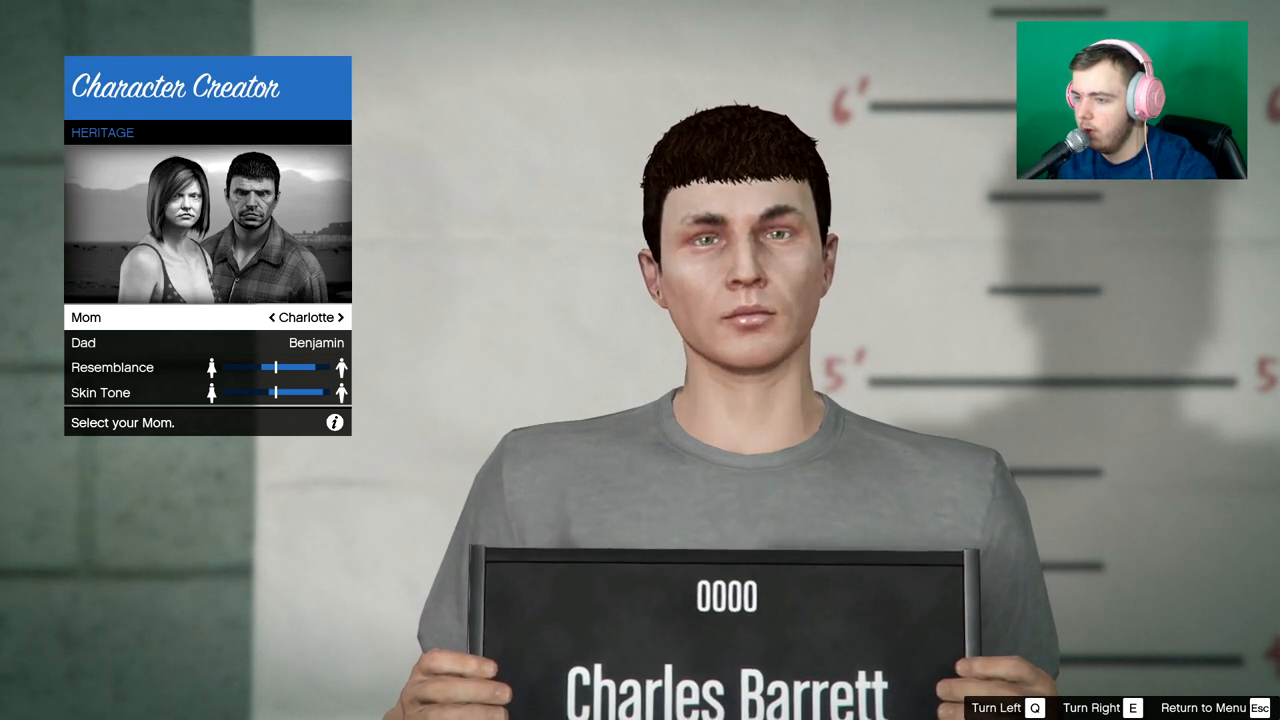
{"action": "left_click", "coordinate": [341, 317]}
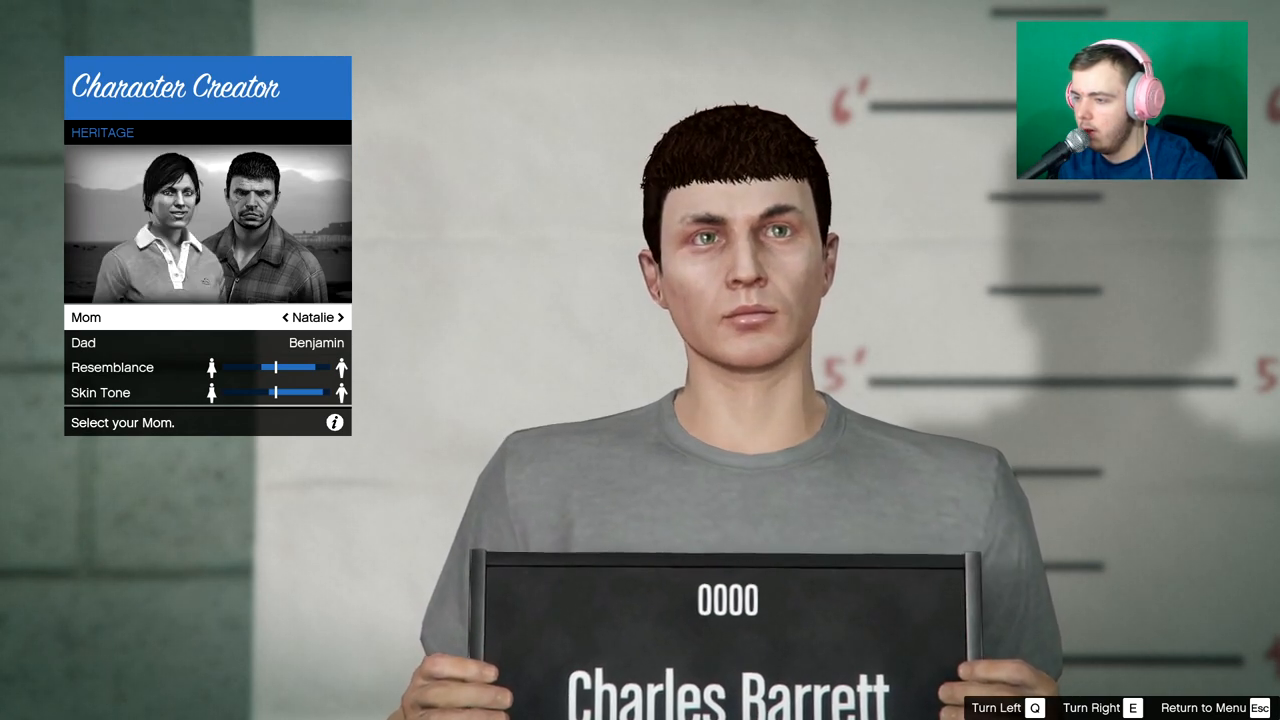
{"action": "left_click", "coordinate": [339, 317]}
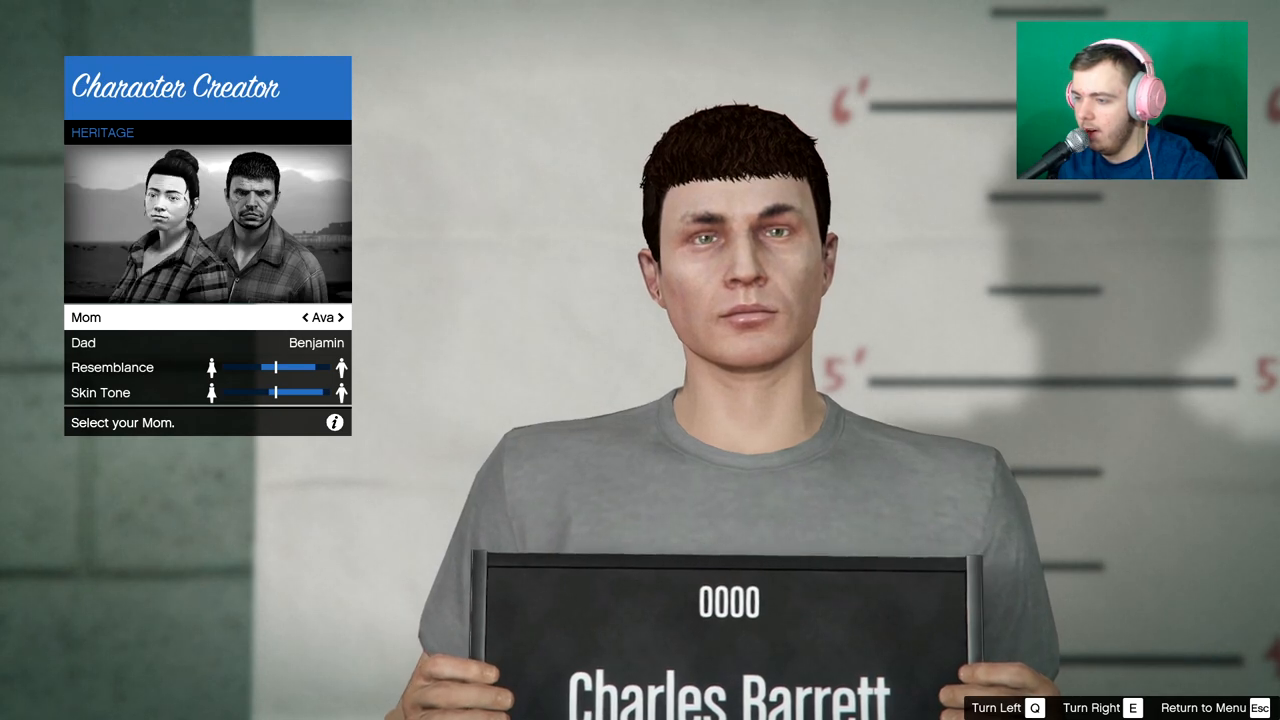
{"action": "left_click", "coordinate": [343, 317]}
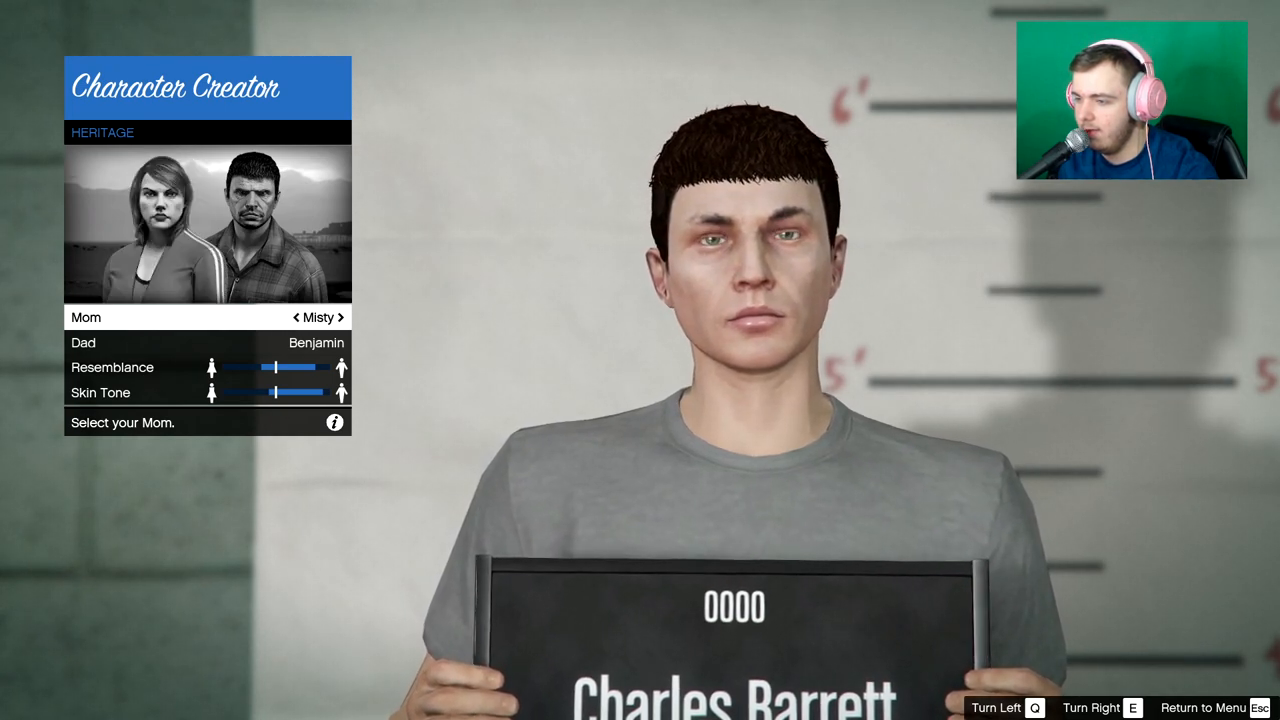
{"action": "left_click", "coordinate": [340, 317]}
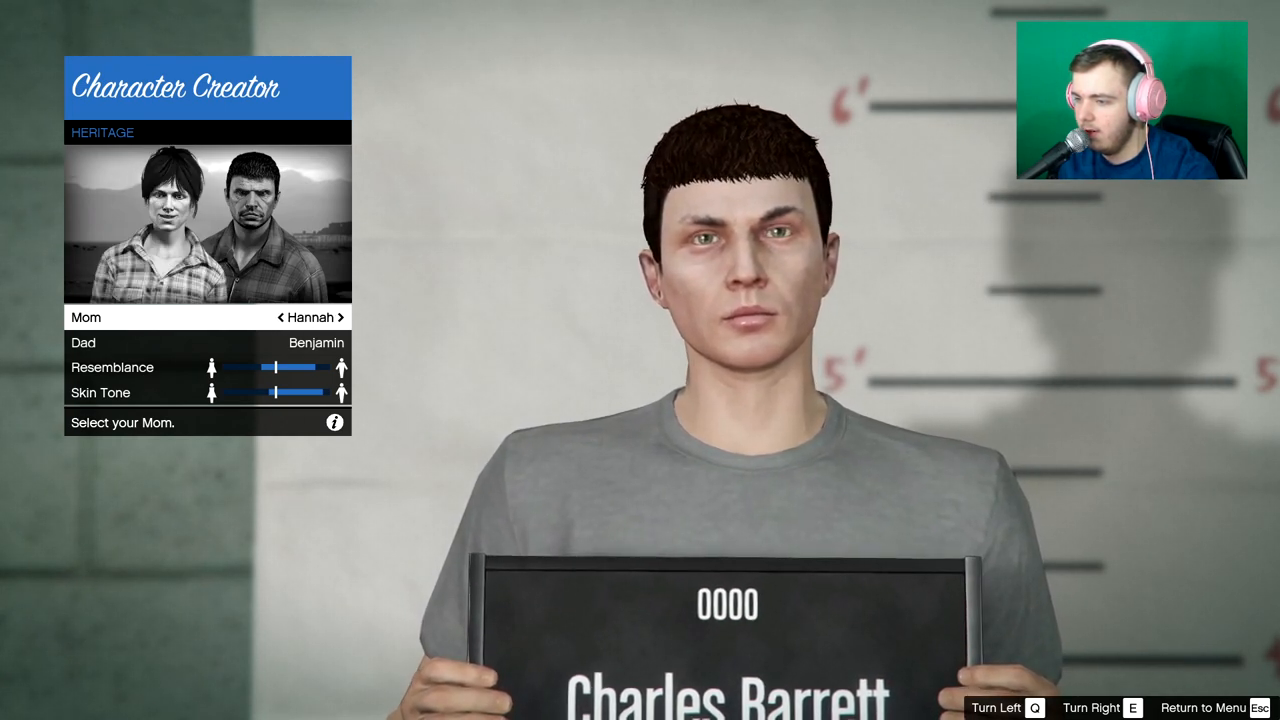
{"action": "left_click", "coordinate": [342, 317]}
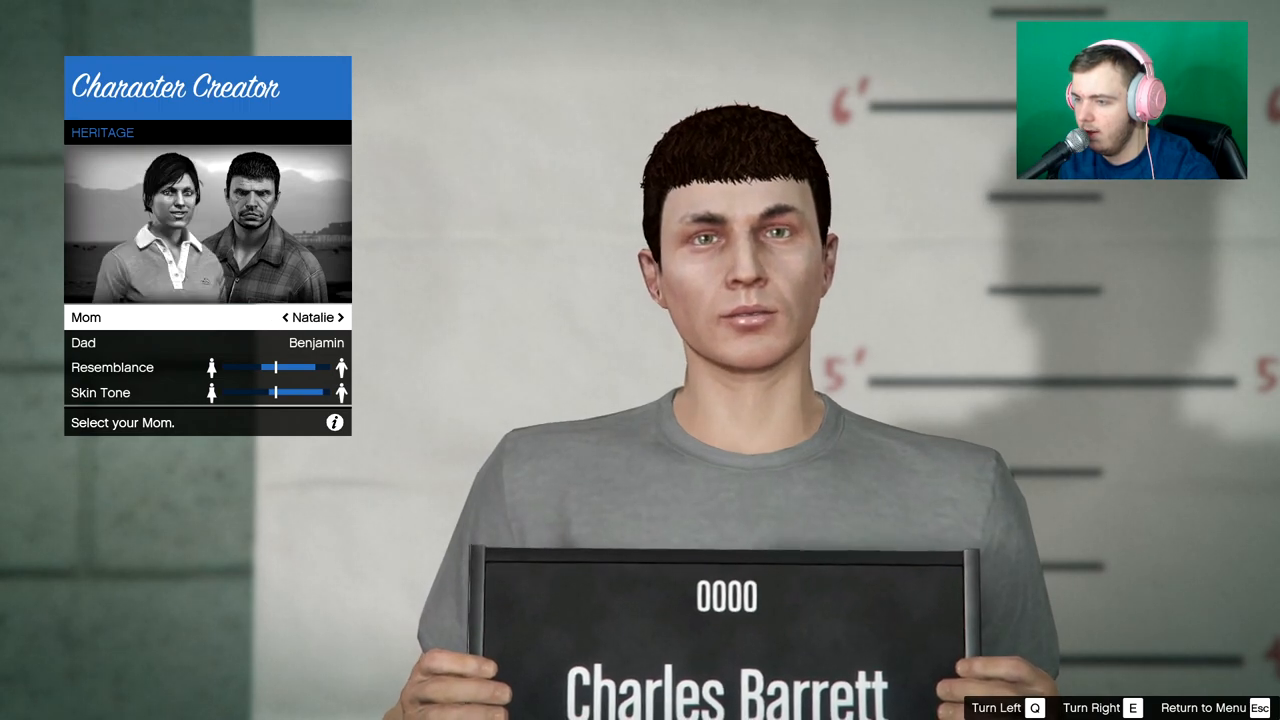
Land on Olivia as mom, return, and choose Save & Continue for naming
{"action": "left_click", "coordinate": [340, 316]}
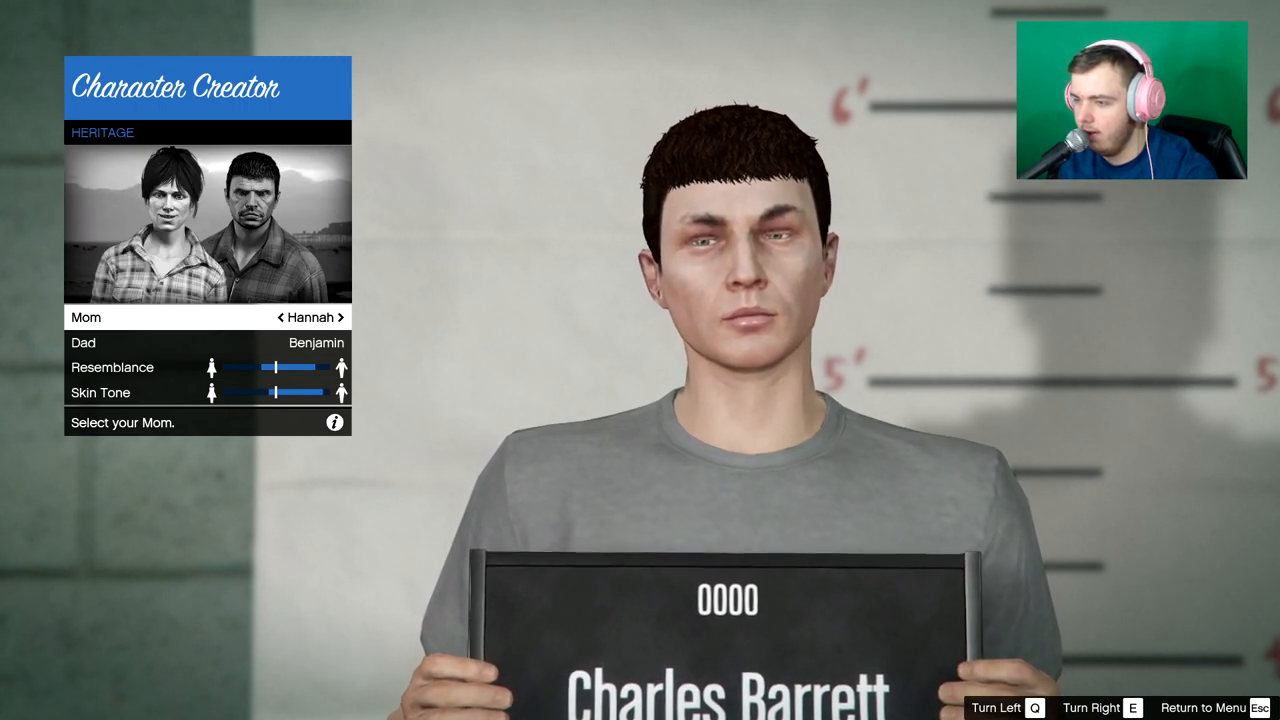
{"action": "left_click", "coordinate": [340, 317]}
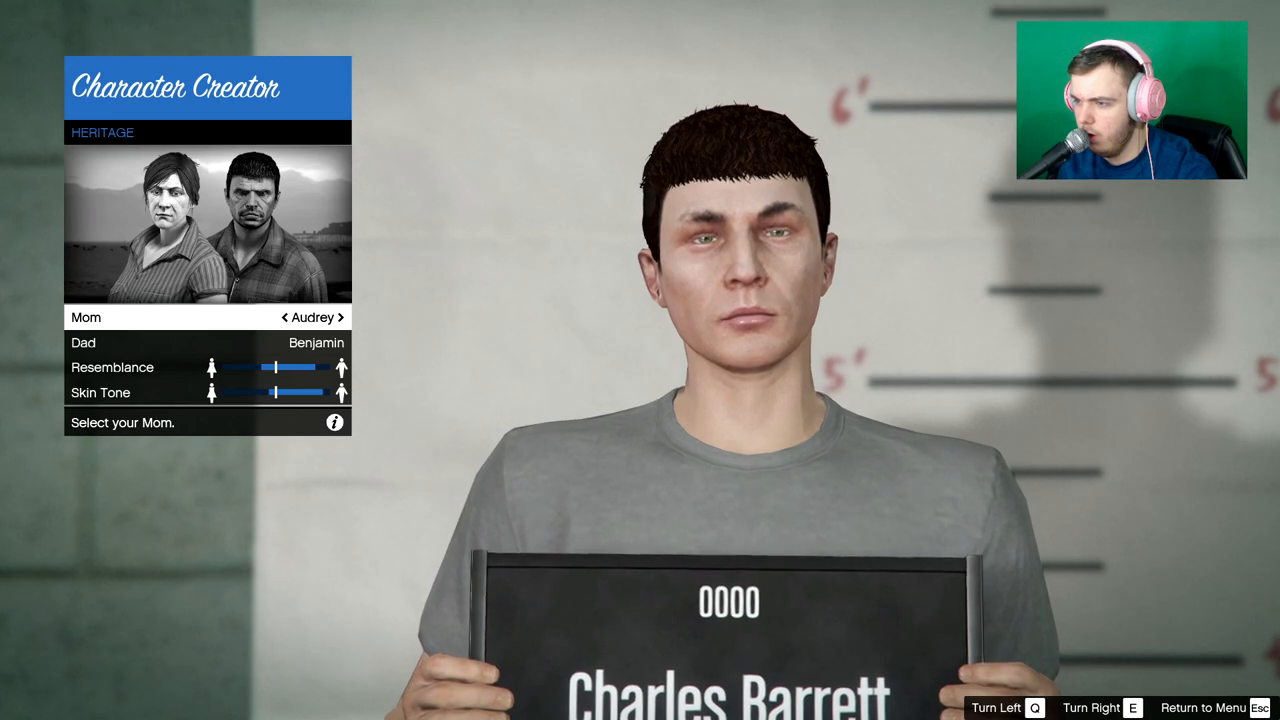
{"action": "left_click", "coordinate": [340, 317]}
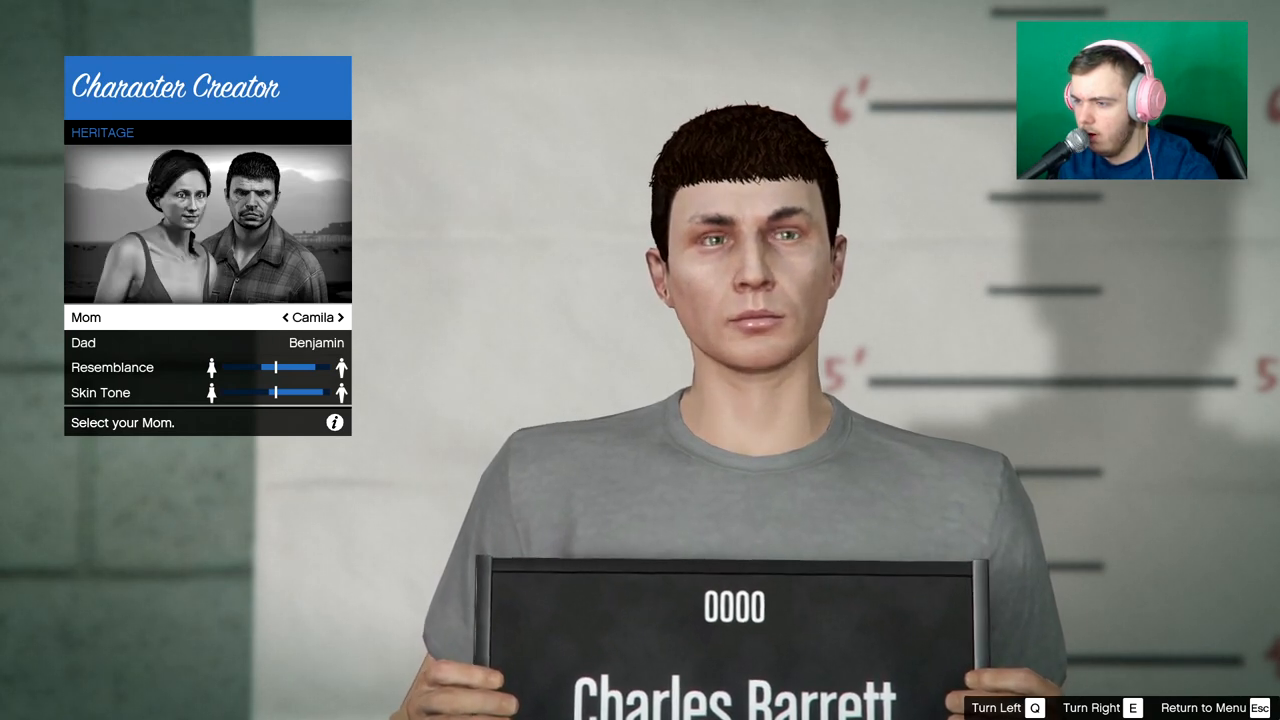
{"action": "left_click", "coordinate": [340, 317]}
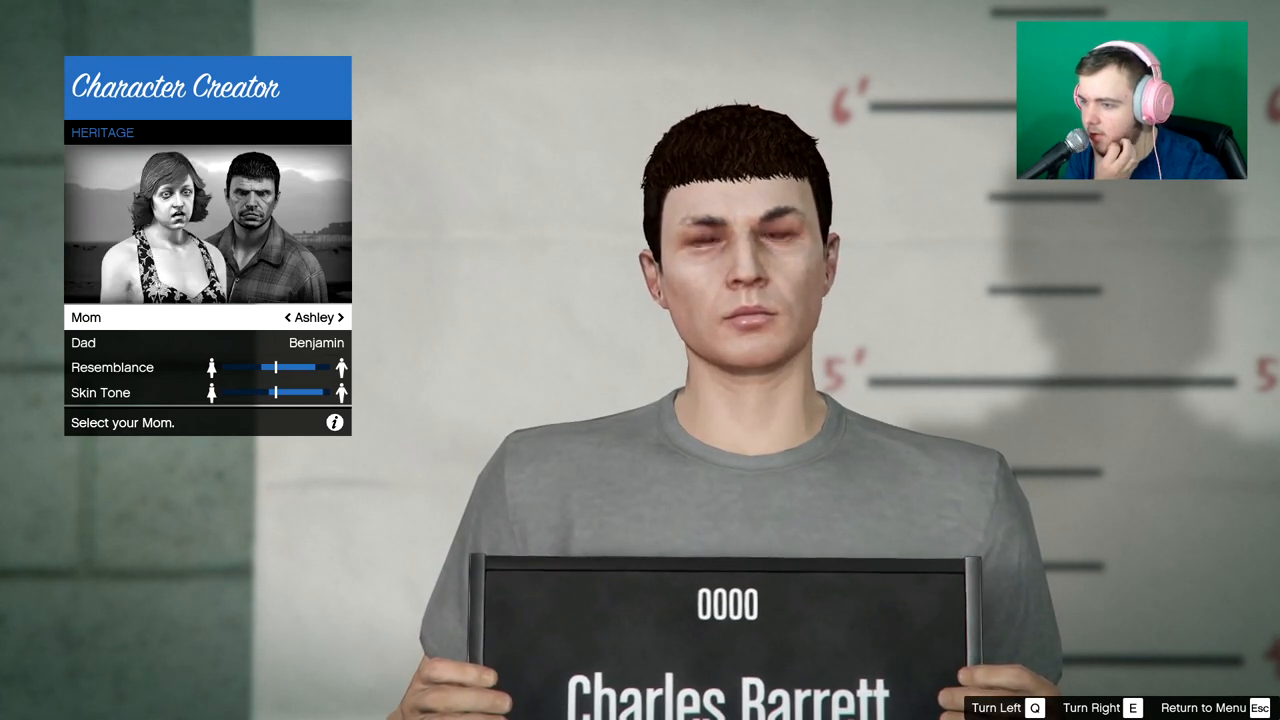
{"action": "left_click", "coordinate": [343, 317]}
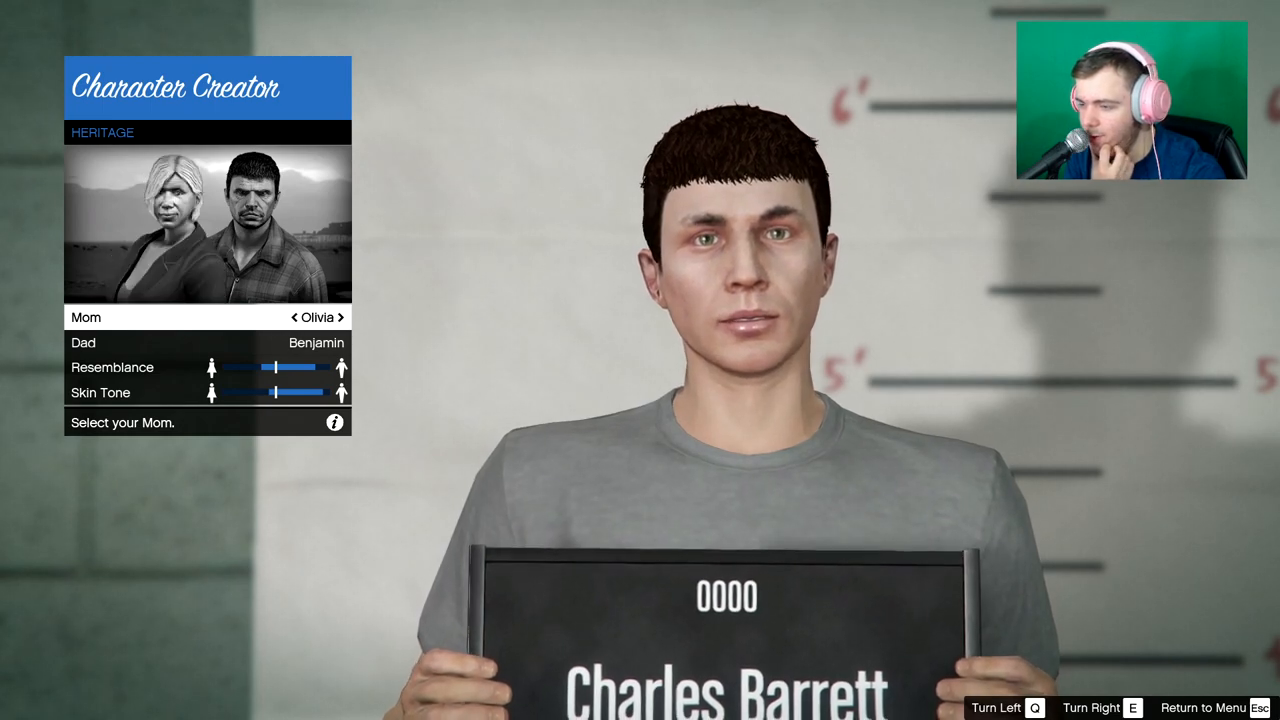
{"action": "left_click", "coordinate": [341, 317]}
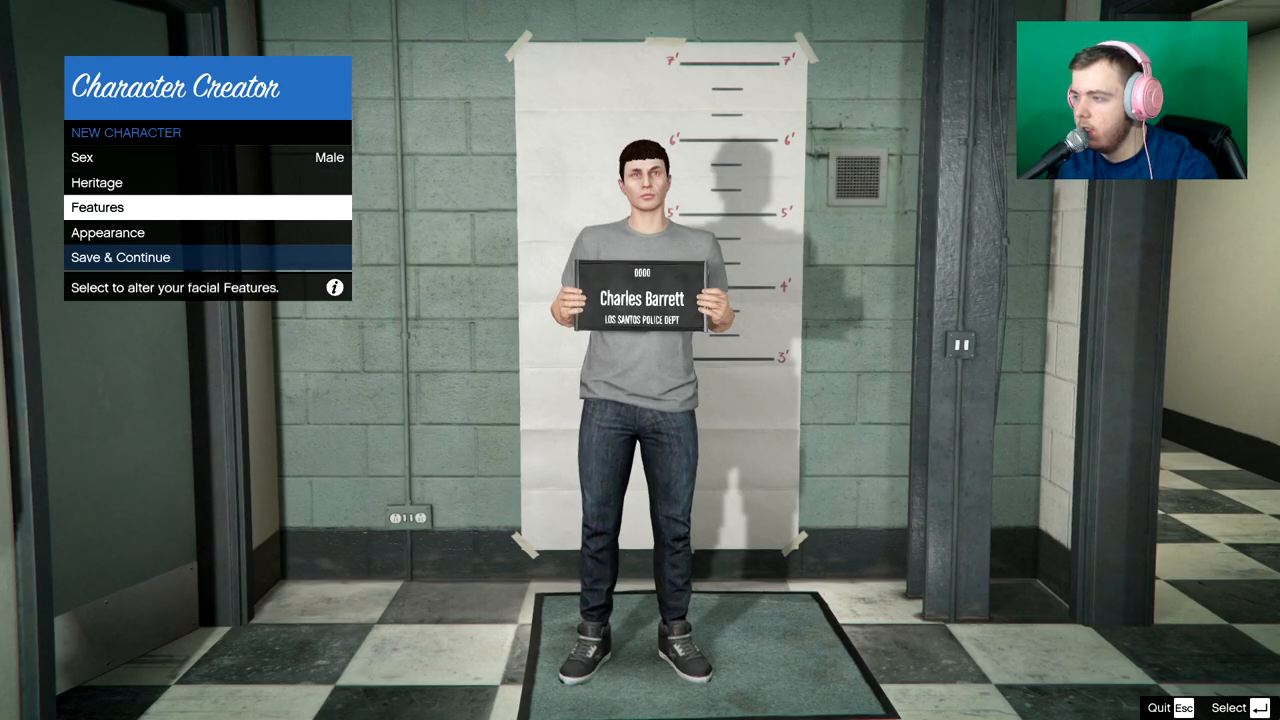
{"action": "left_click", "coordinate": [120, 258]}
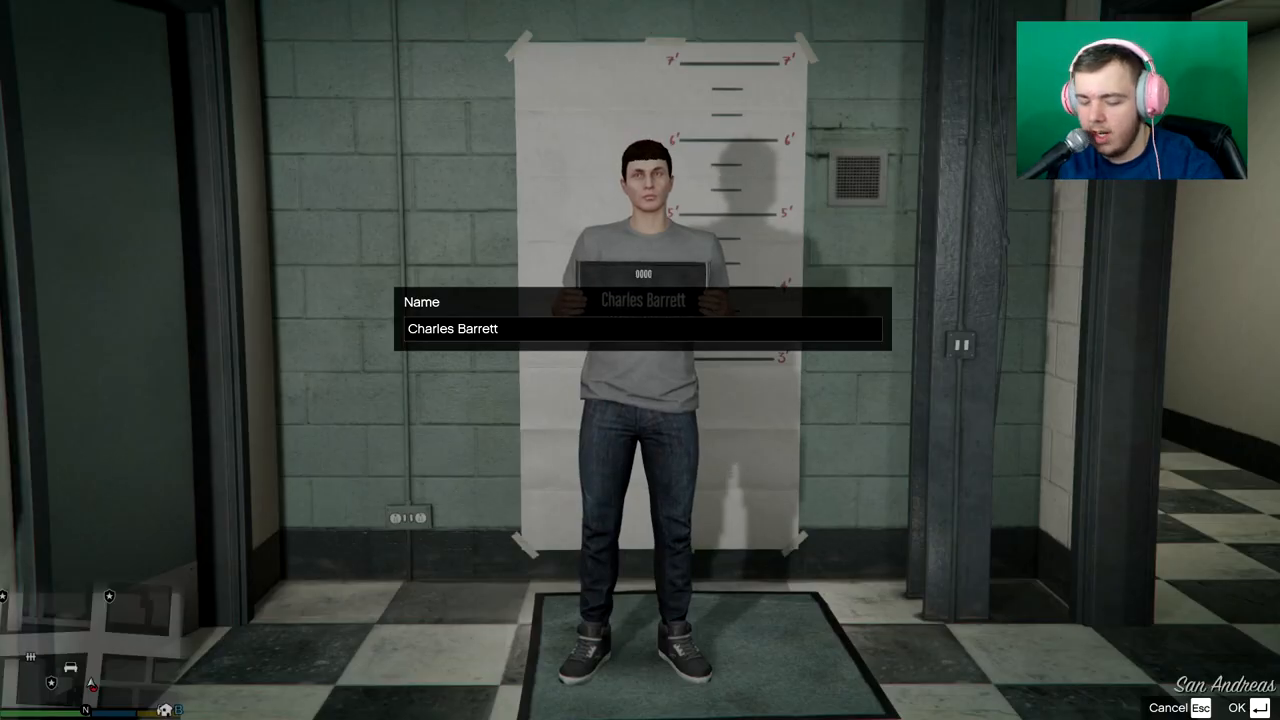
Name the officer Nathan Lamont, put him in use, and open the Police Locker
{"action": "type", "text": "Nathan Lamo"}
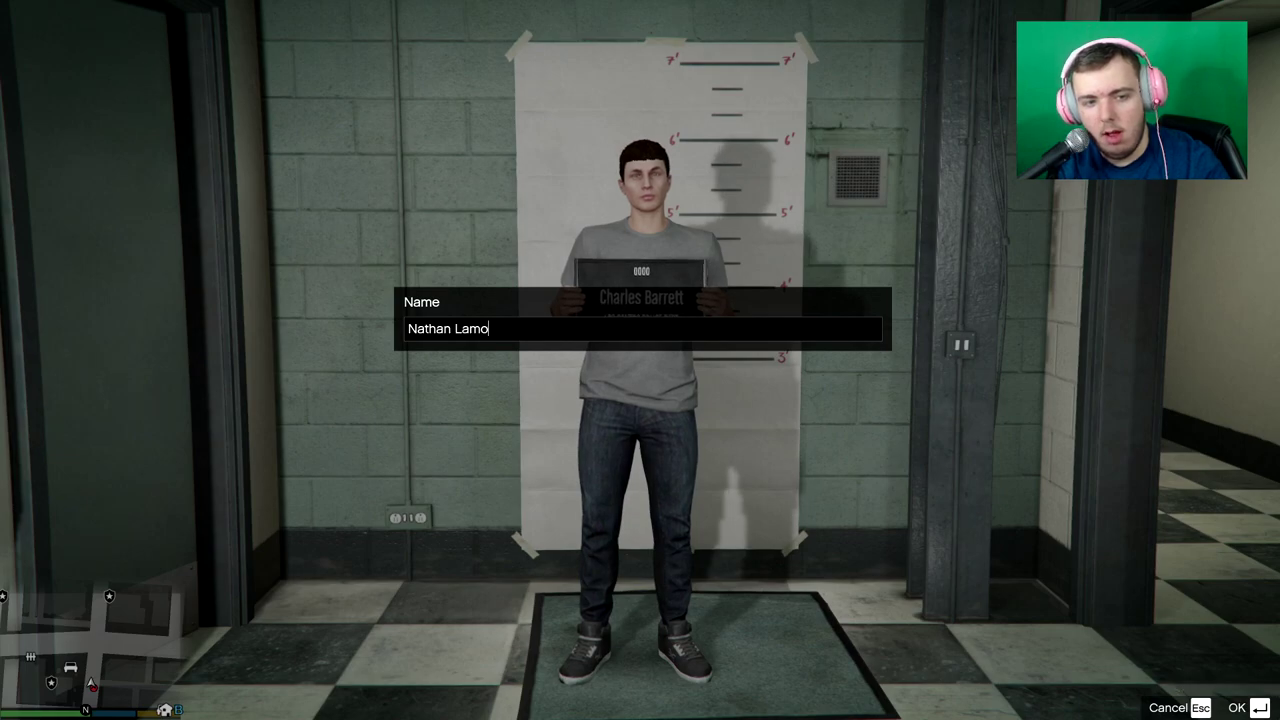
{"action": "left_click", "coordinate": [1236, 708]}
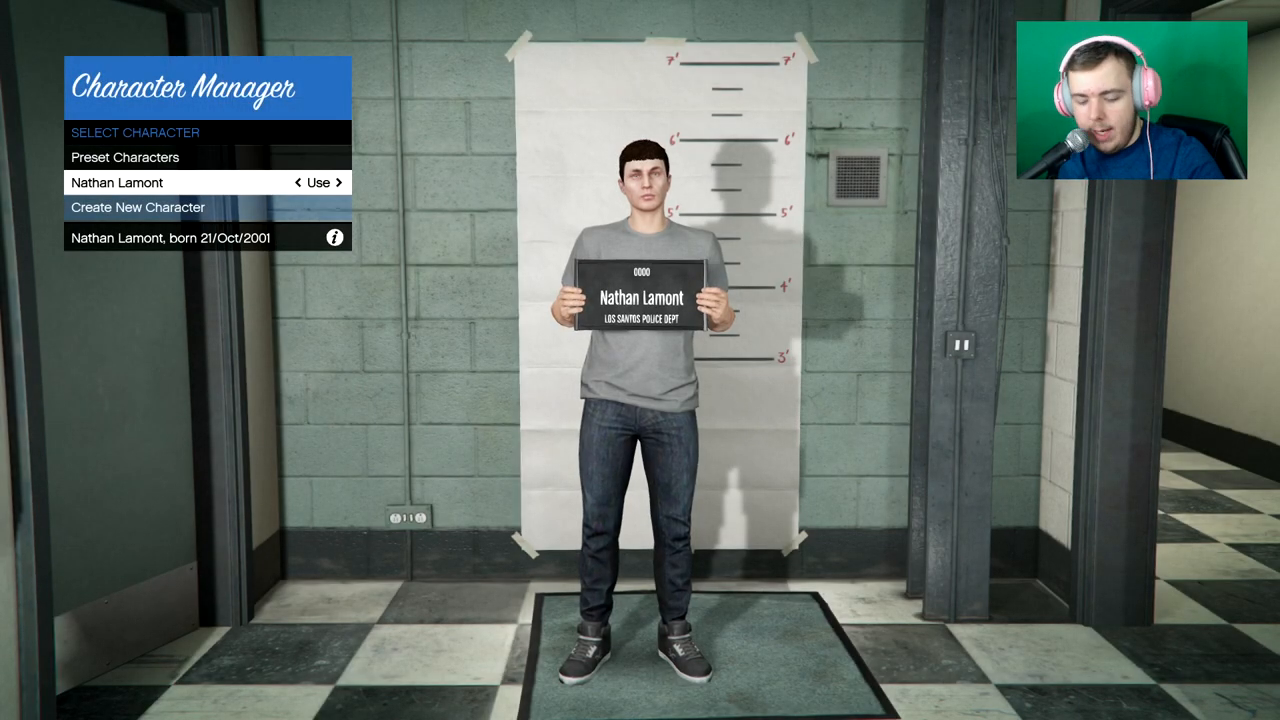
{"action": "left_click", "coordinate": [318, 182]}
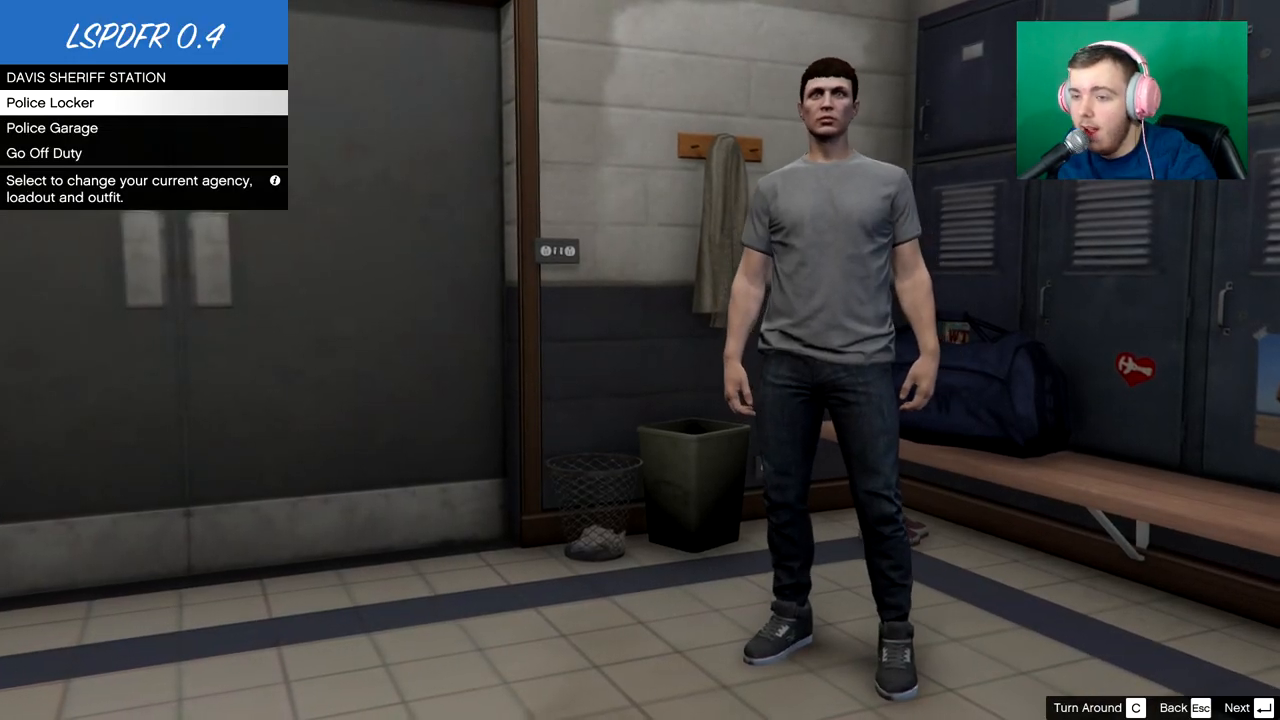
{"action": "left_click", "coordinate": [60, 102]}
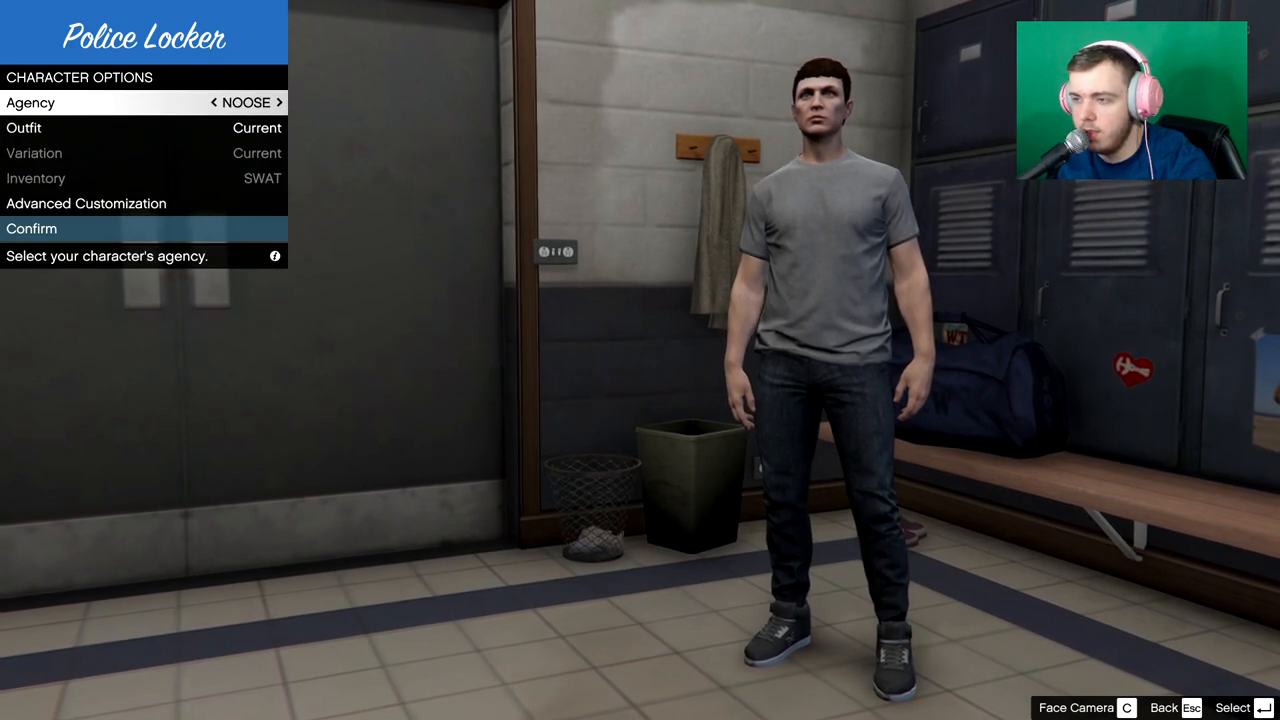
Confirm the locker loadout and set the Police Garage agency to FIB with the Unmarked Buffalo
{"action": "key", "text": "down"}
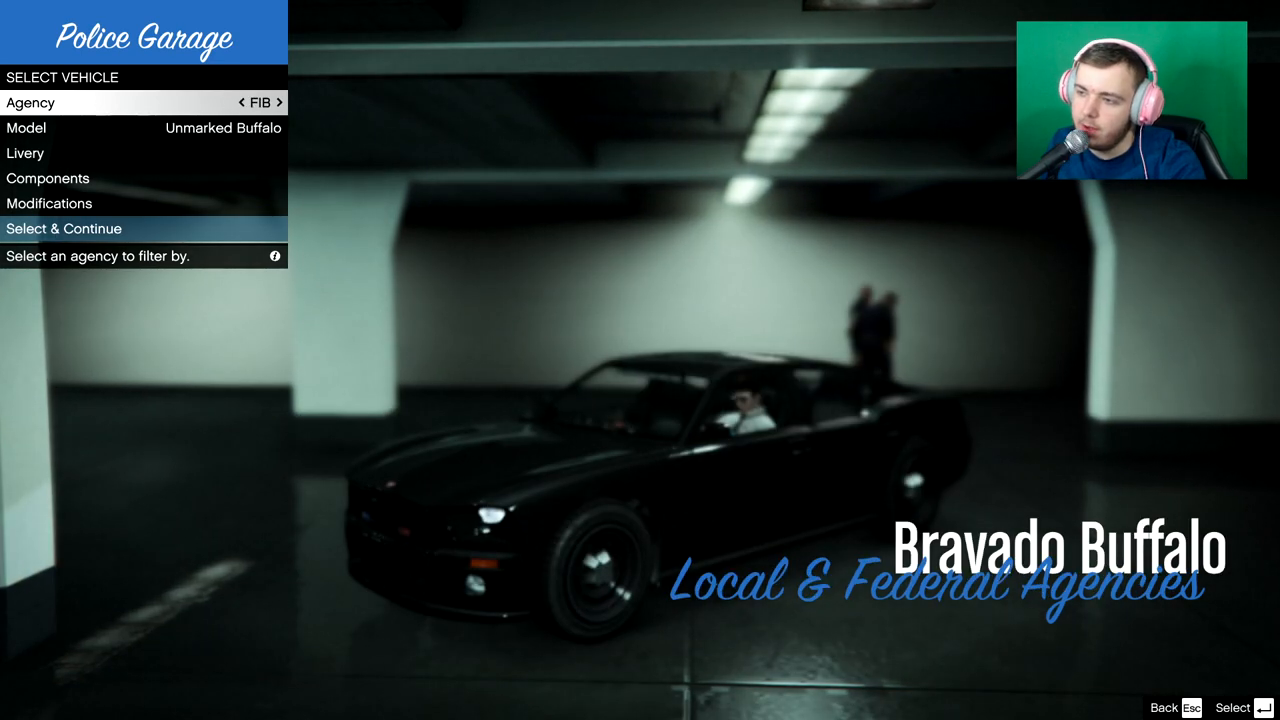
{"action": "key", "text": "down"}
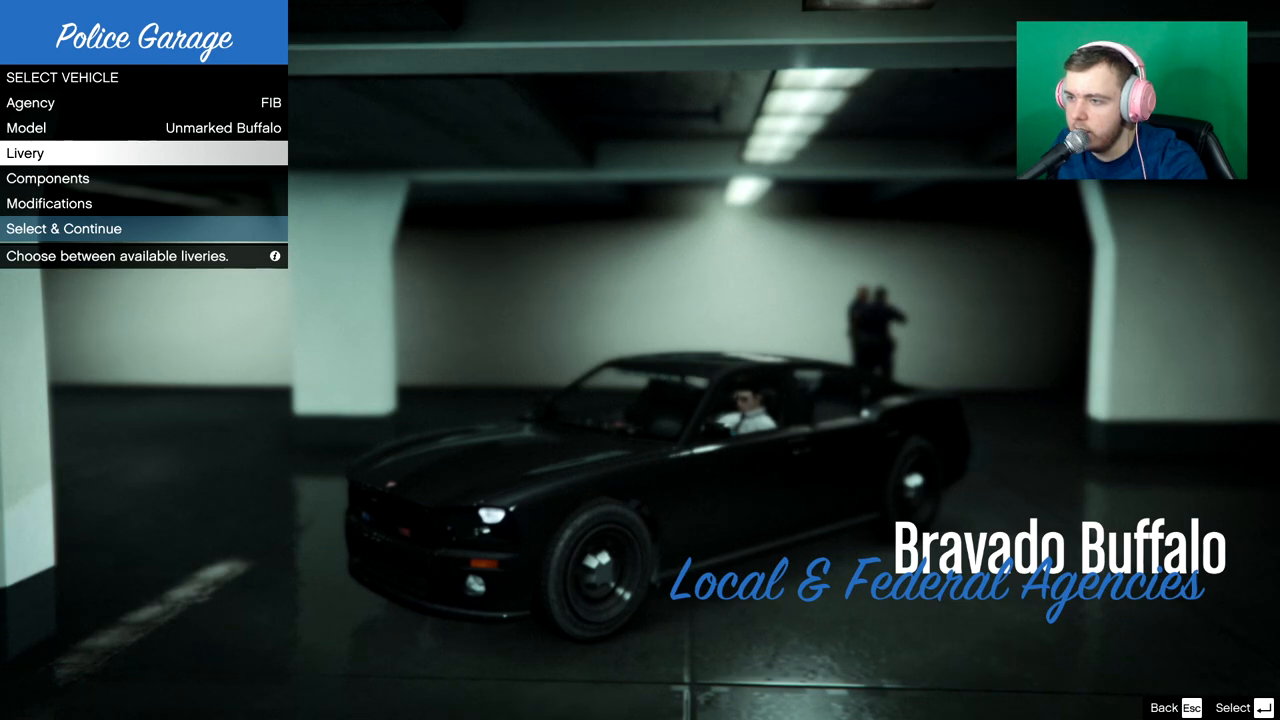
Check the livery and exit the garage with the FIB Unmarked Buffalo
{"action": "left_click", "coordinate": [58, 179]}
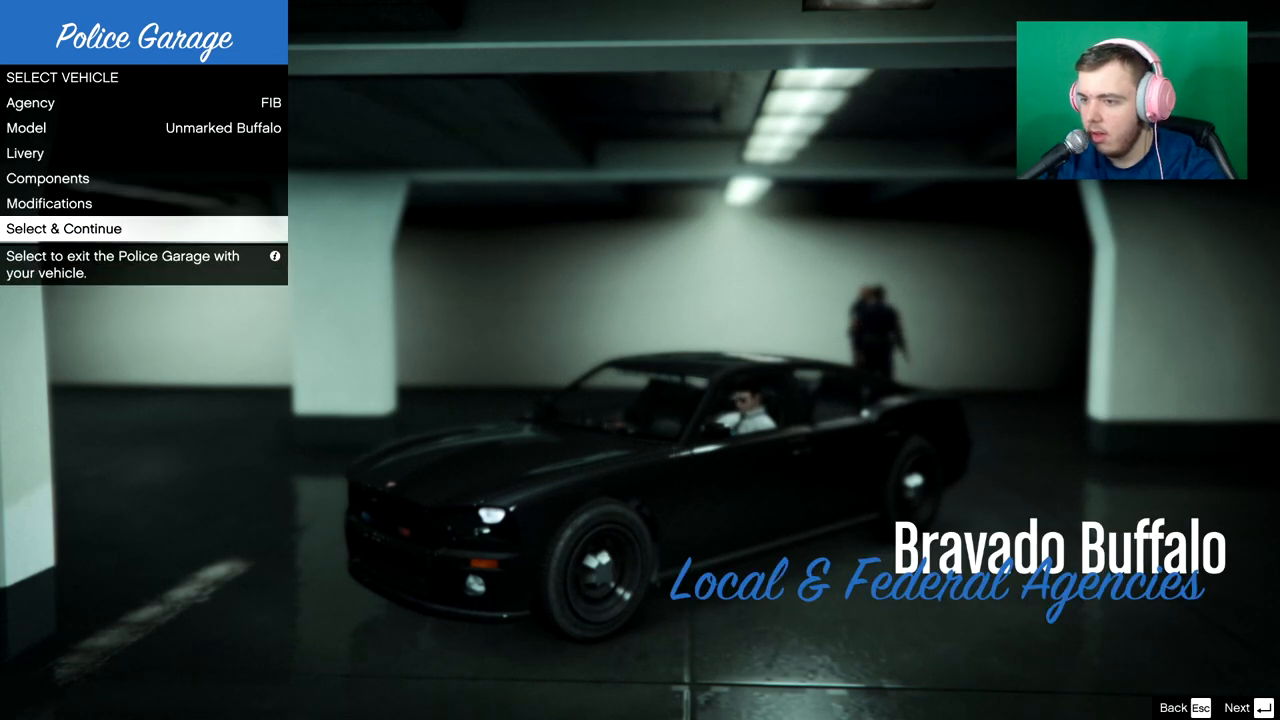
{"action": "left_click", "coordinate": [63, 228]}
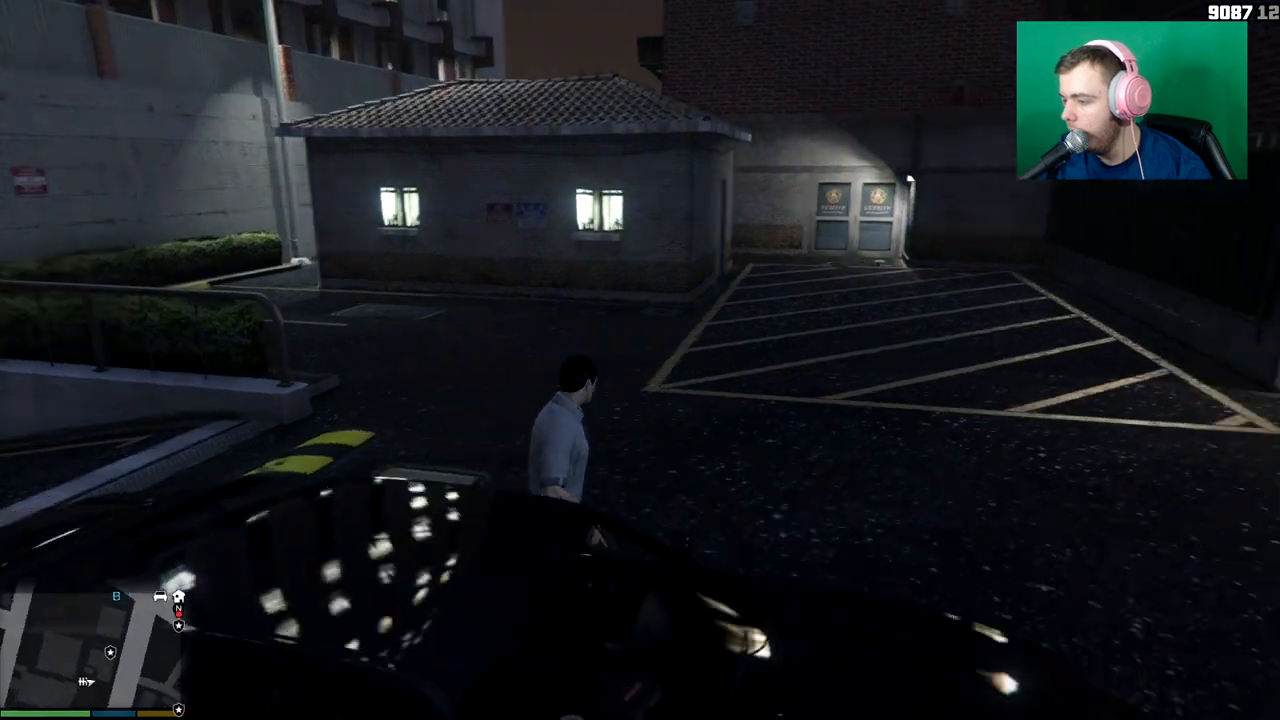
{"action": "key", "text": "tab"}
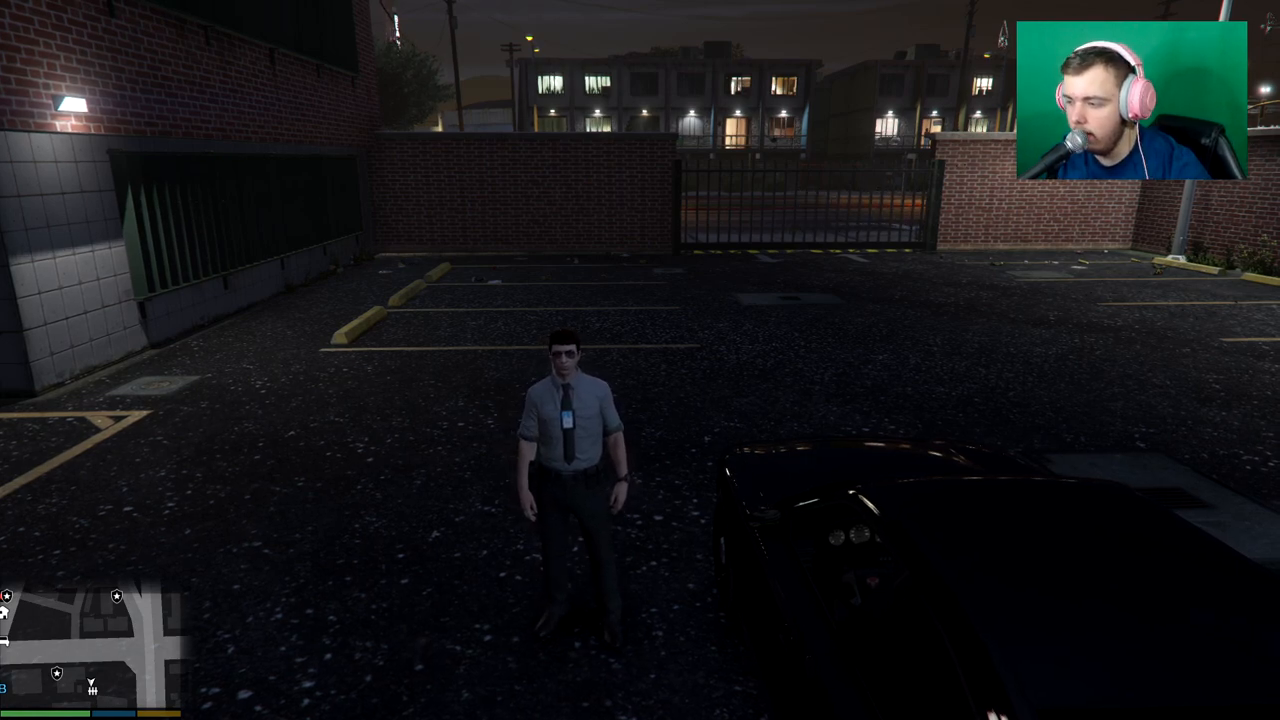
Browse the Interaction Menu's Vehicle Options, then close it and equip the riot shield
{"action": "key", "text": "m"}
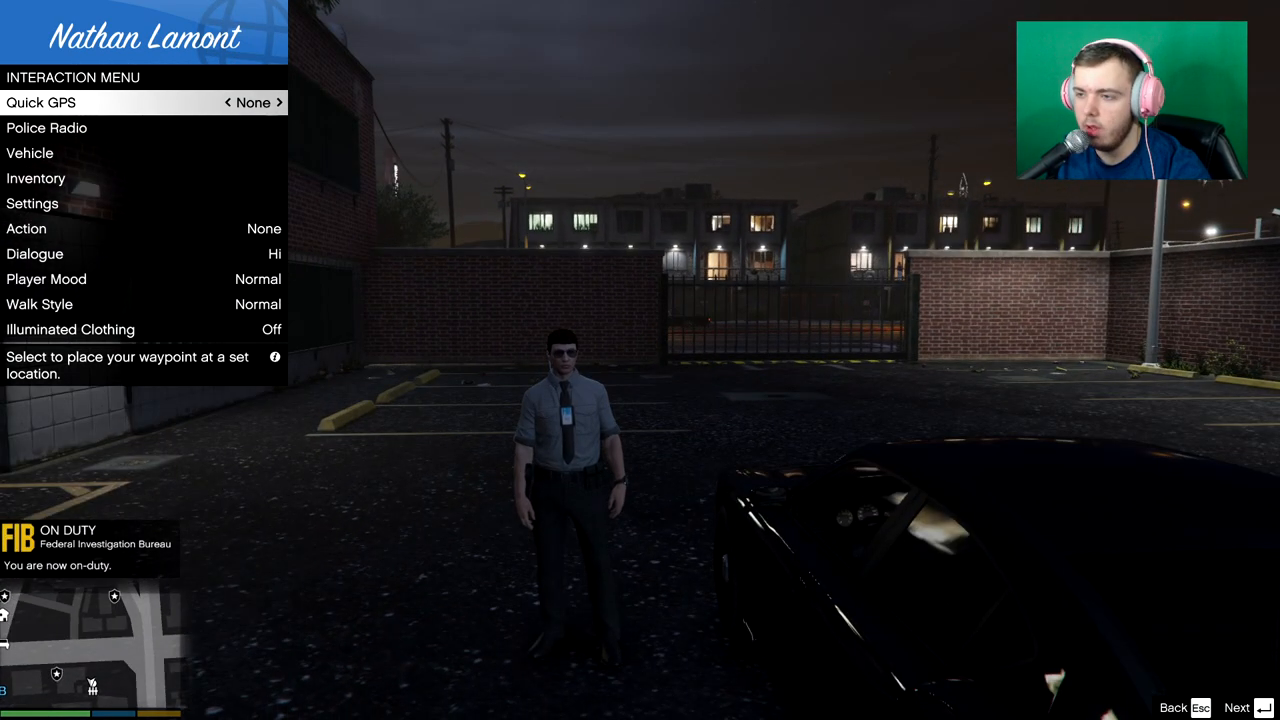
{"action": "key", "text": "DOWN"}
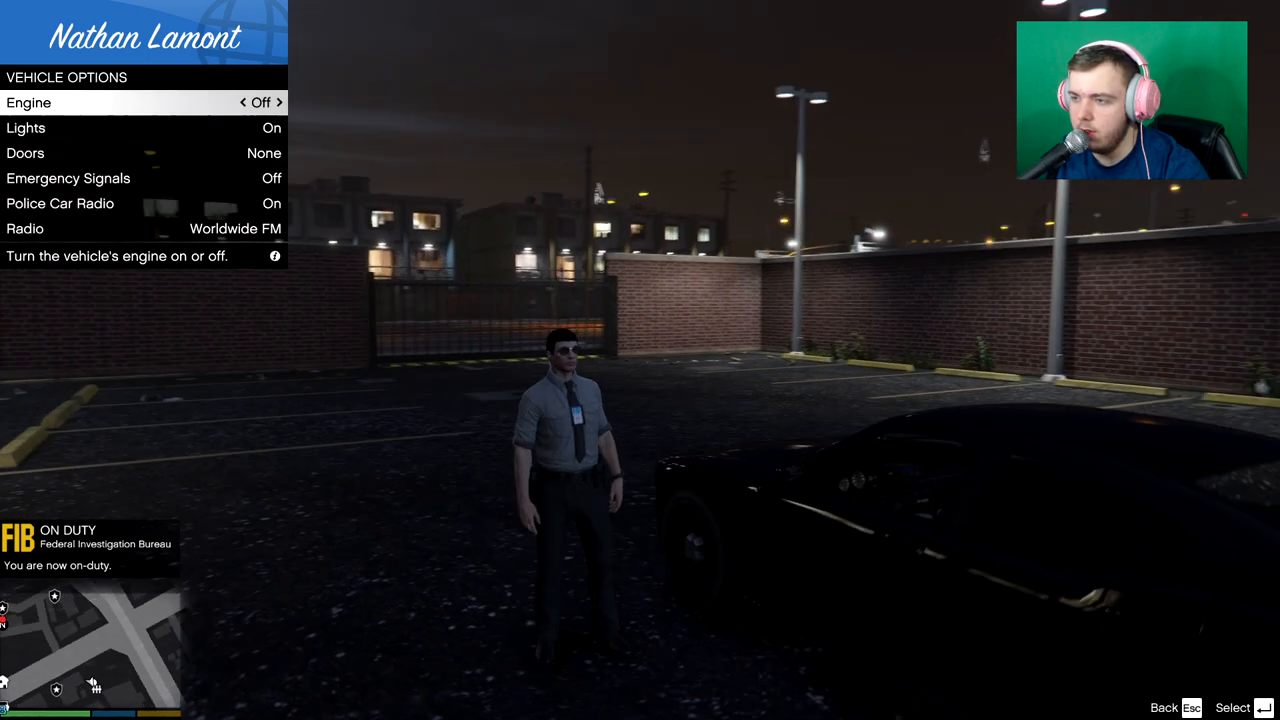
{"action": "key", "text": "down"}
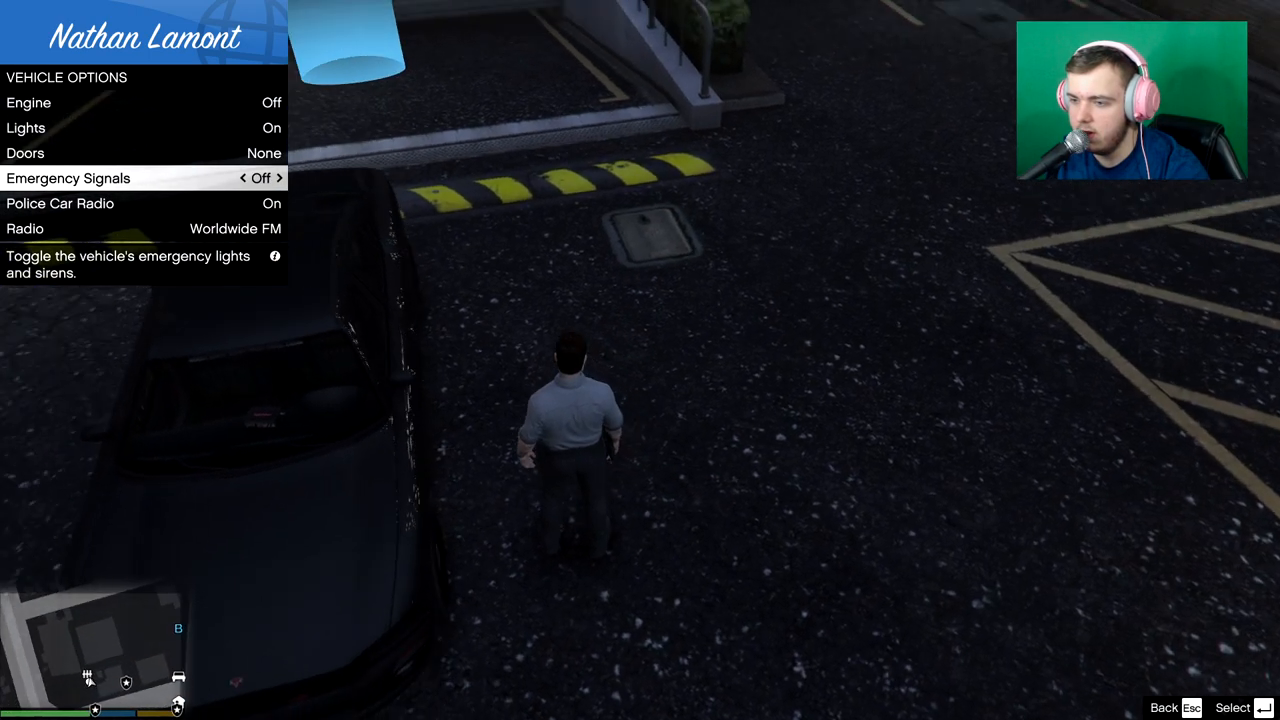
{"action": "left_click", "coordinate": [280, 178]}
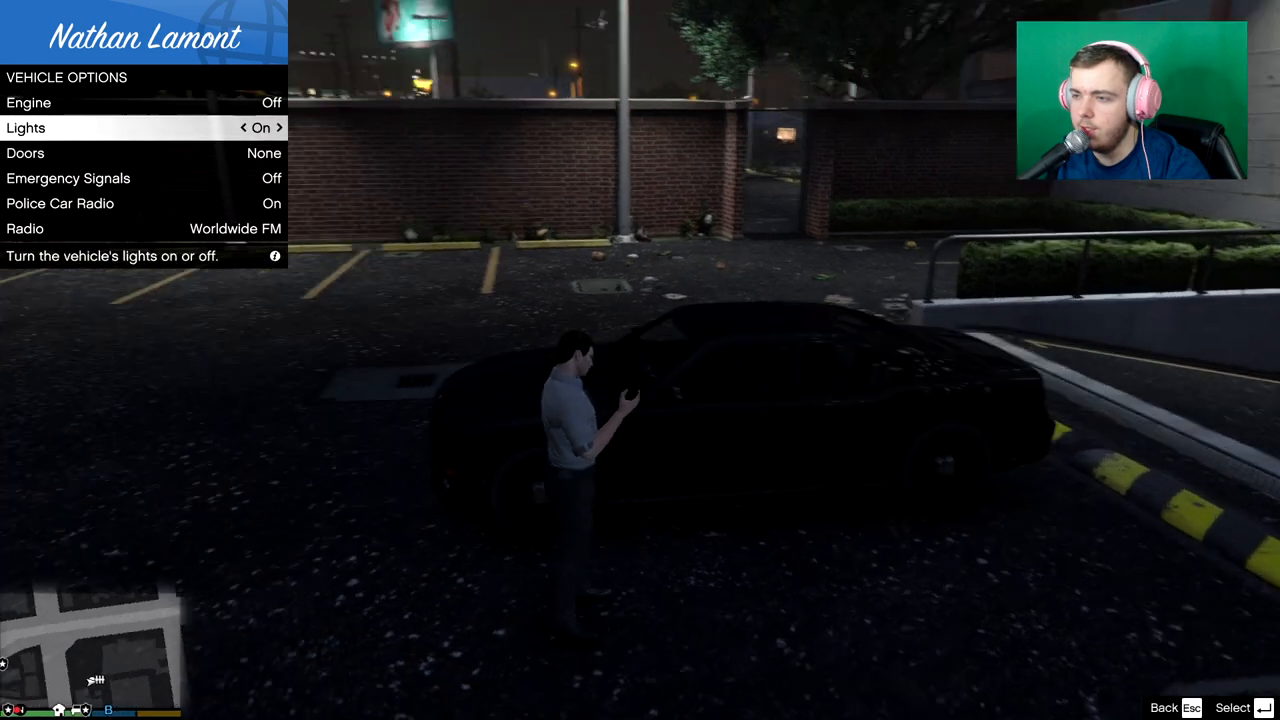
{"action": "key", "text": "up"}
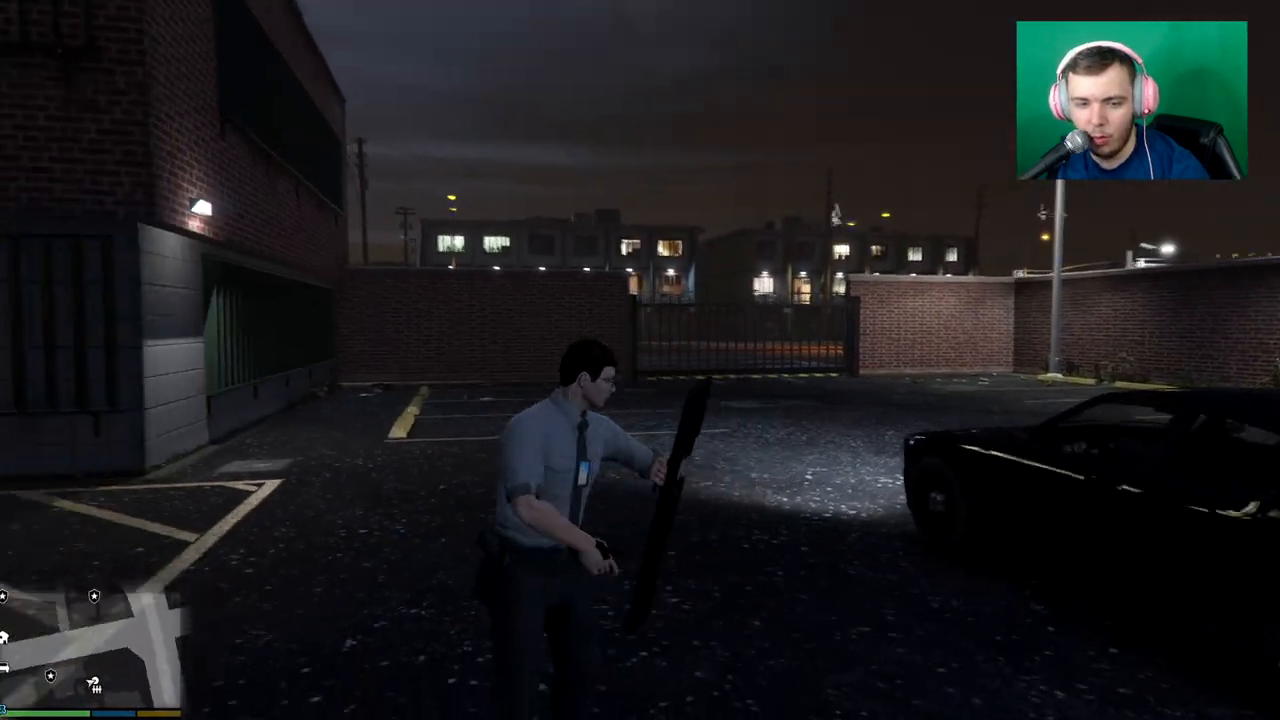
Set Walk Style to Cop and spawn an Emergency Police Cruiser from the trainer
{"action": "key", "text": "m"}
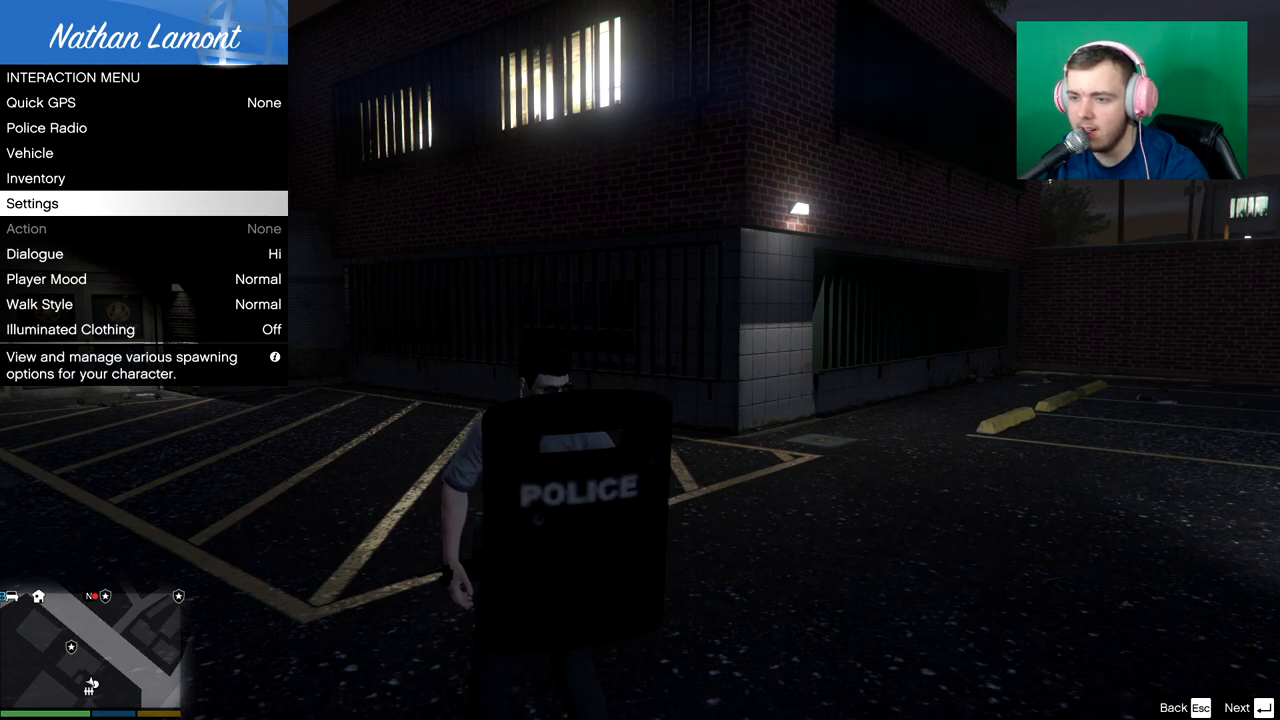
{"action": "left_click", "coordinate": [50, 178]}
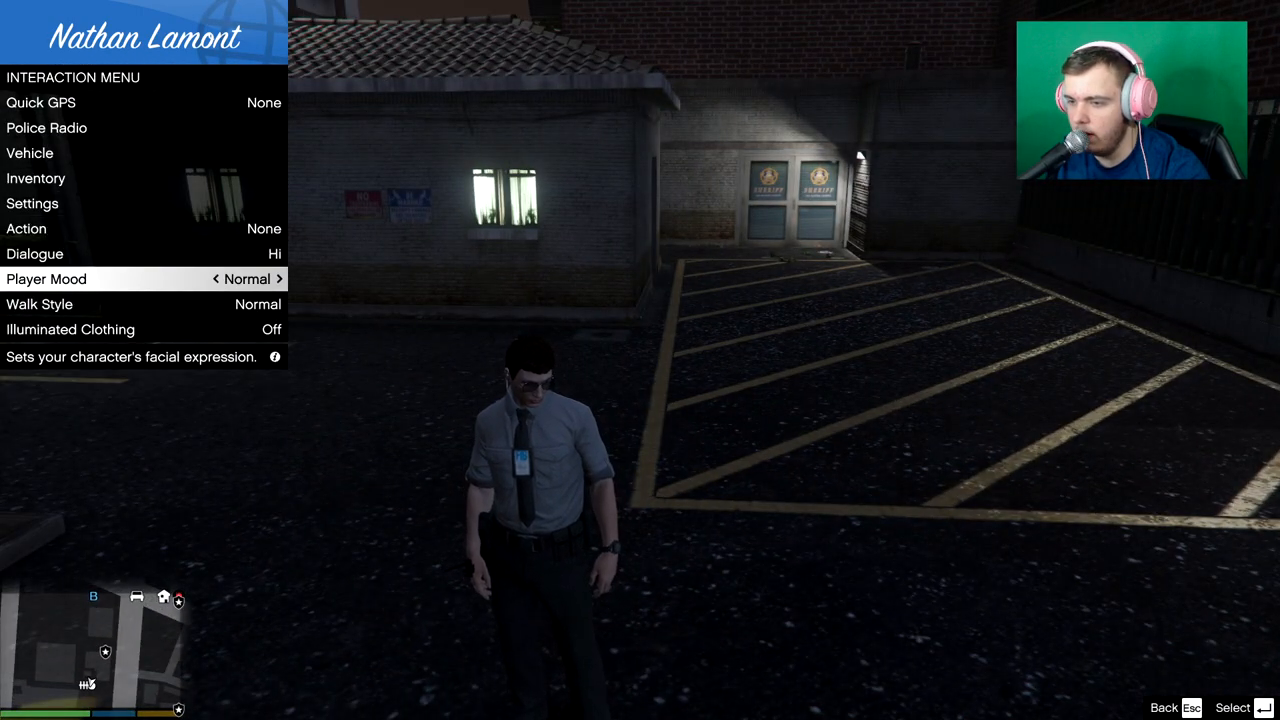
{"action": "key", "text": "down"}
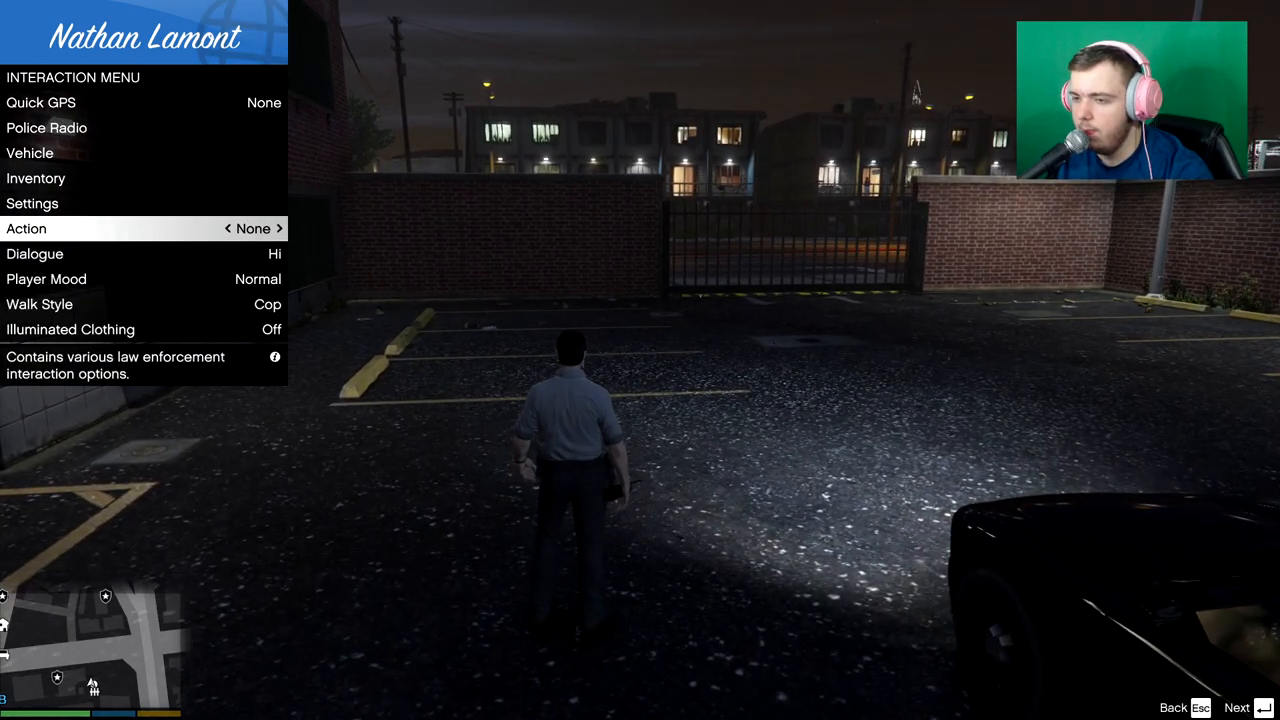
{"action": "left_click", "coordinate": [279, 228]}
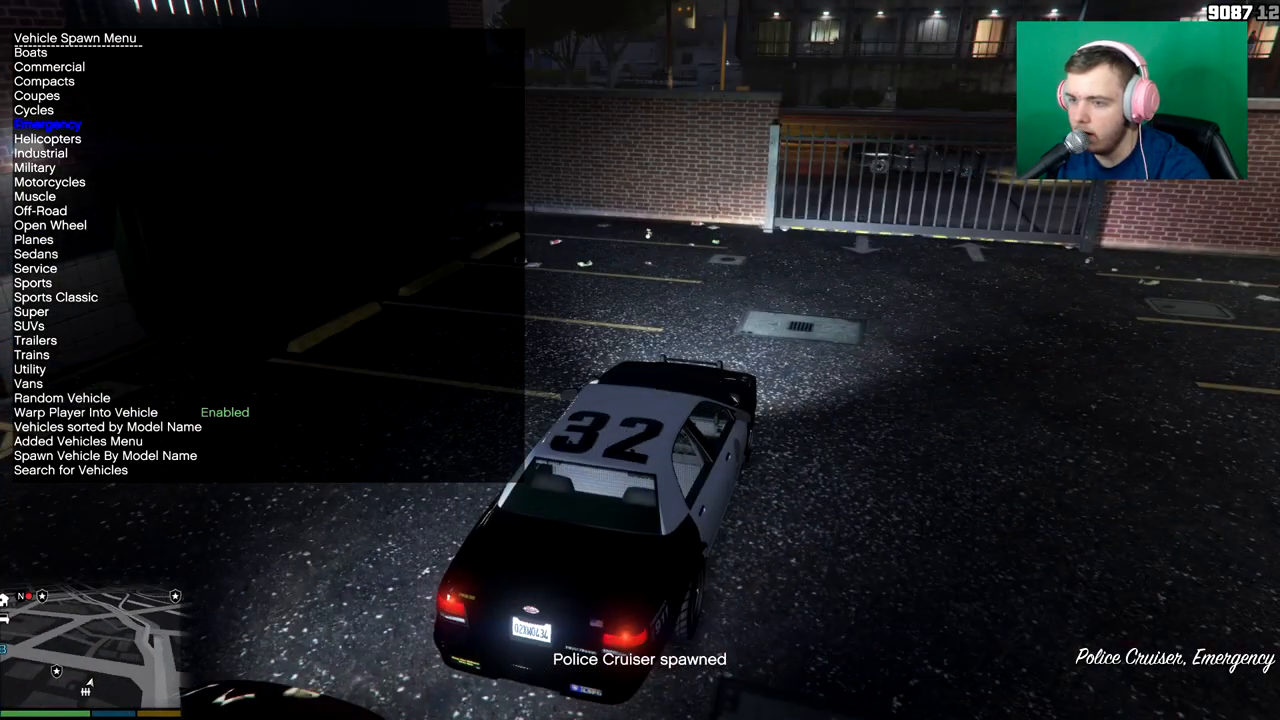
Close the spawn menu, walk to the cruiser, and set the interaction Action to Intimidate
{"action": "key", "text": "Escape"}
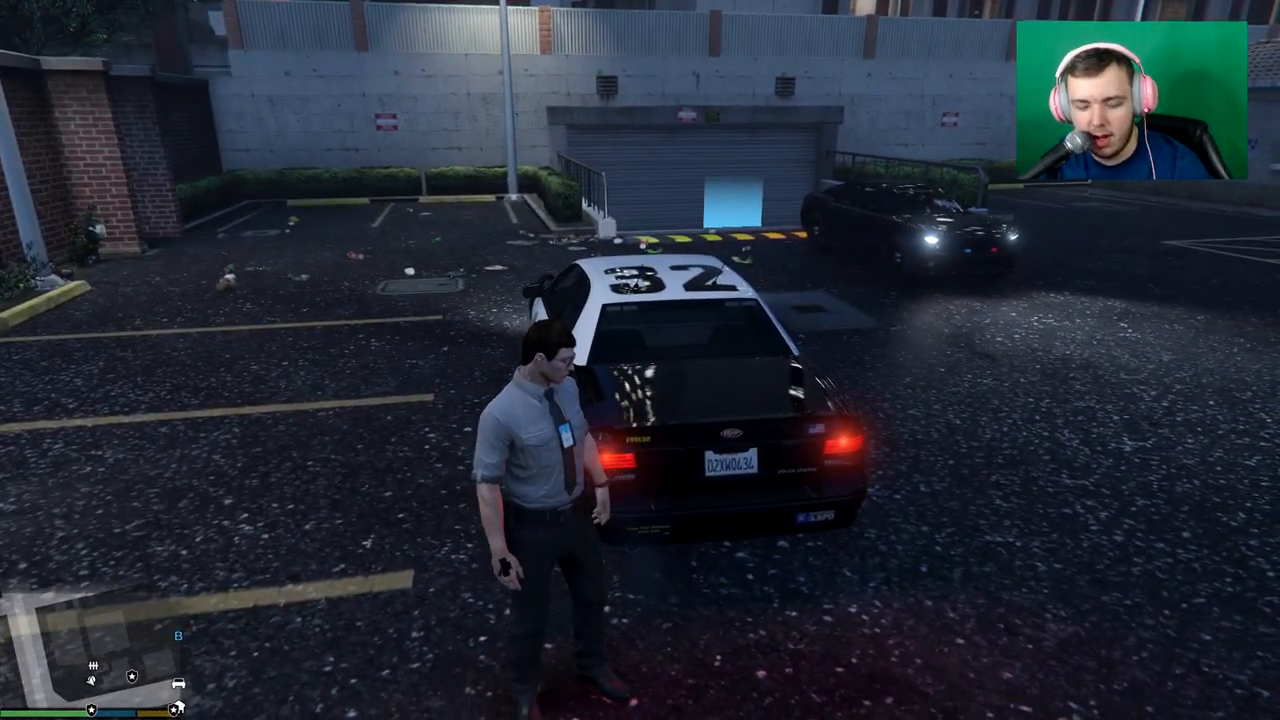
{"action": "key", "text": "m"}
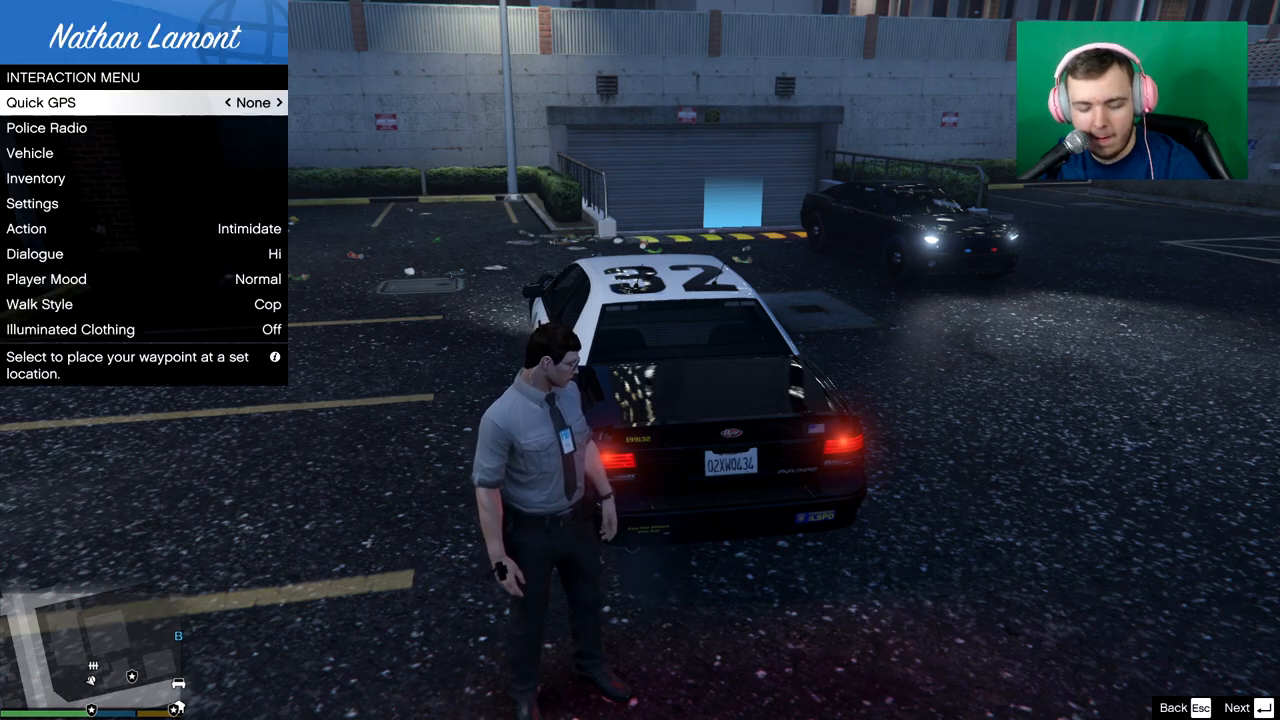